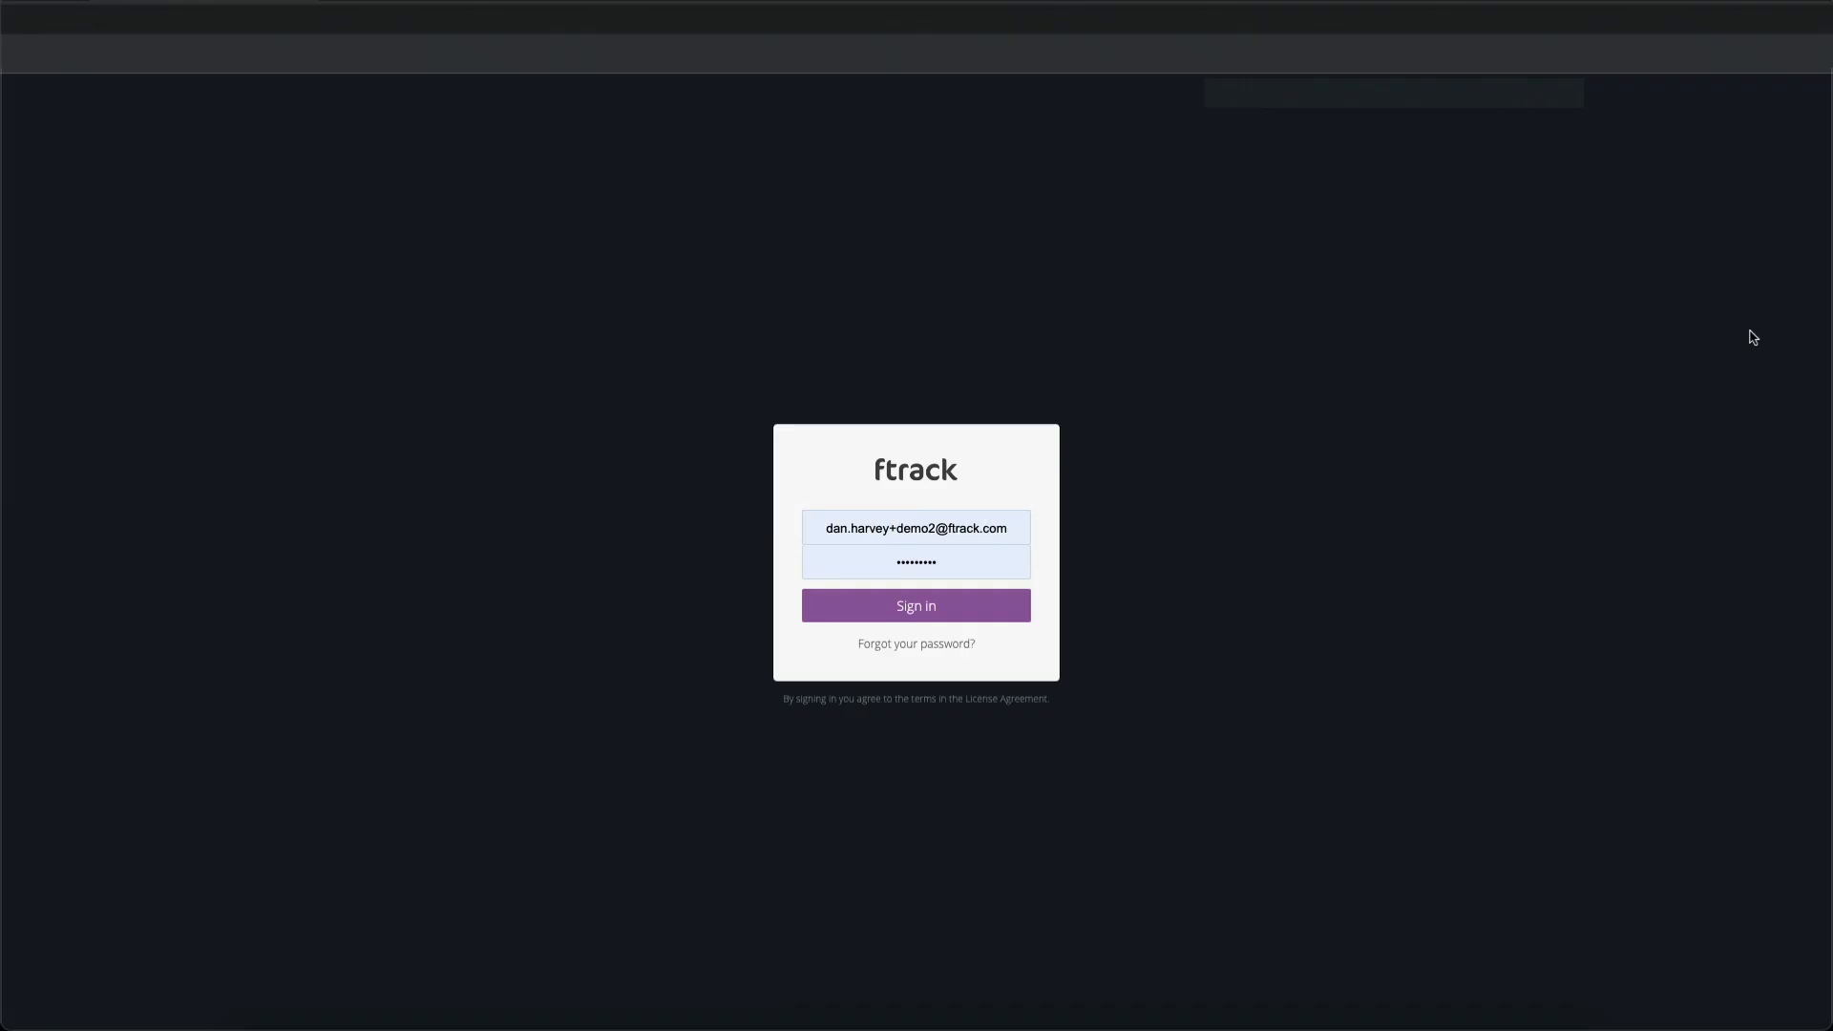
Sign in to the ftrack site with the filled-in credentials
click(916, 605)
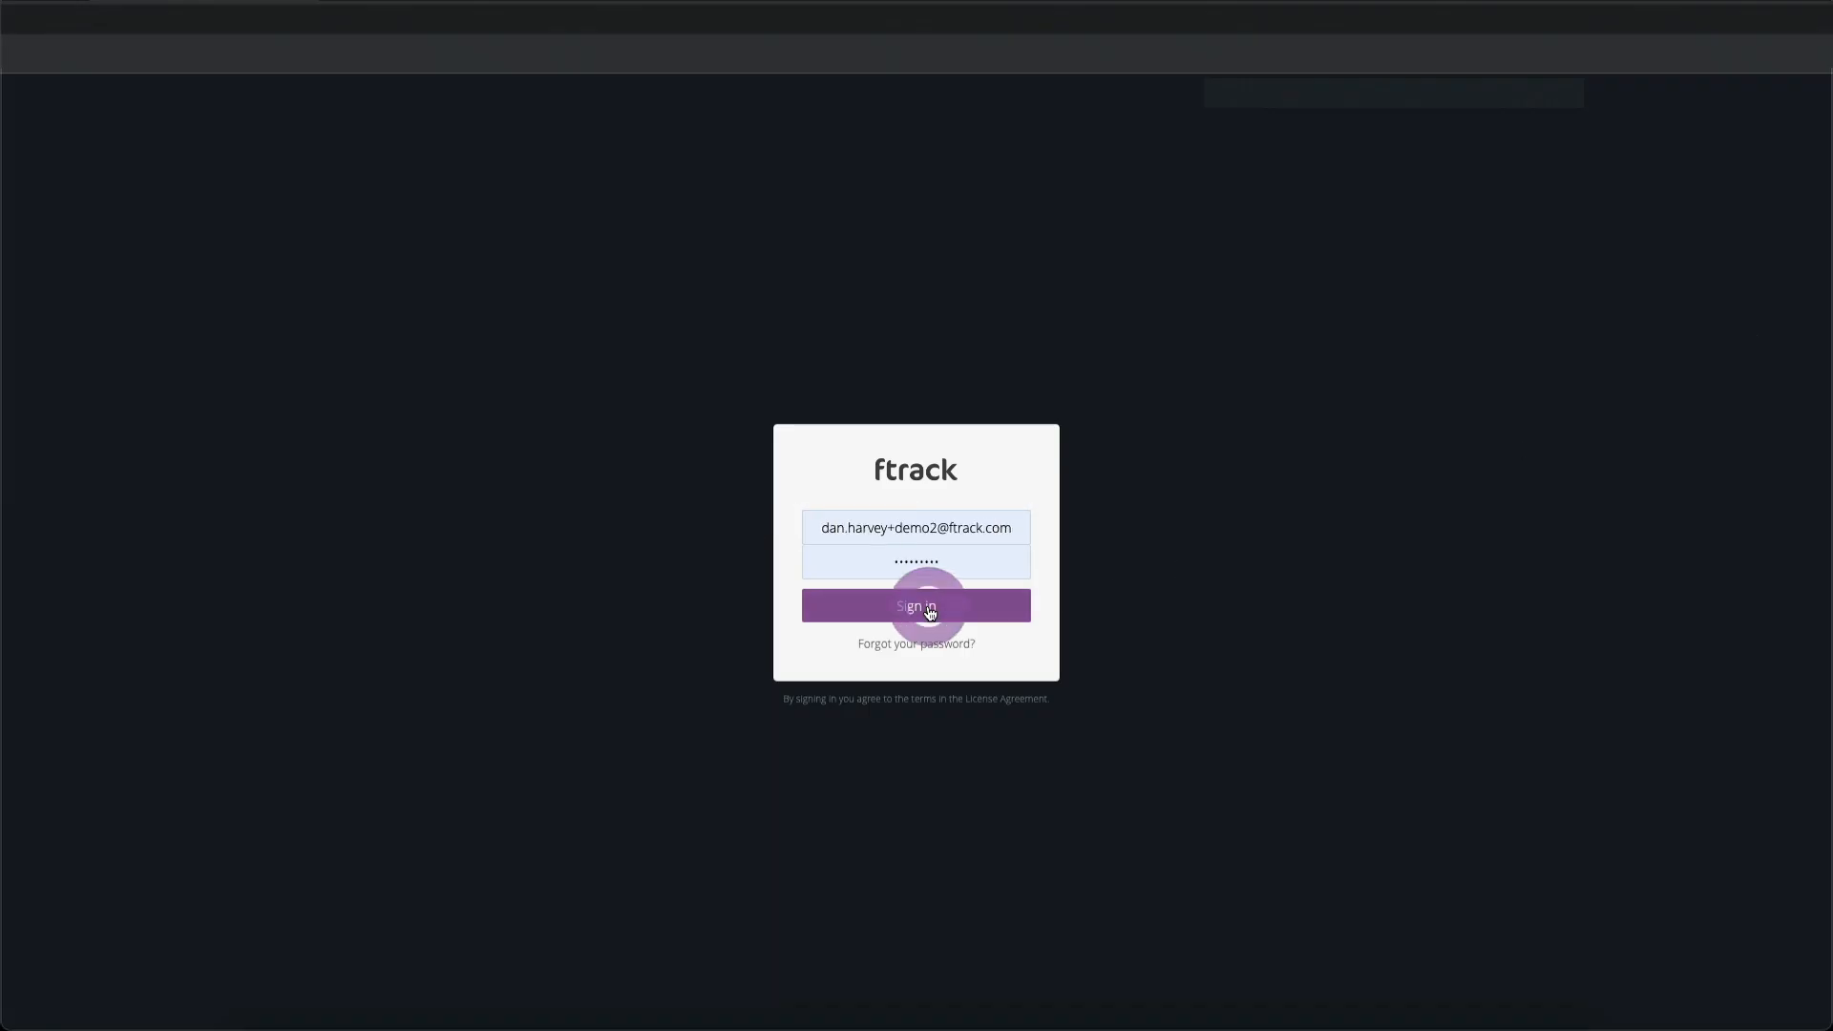
Review the S1040 Rendering task's Info attributes, then return to My Tasks
click(916, 606)
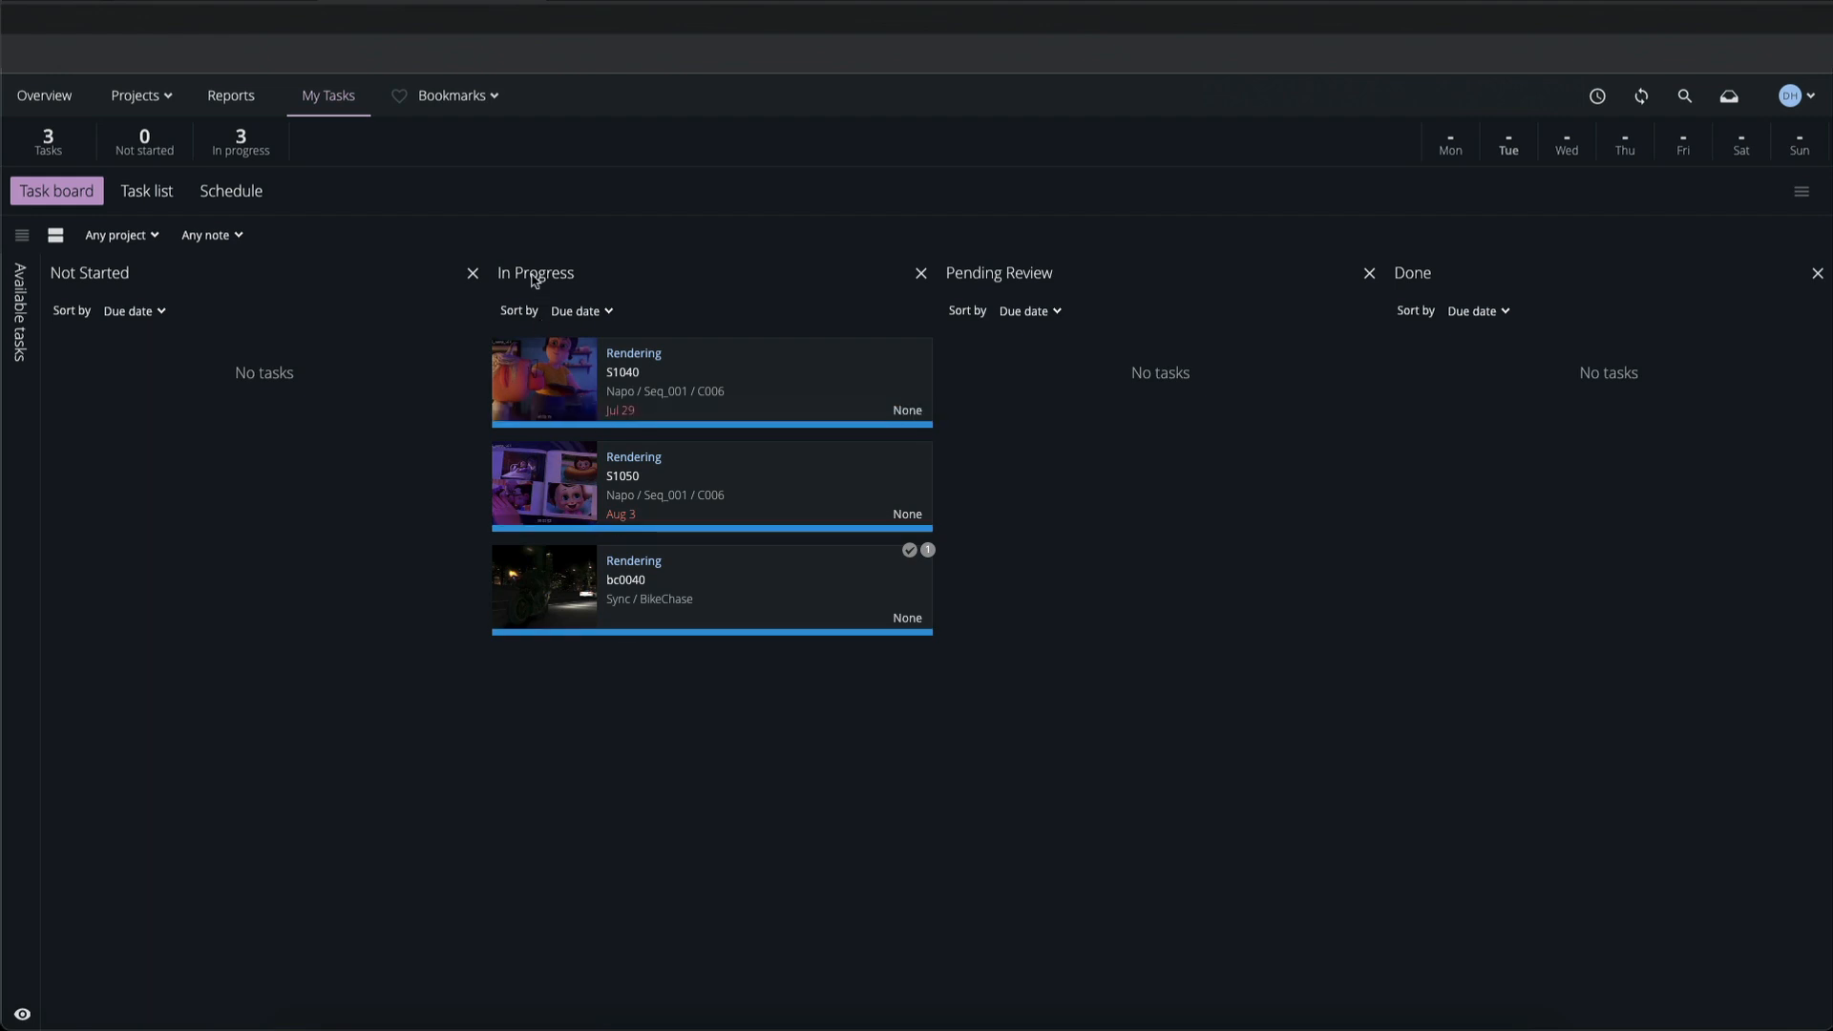
mouse_move(1340, 557)
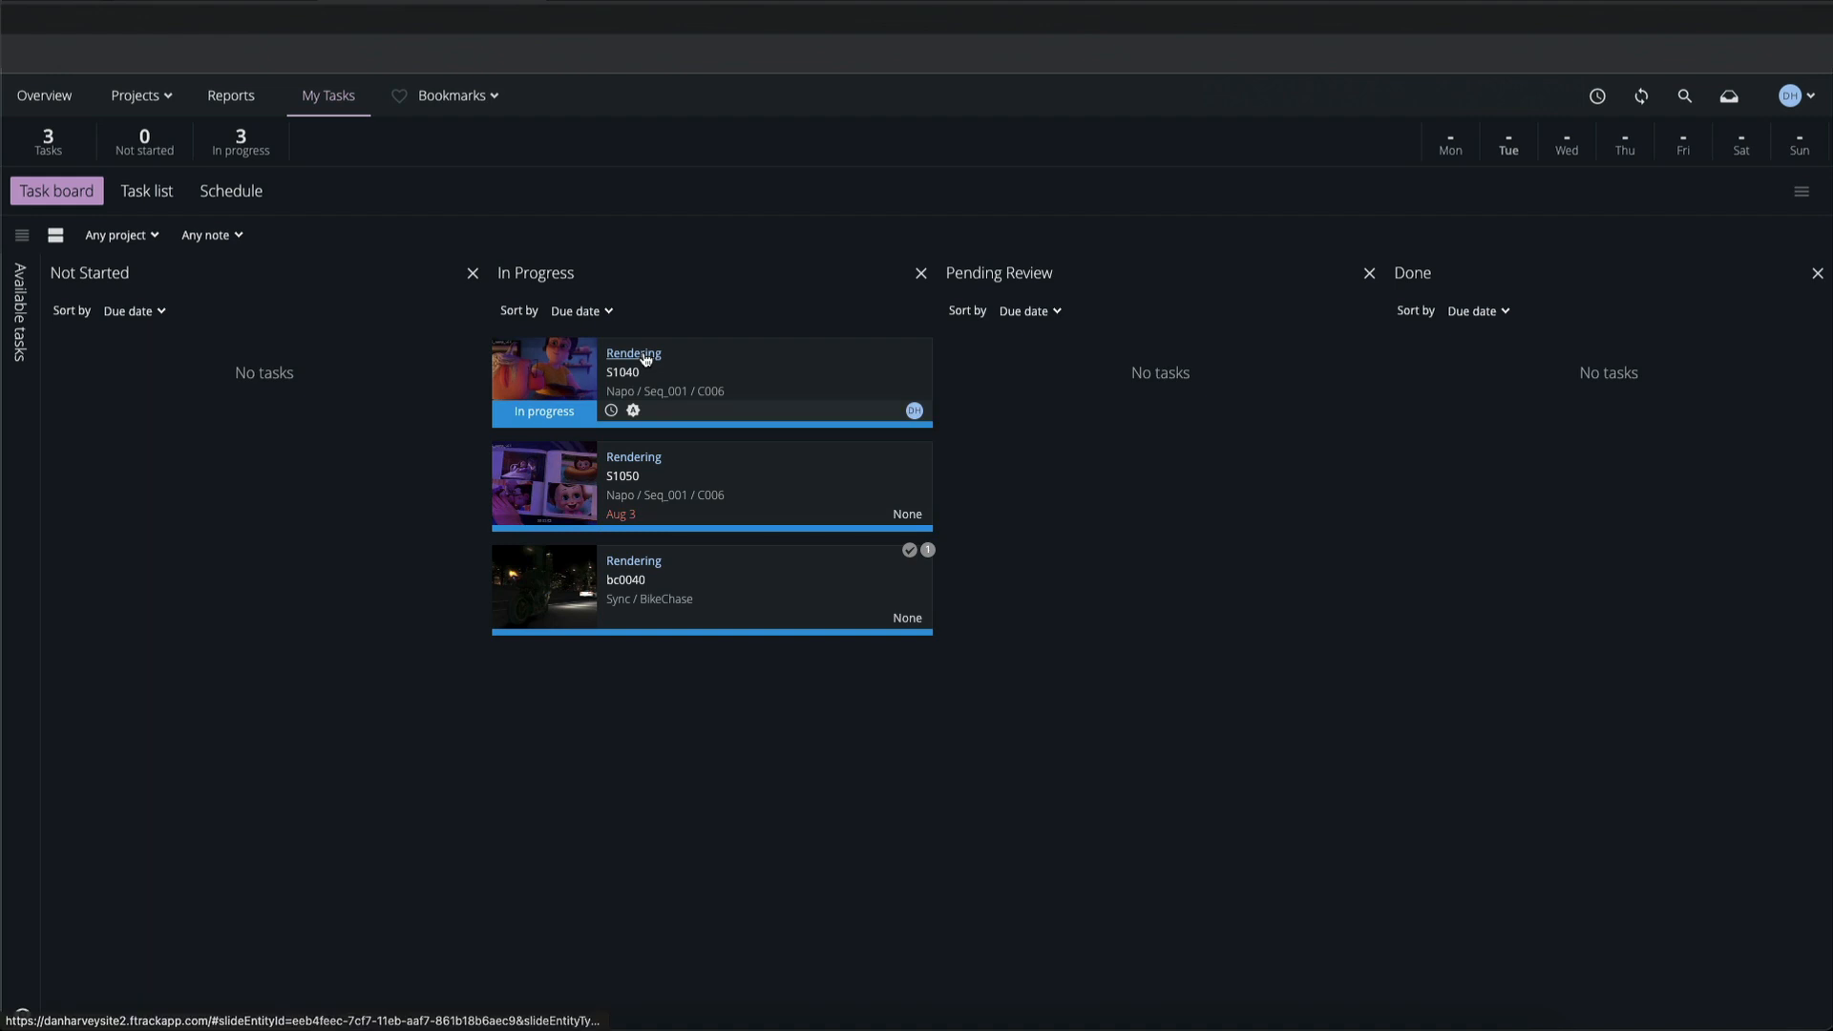
click(632, 354)
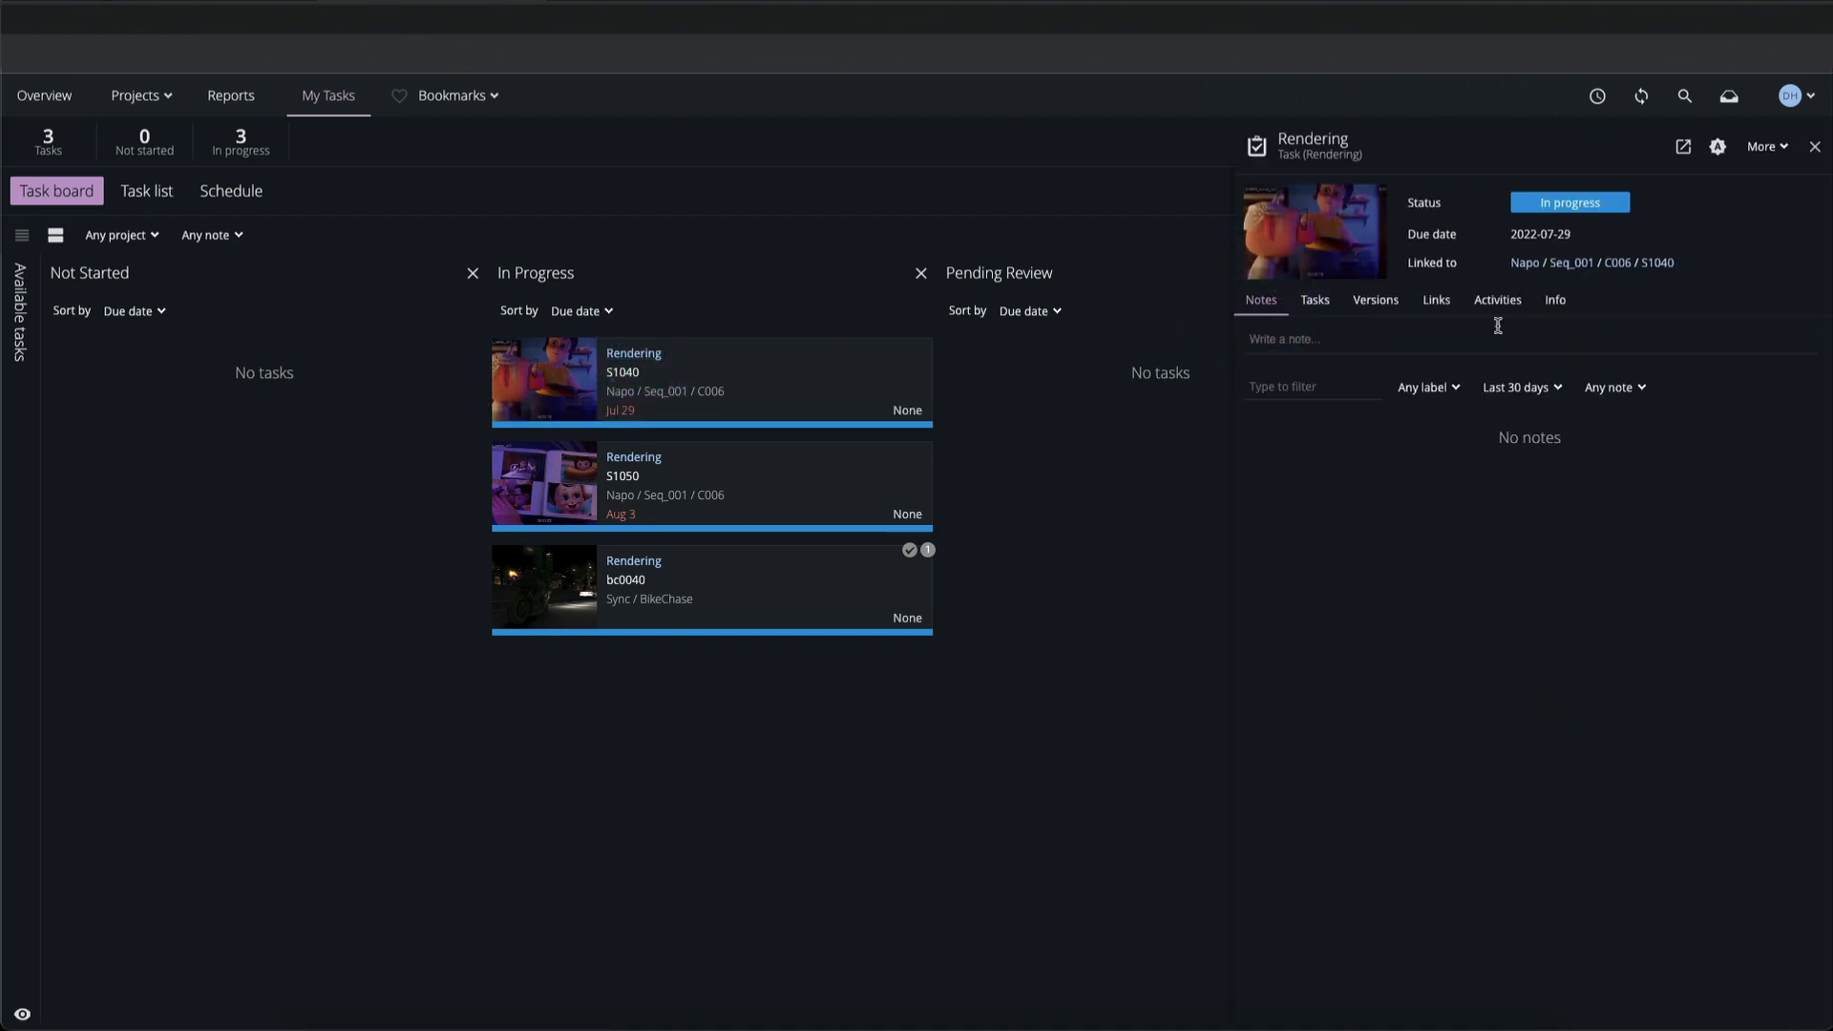
click(1555, 299)
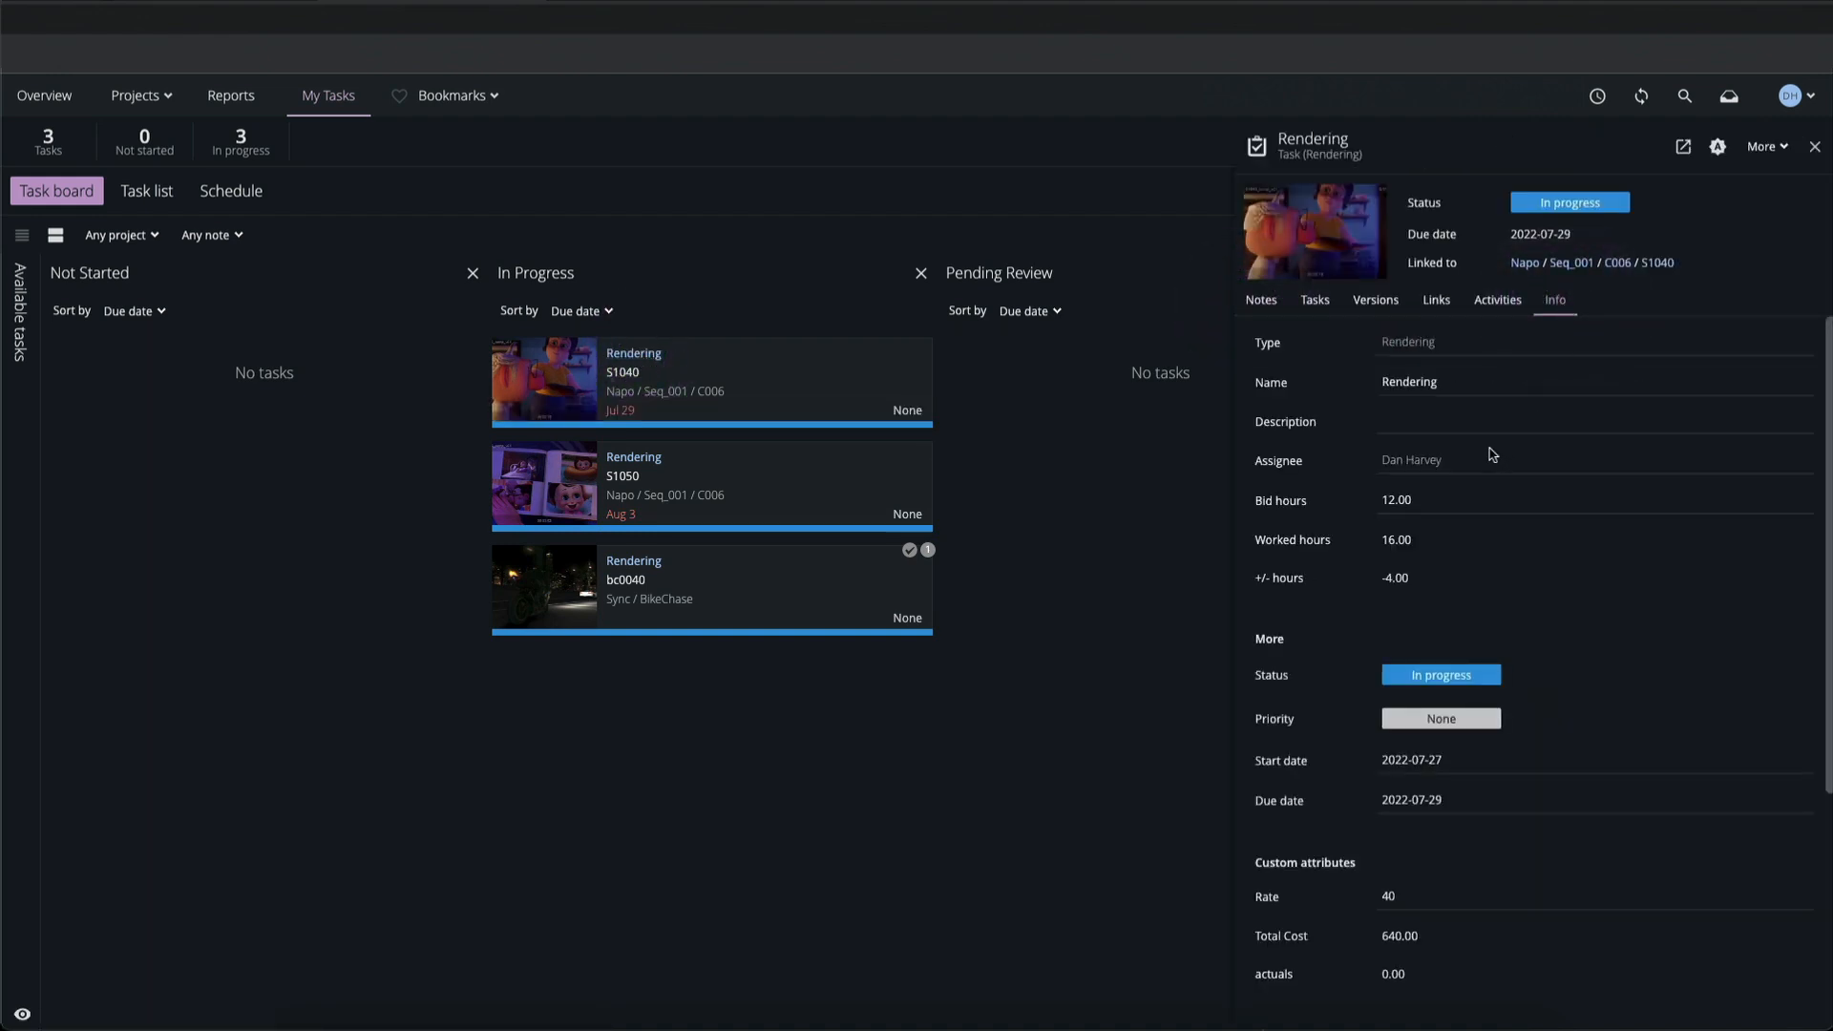
mouse_move(1440, 489)
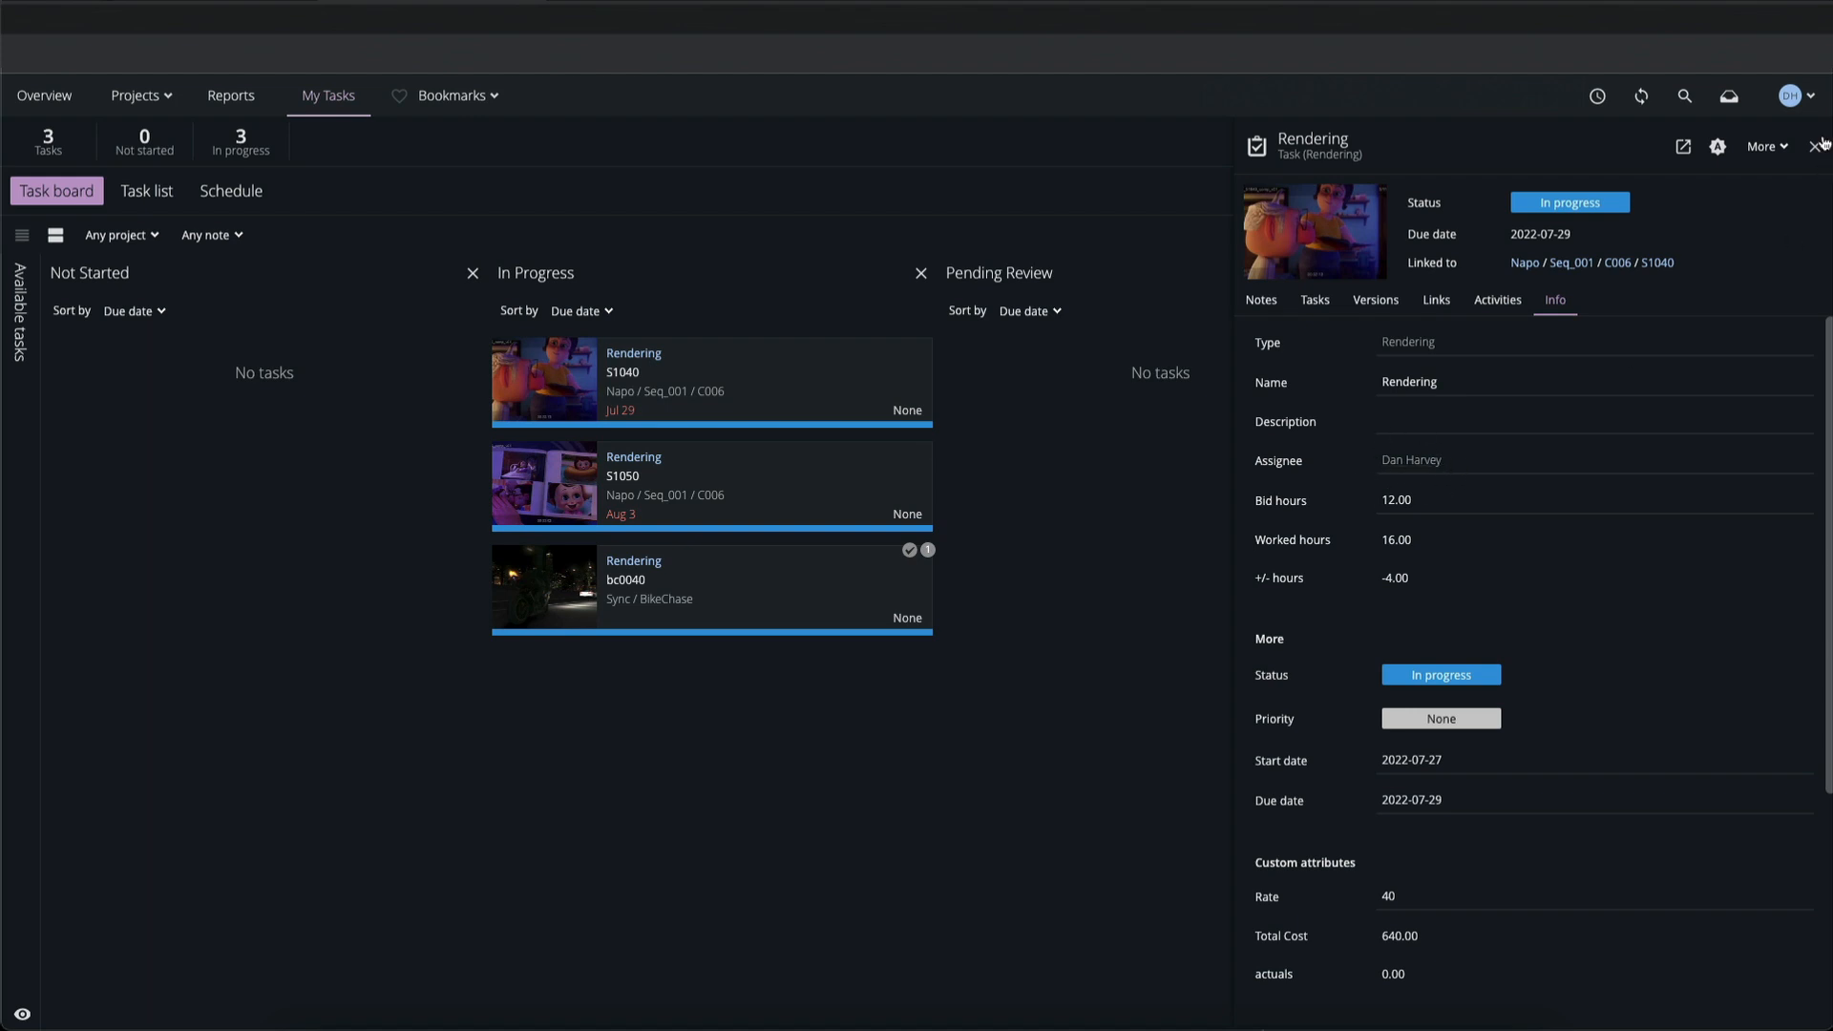
click(1814, 146)
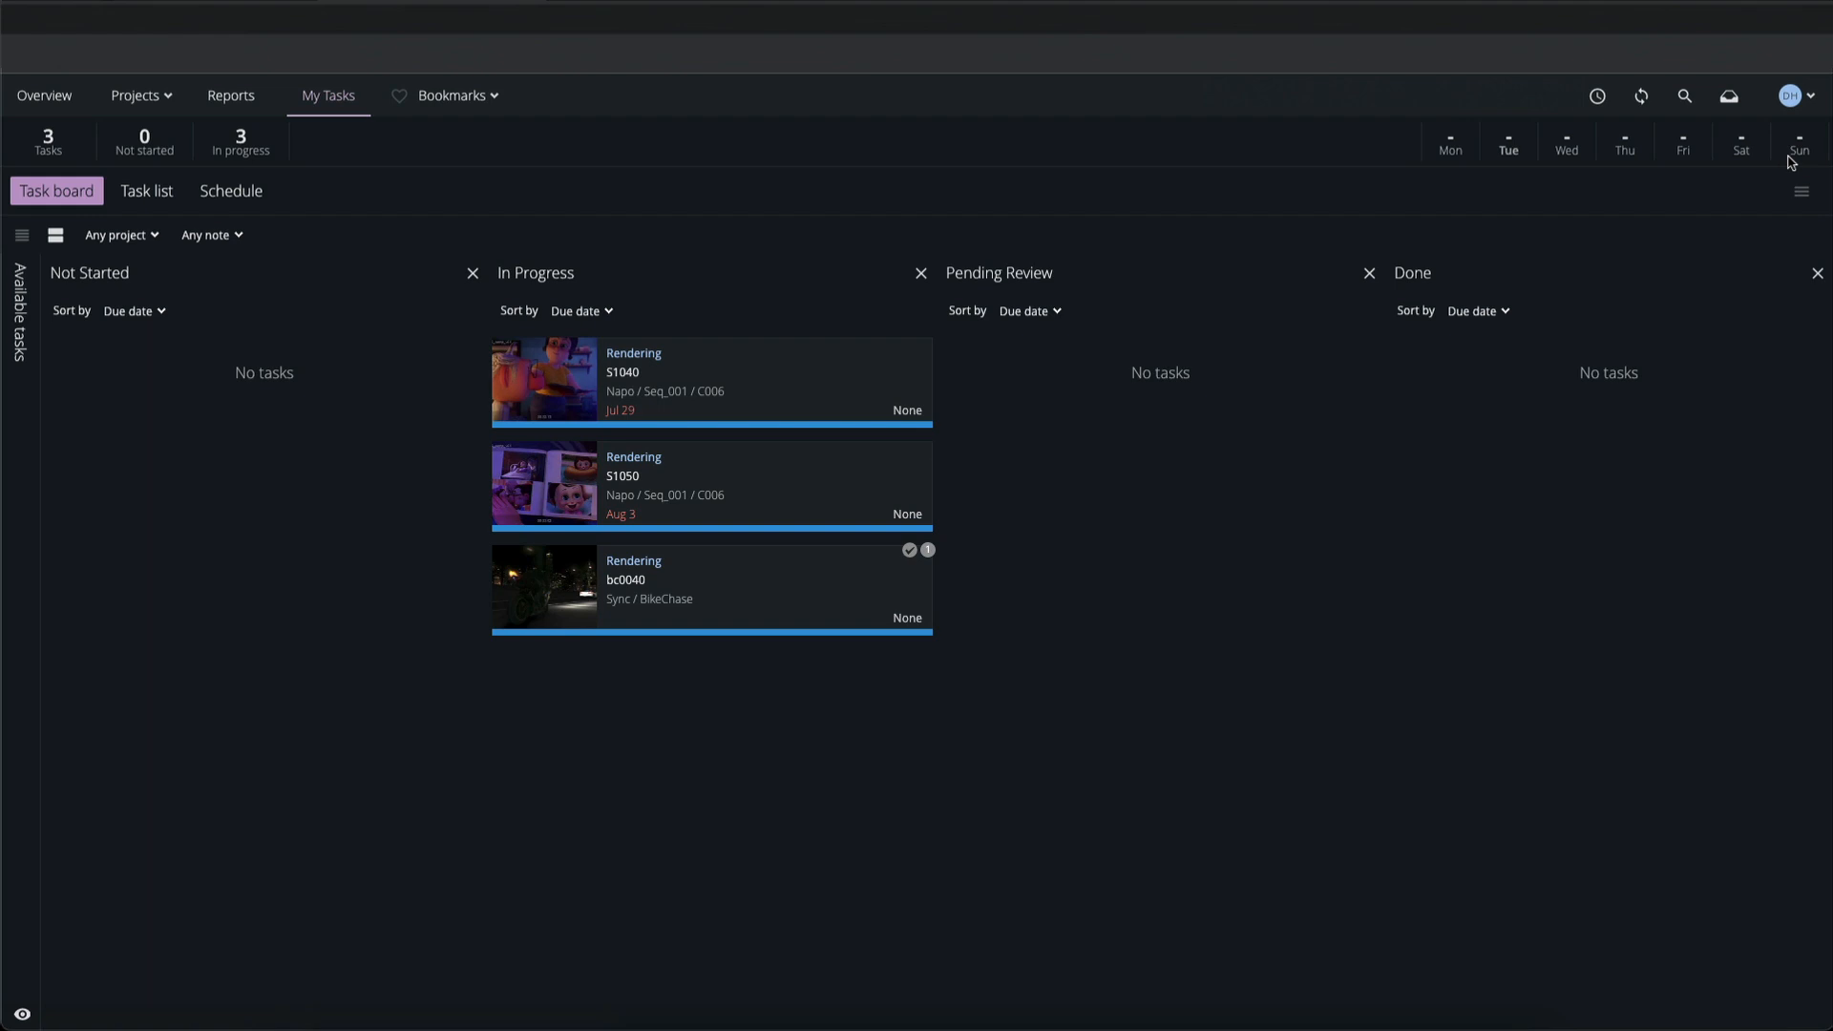
mouse_move(366, 122)
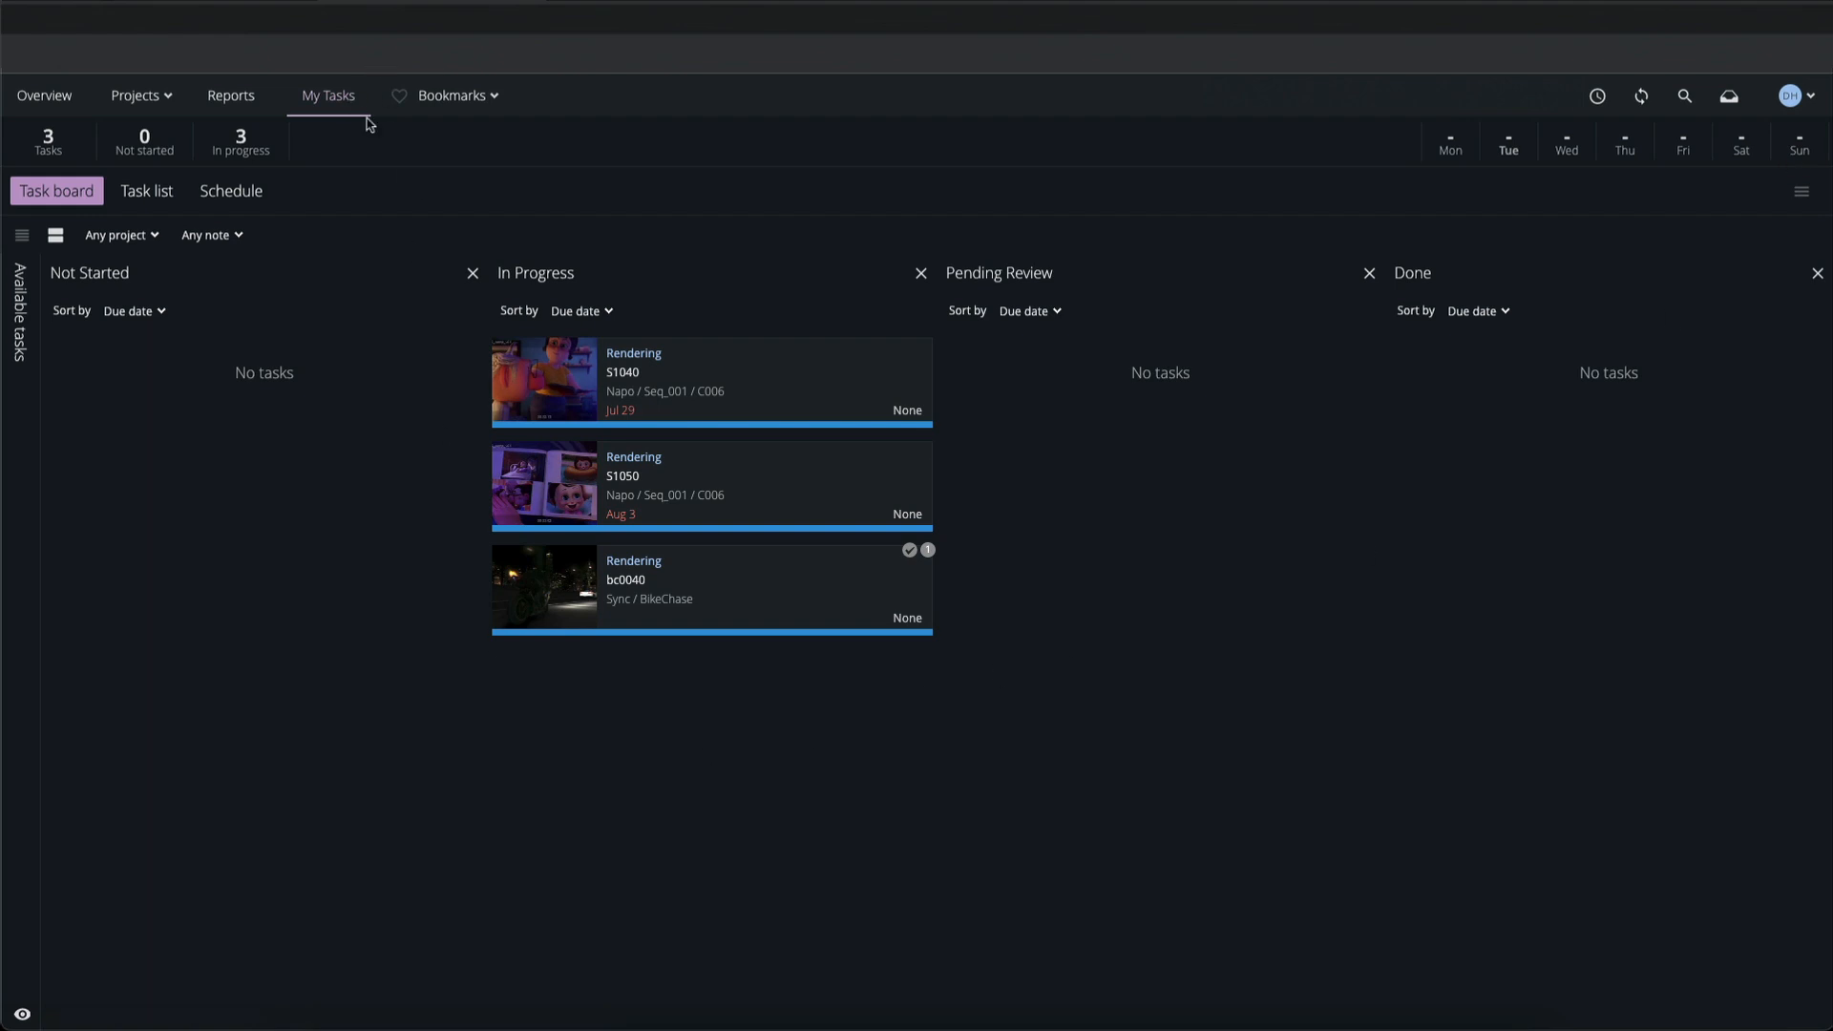
mouse_move(344, 106)
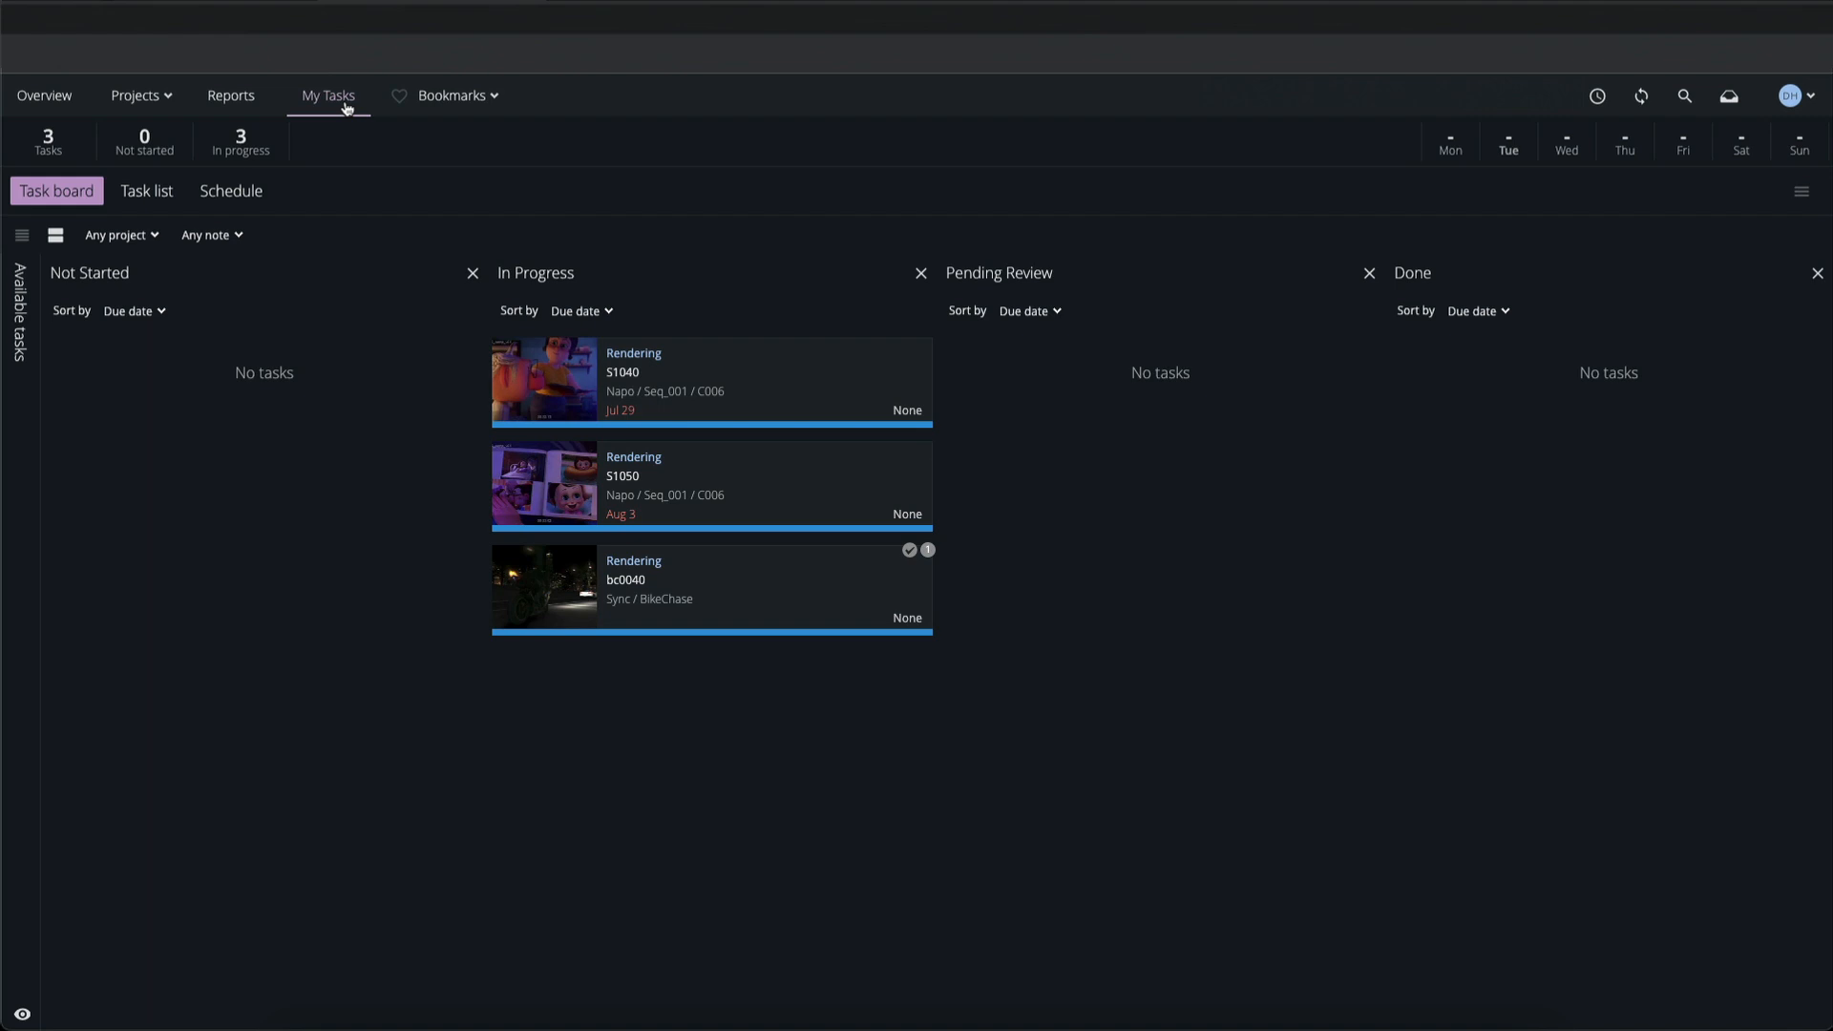
mouse_move(233, 99)
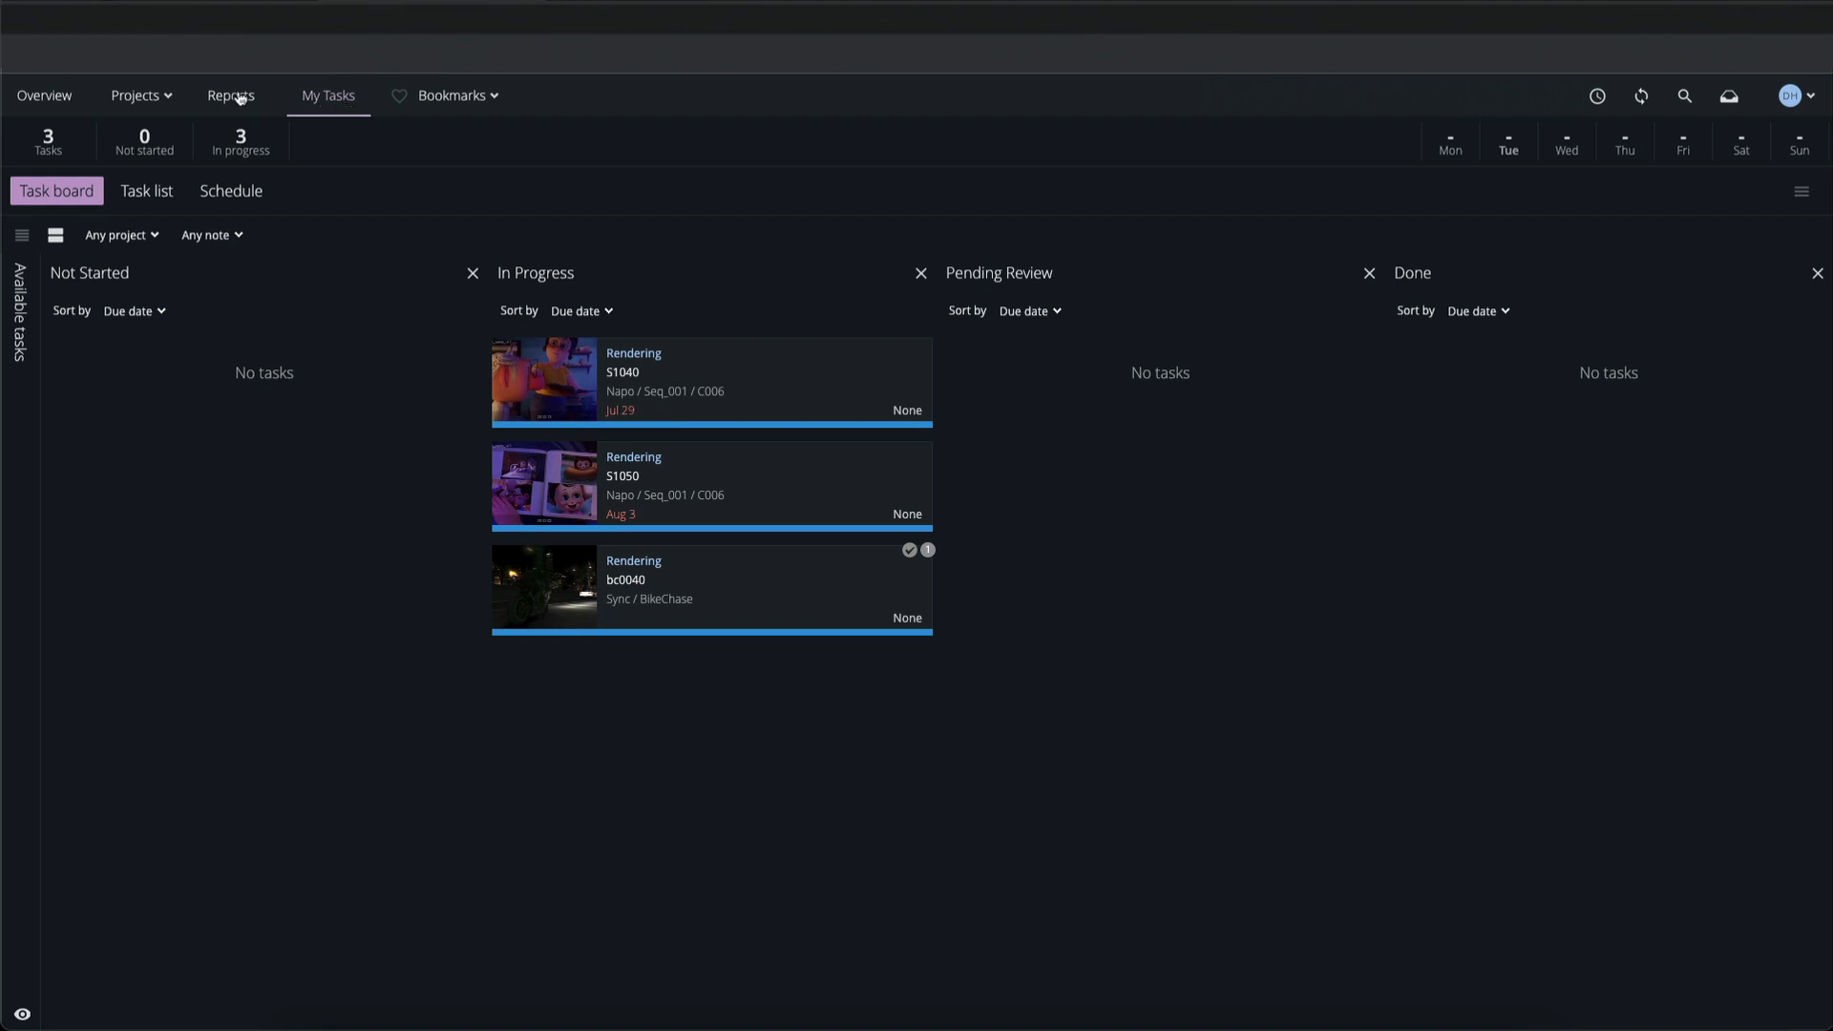
Show the Reports overview timeline of the Napo and Sync projects
click(230, 96)
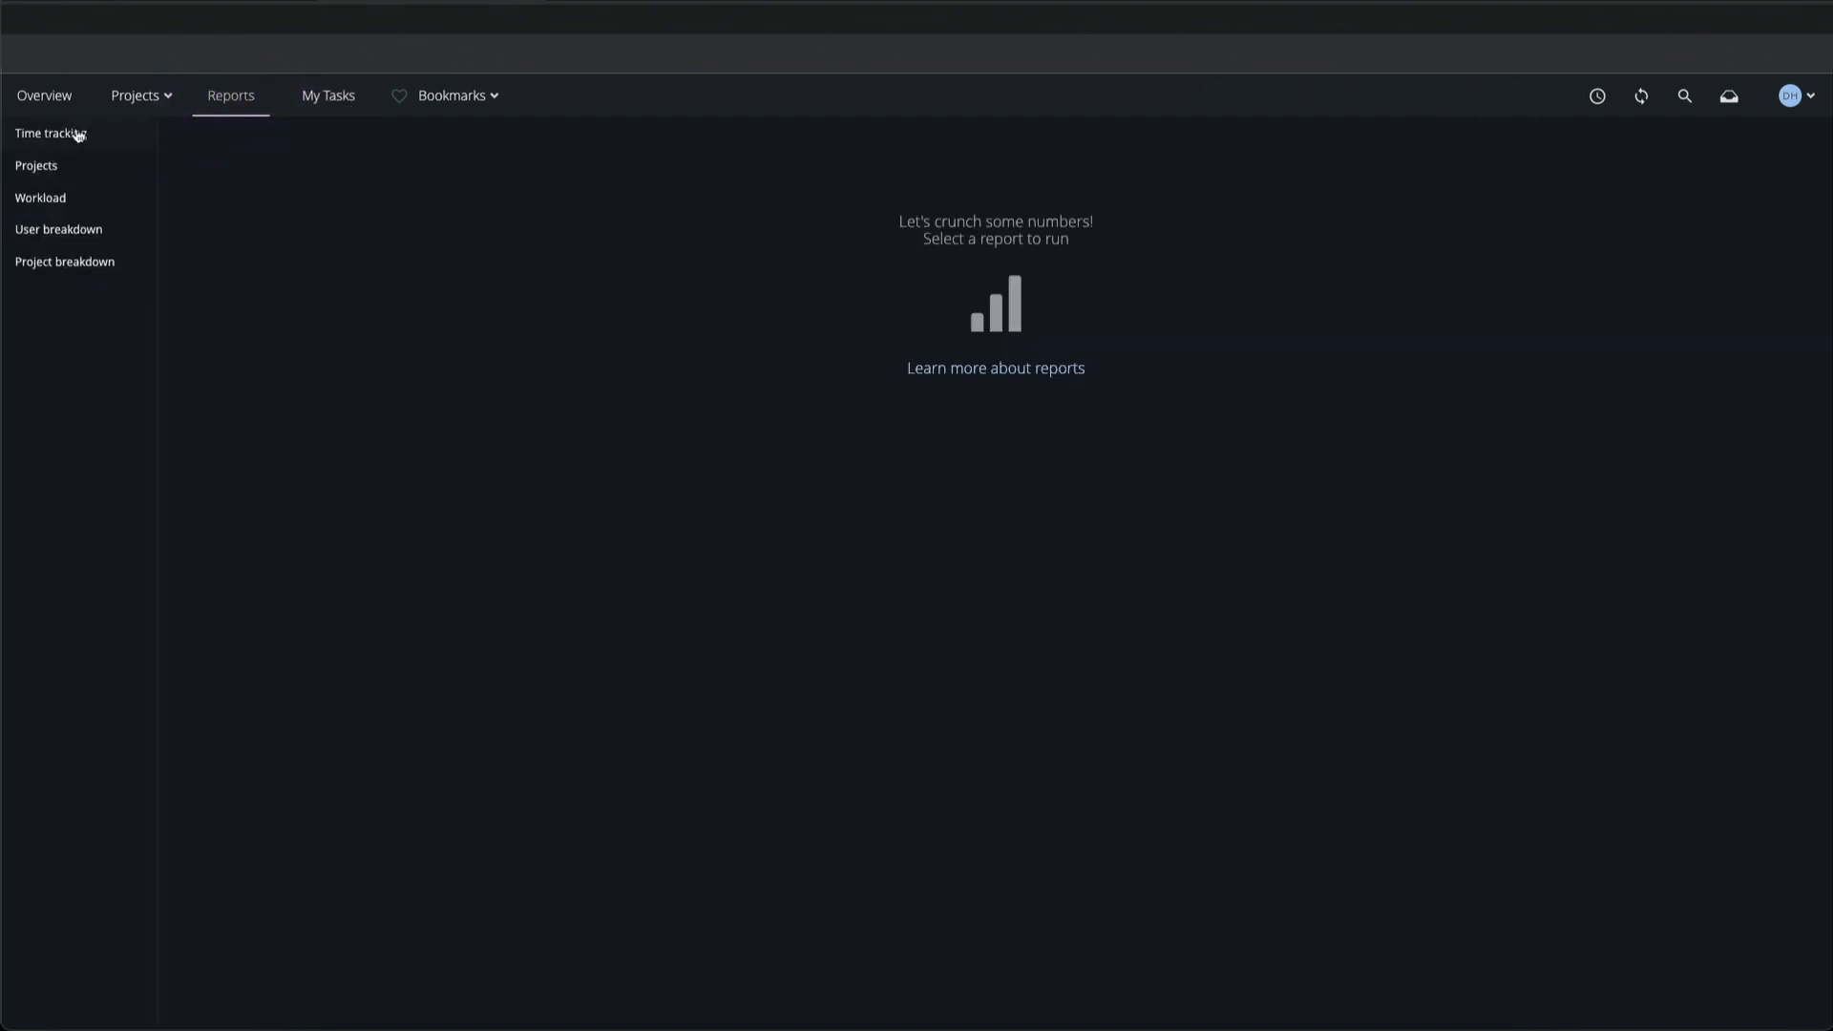
click(58, 132)
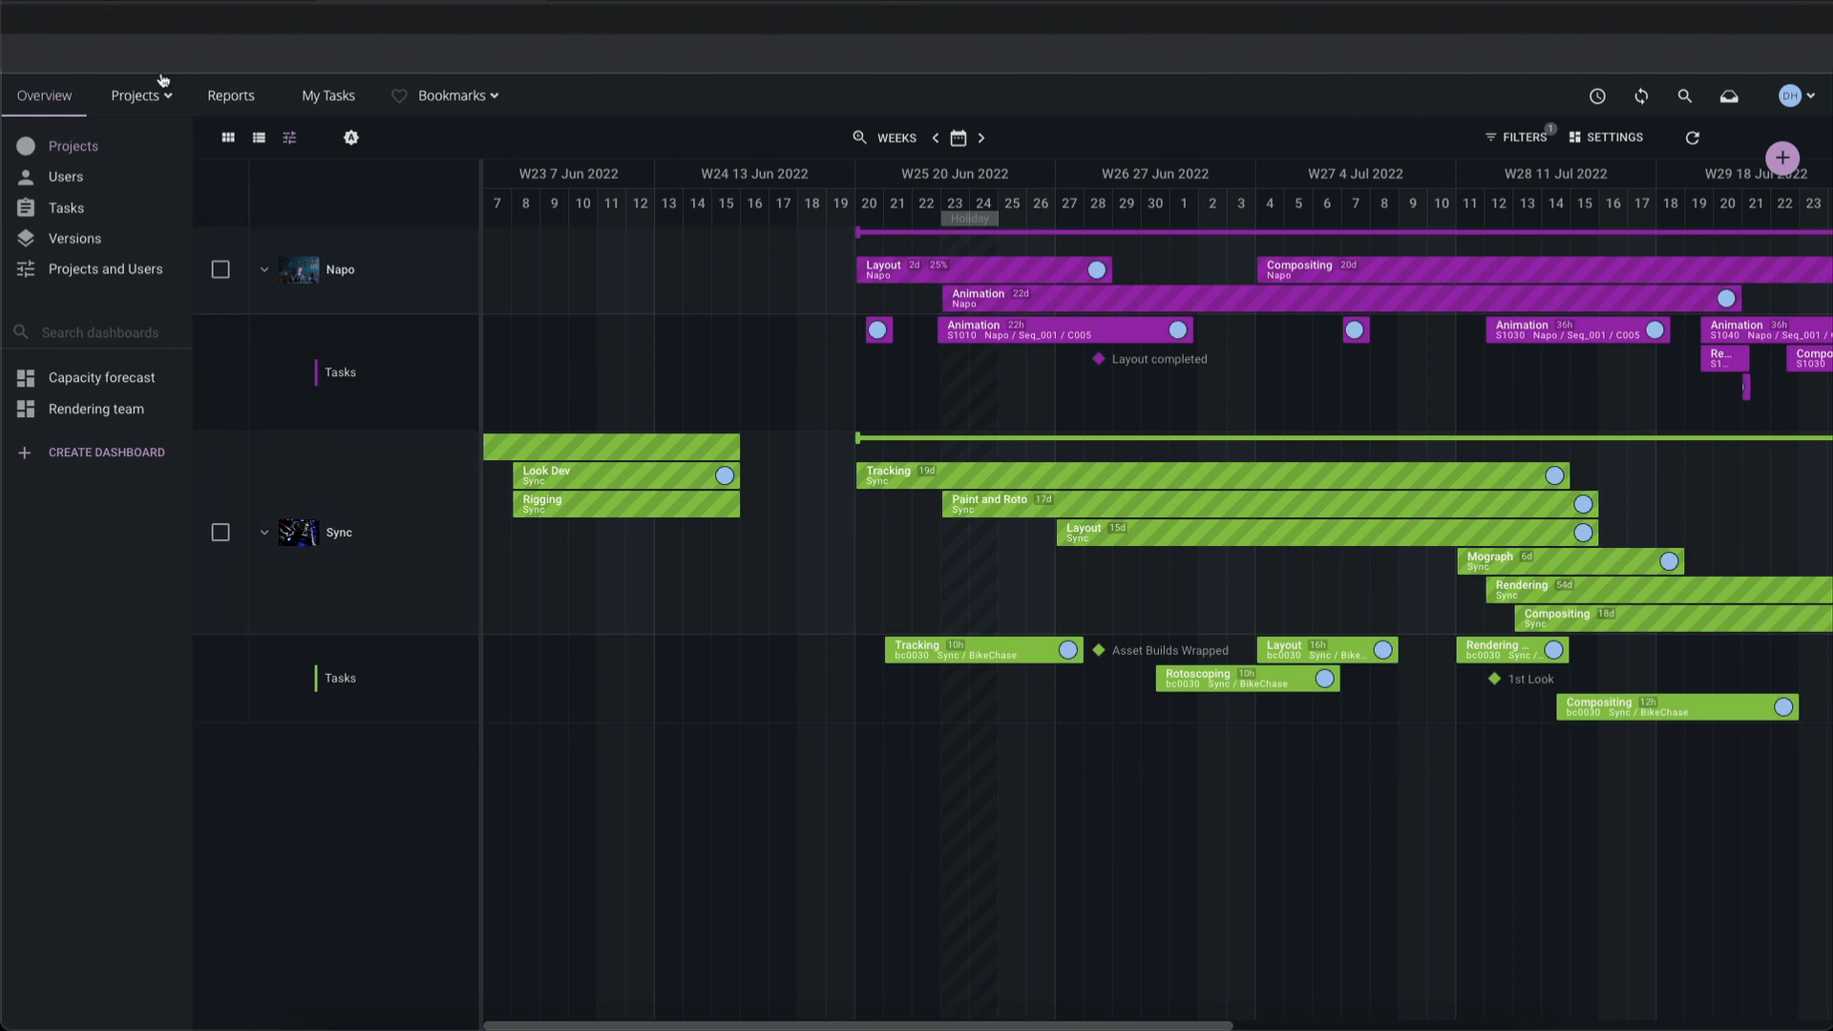
Open the Napo project and view its task list and all versions
click(137, 96)
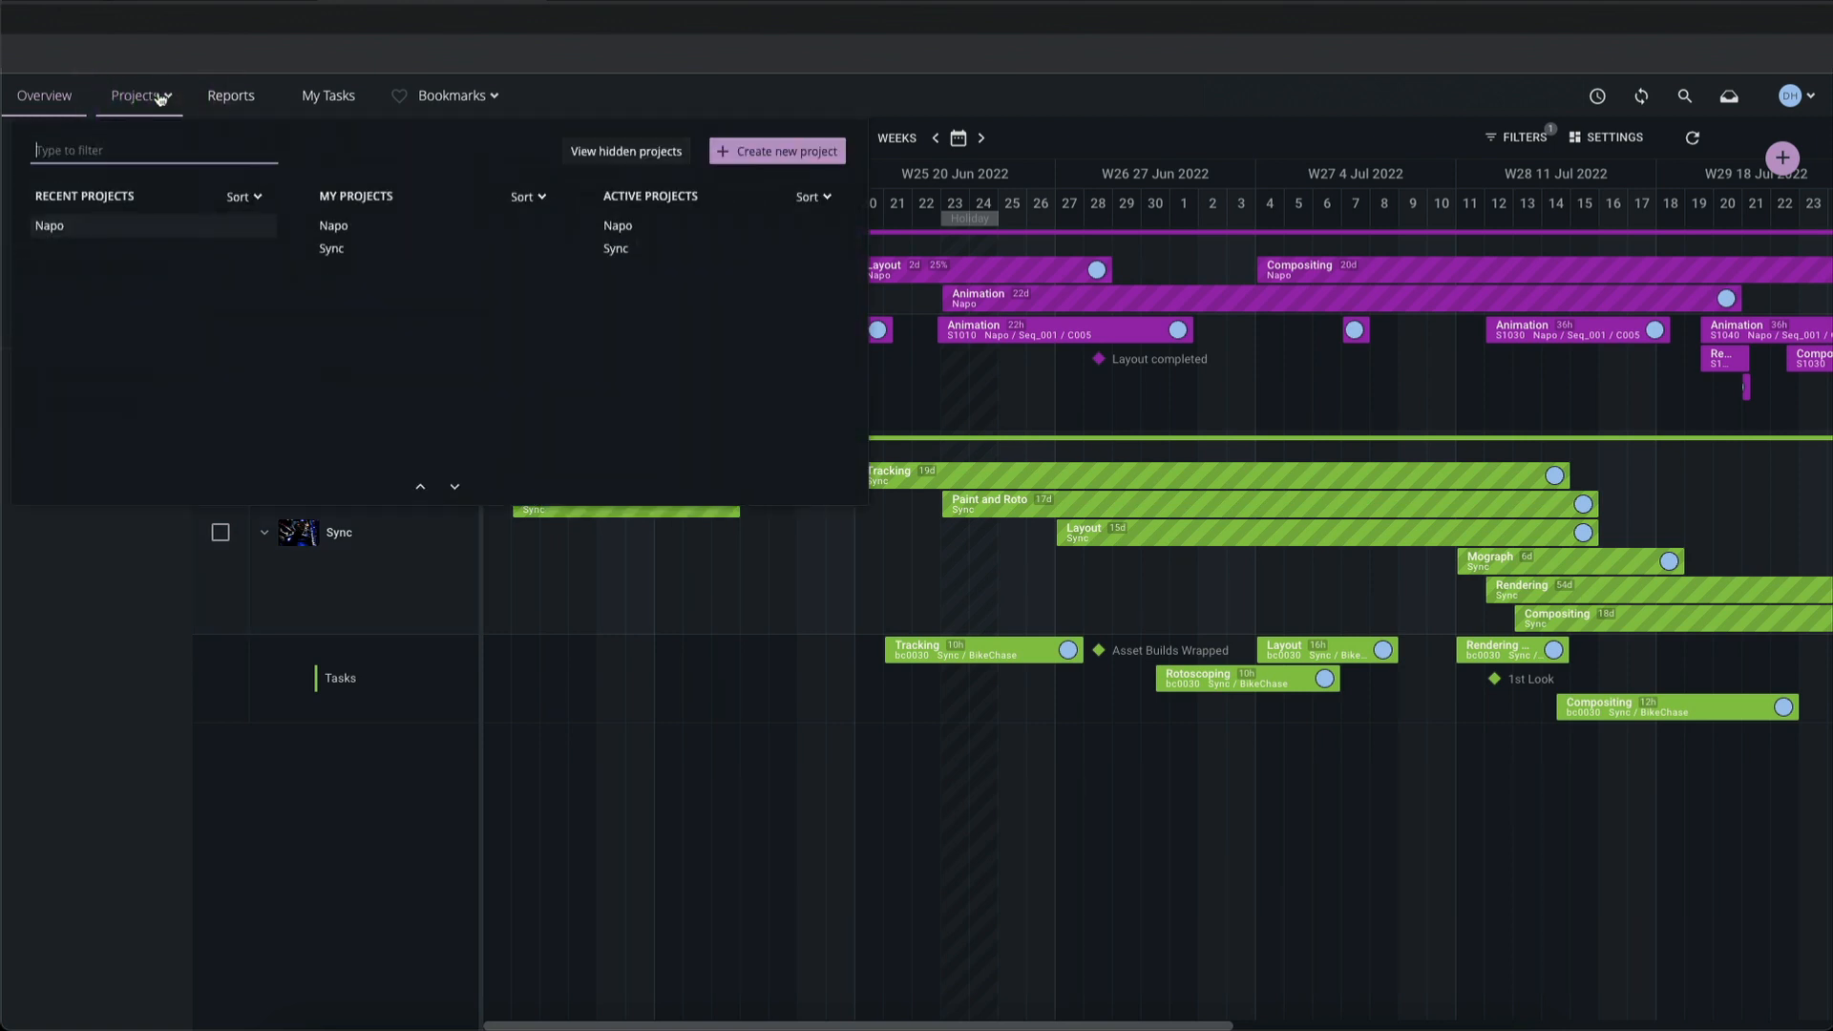
mouse_move(634, 227)
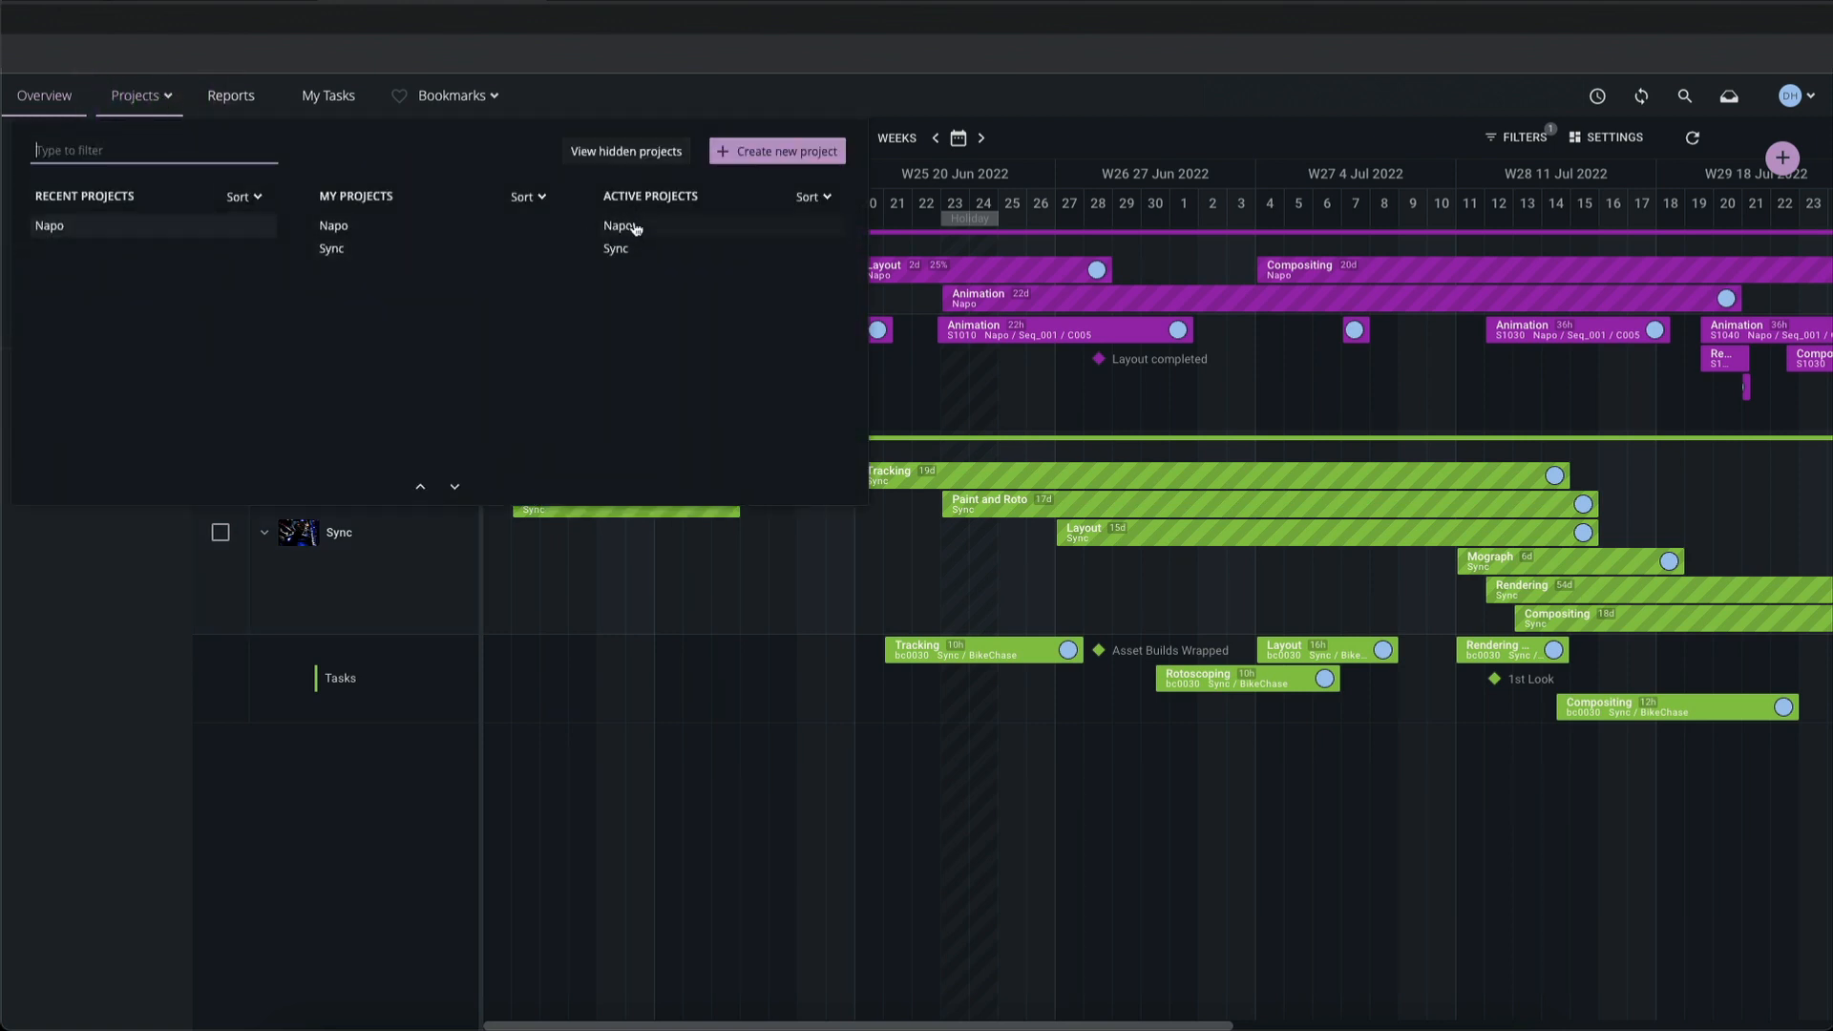
click(617, 226)
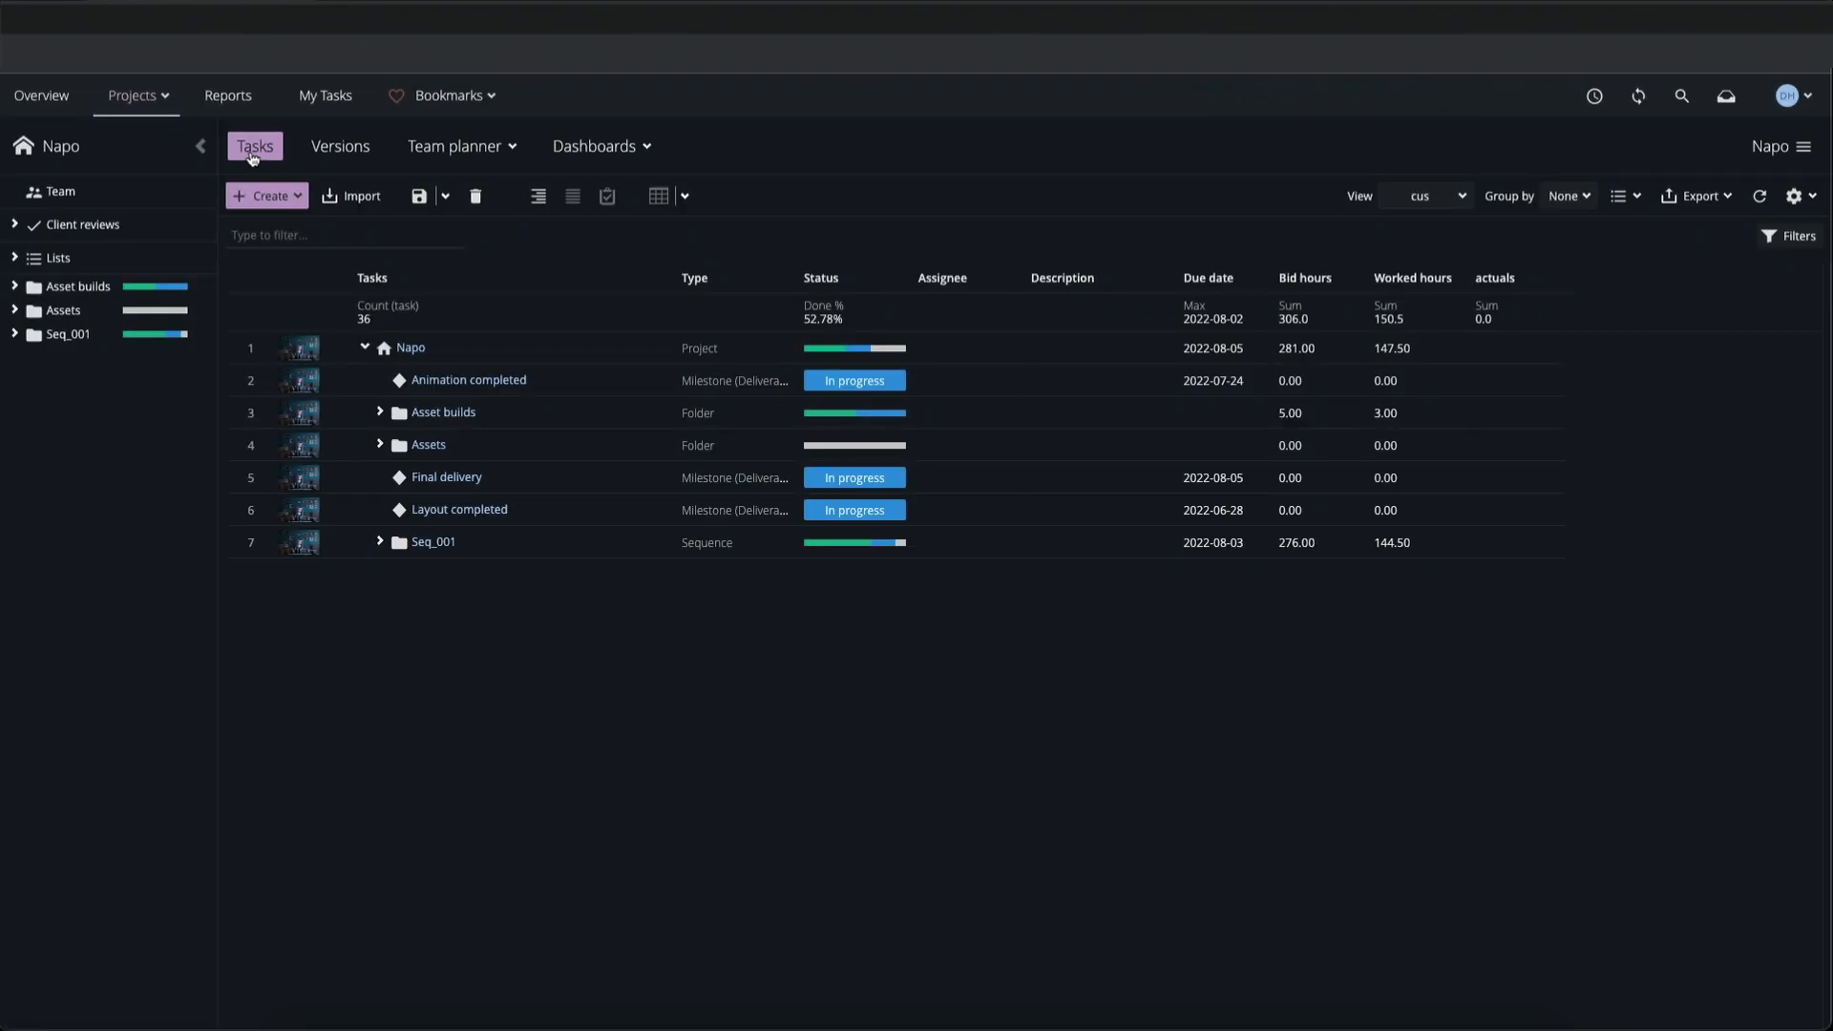
click(343, 145)
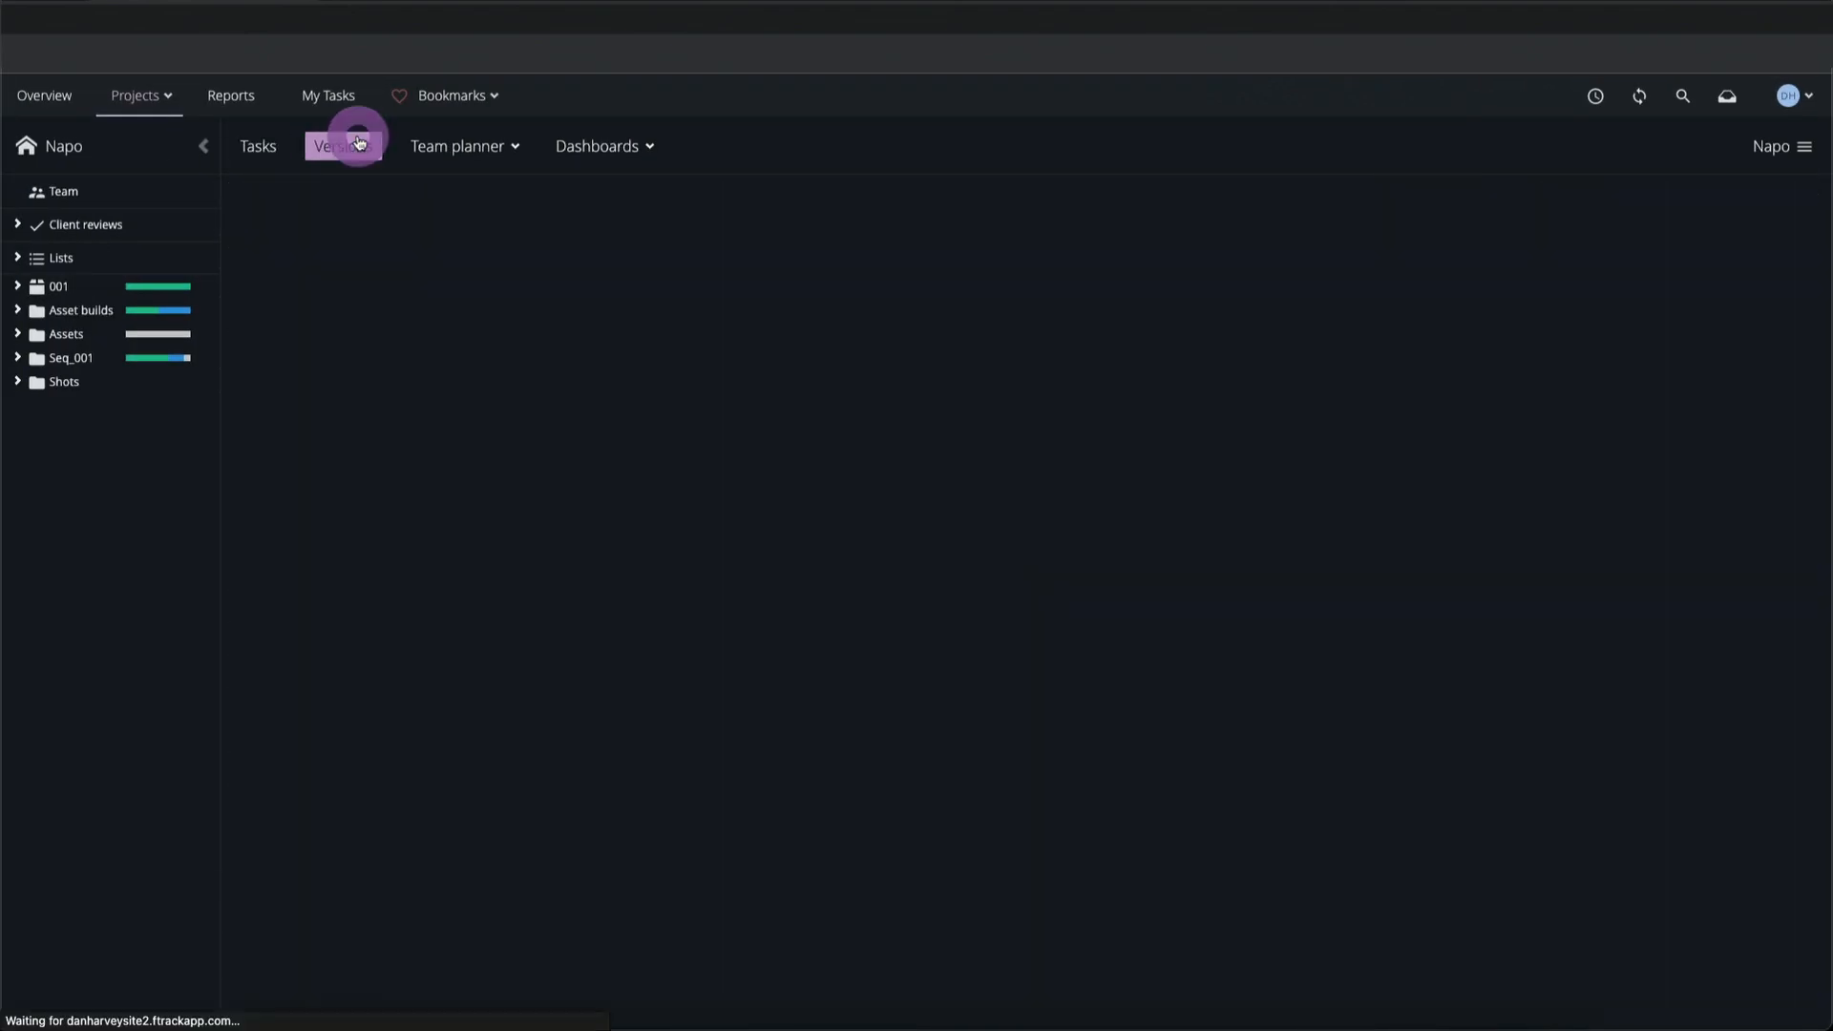
click(344, 145)
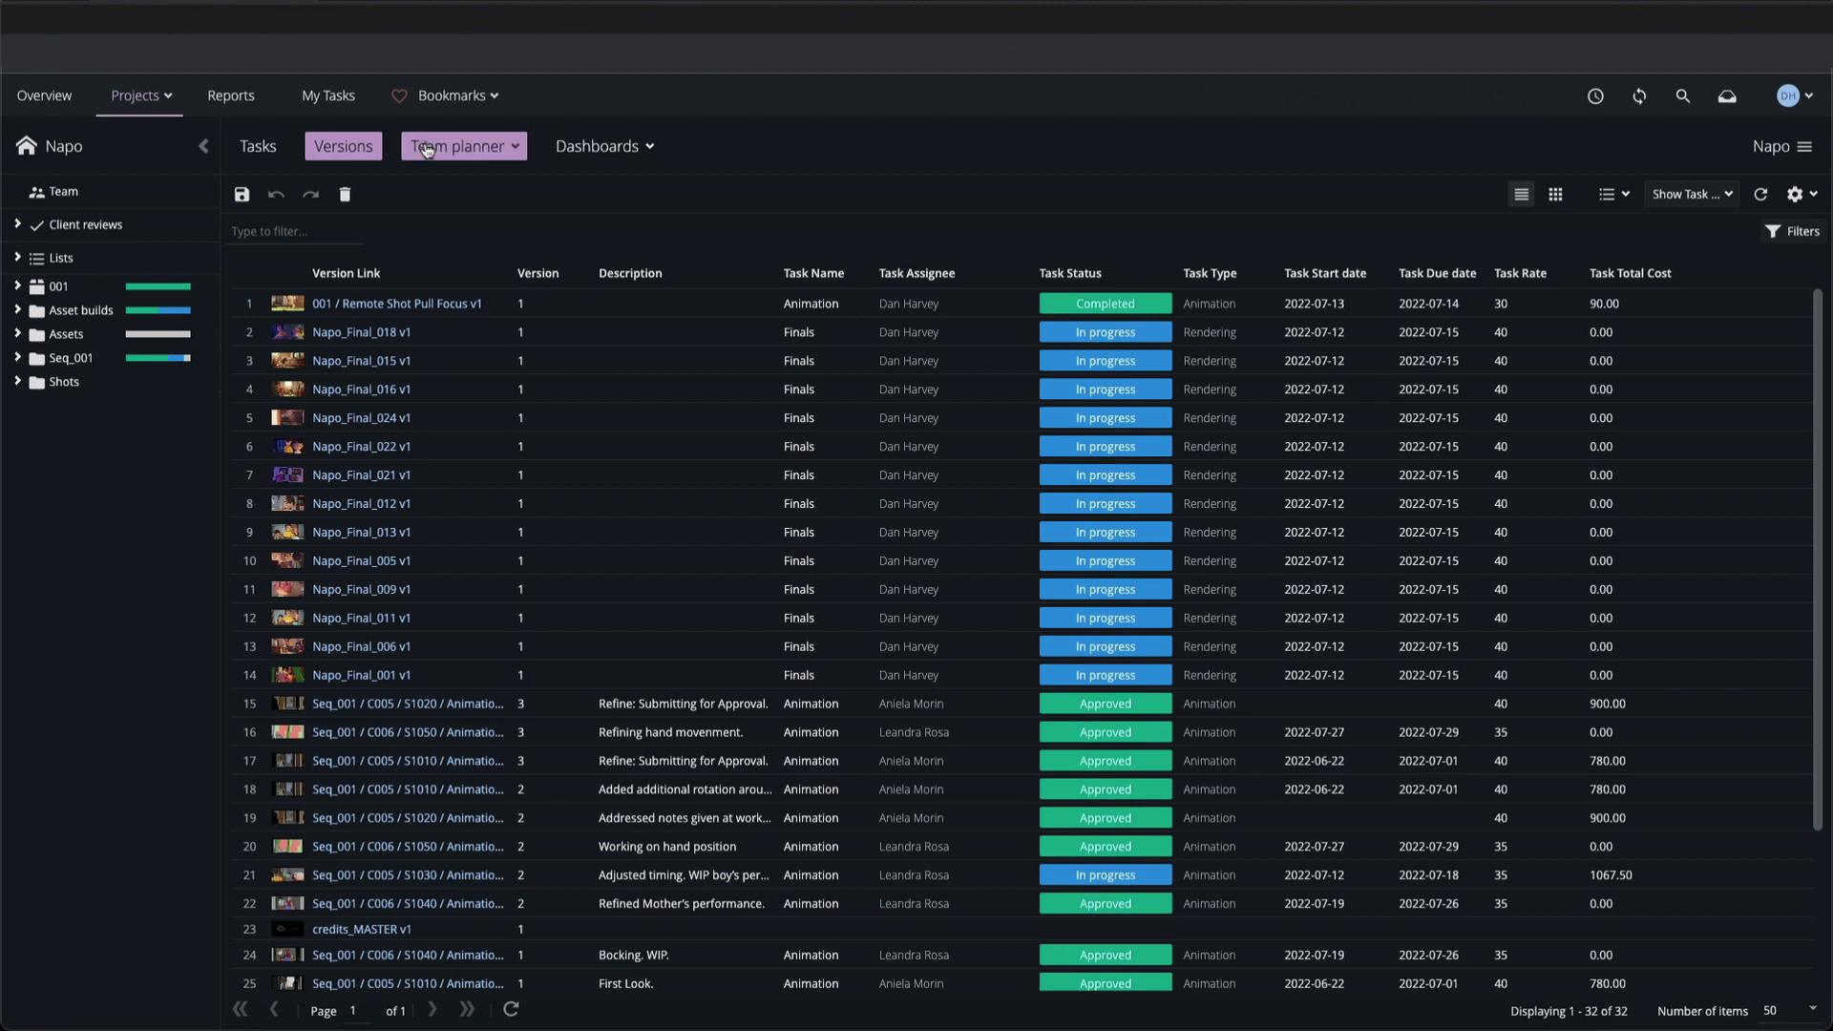
View Napo's Team calendar schedule, then its analytics dashboard
click(459, 145)
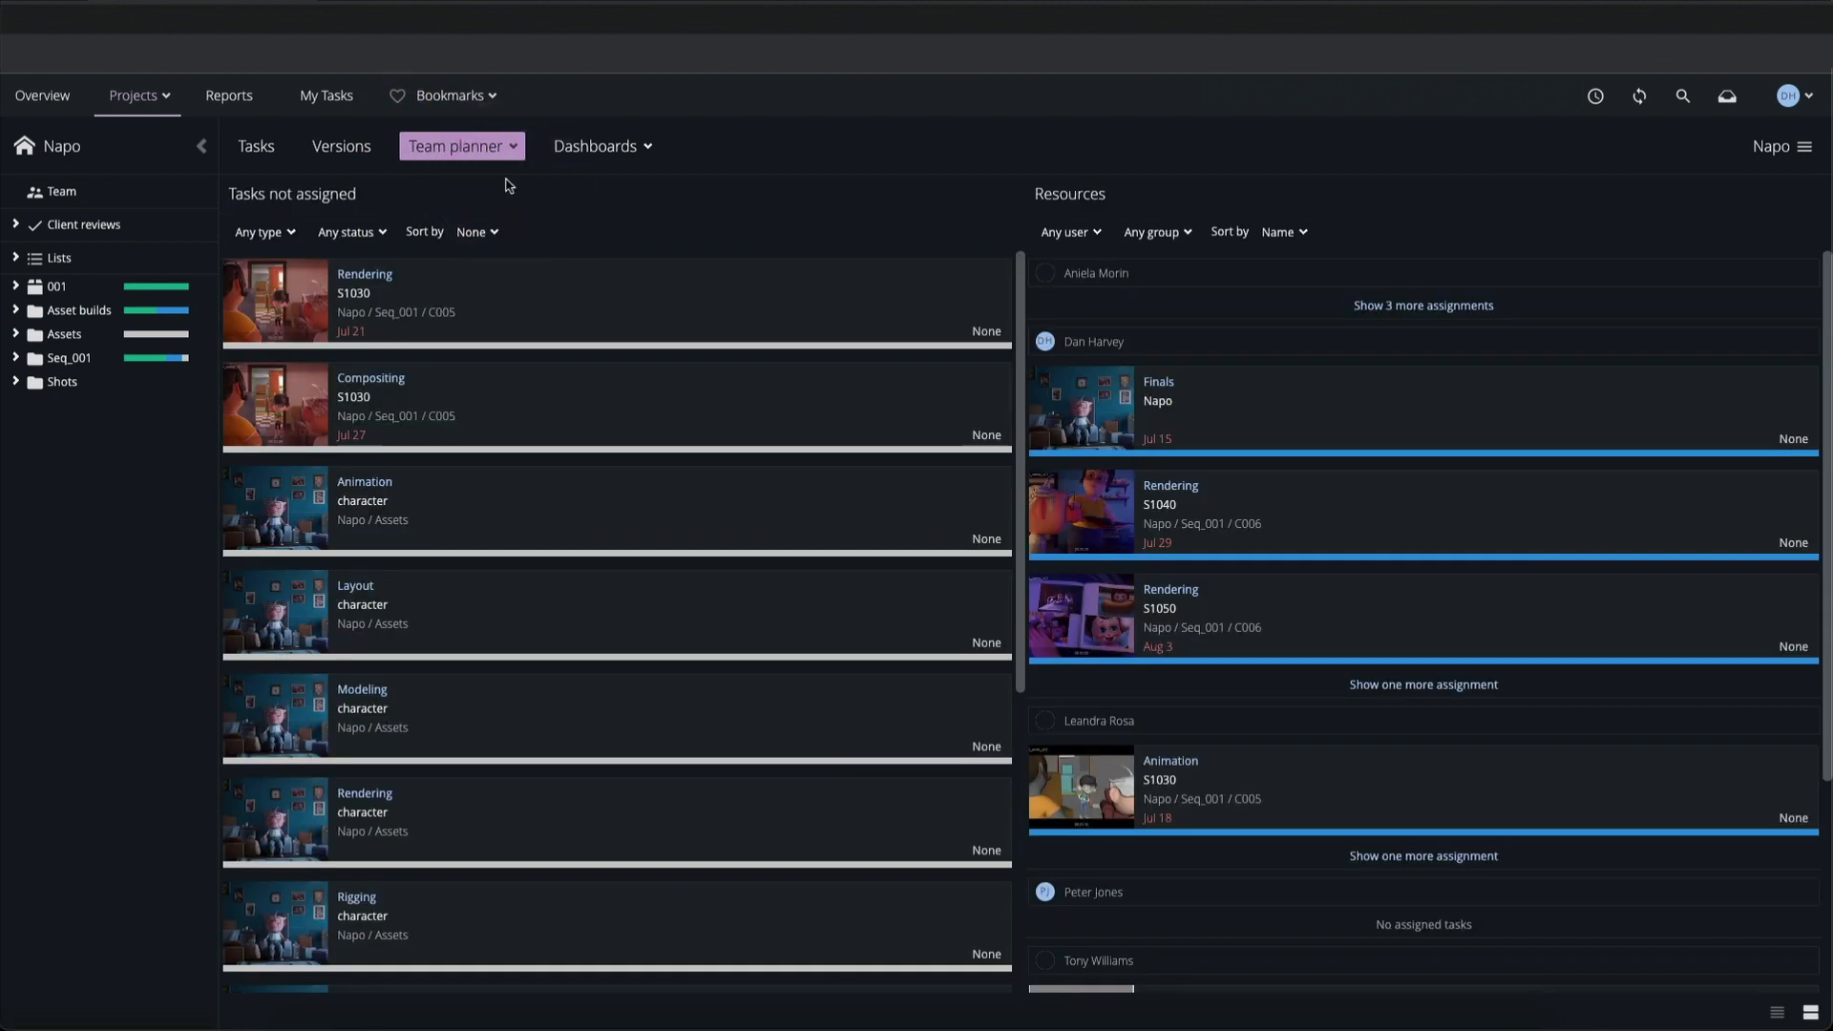
click(462, 145)
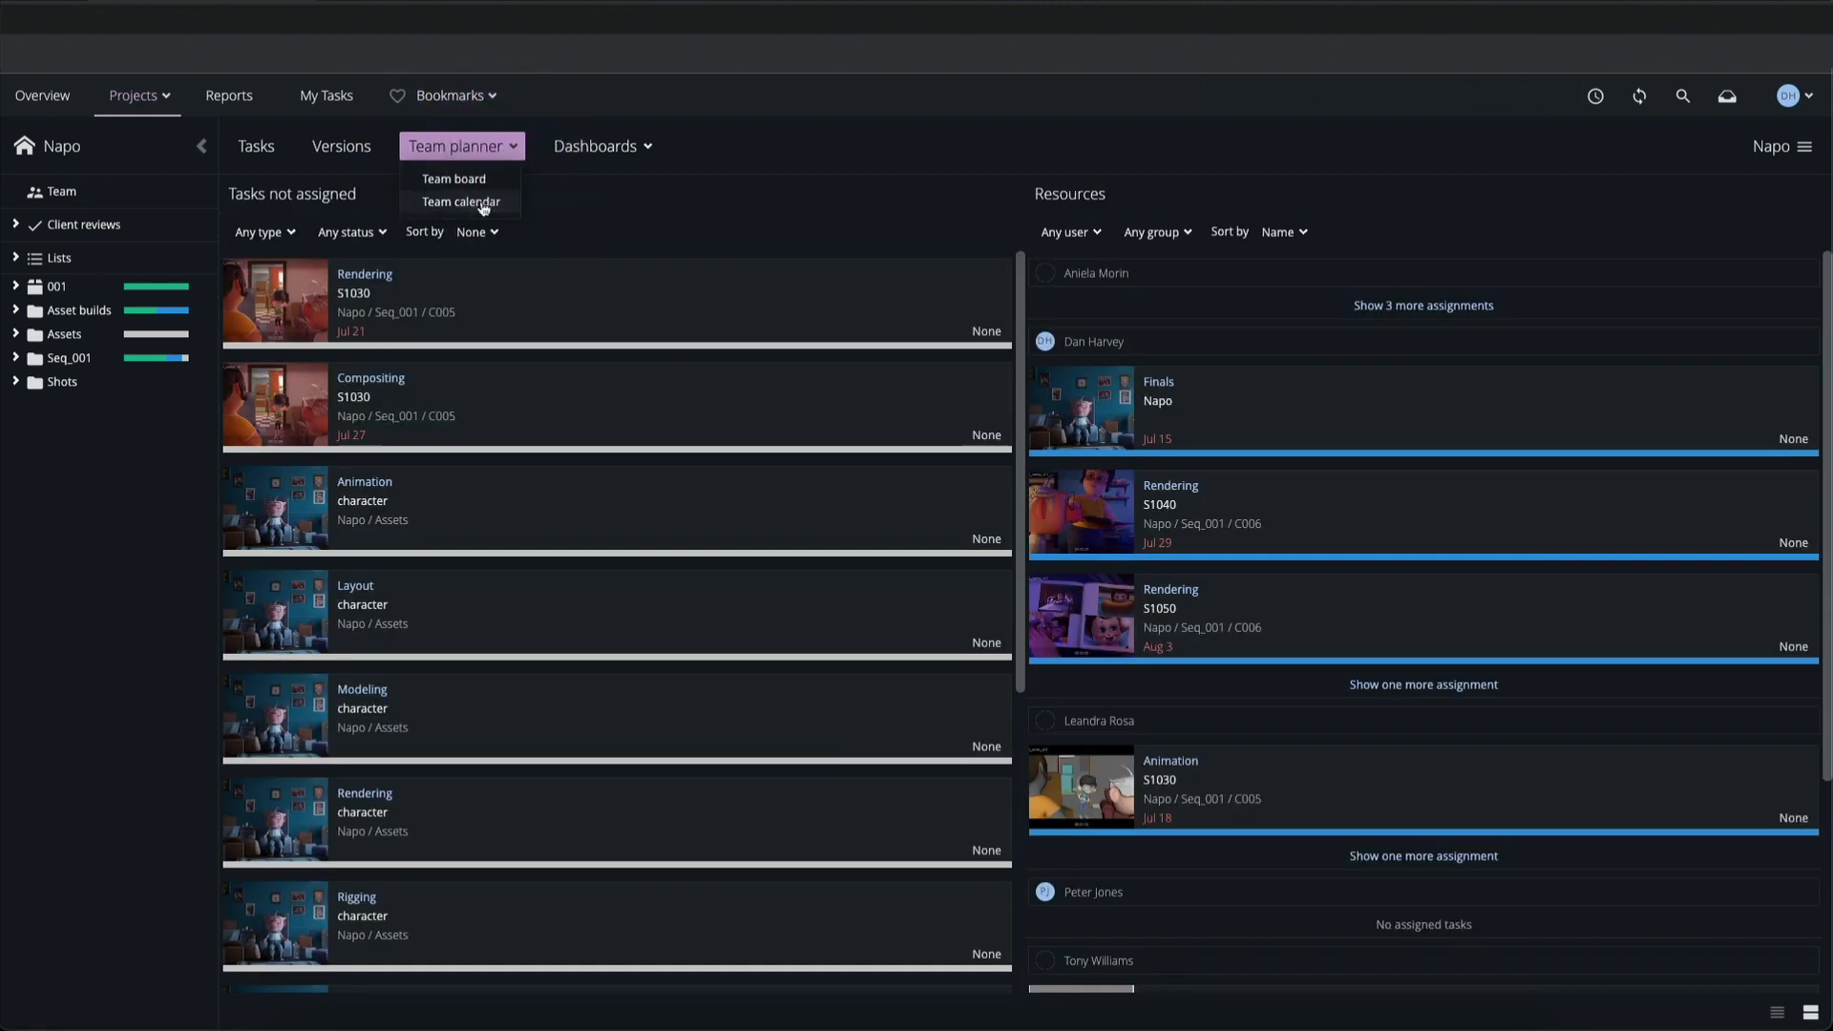
click(461, 202)
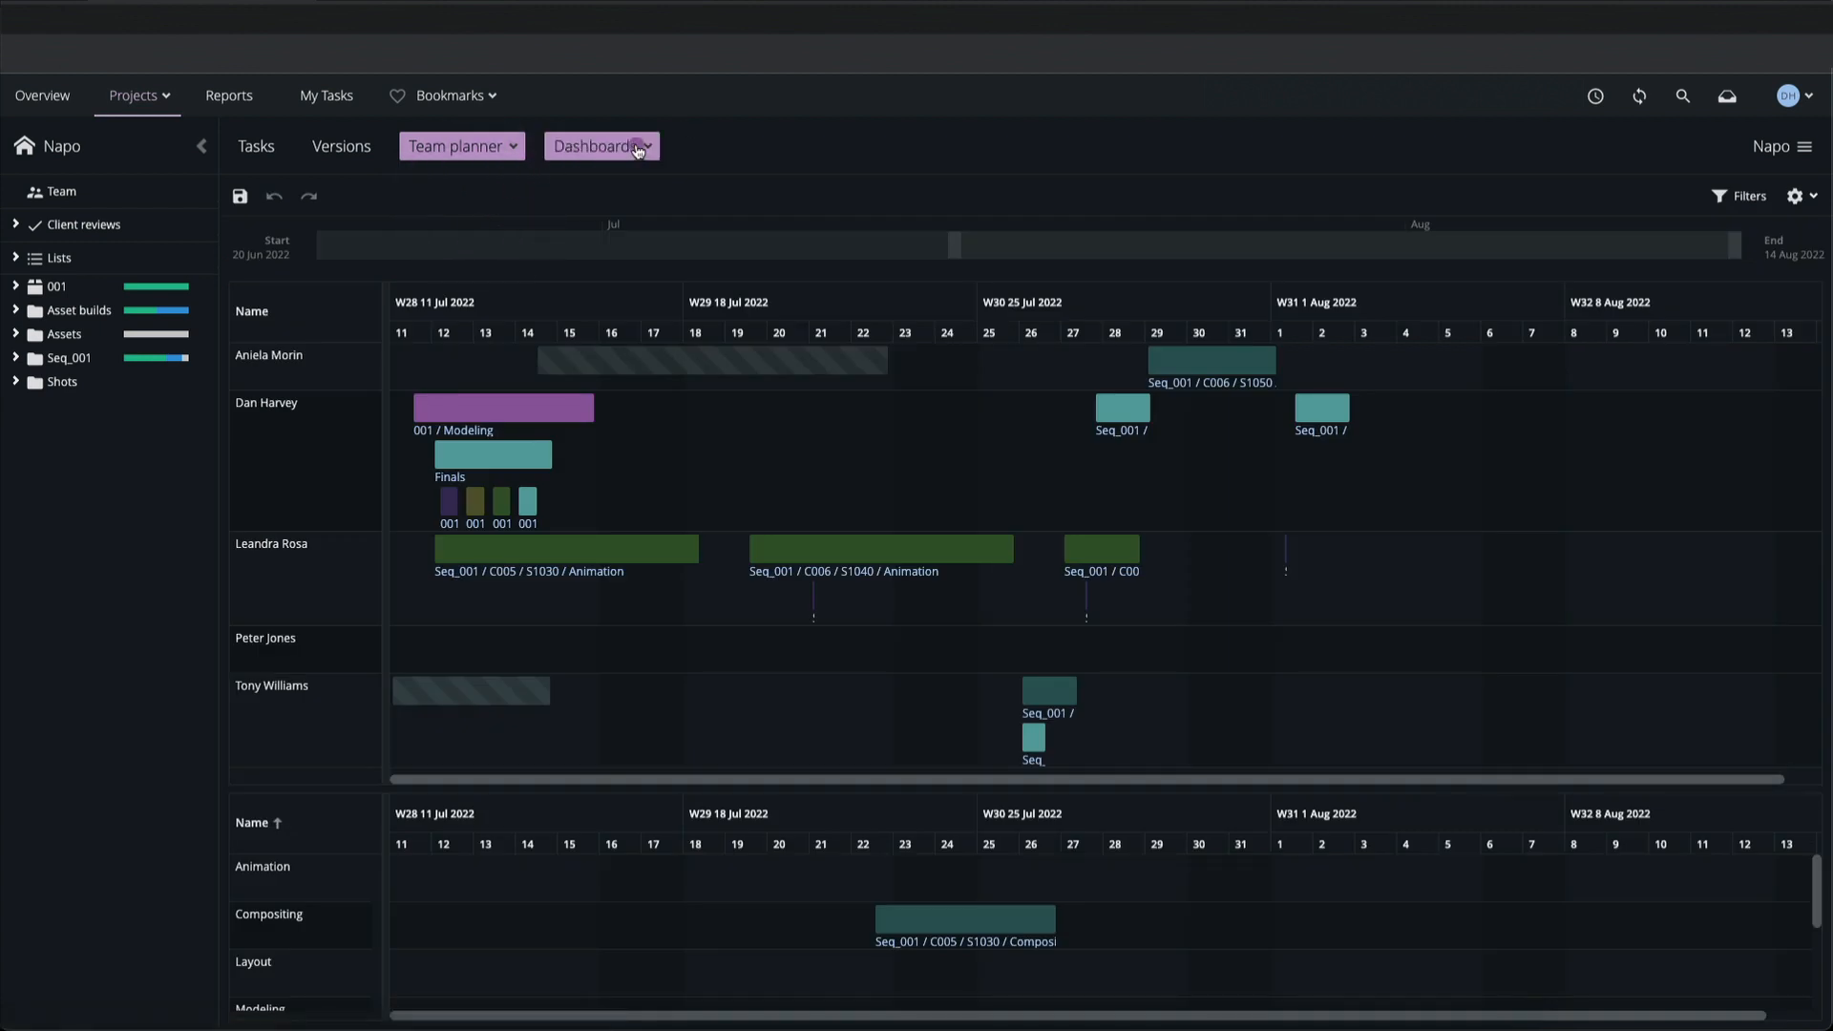
click(599, 145)
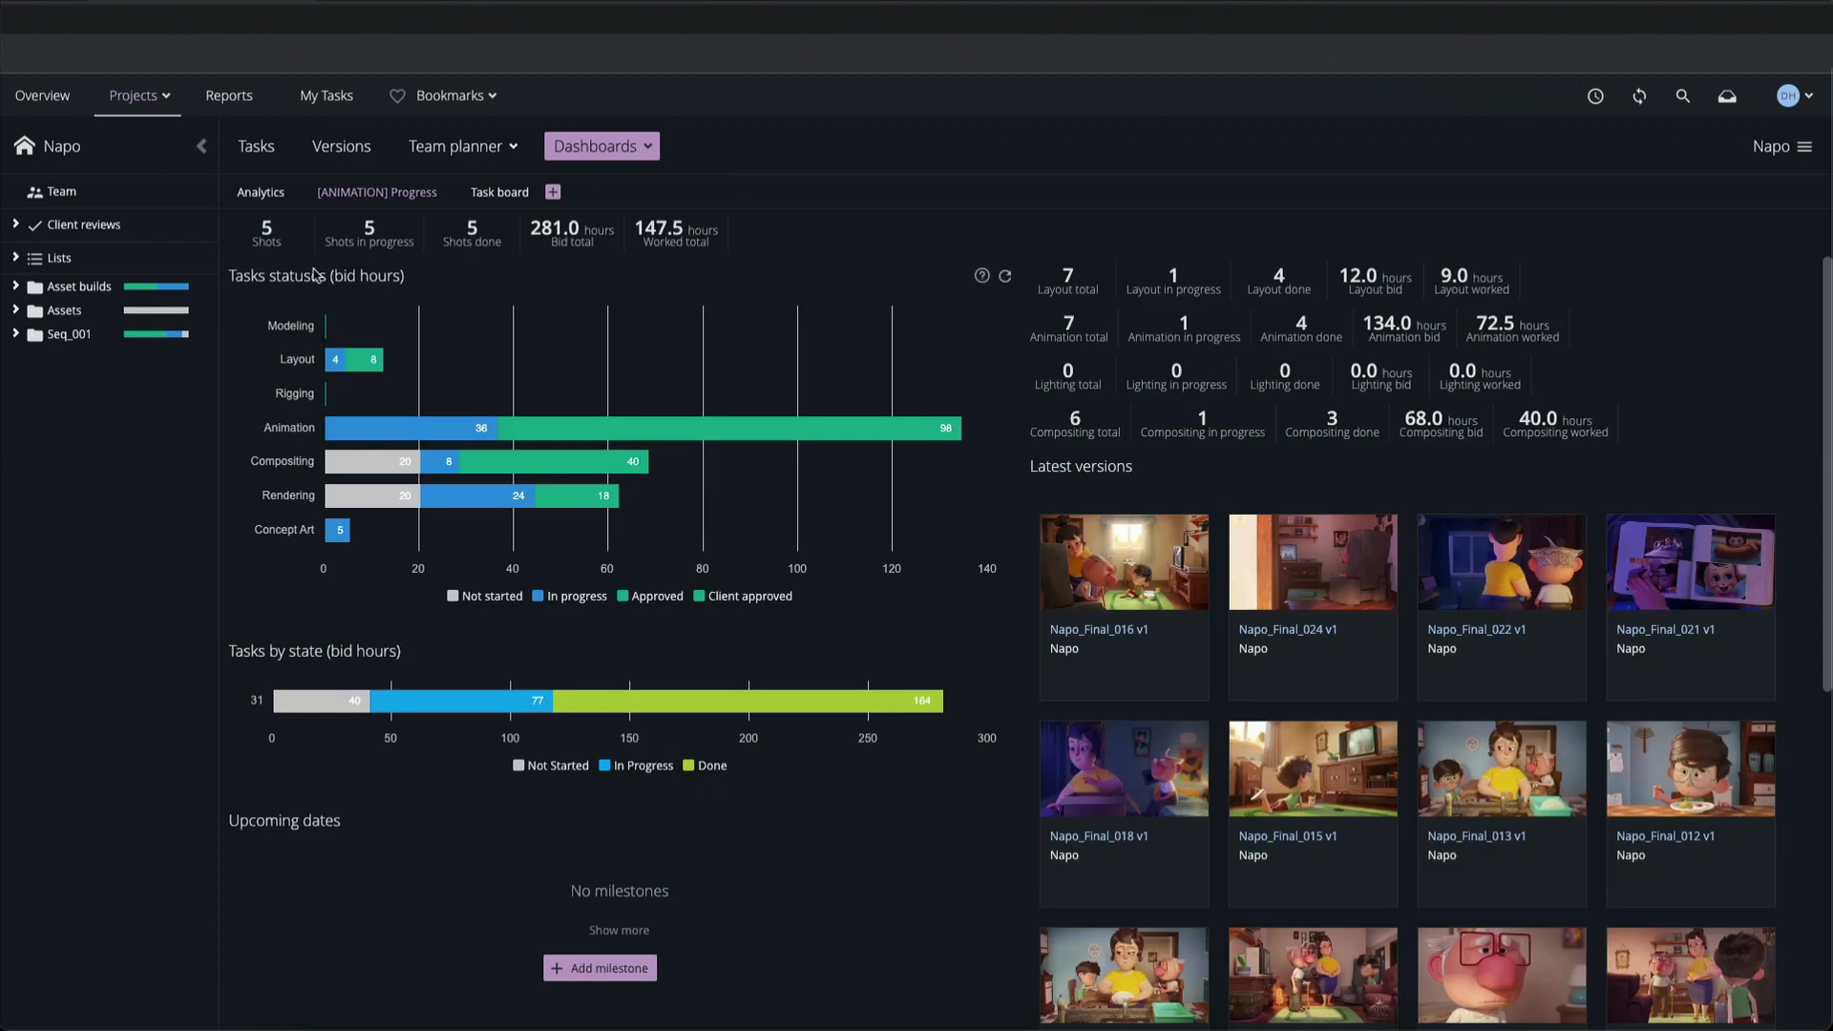
Return to Napo's task list and expand the Assets folder to its asset builds
click(258, 145)
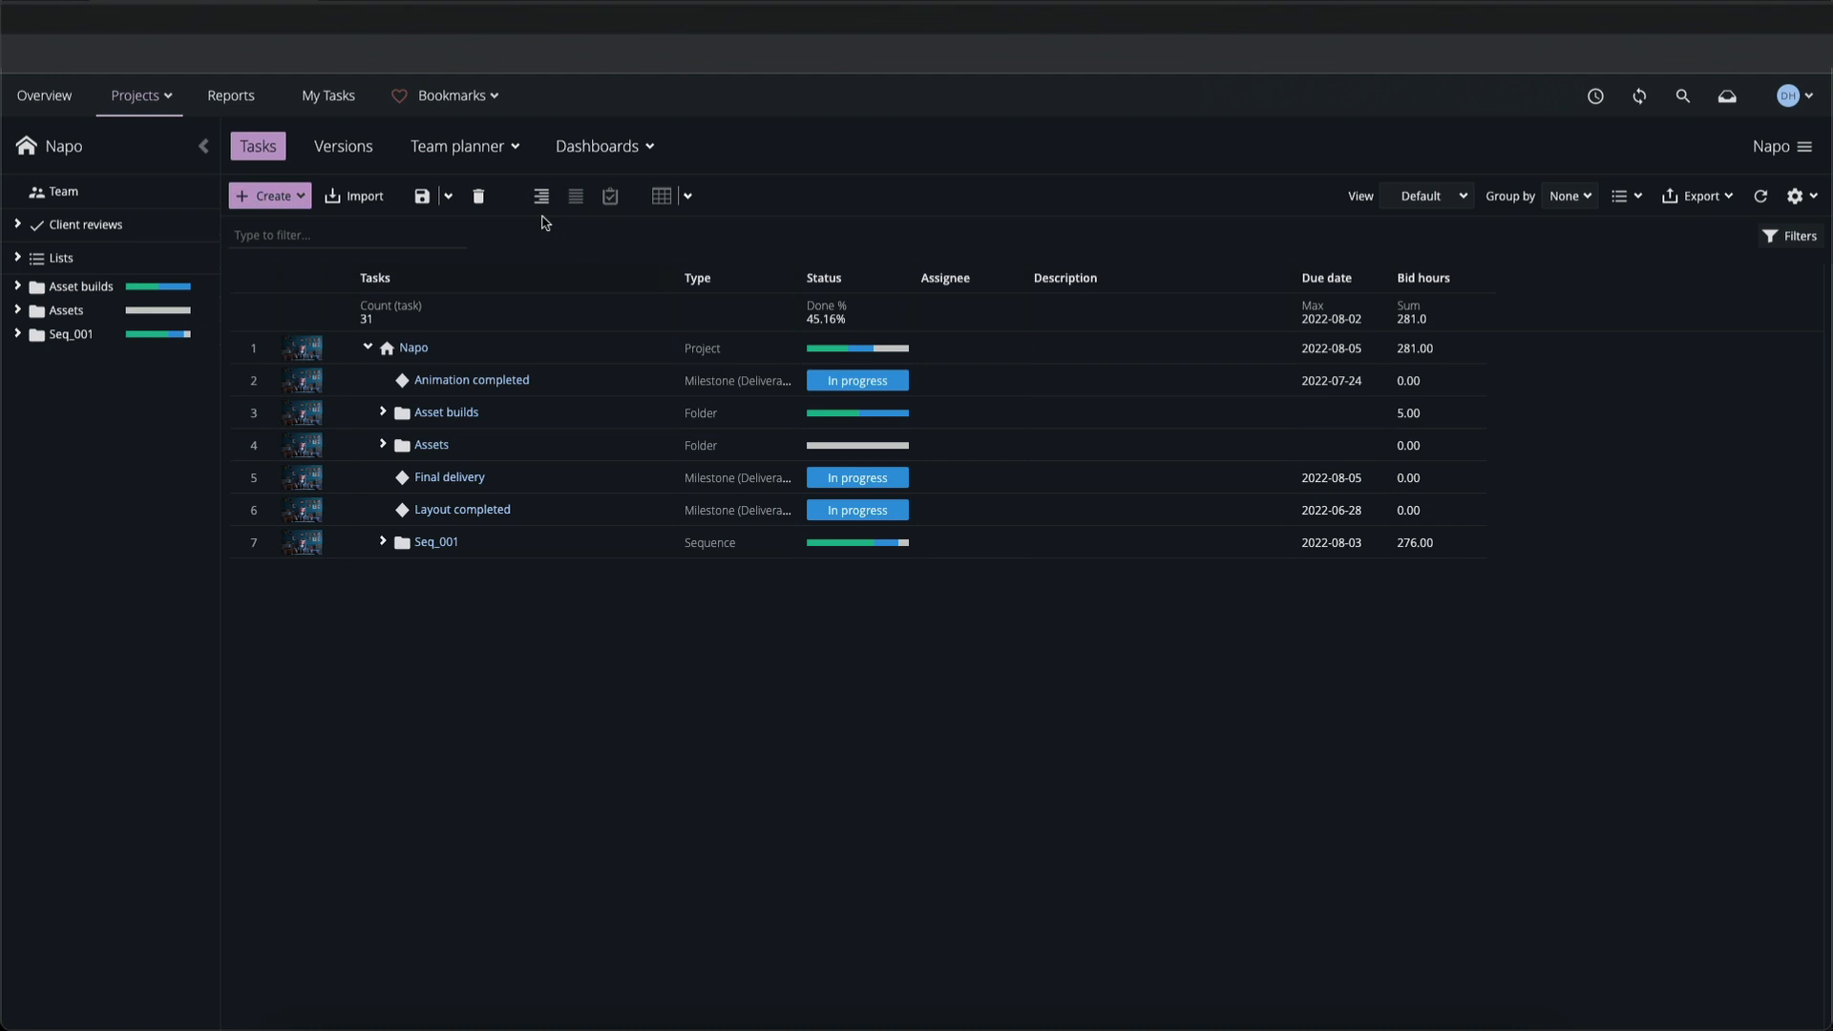
mouse_move(542, 201)
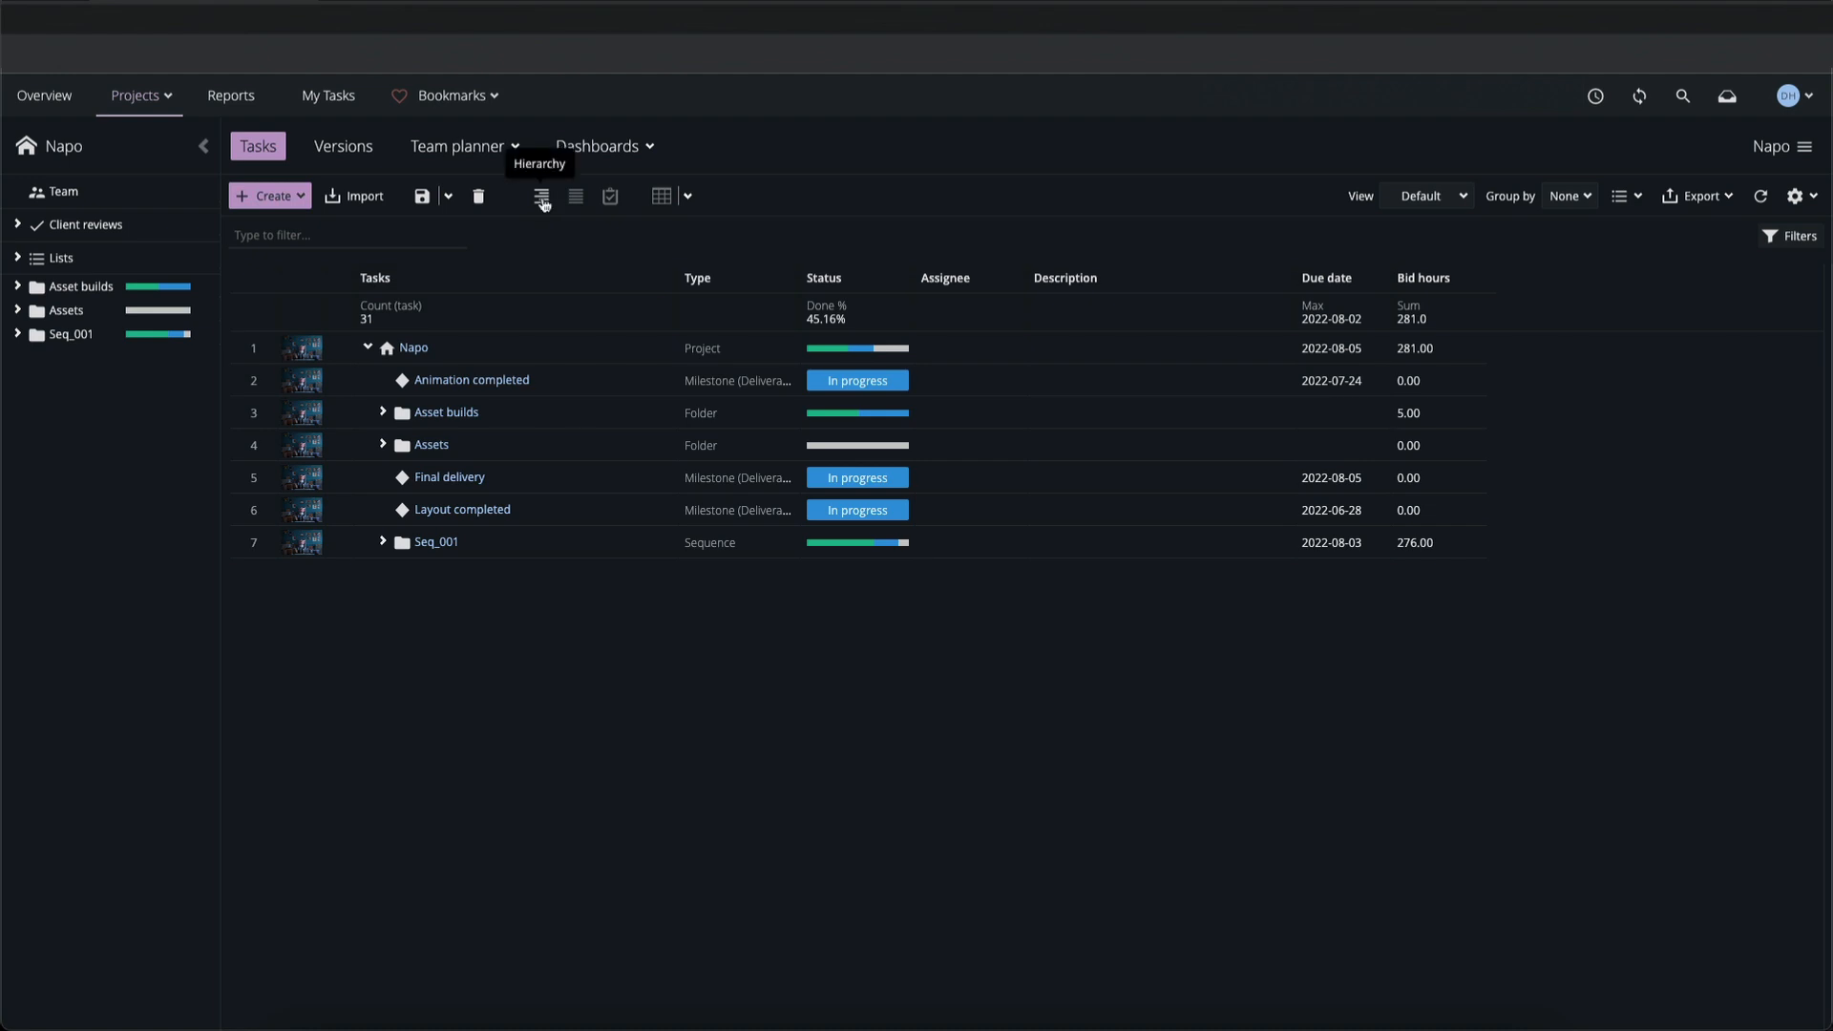
mouse_move(710, 443)
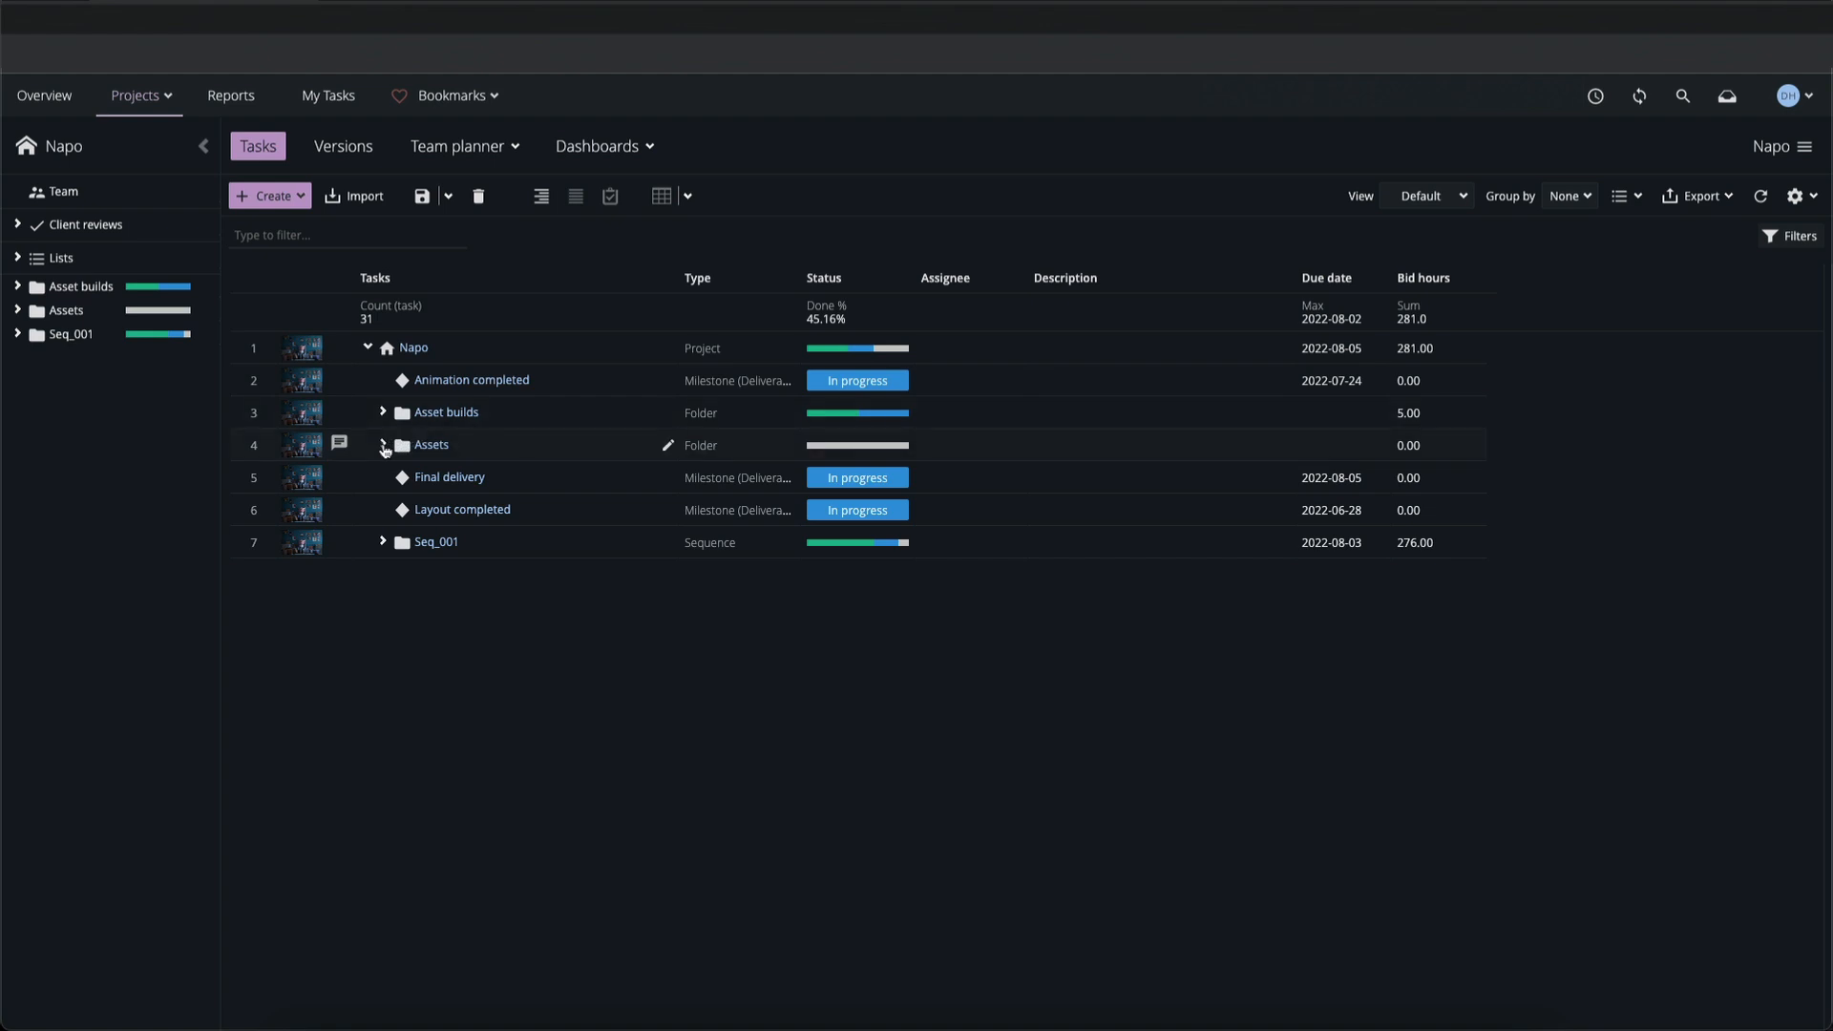
click(382, 445)
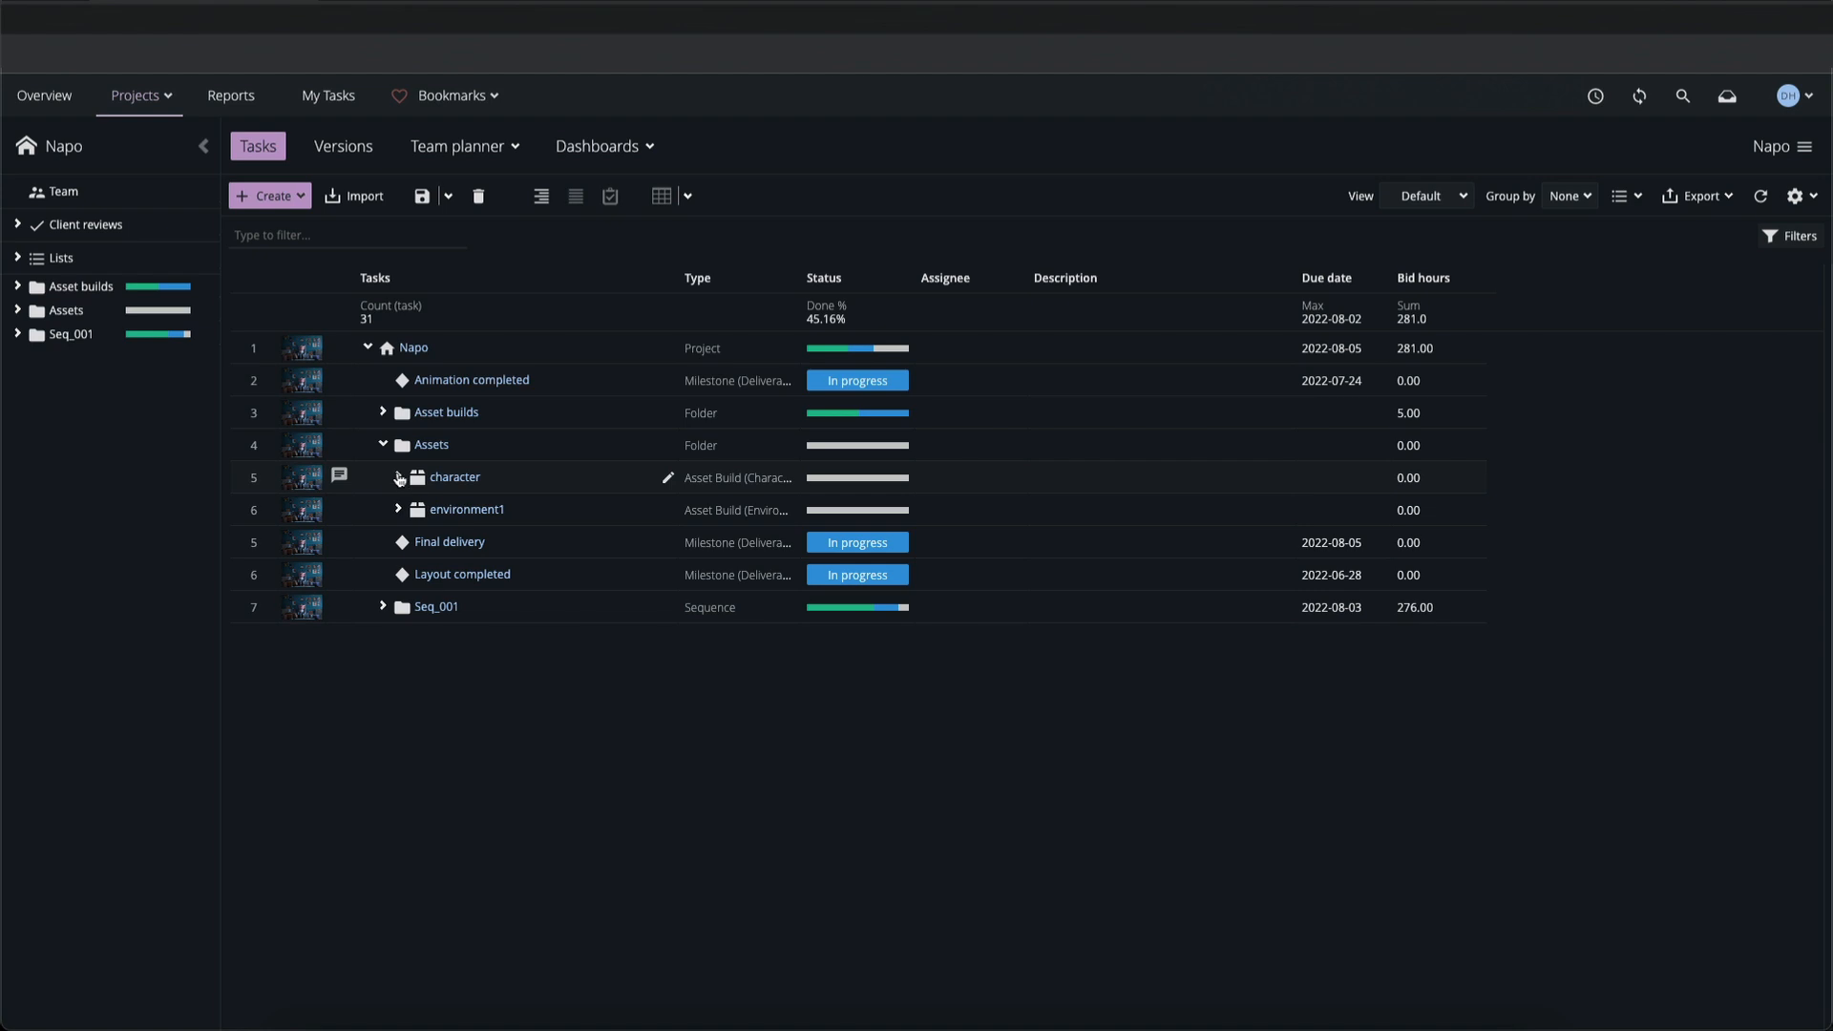
click(399, 478)
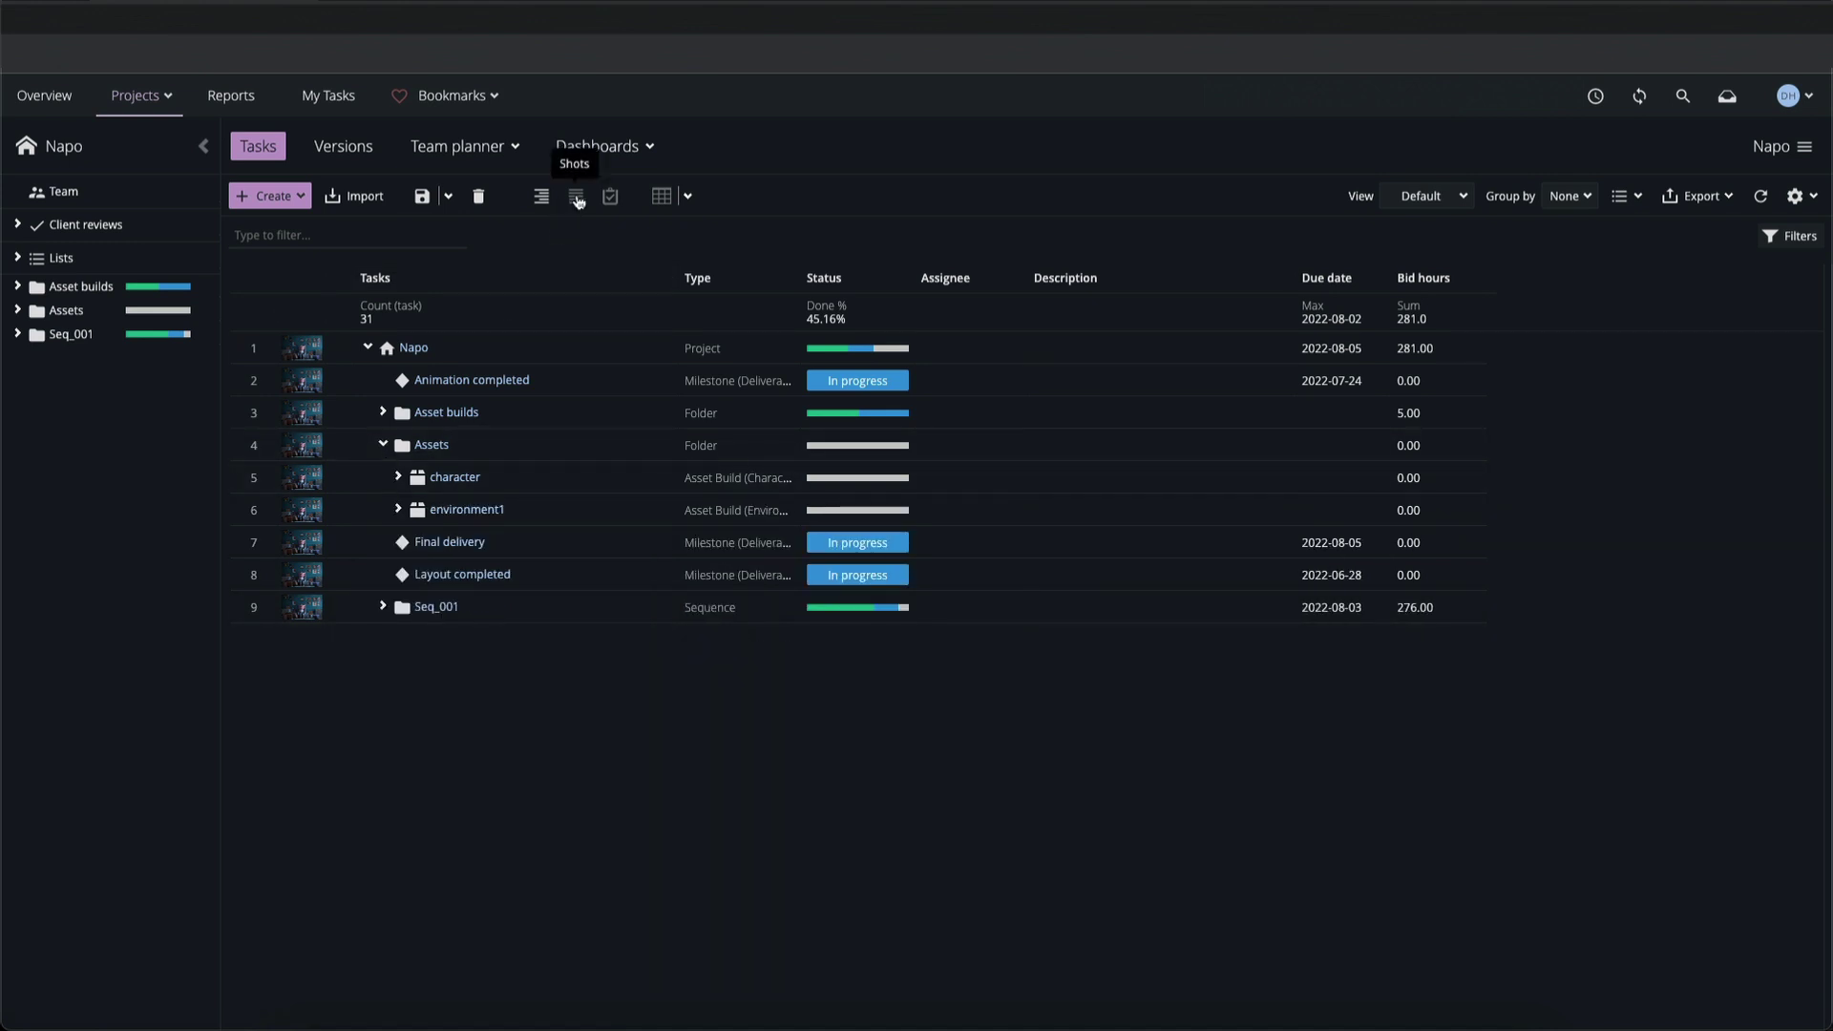
Filter Napo's spreadsheet to tasks only and browse all 31 tasks
click(575, 195)
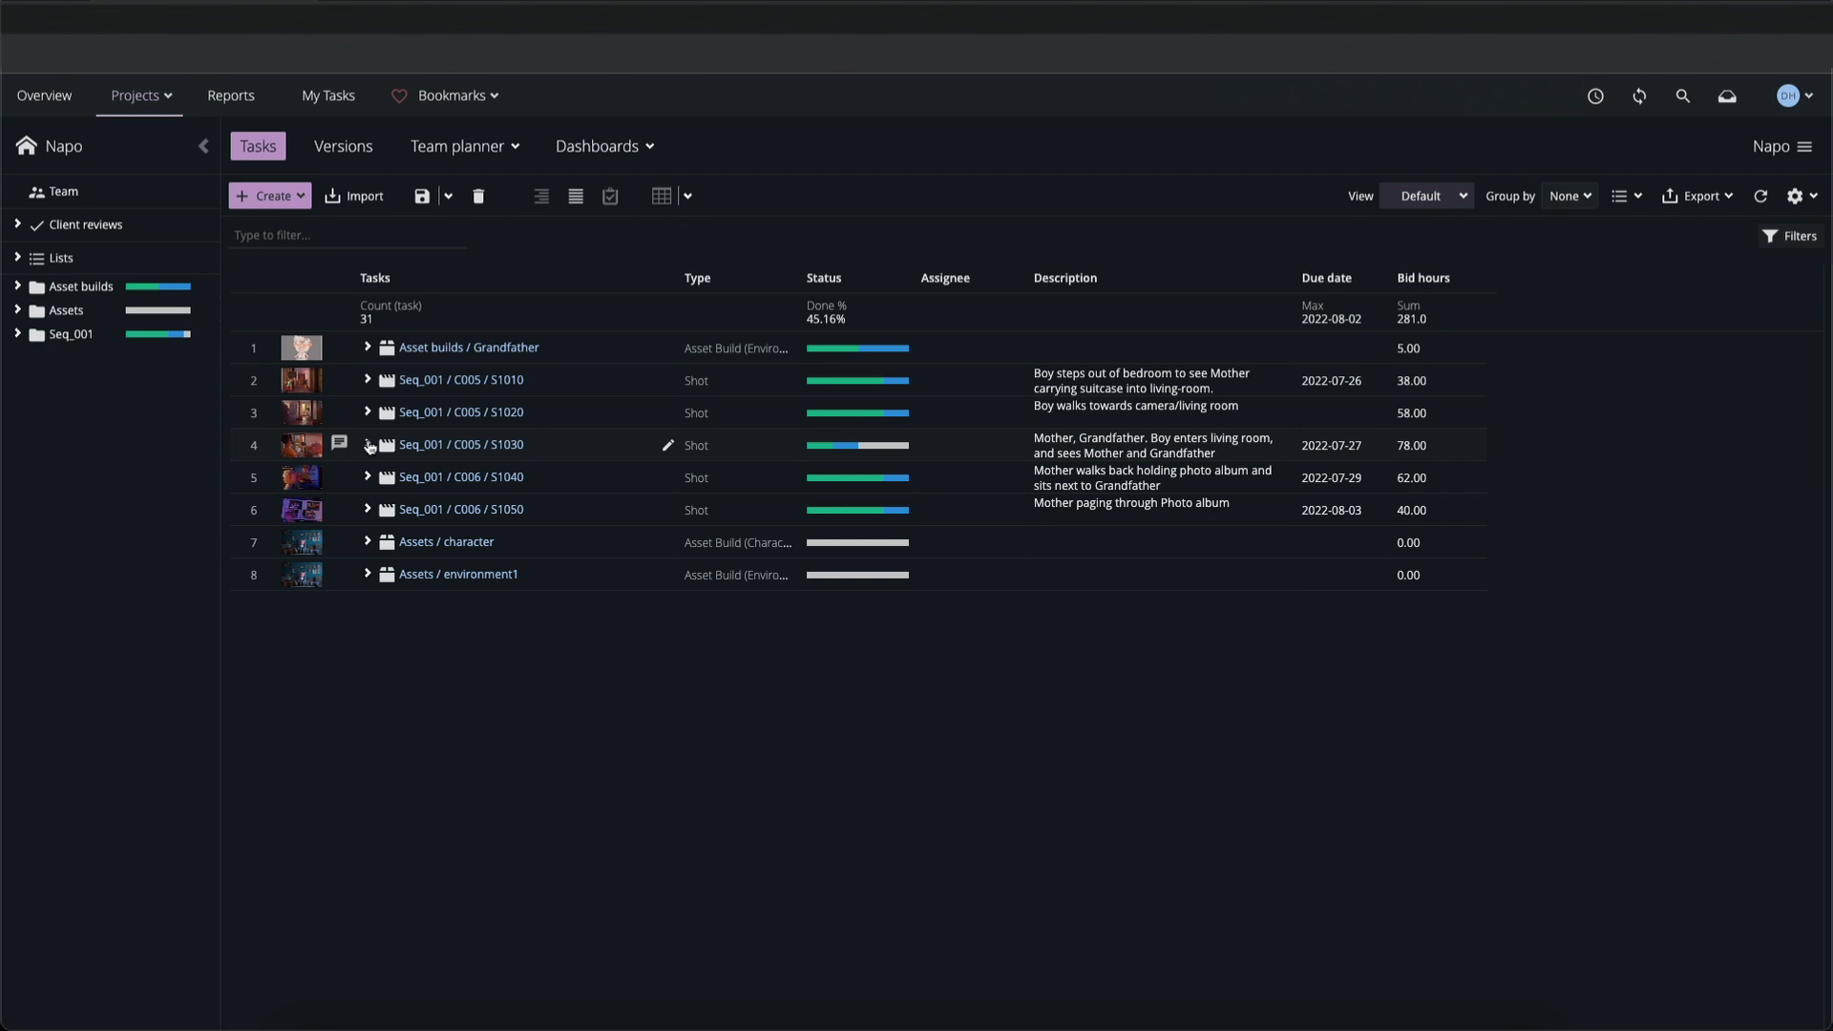
click(367, 445)
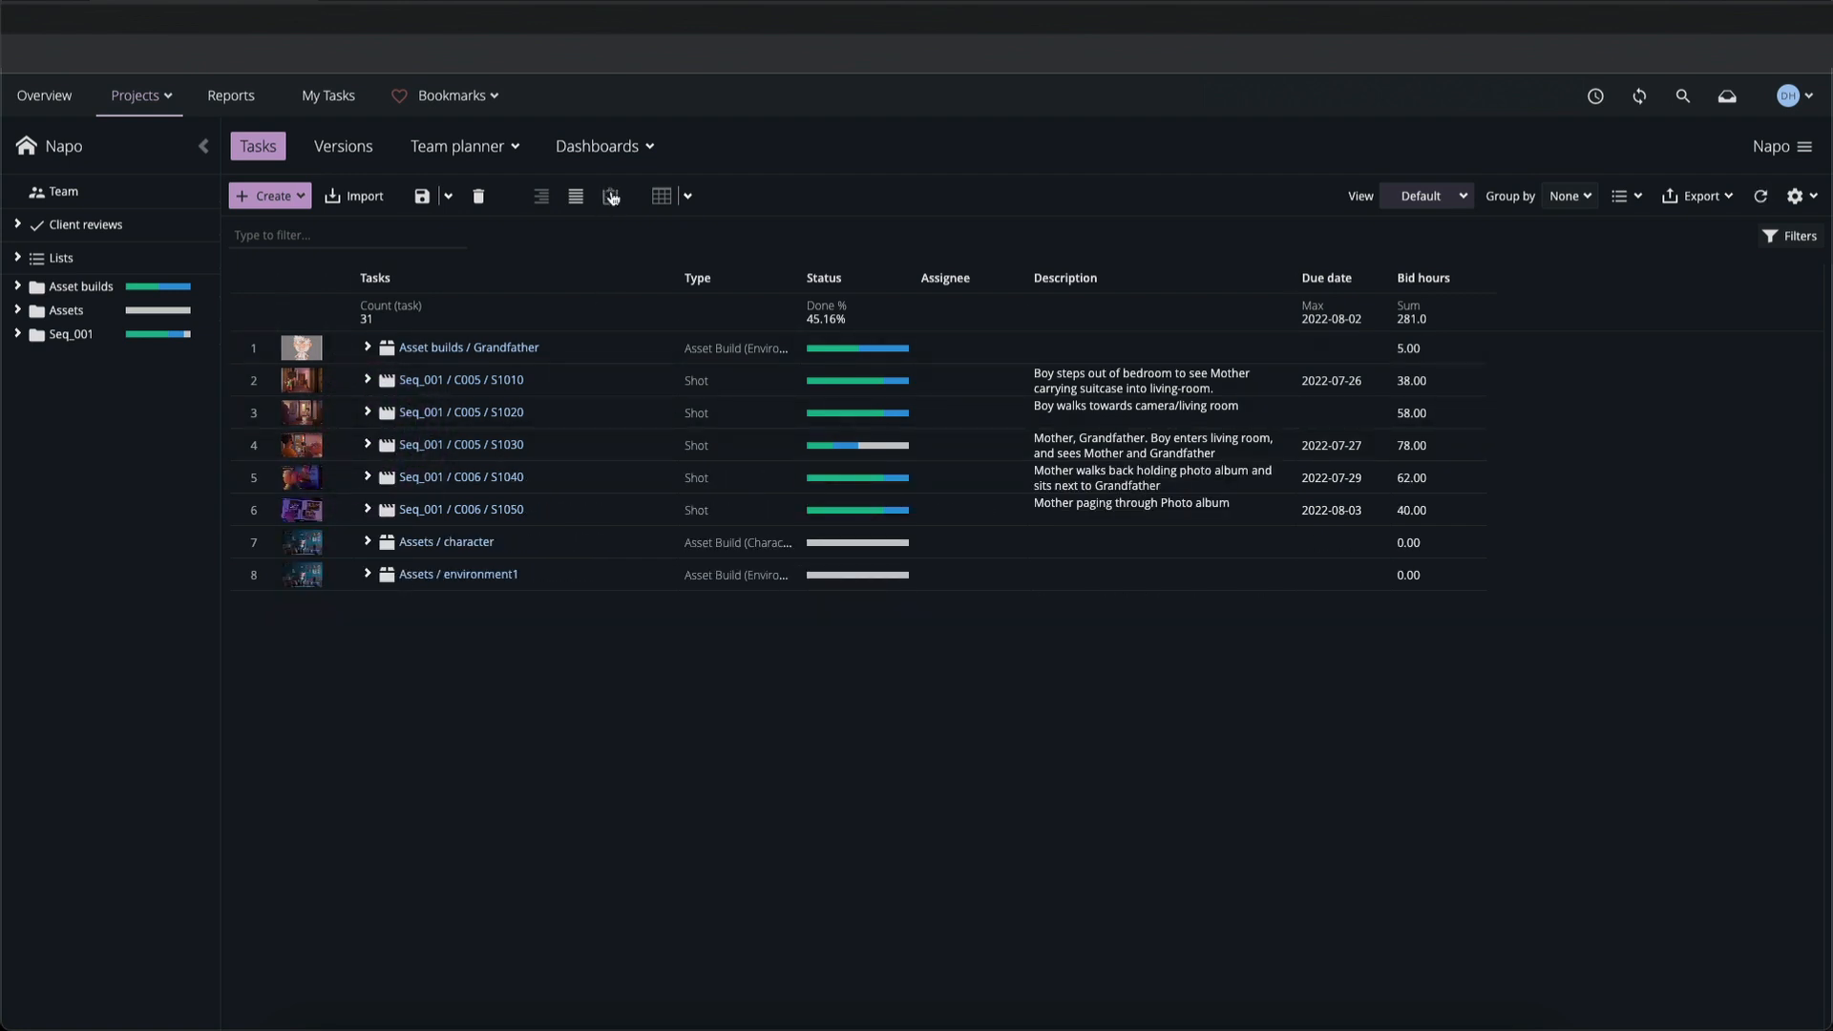
click(611, 195)
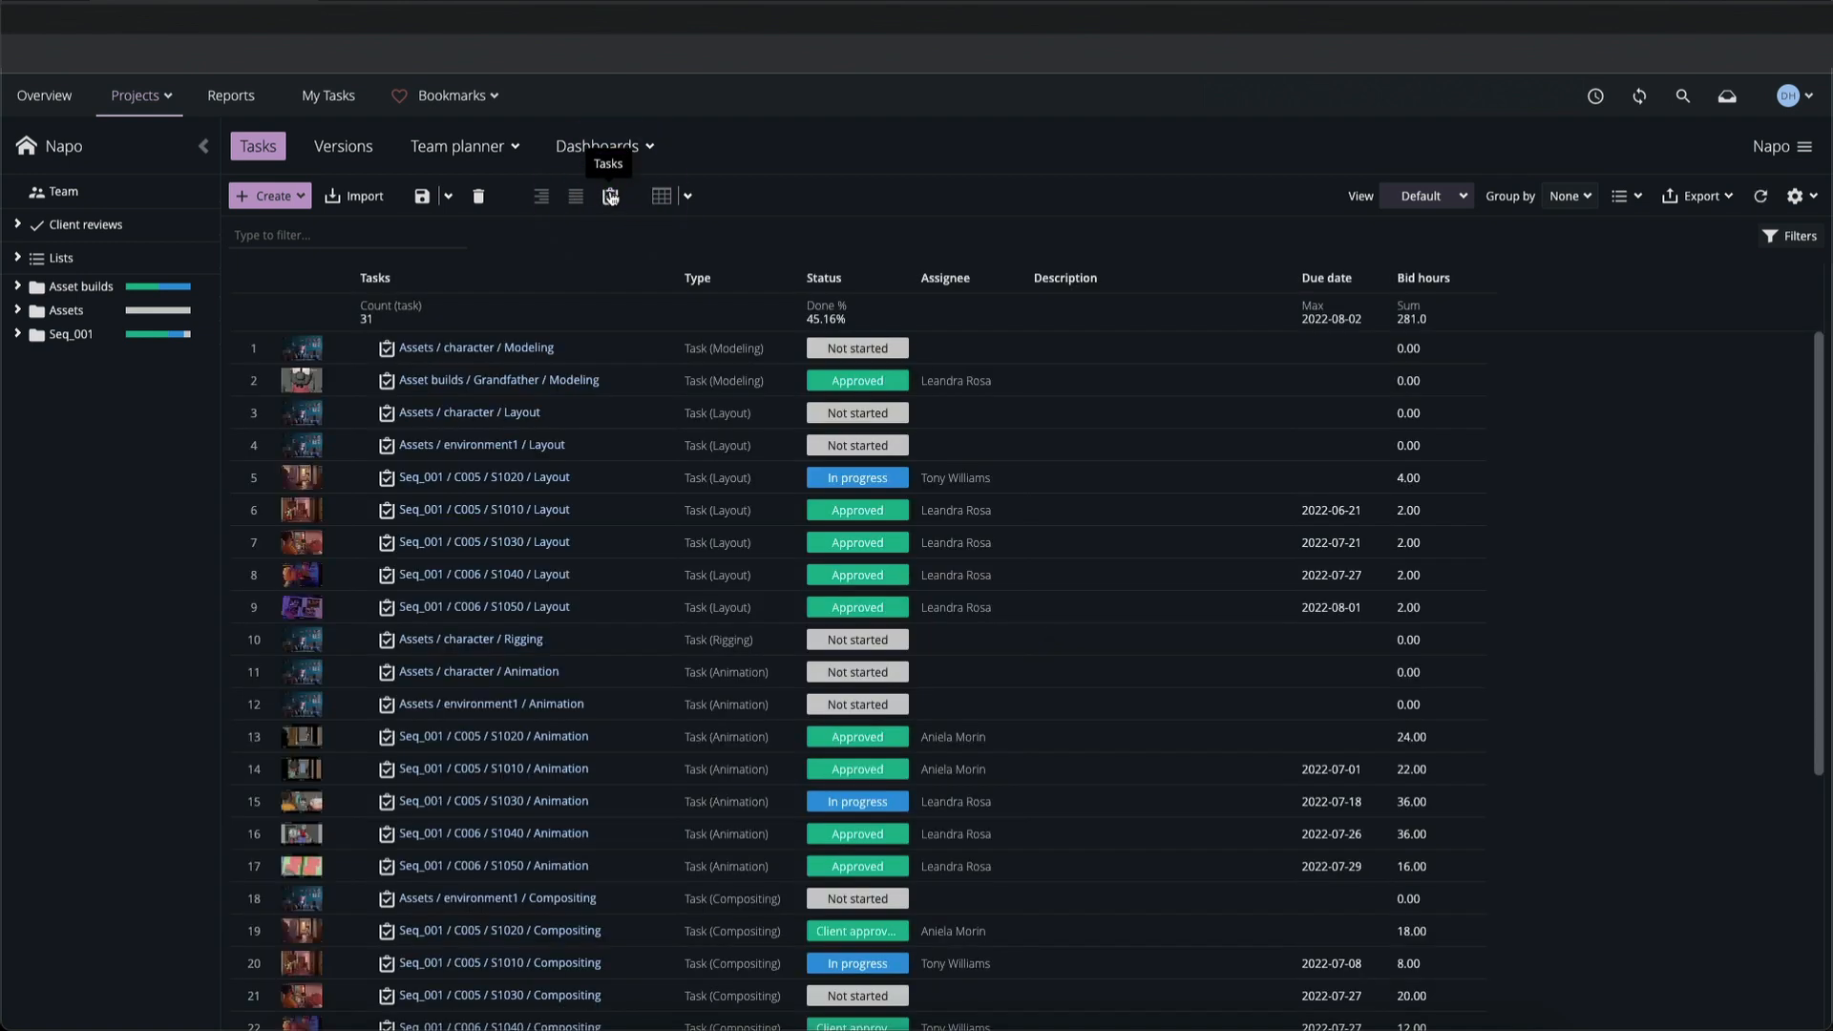
scroll(down, 3)
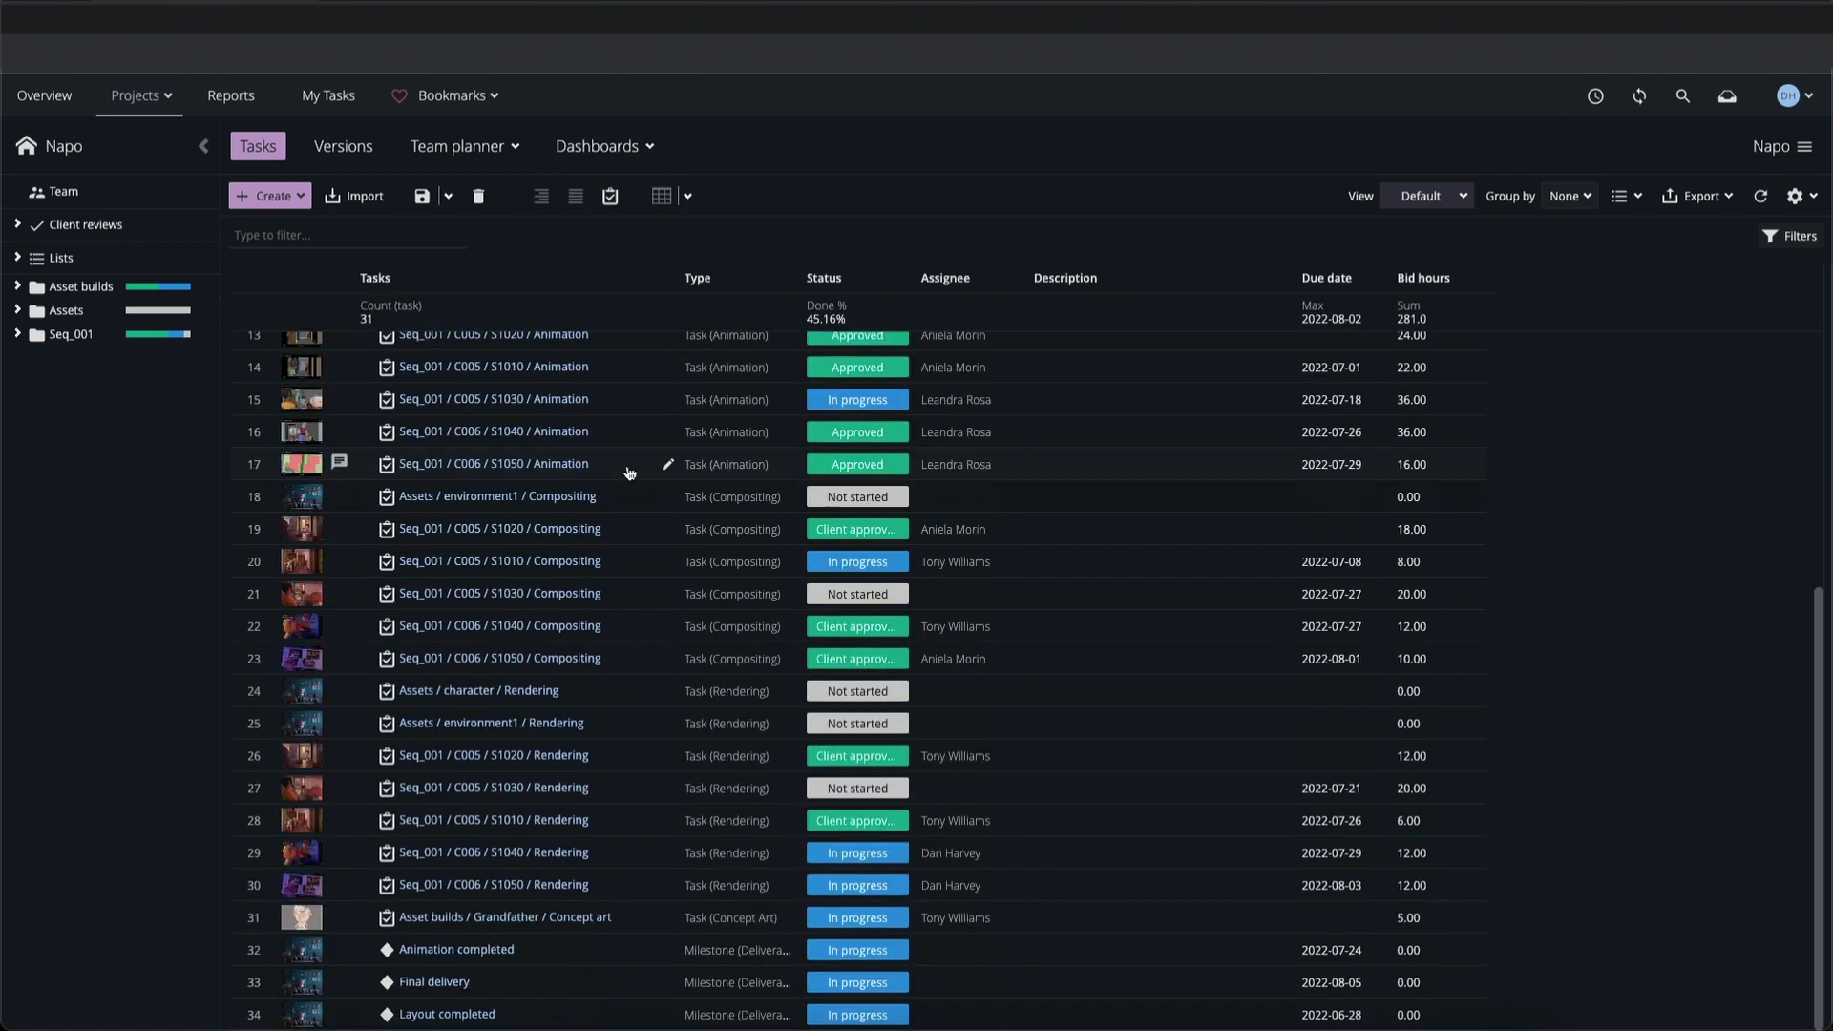
scroll(up, 3)
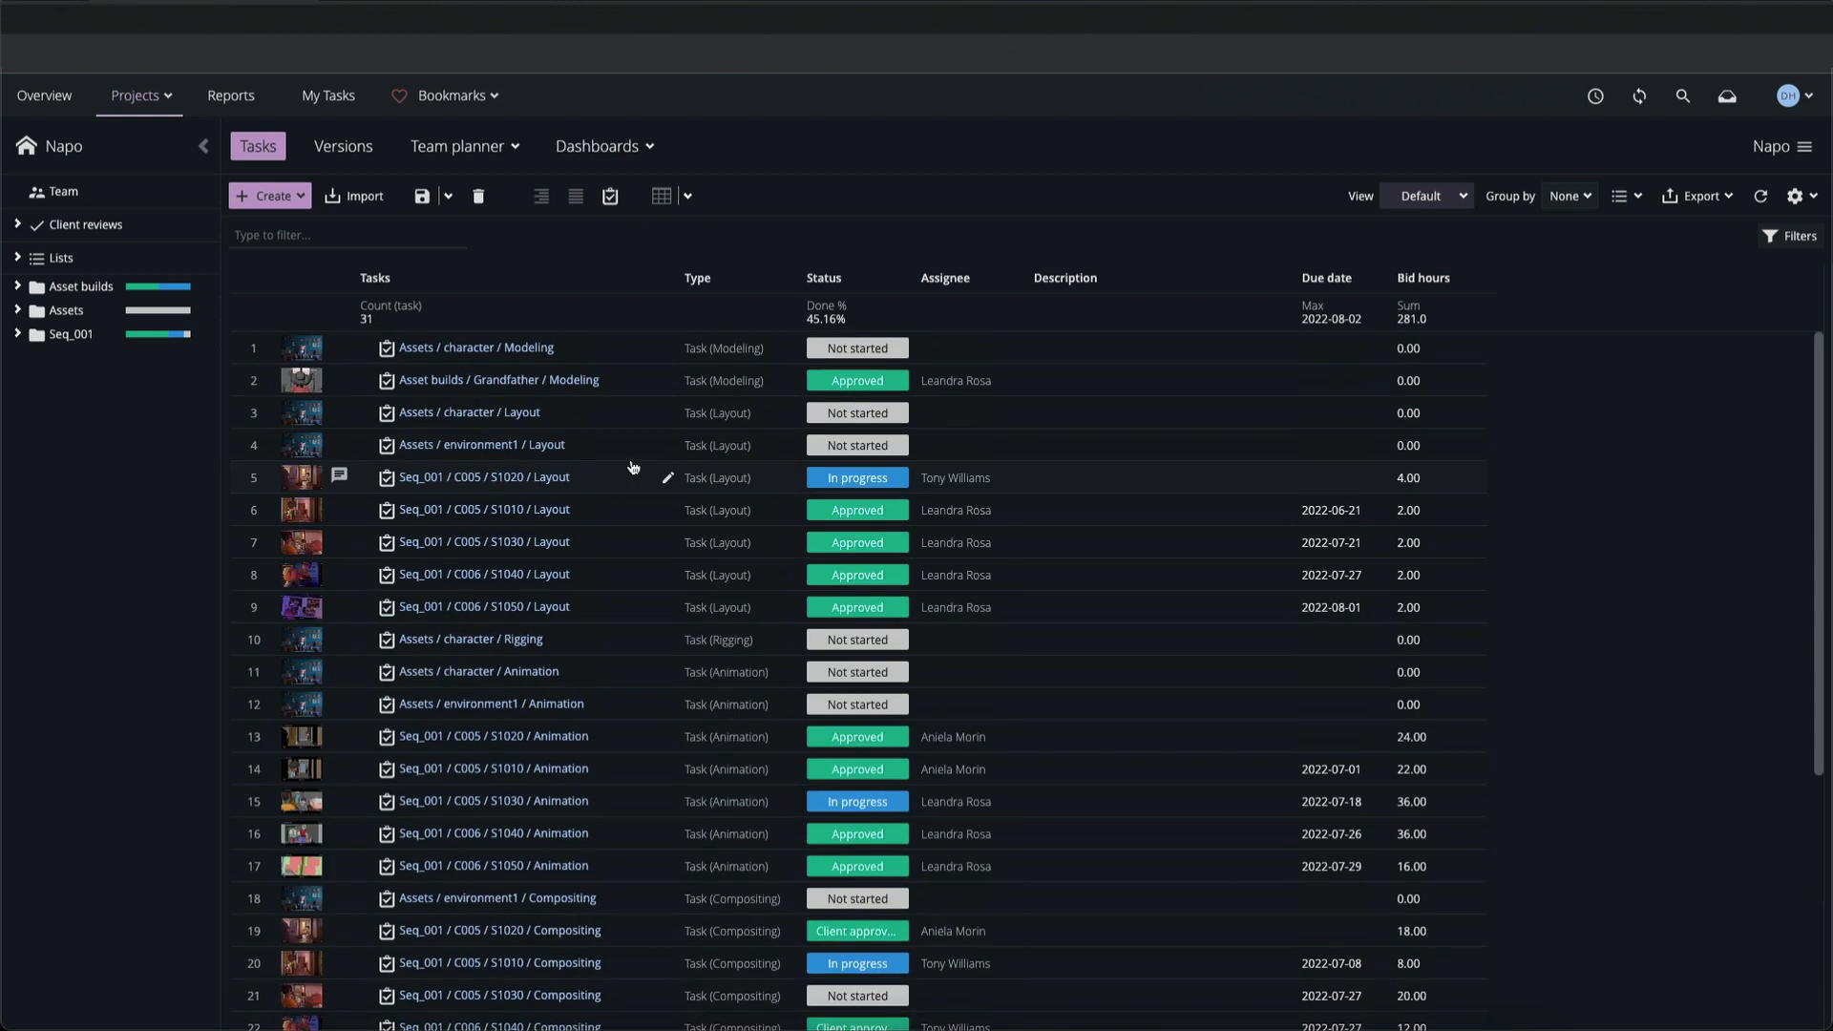
mouse_move(626, 464)
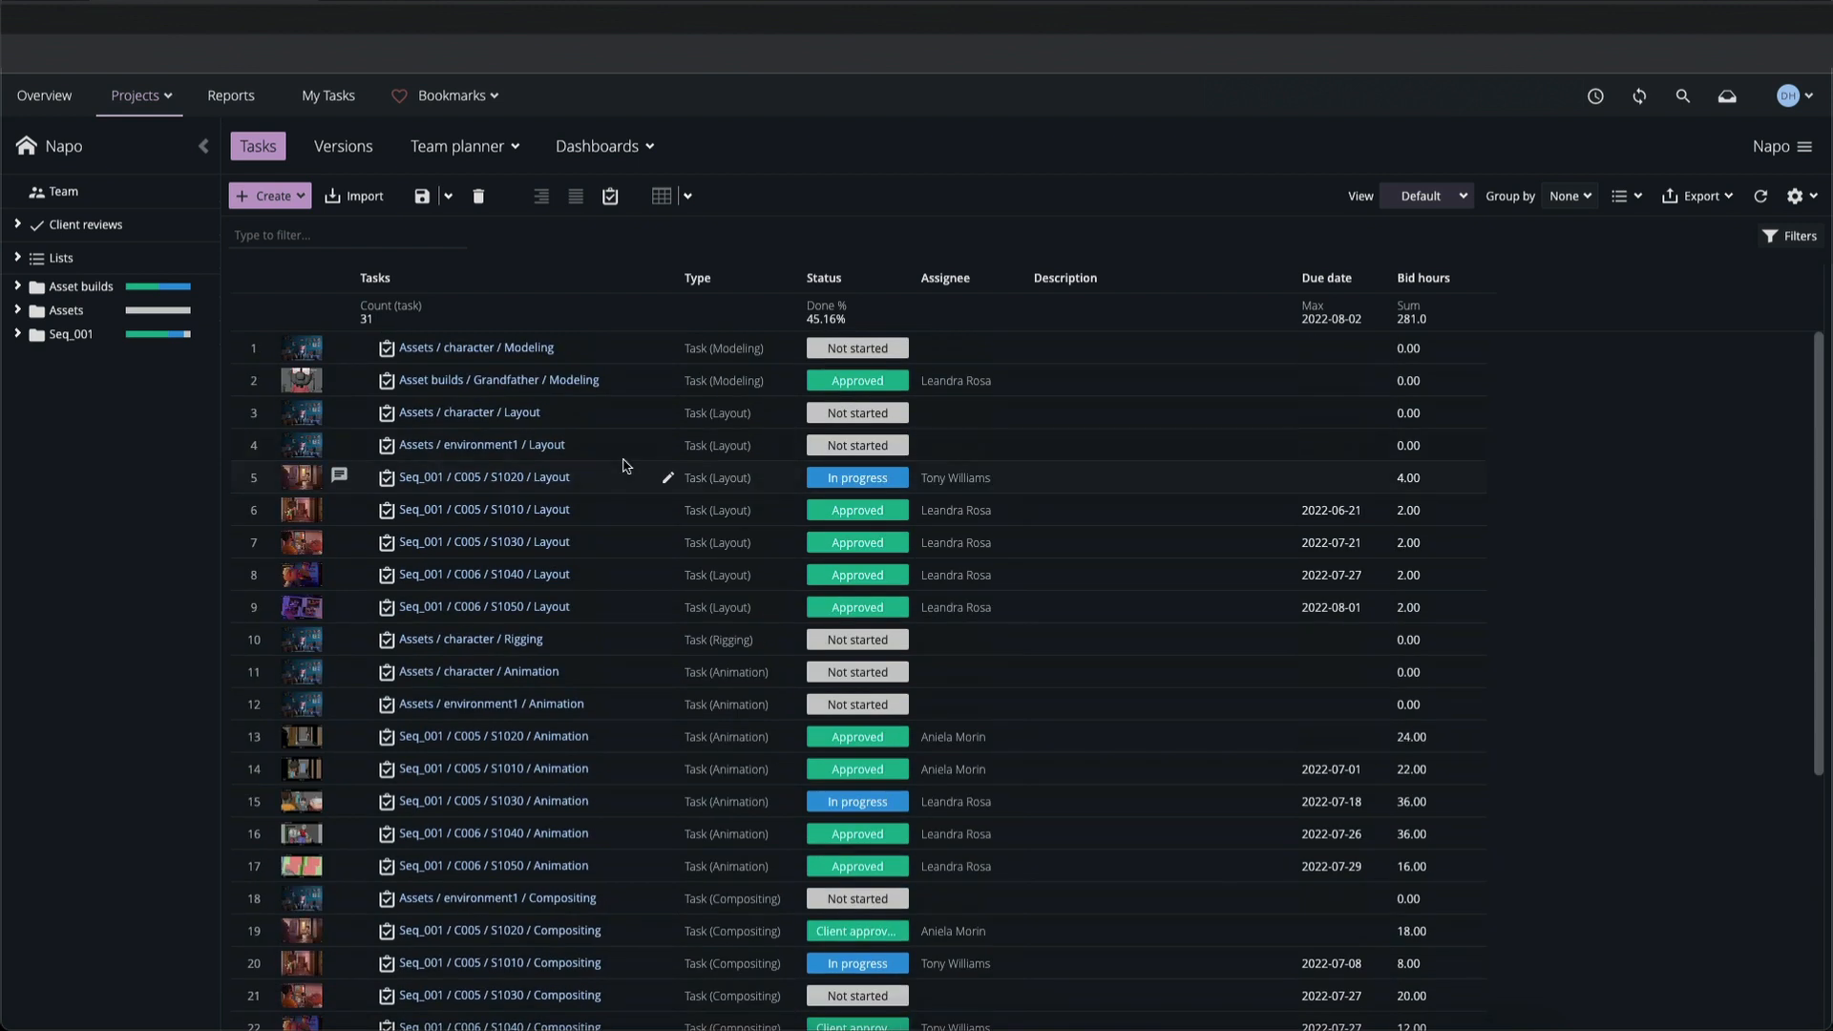
mouse_move(623, 470)
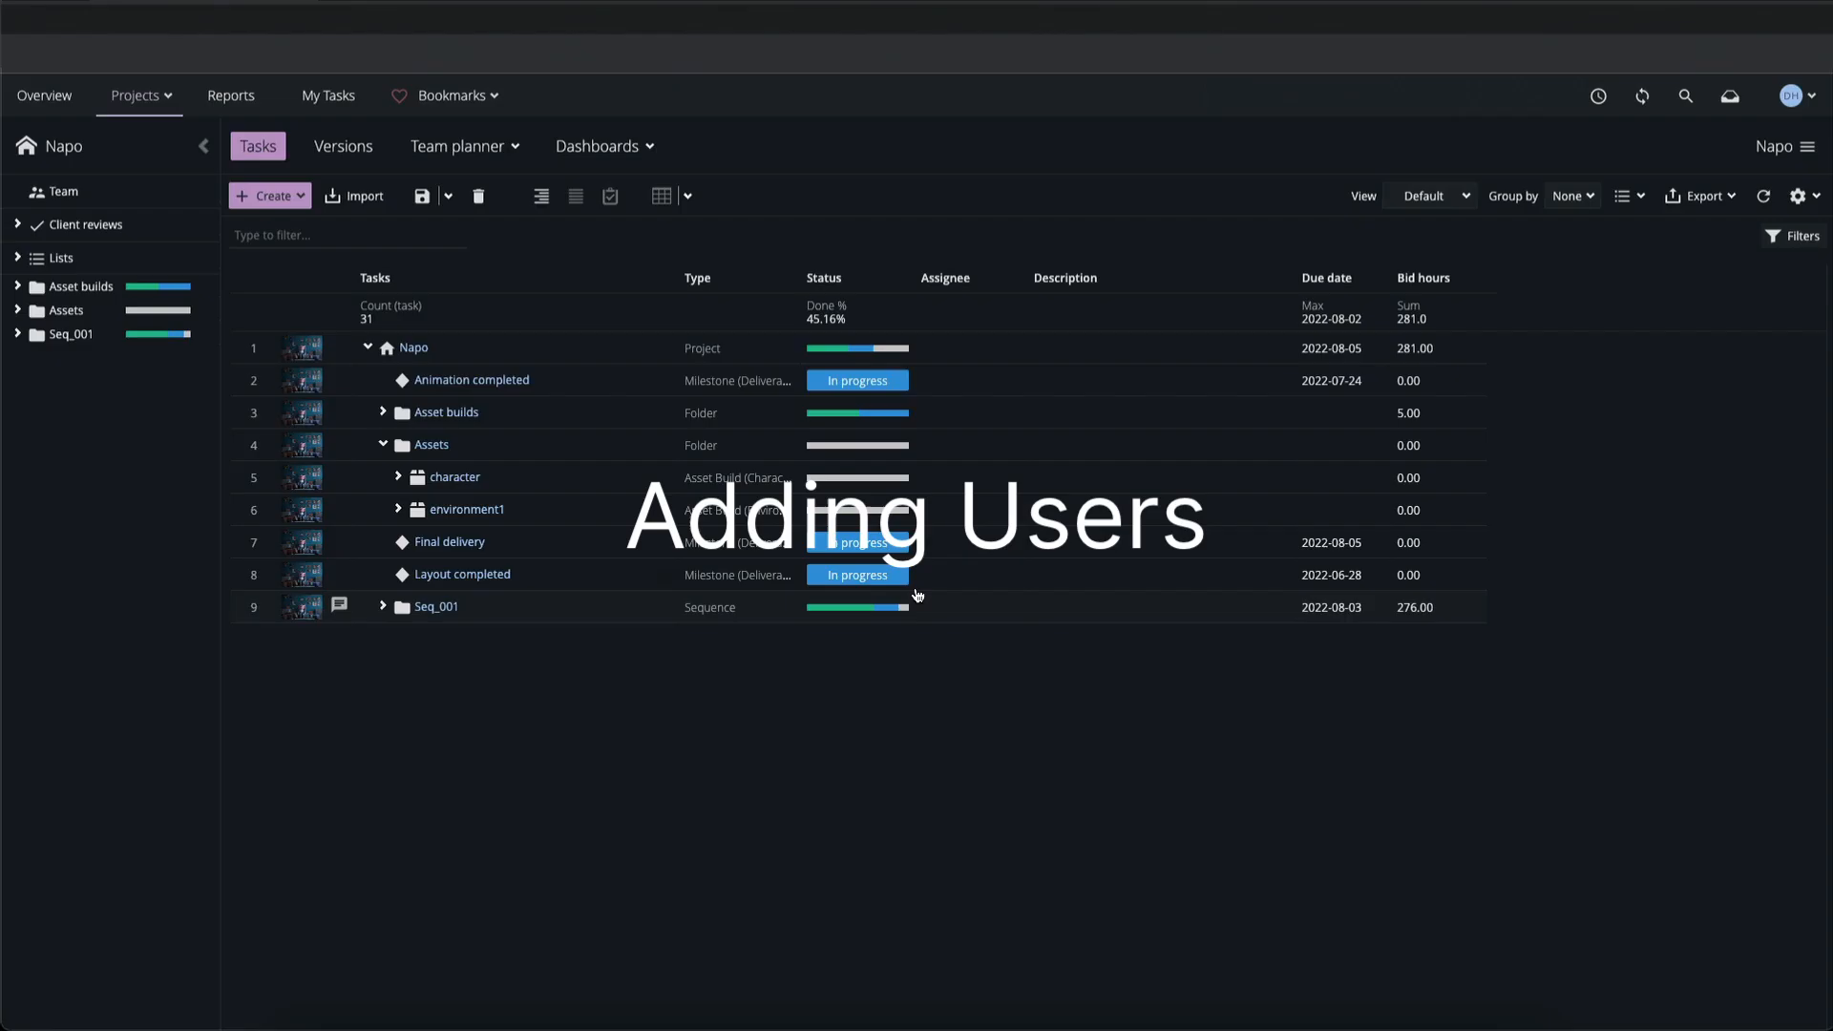
Go to System settings > Users and Groups from the account menu
click(1791, 95)
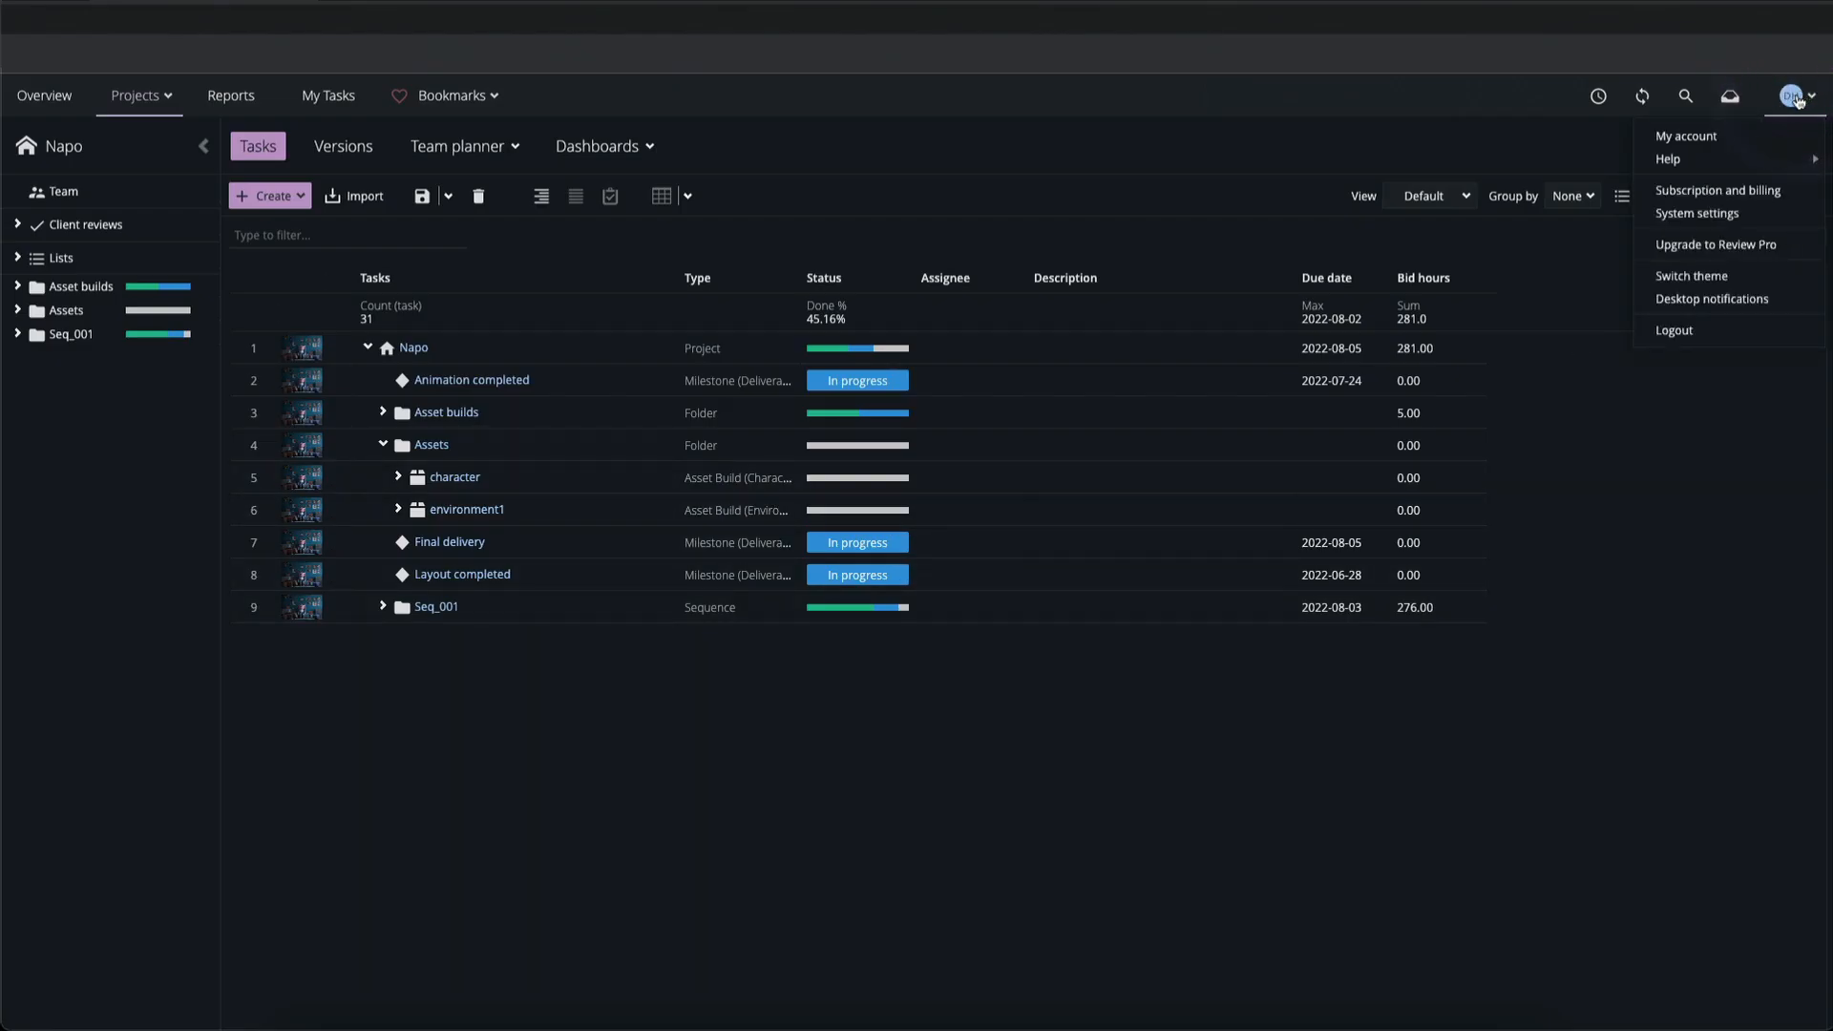
click(1695, 214)
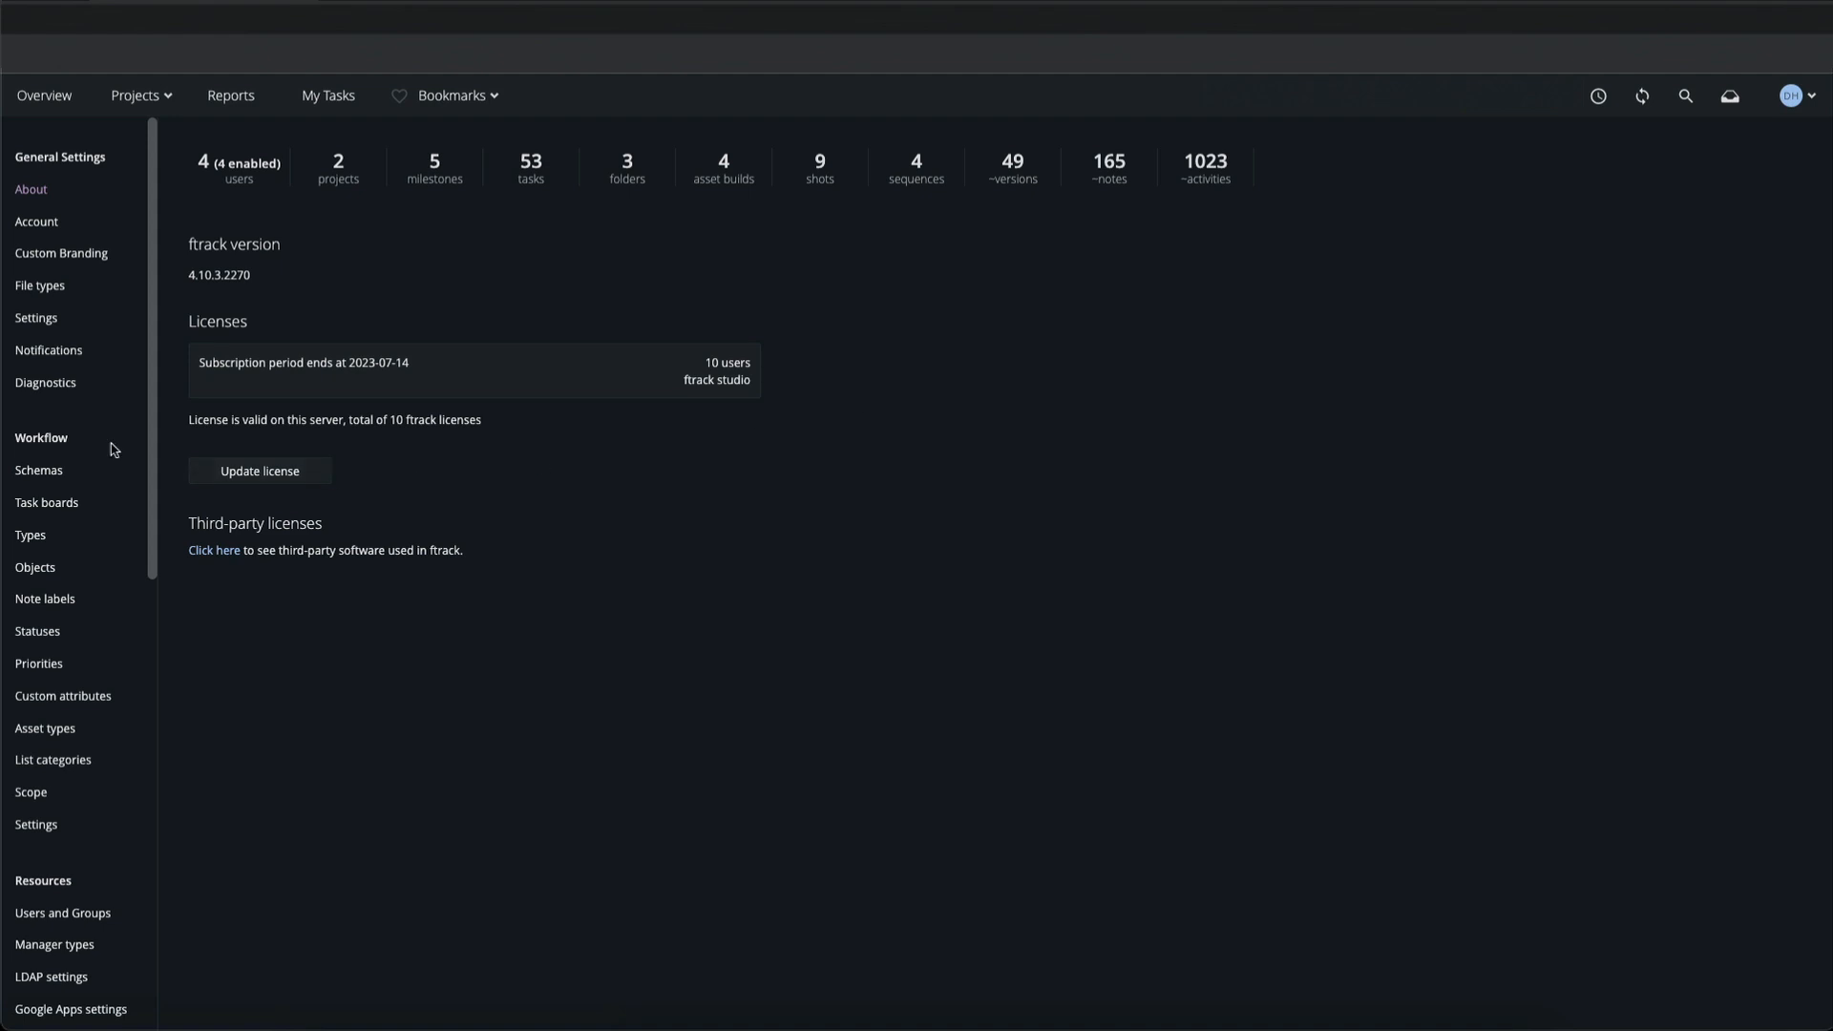
scroll(down, 3)
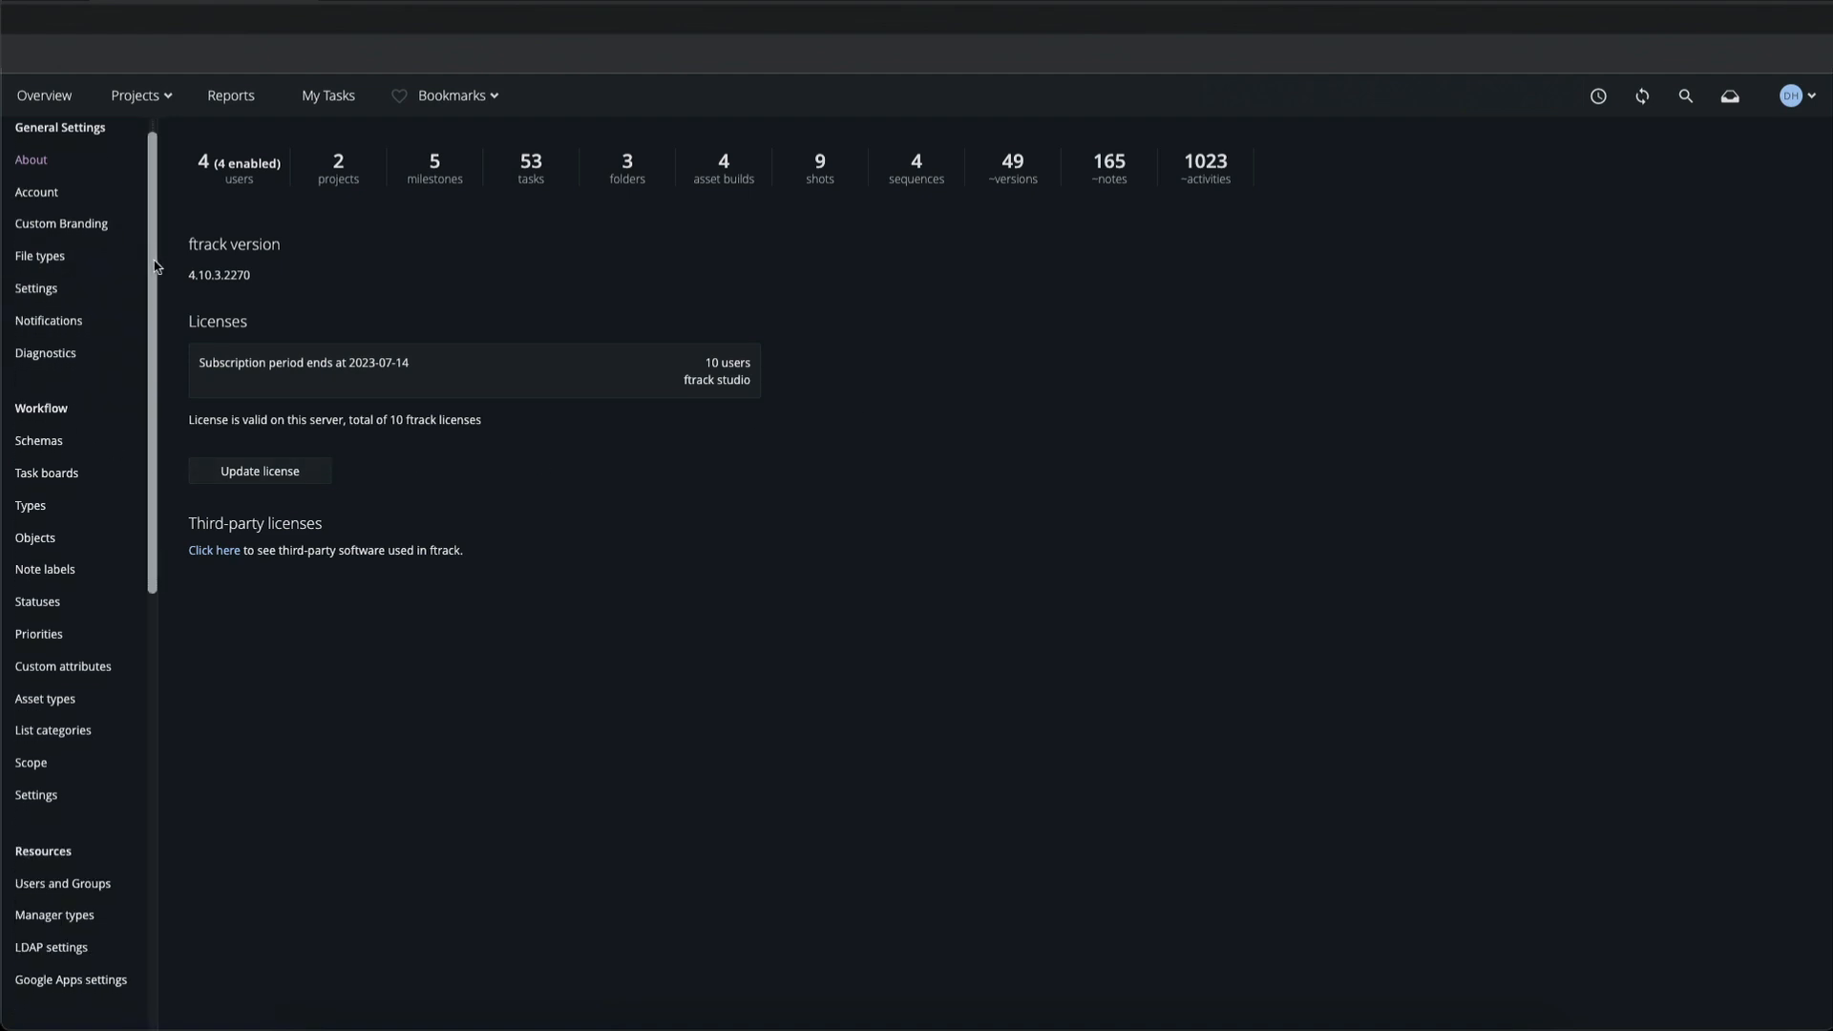
scroll(down, 3)
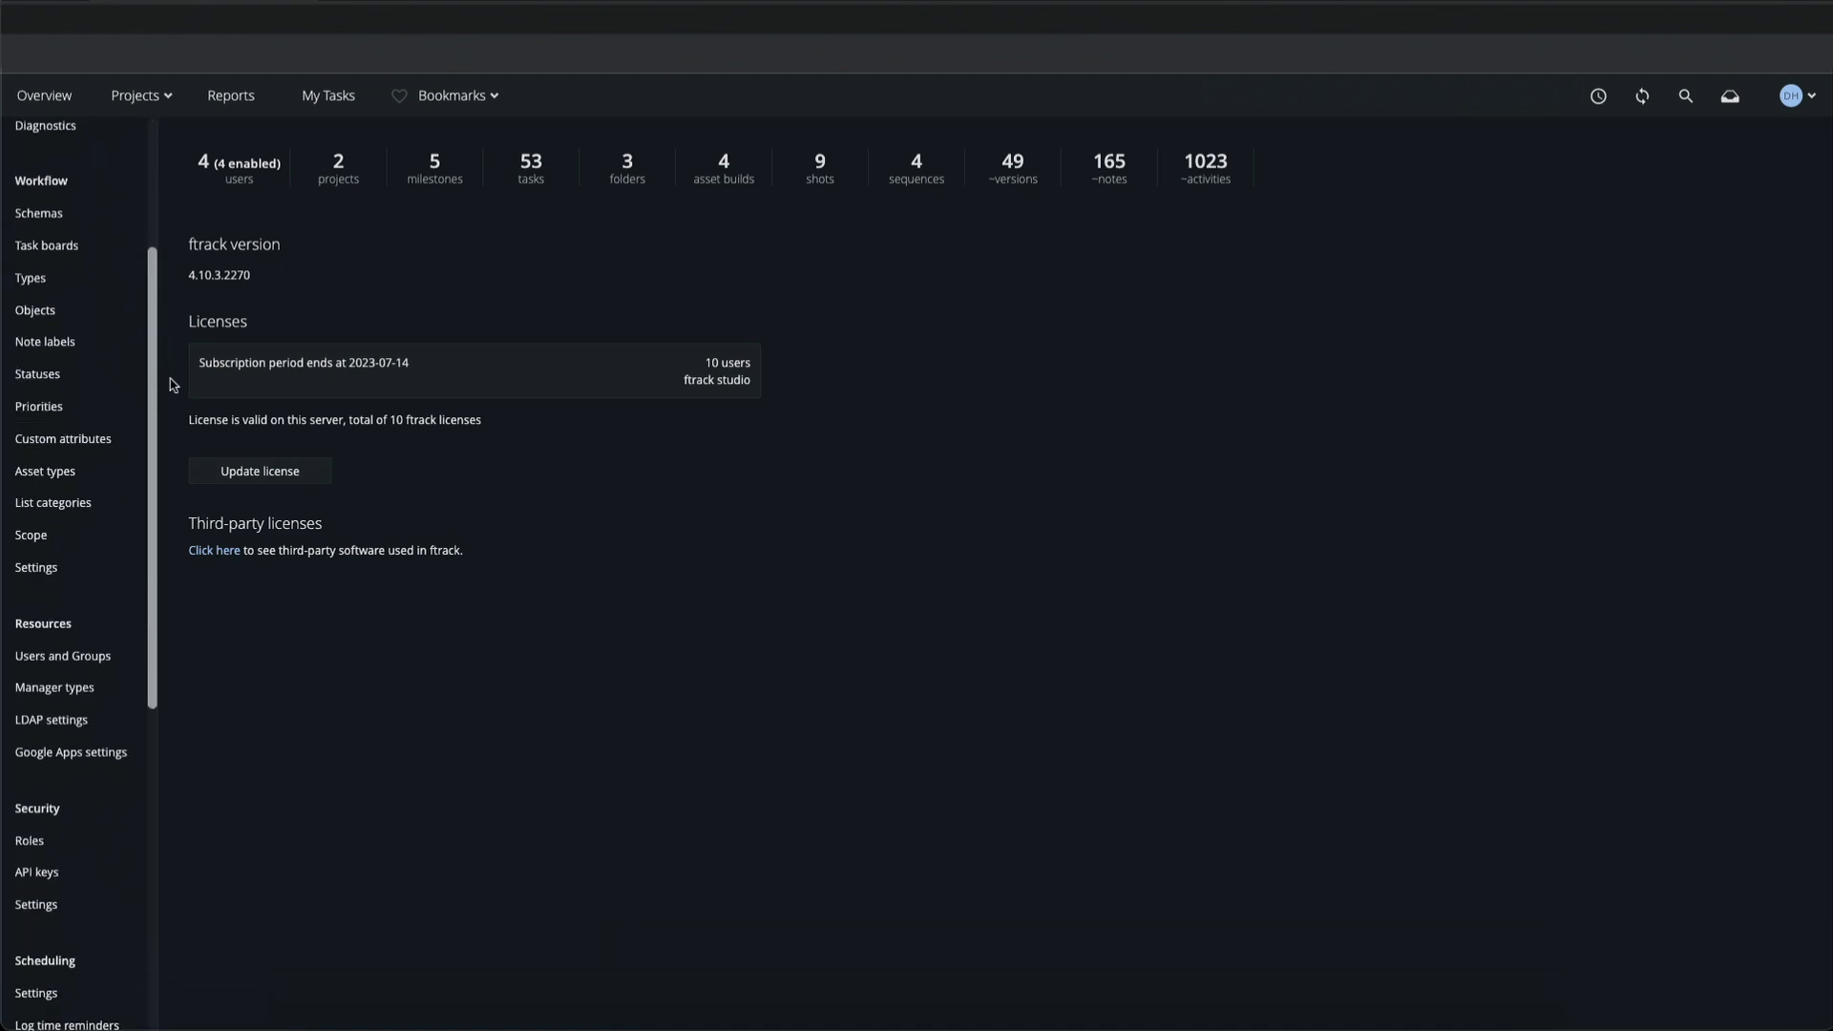
scroll(down, 3)
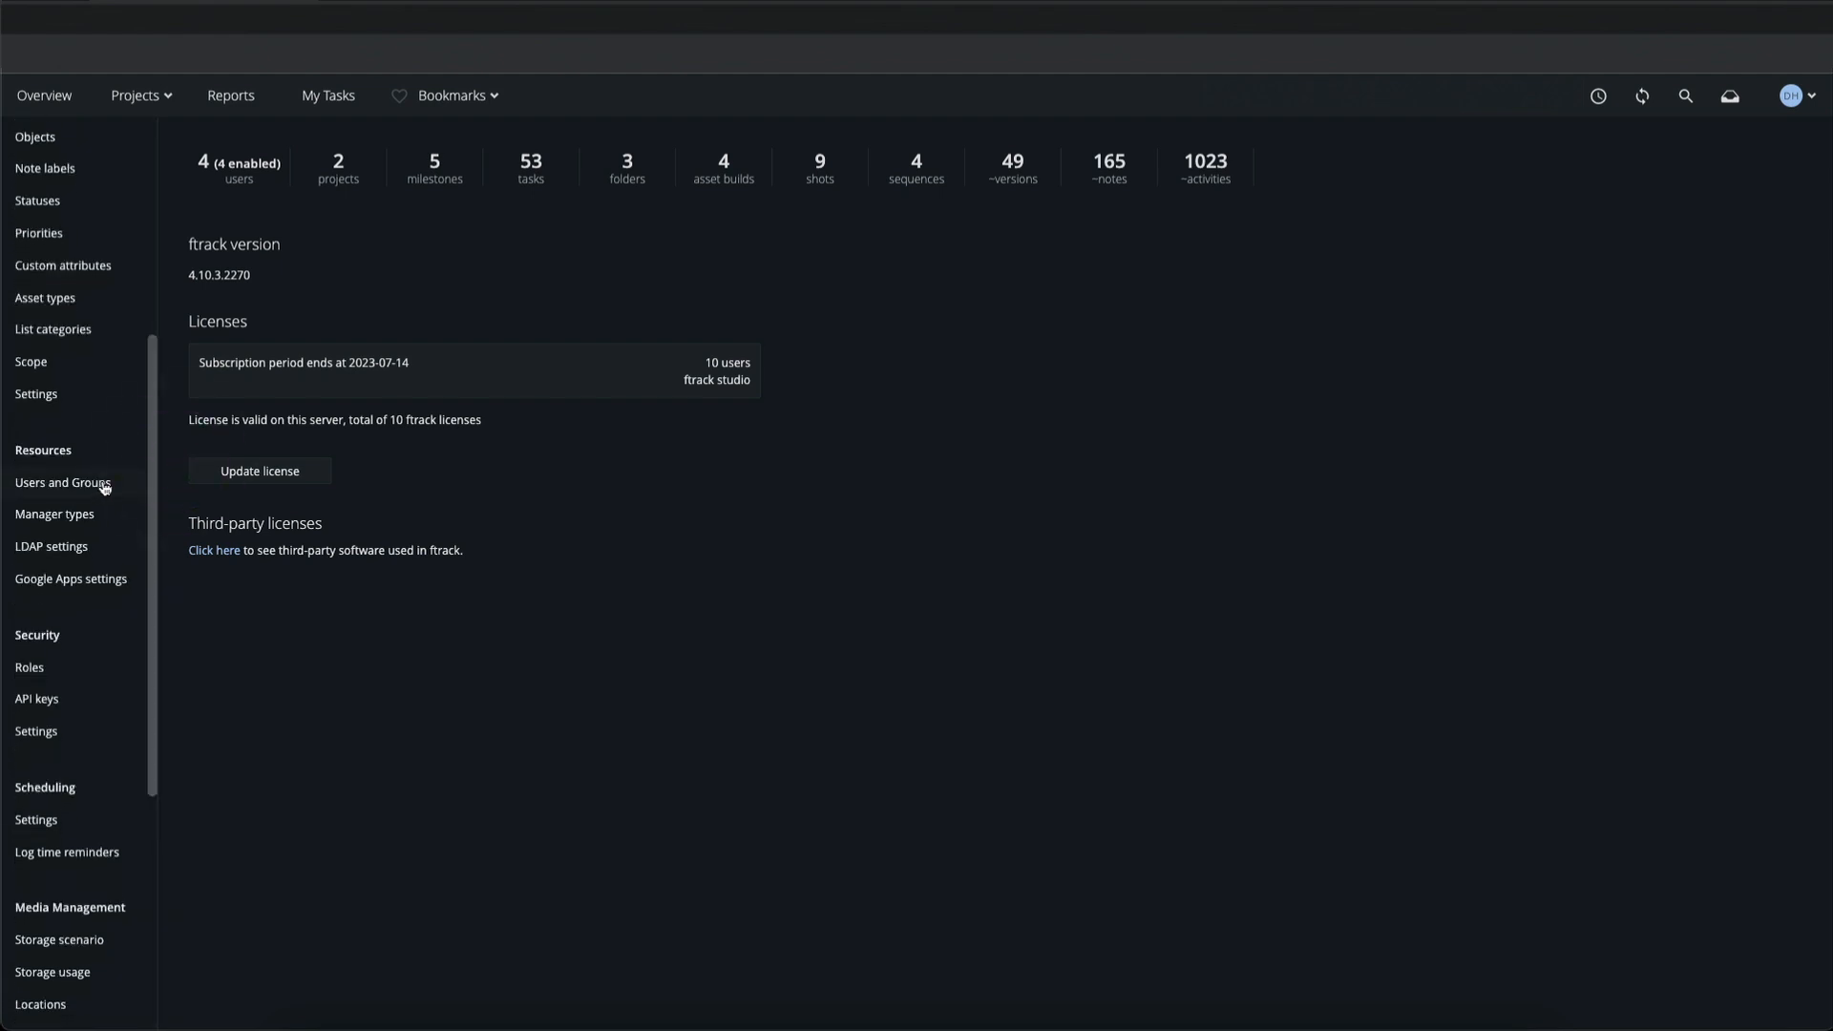
click(63, 481)
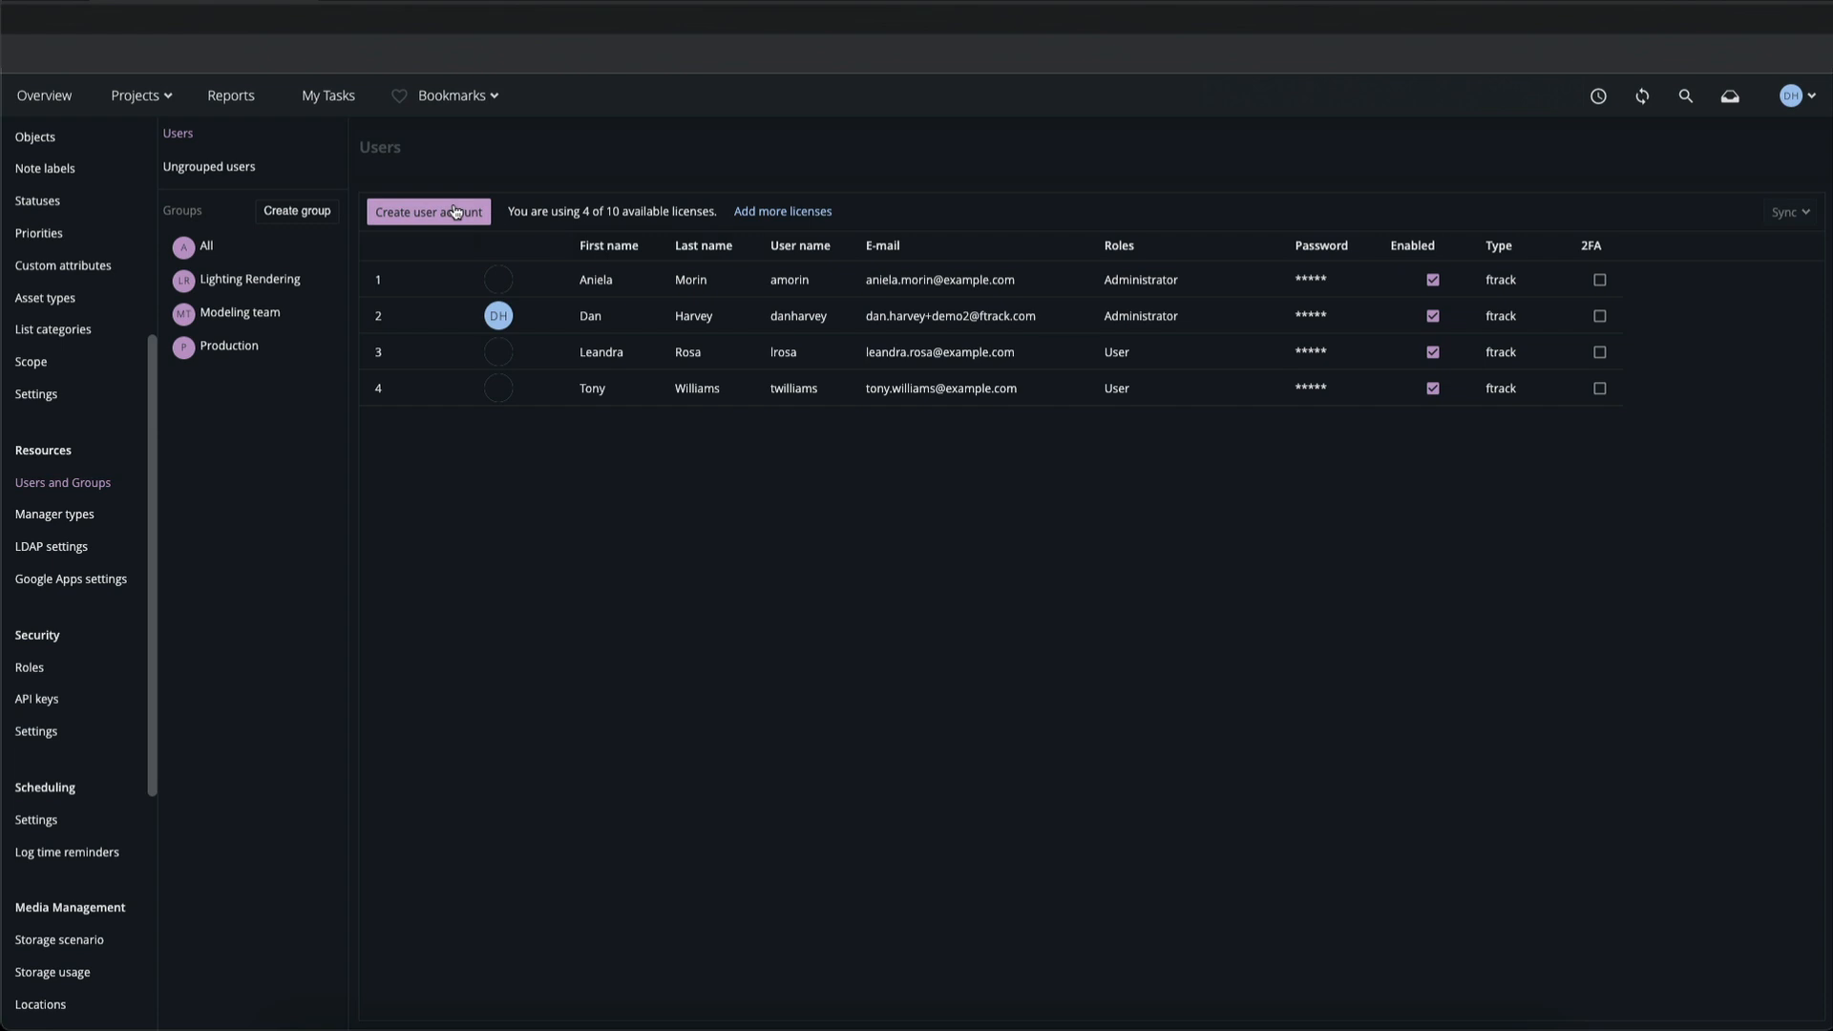
click(428, 210)
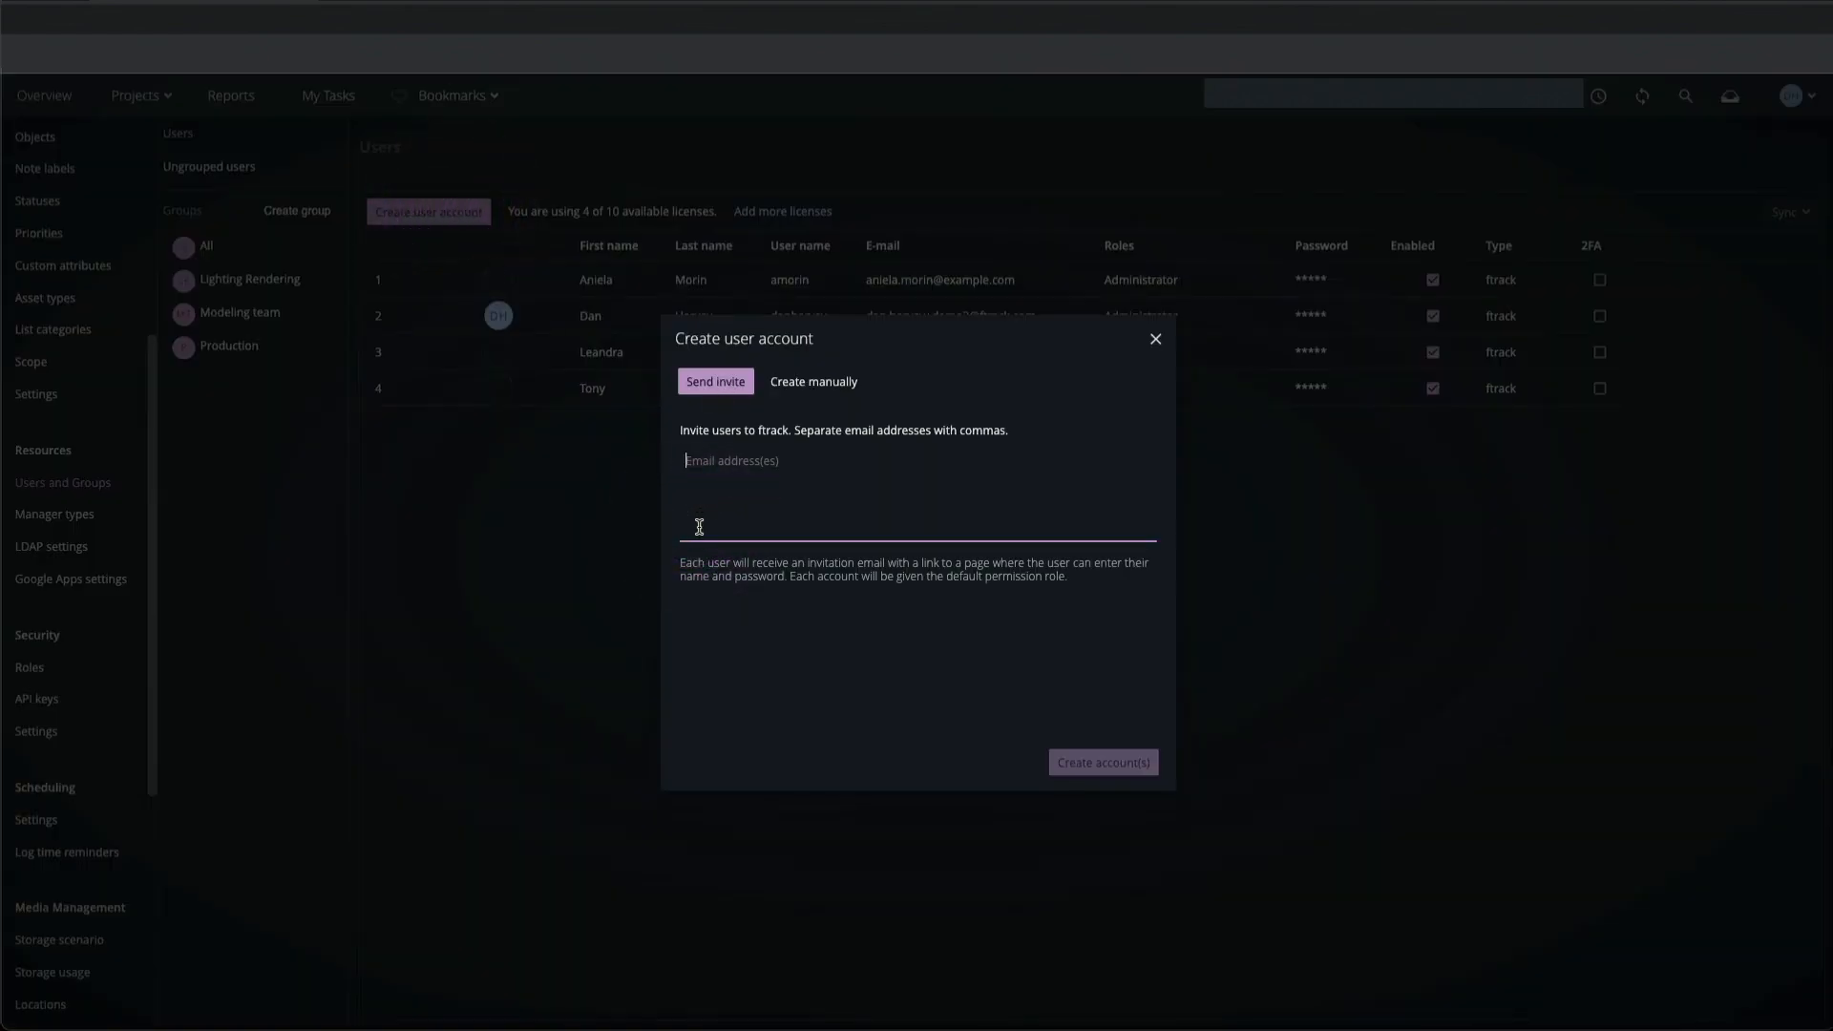
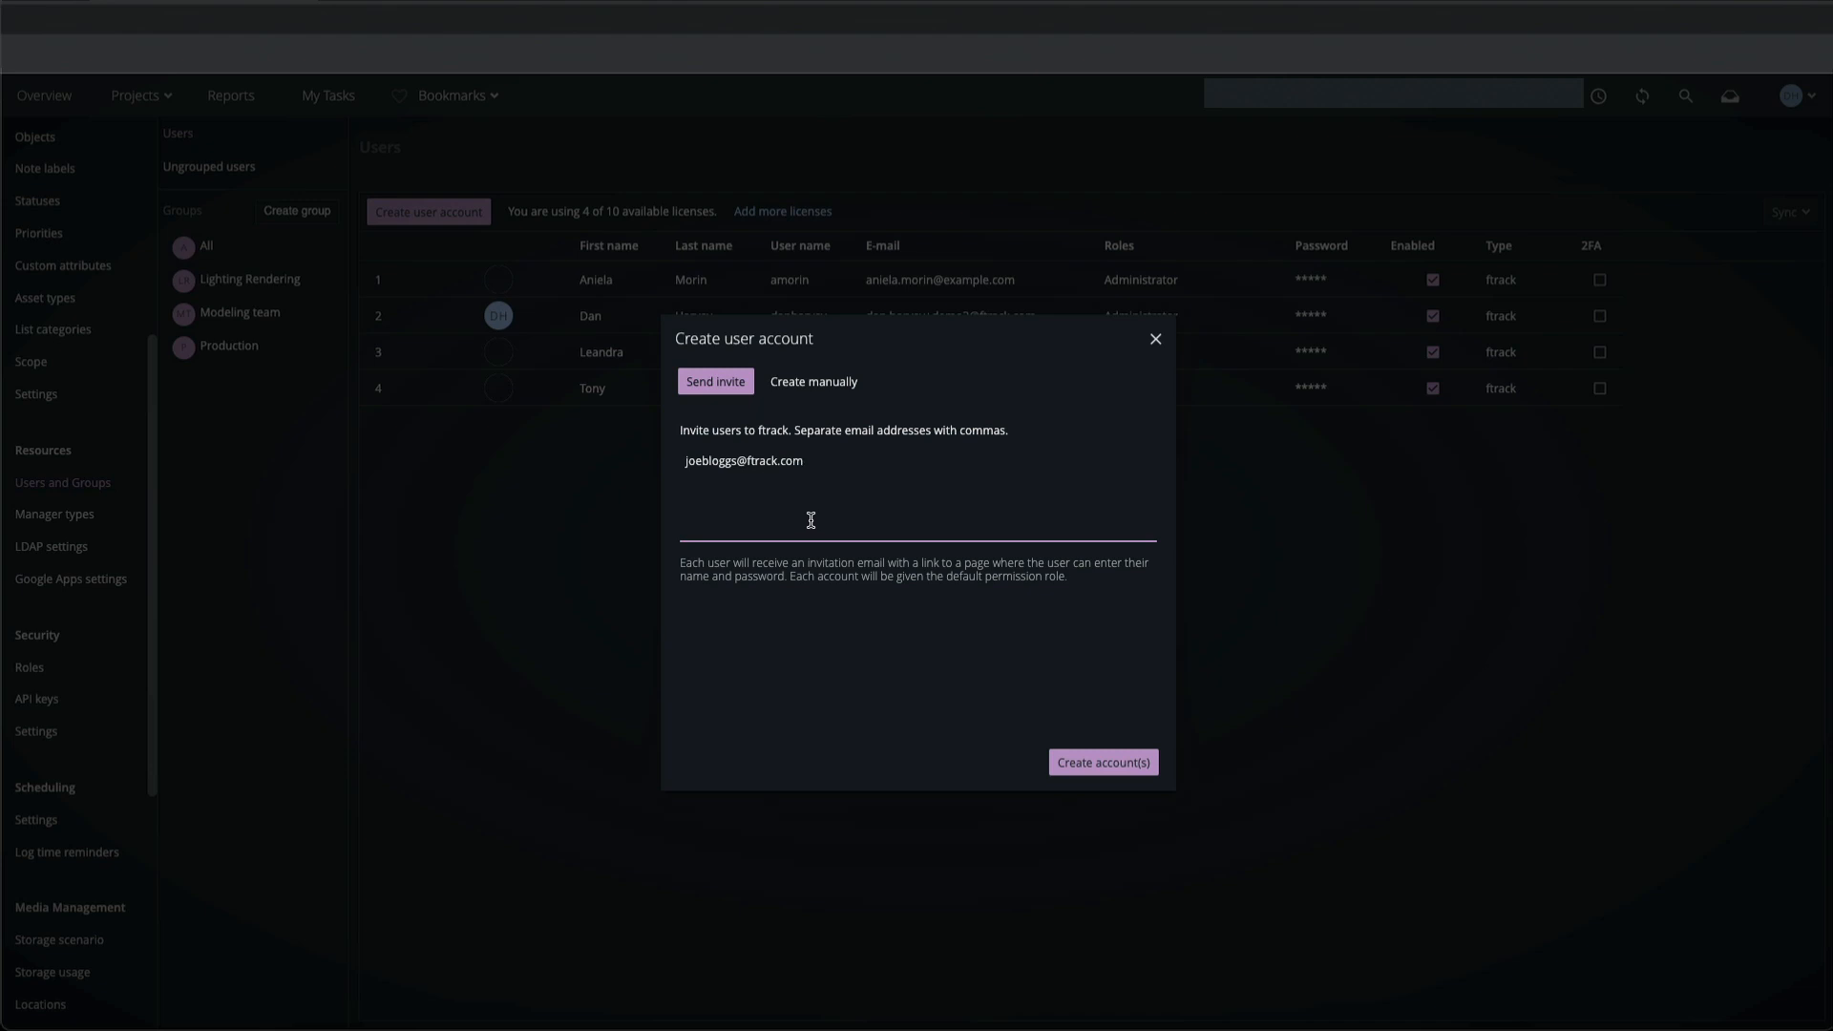
double_click(745, 460)
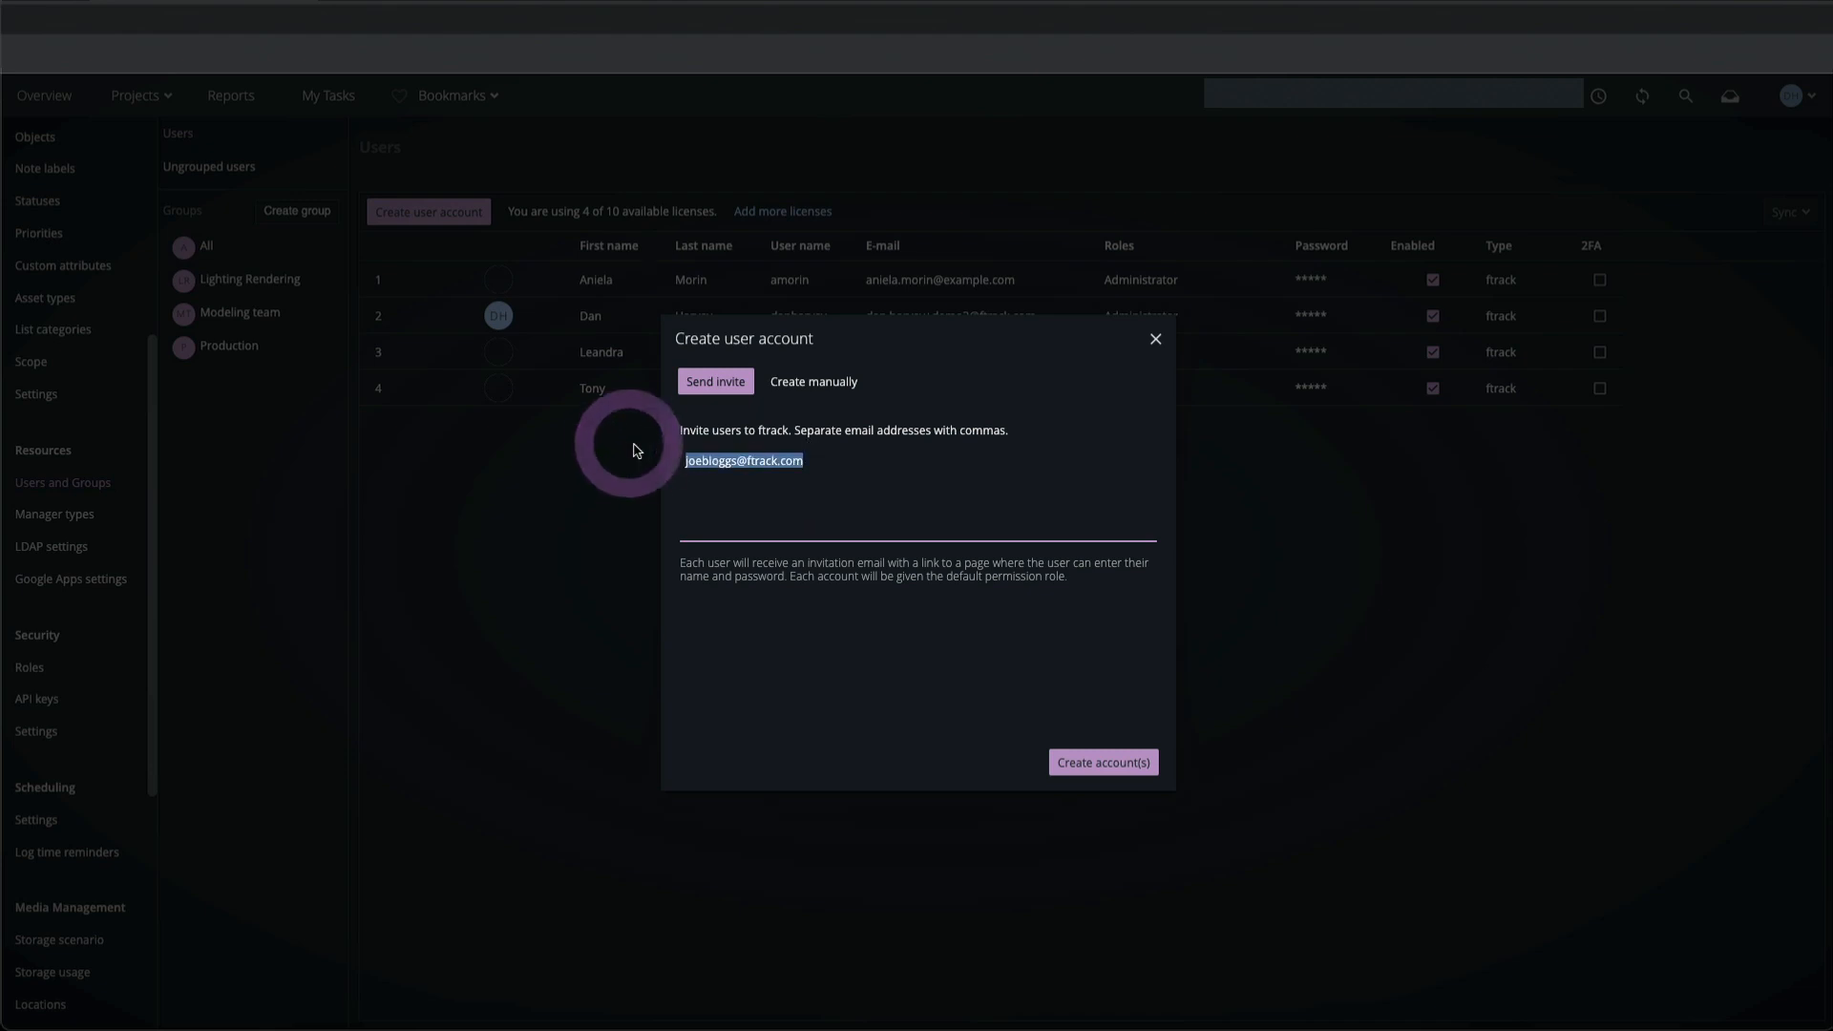
click(814, 380)
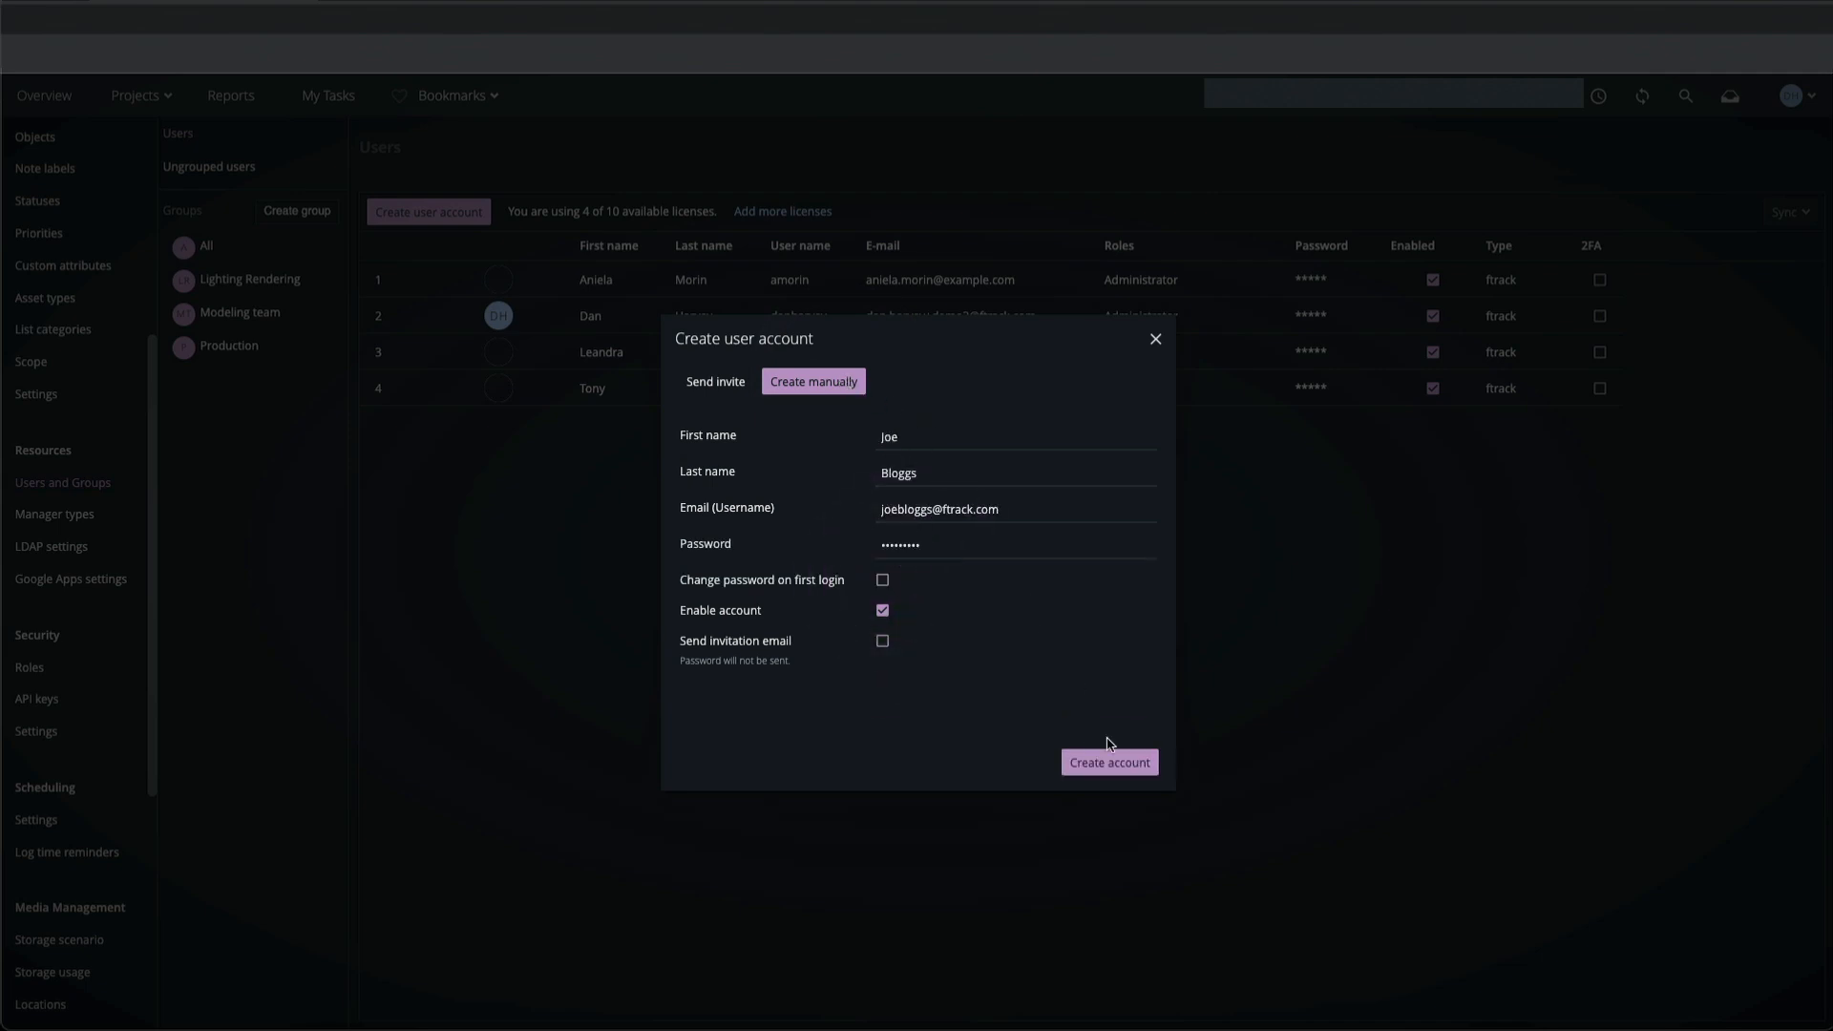
click(1110, 762)
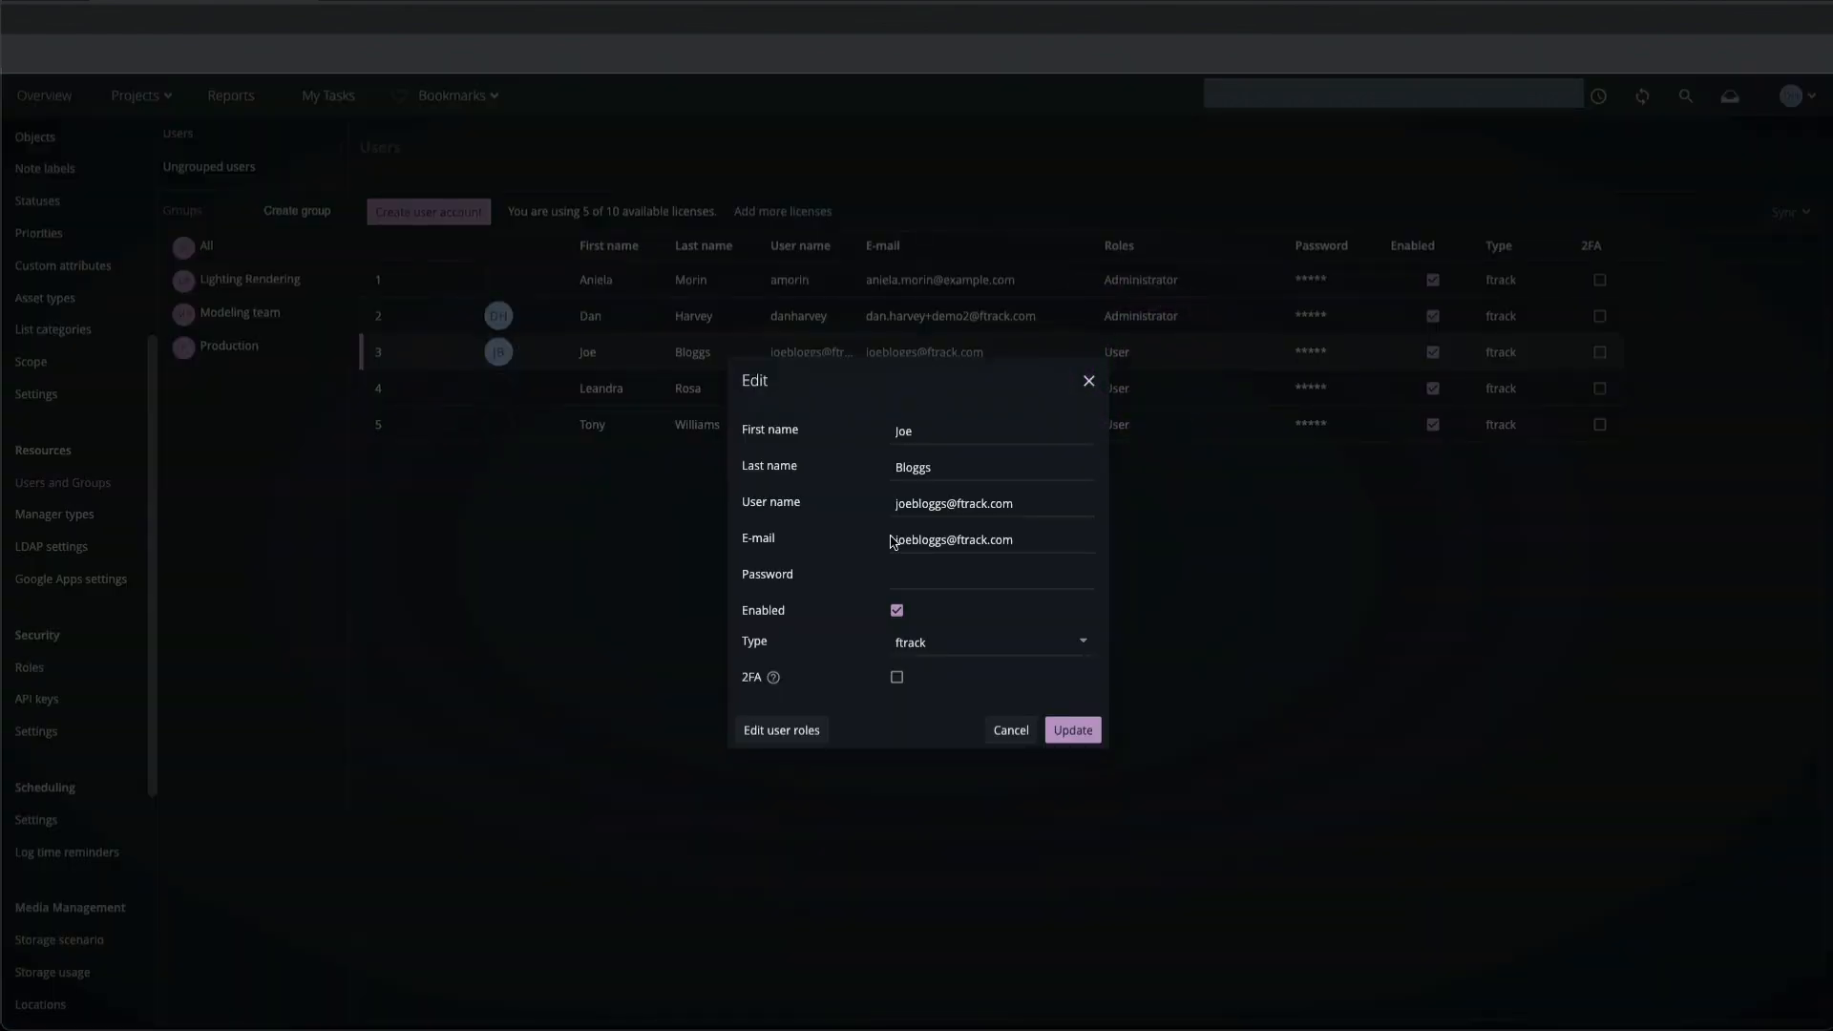
Check Joe Bloggs's User role covers all open projects, then cancel without changes
click(781, 729)
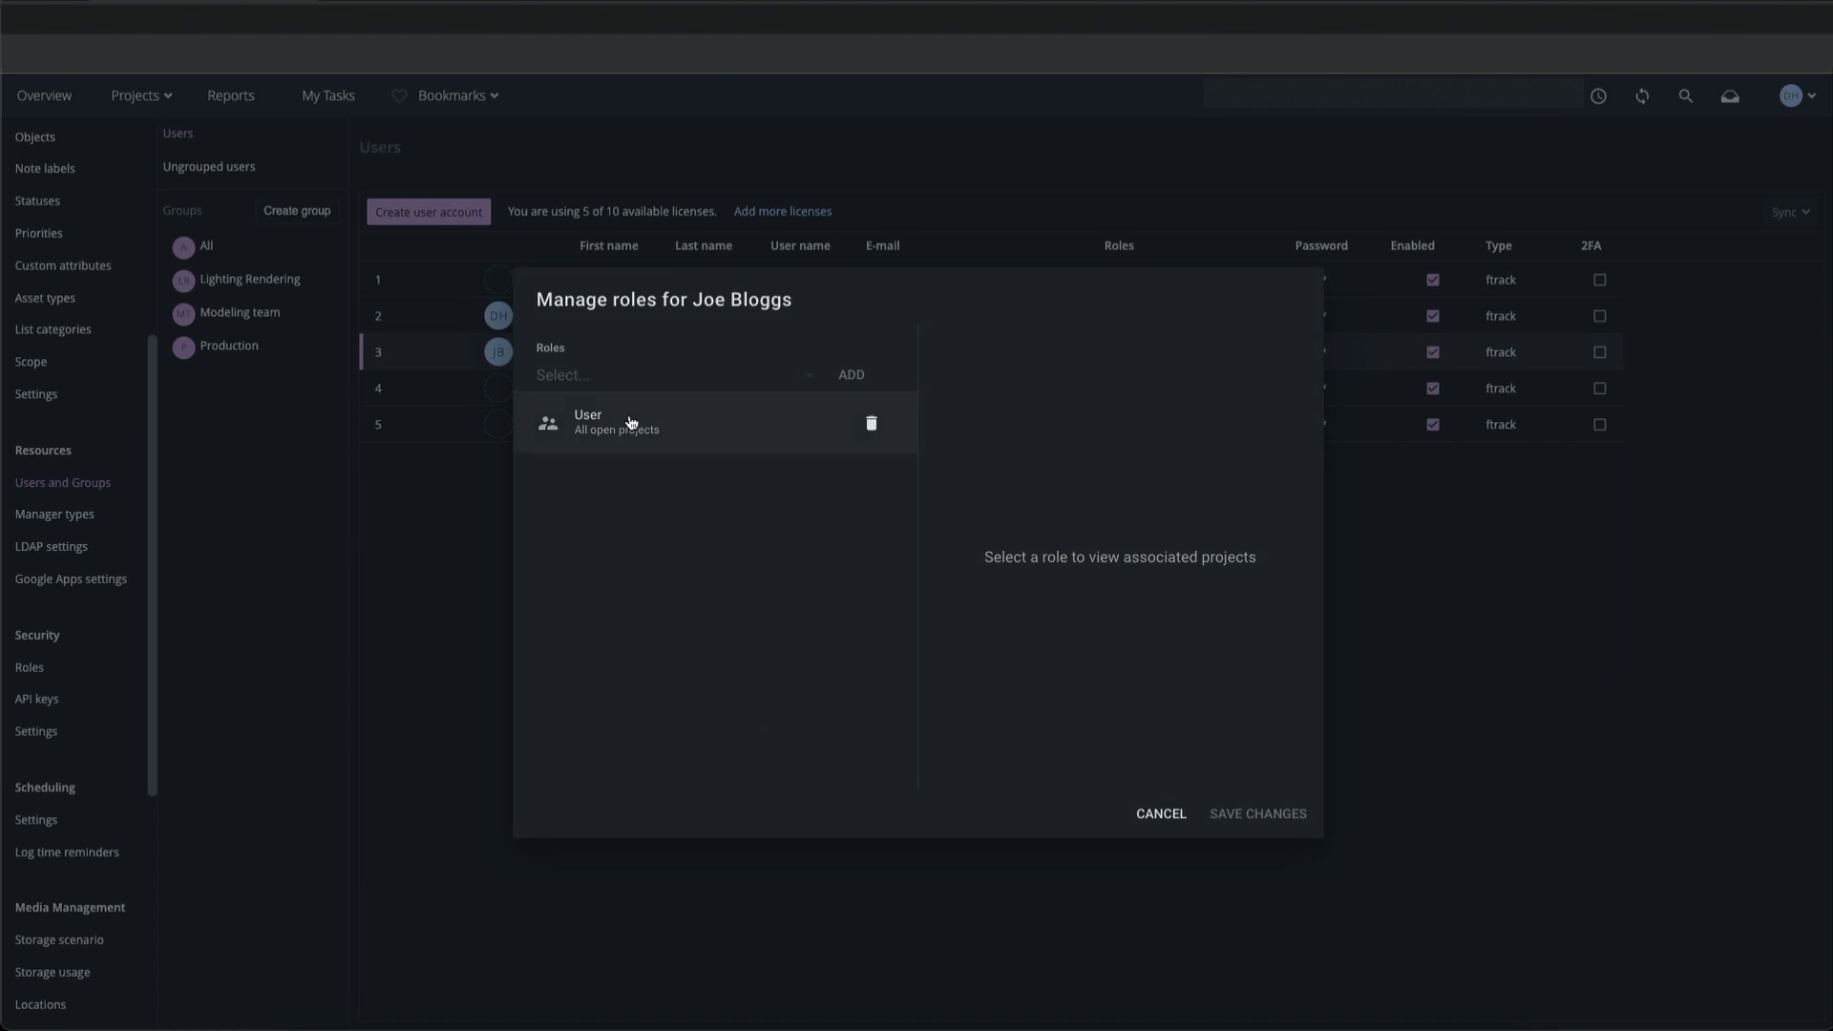
click(634, 422)
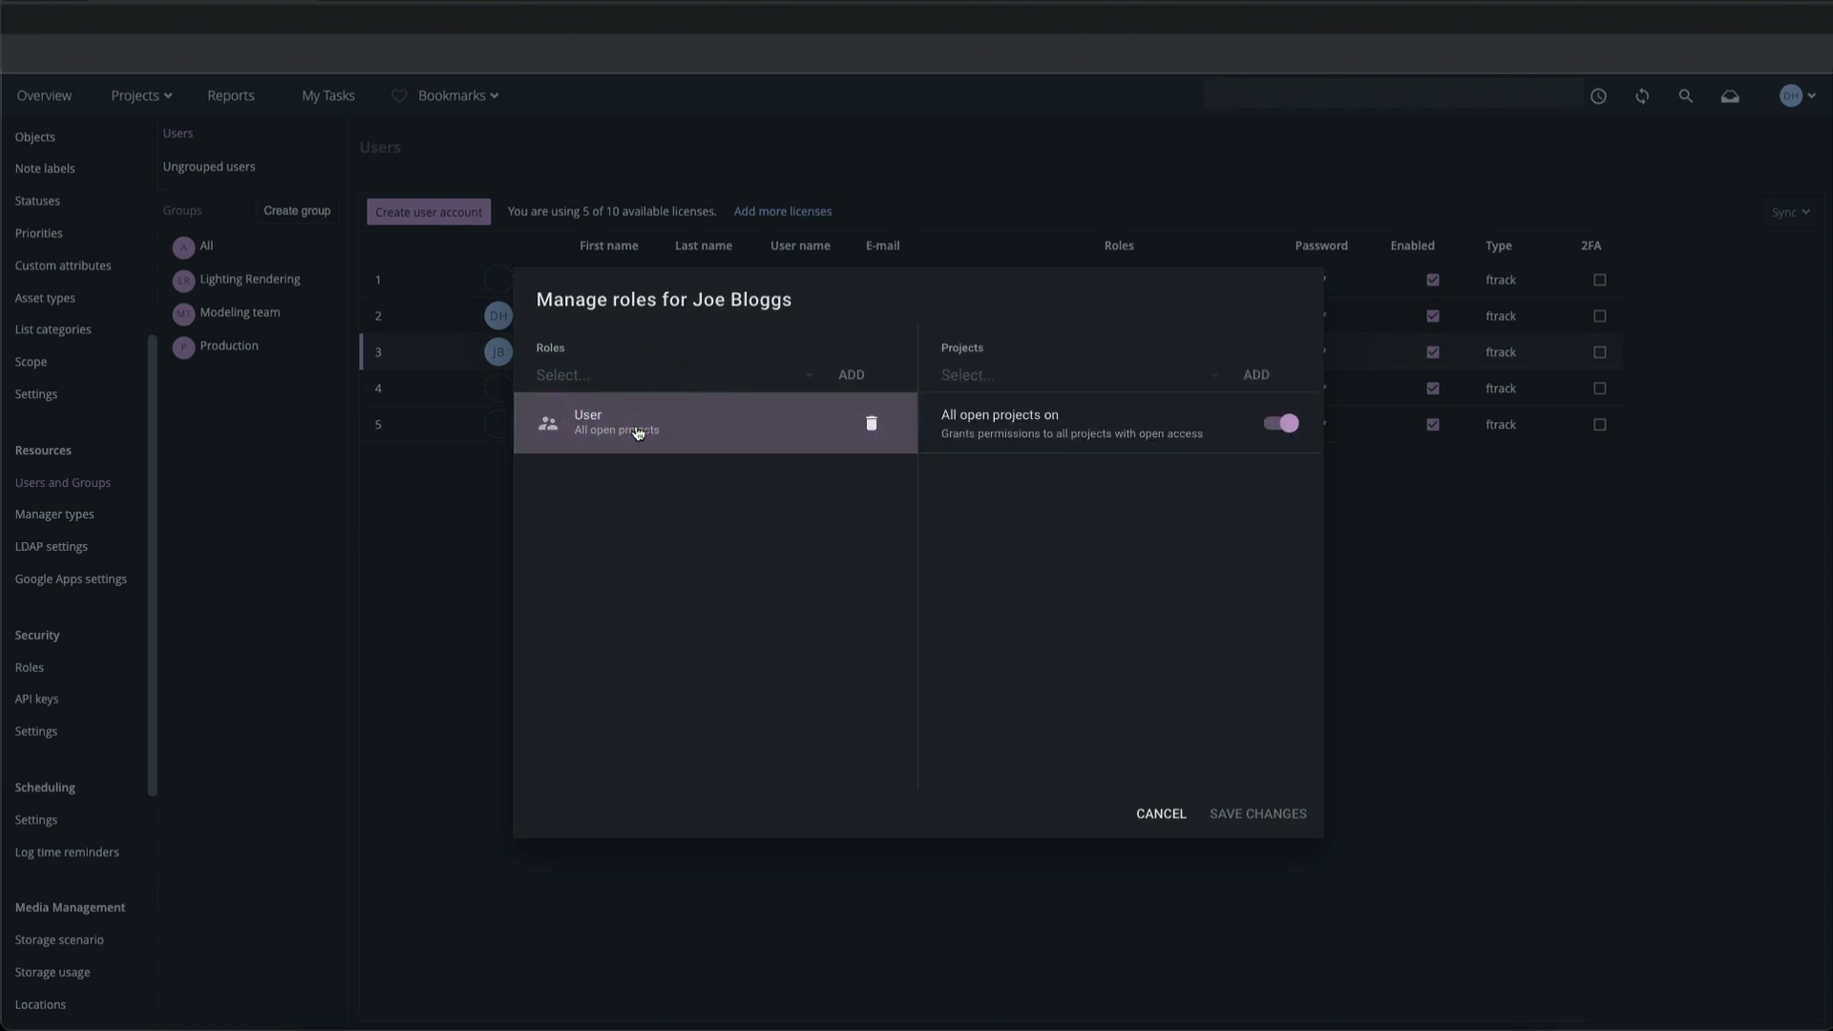
click(1161, 814)
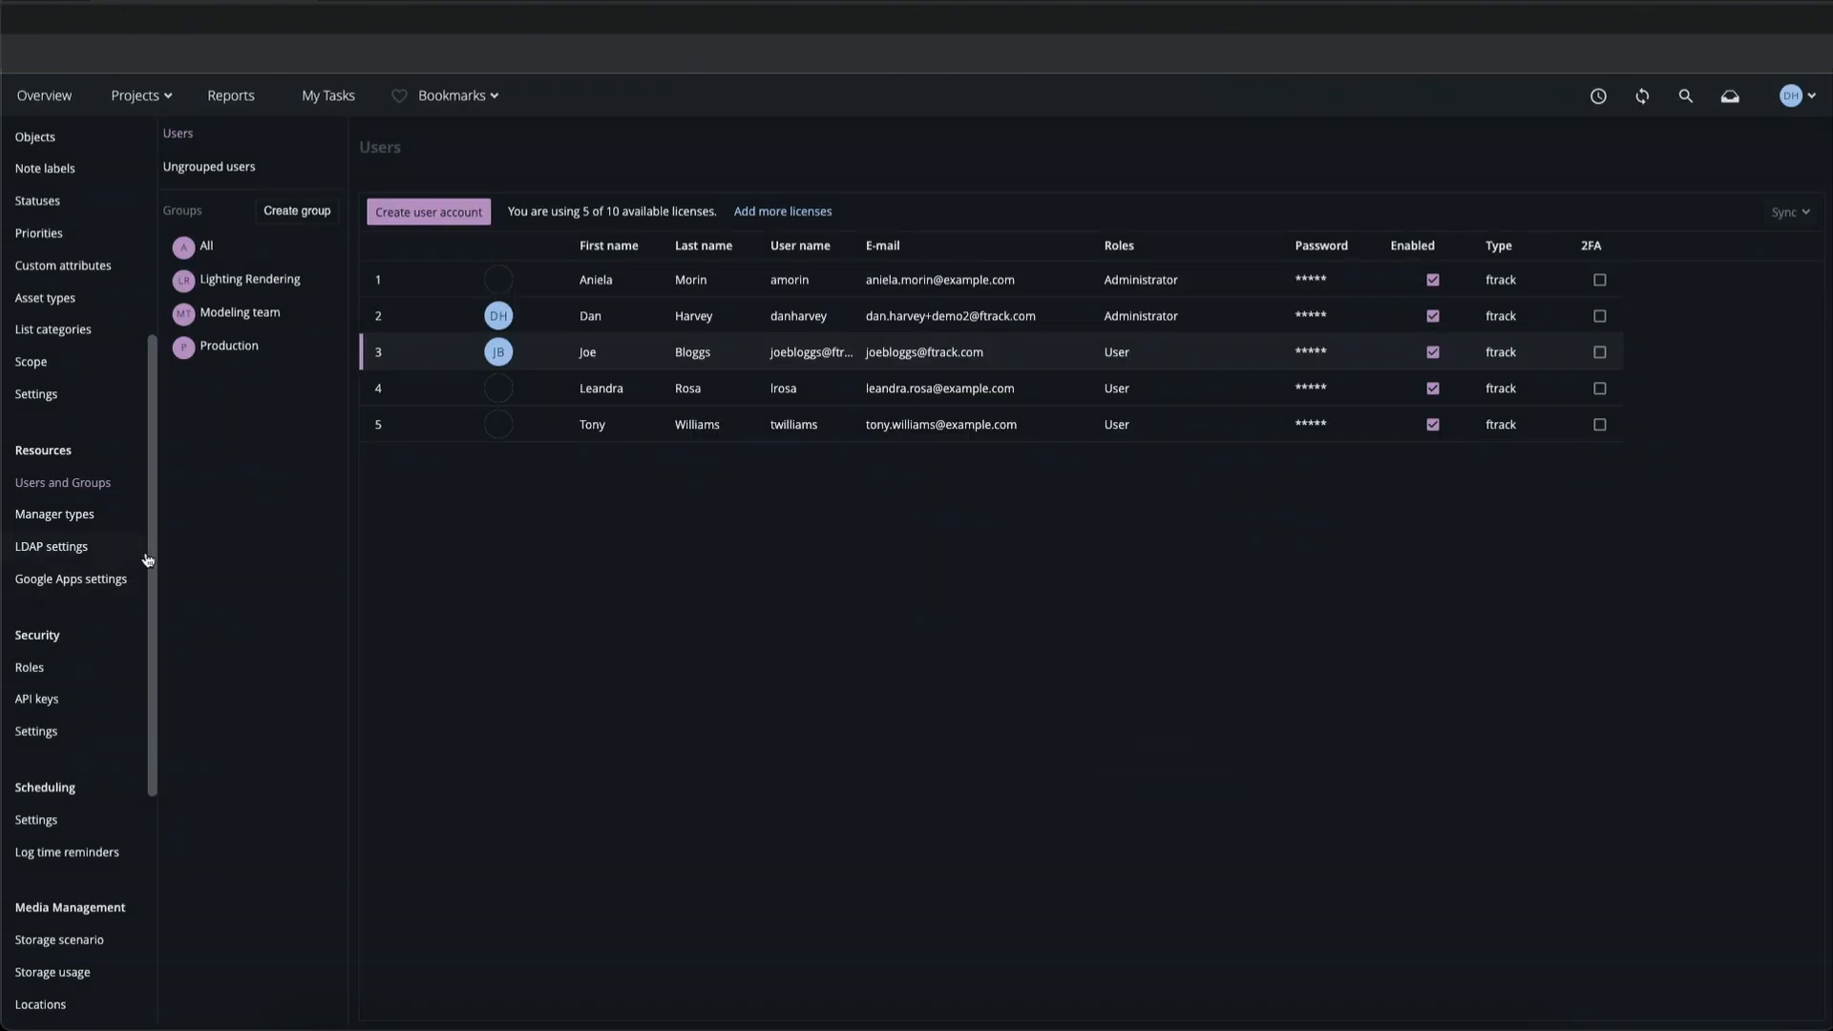
Inspect the User role's global and project permissions under Security > Roles
scroll(down, 3)
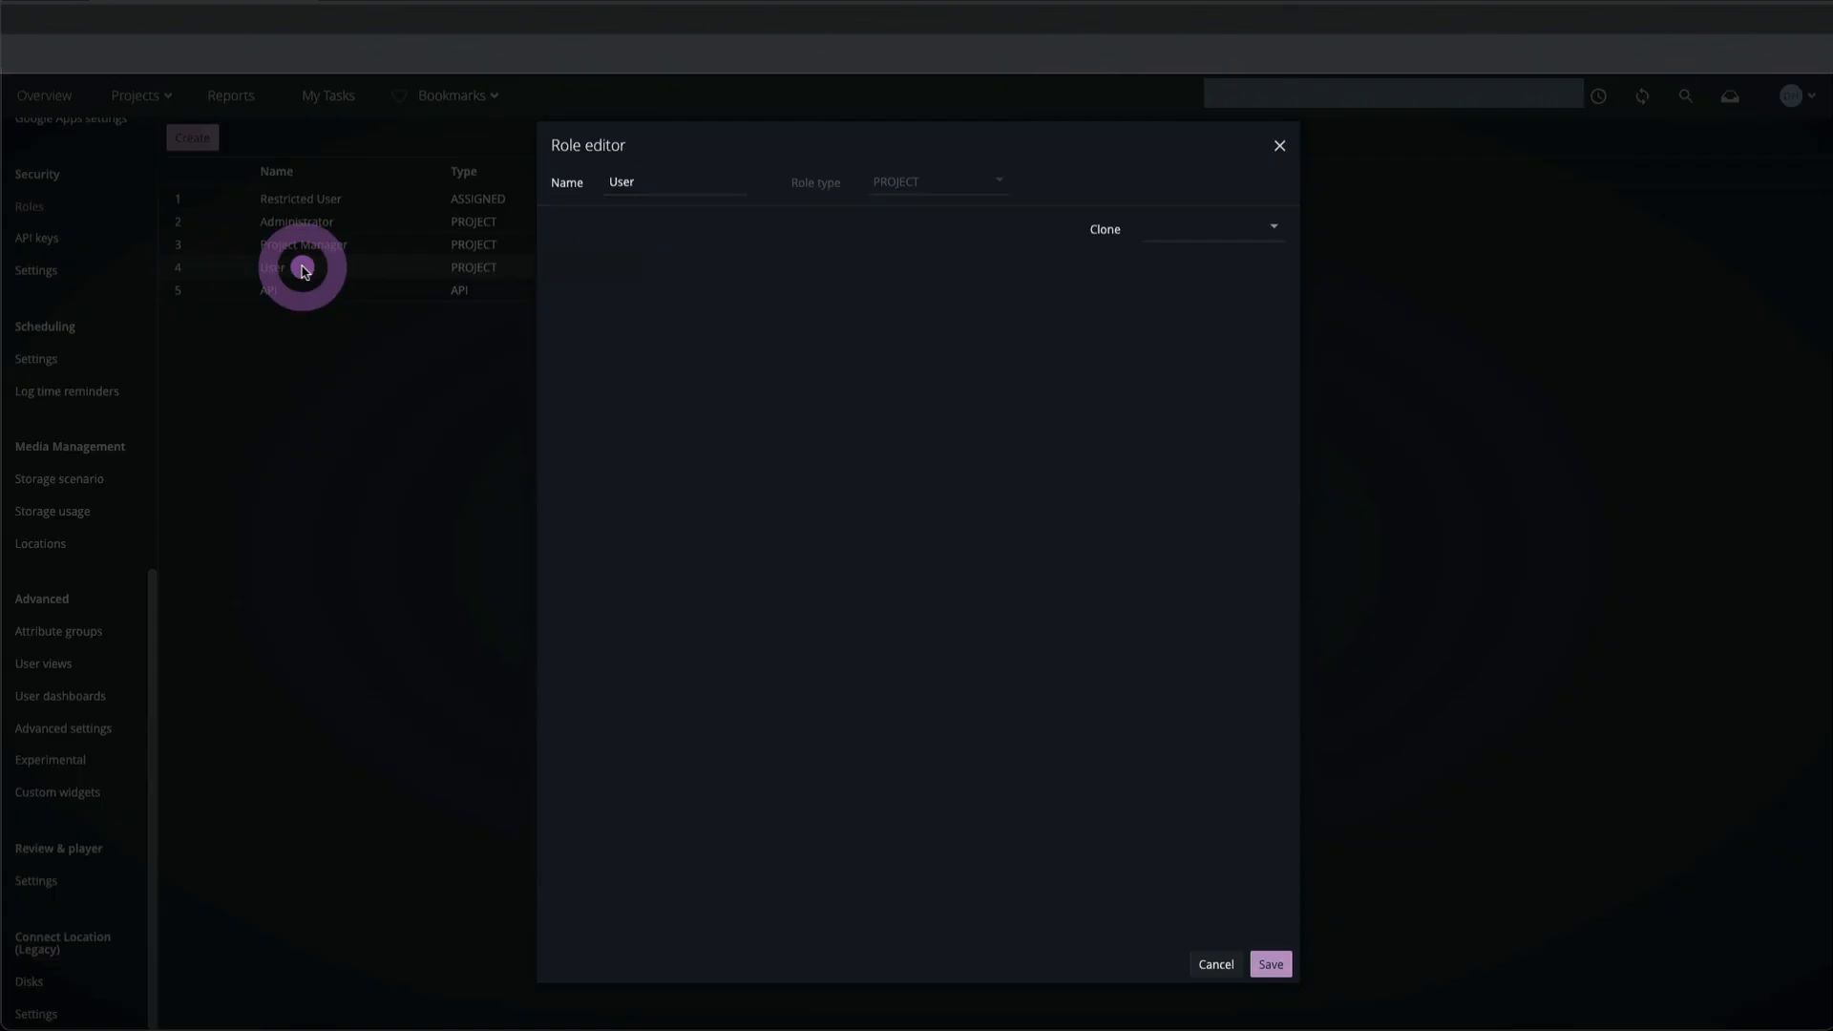
click(271, 267)
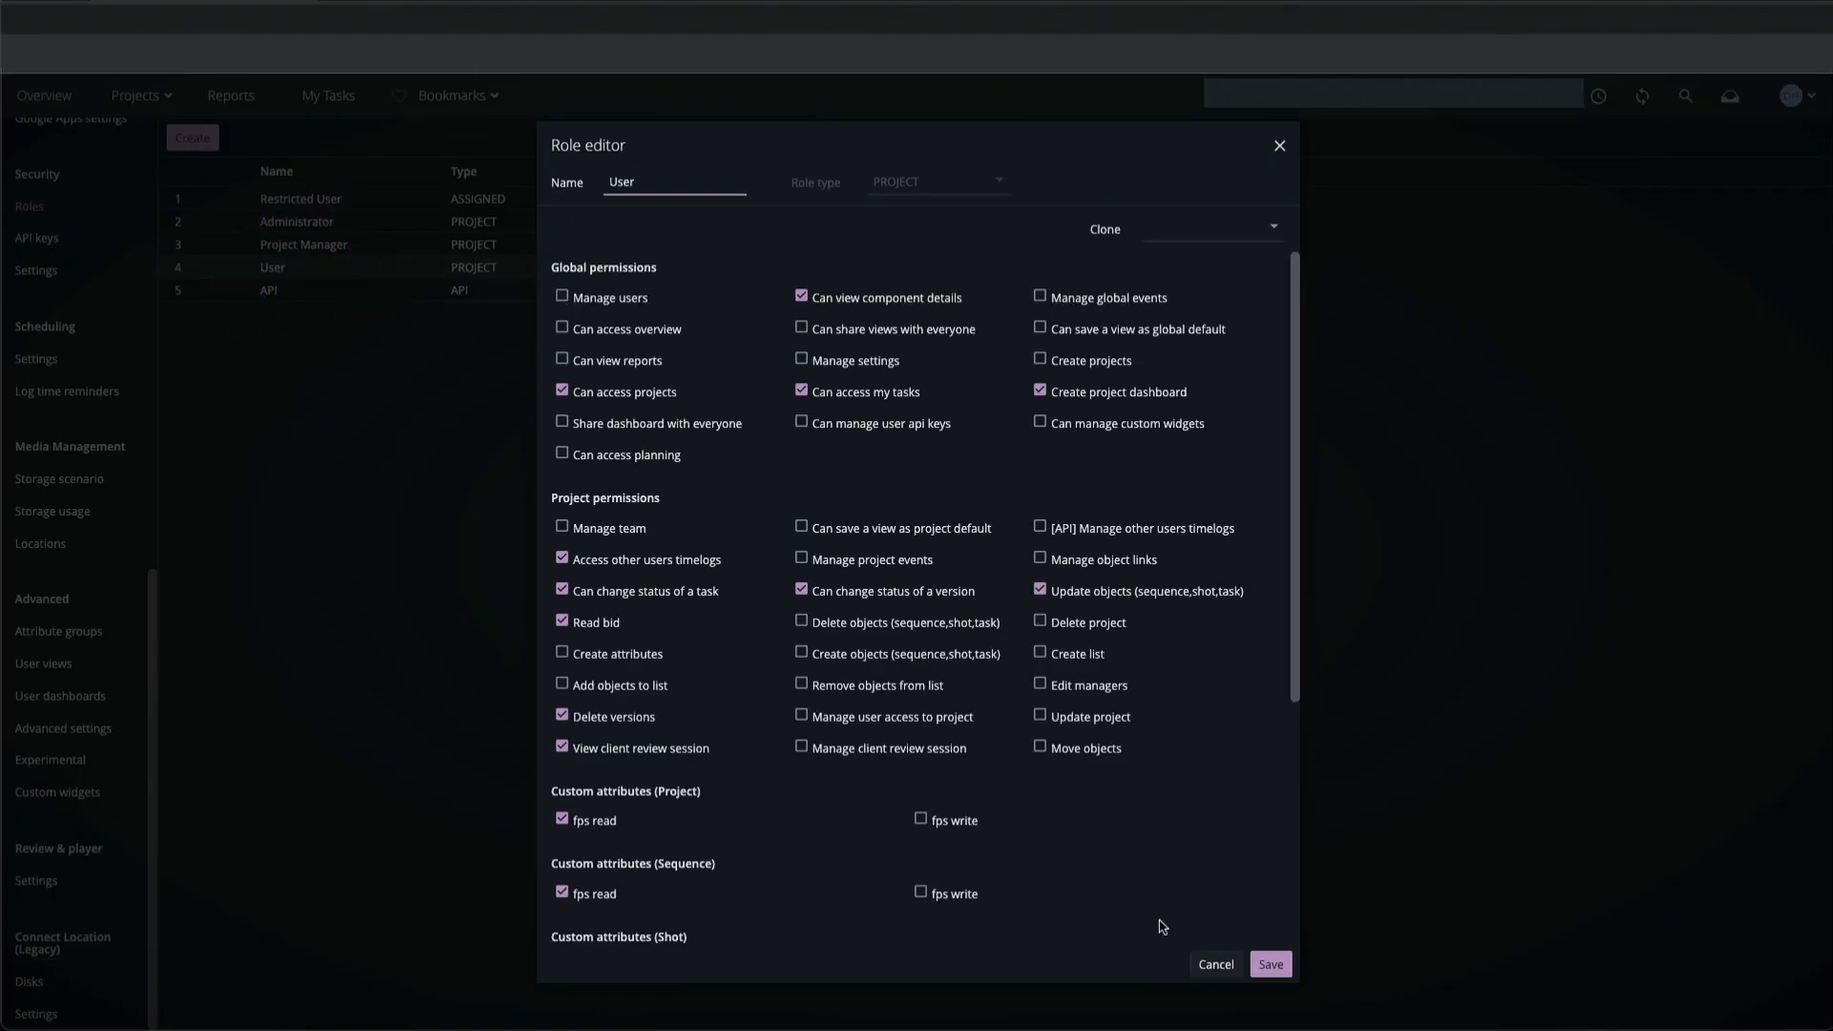
click(1270, 964)
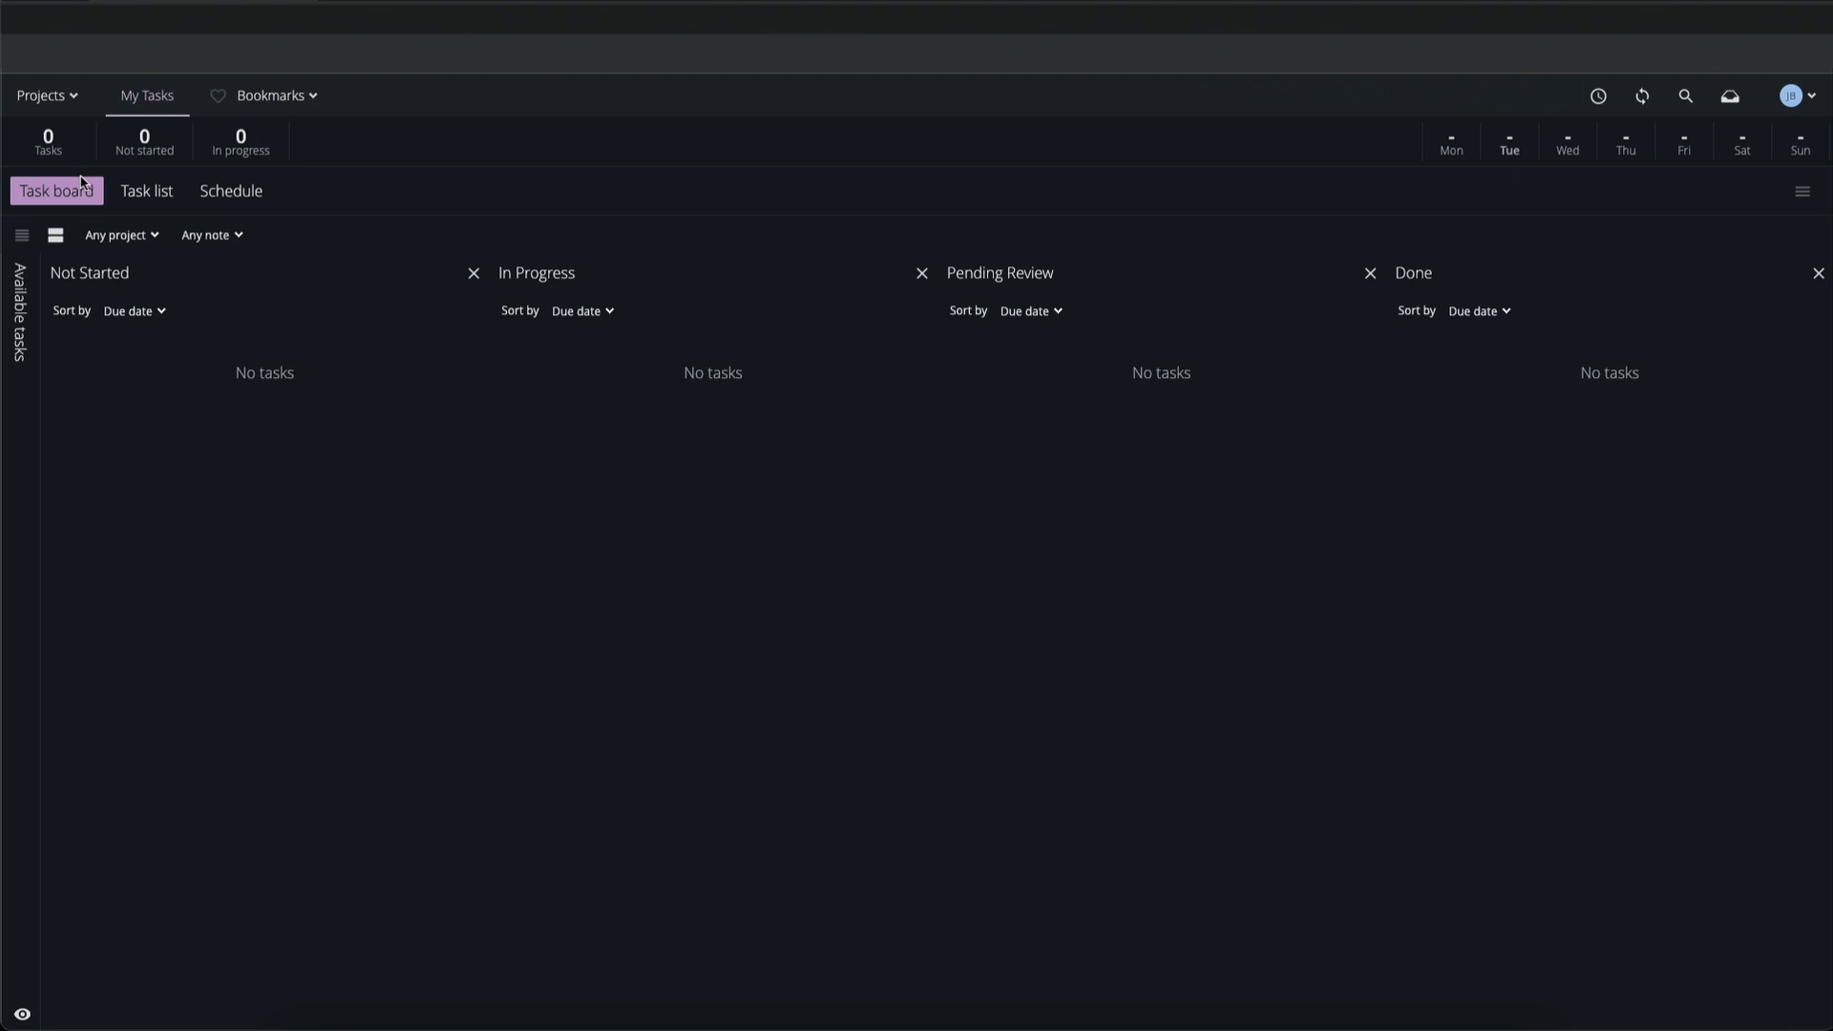
Return to the My Tasks board showing three in-progress Rendering tasks
click(47, 96)
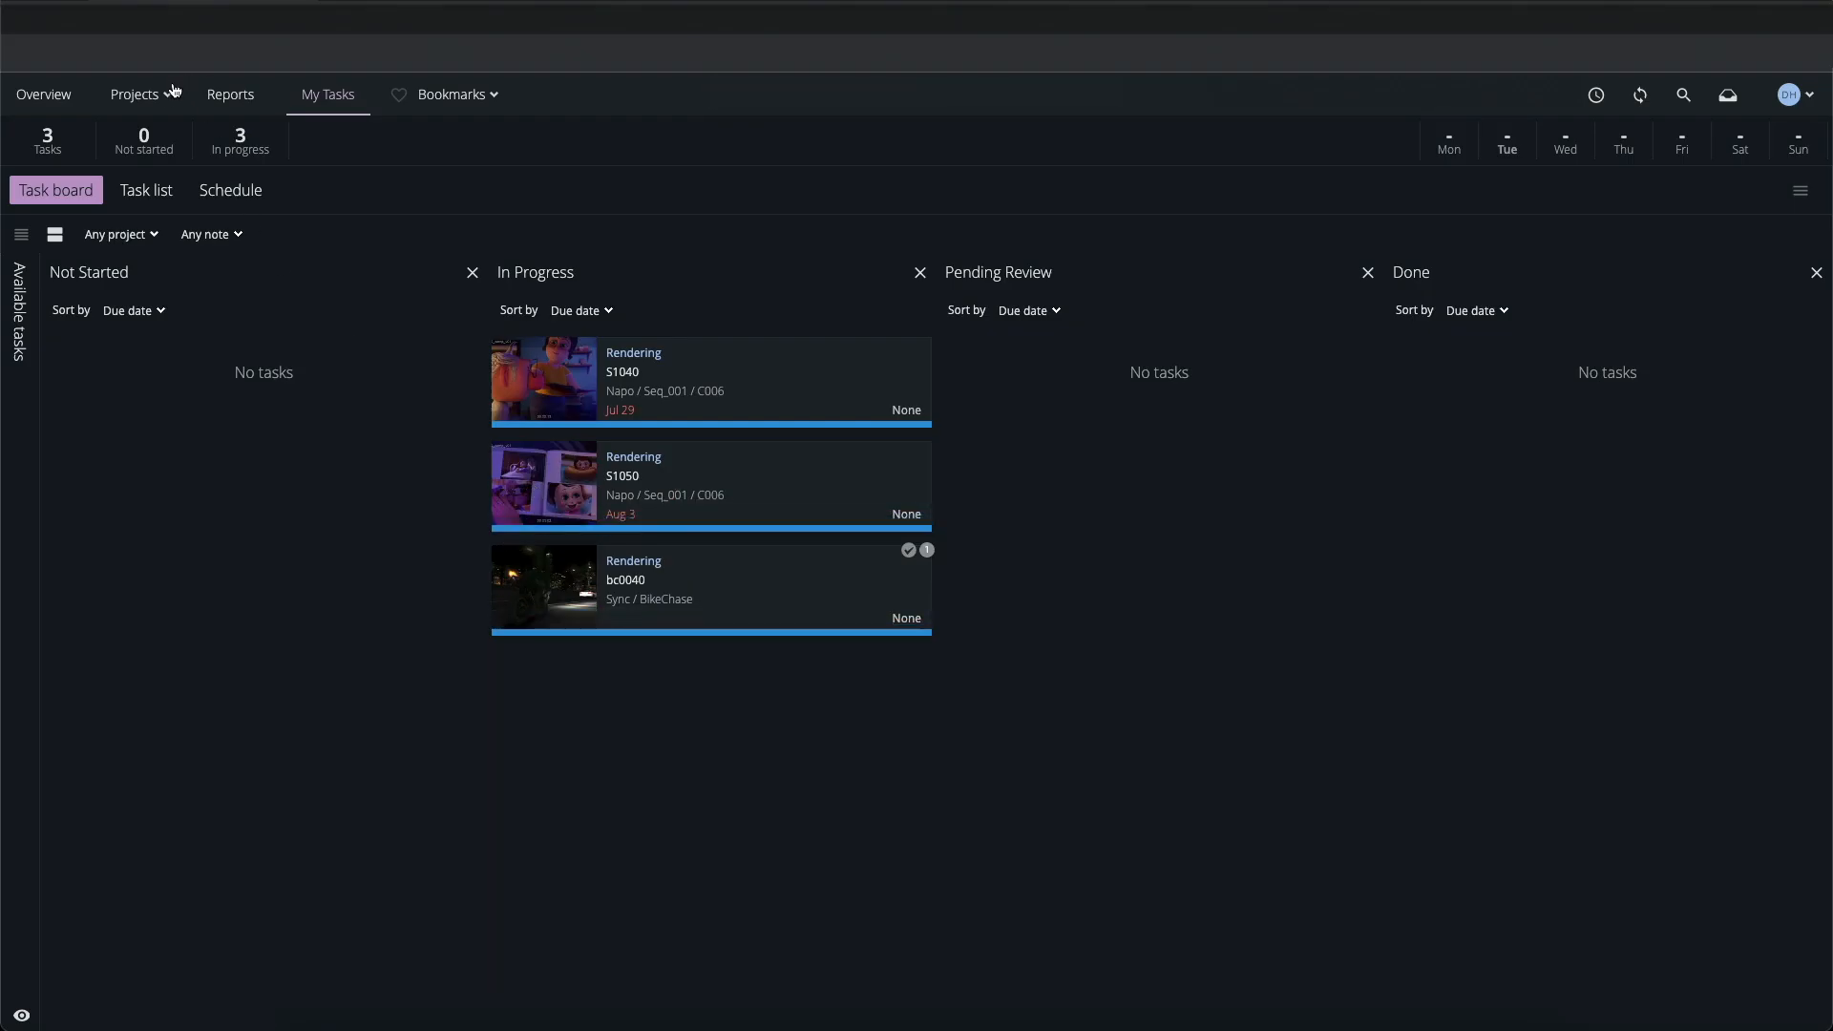
Start a new project from the projects list and name it My Project
click(133, 93)
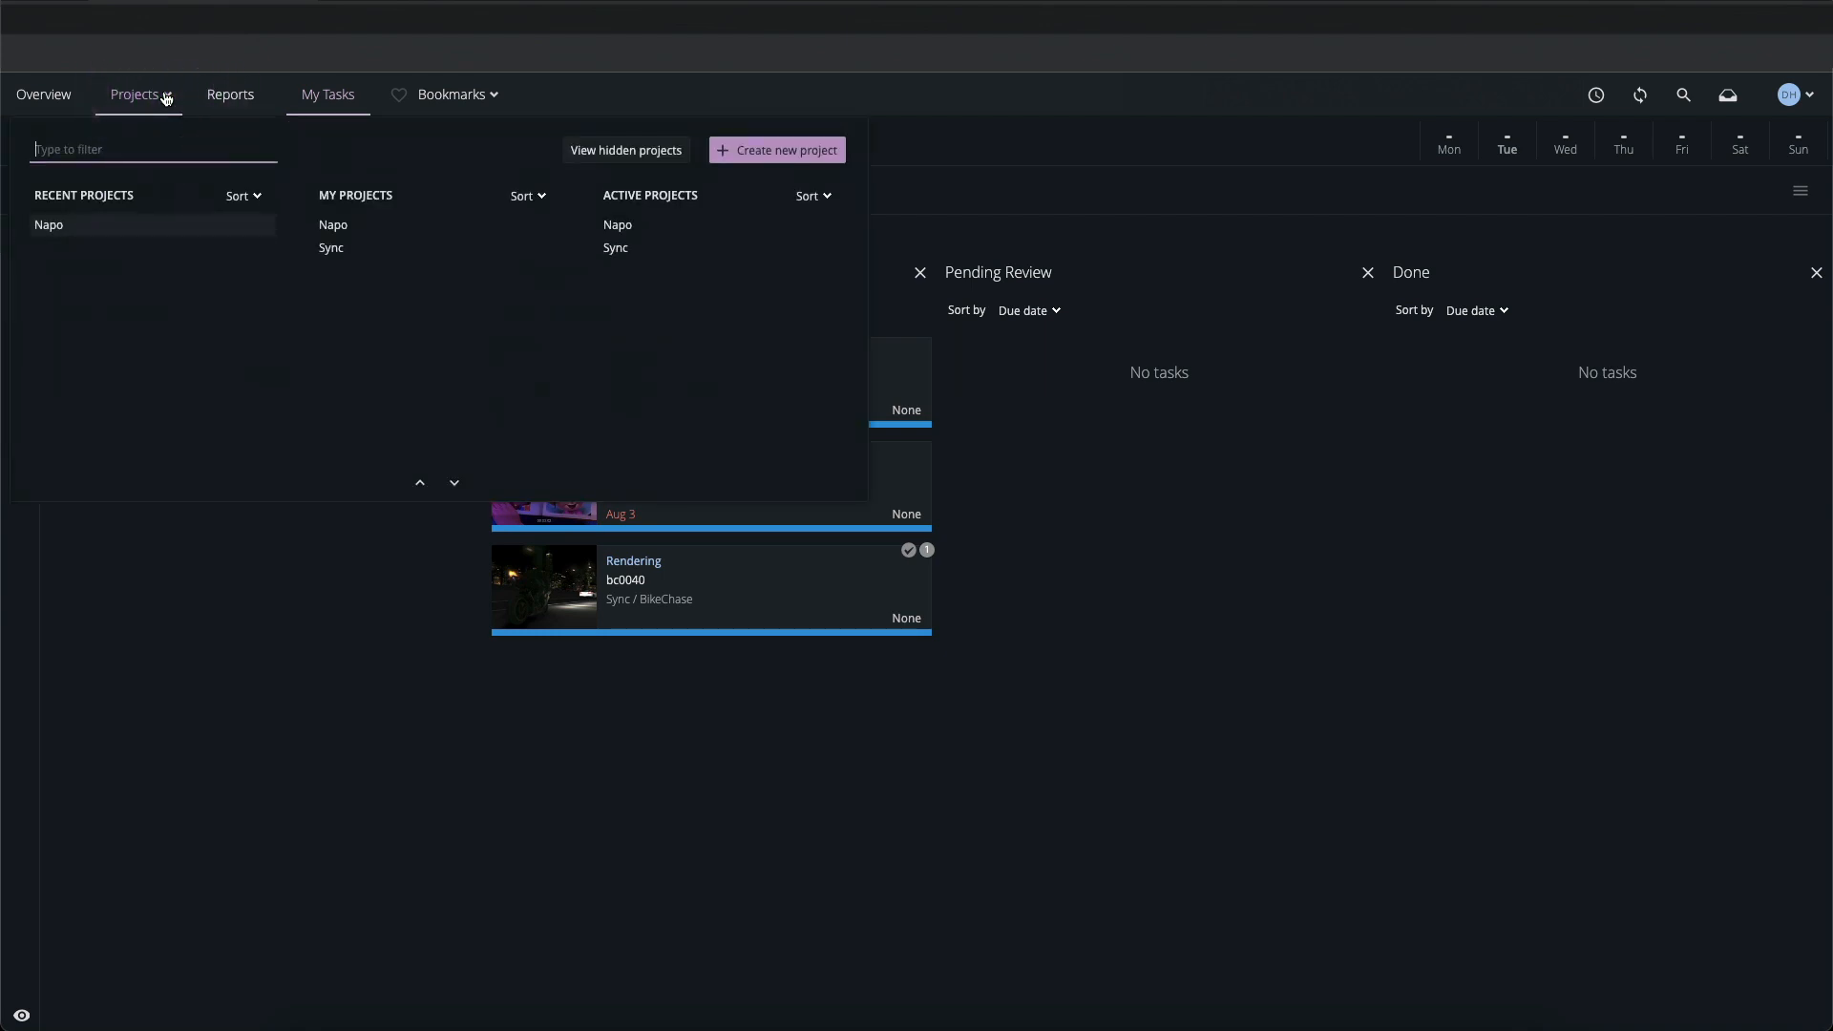
click(775, 149)
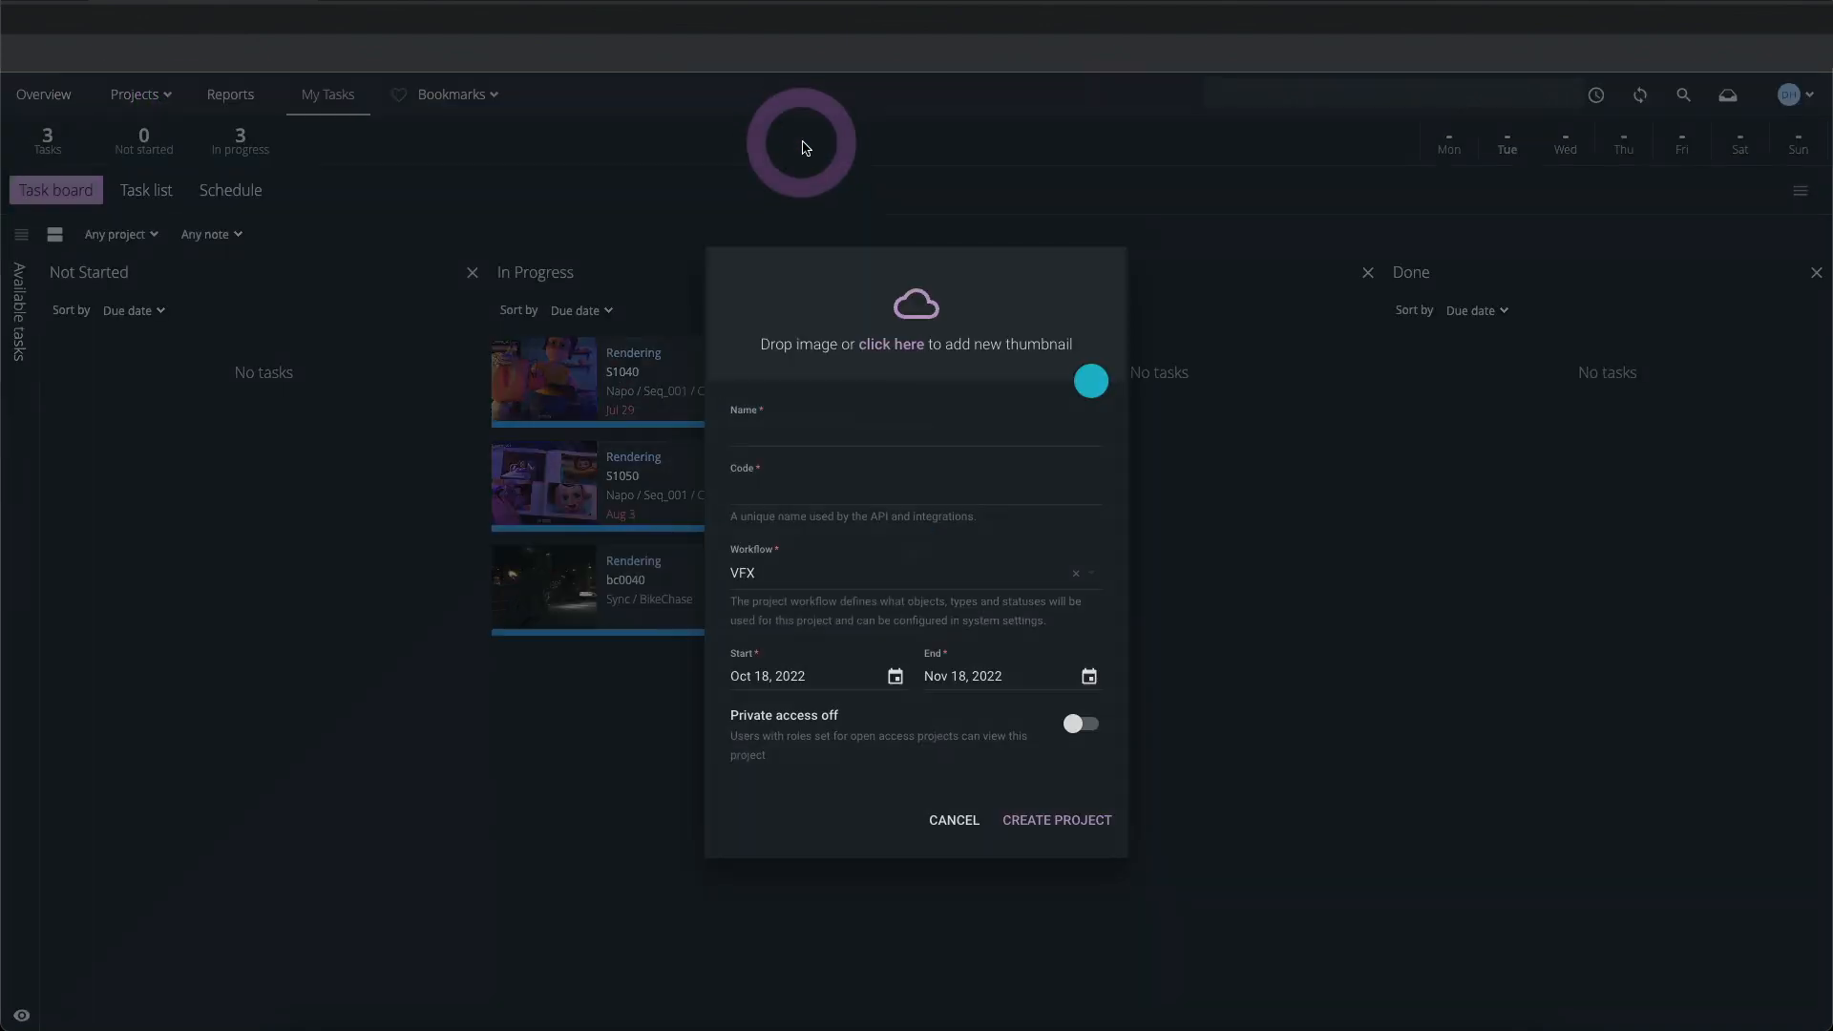
text(M)
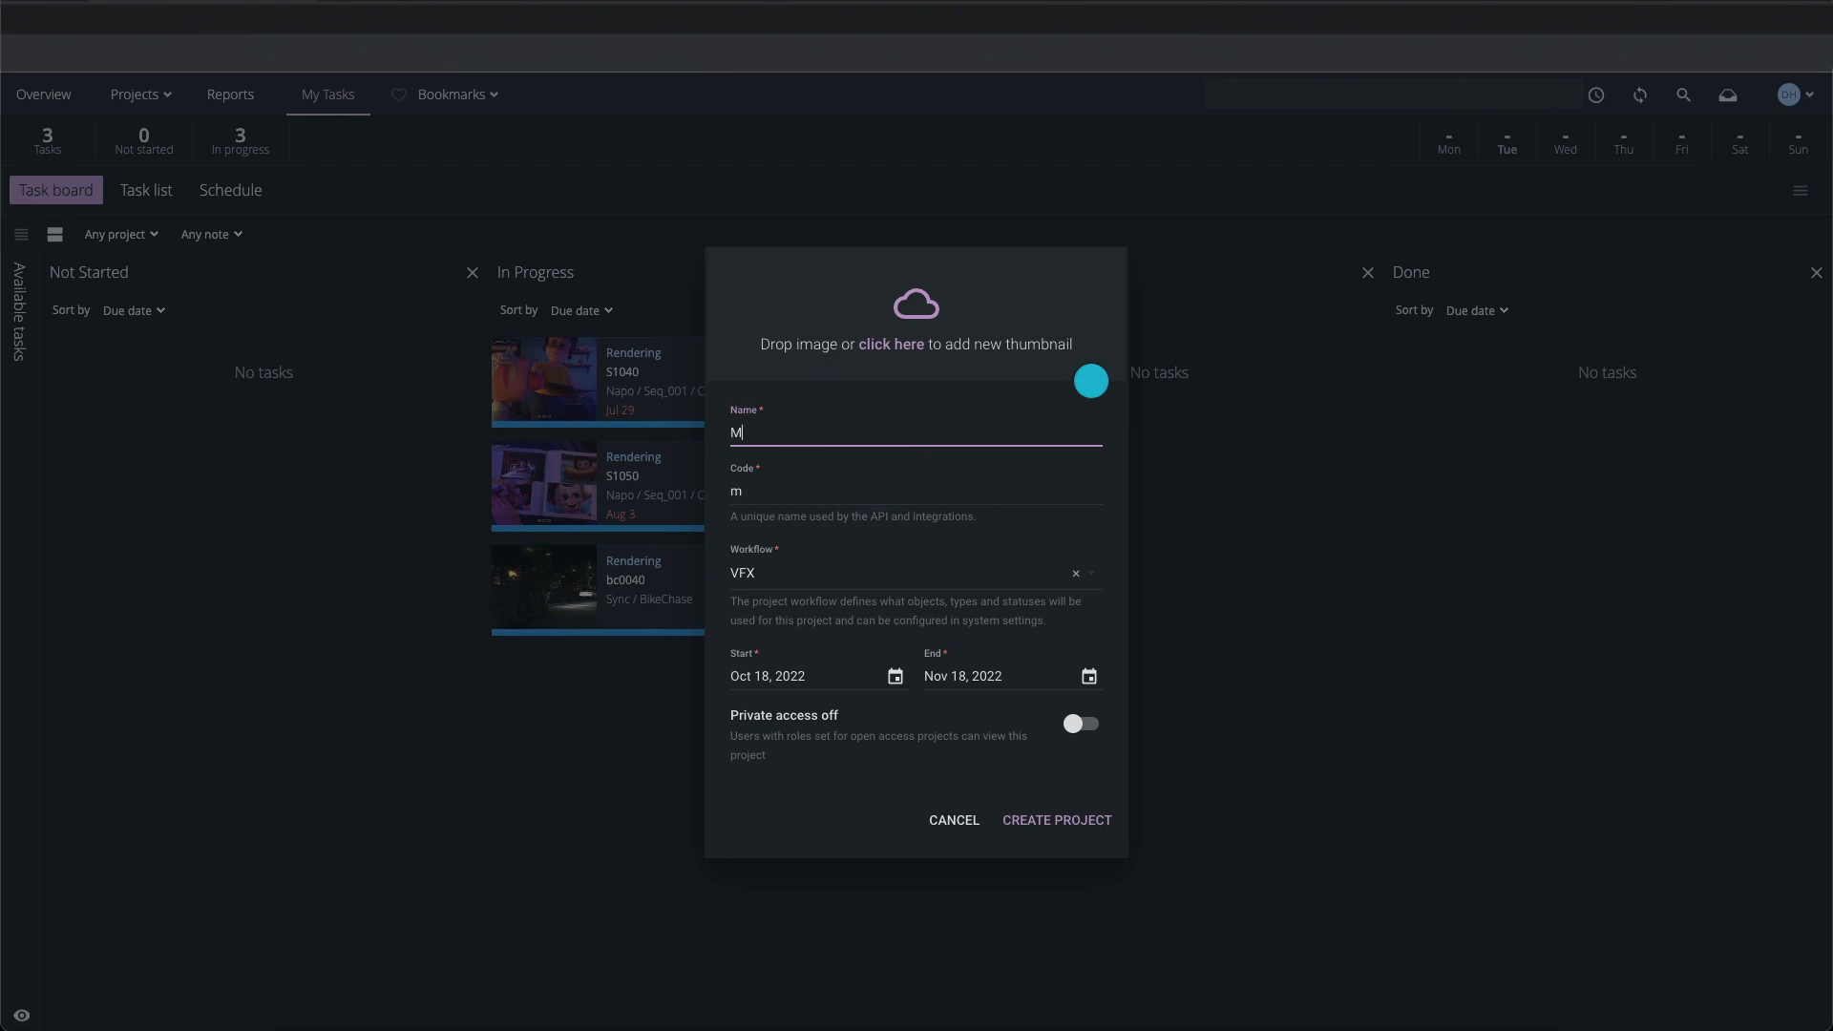
text(y Project)
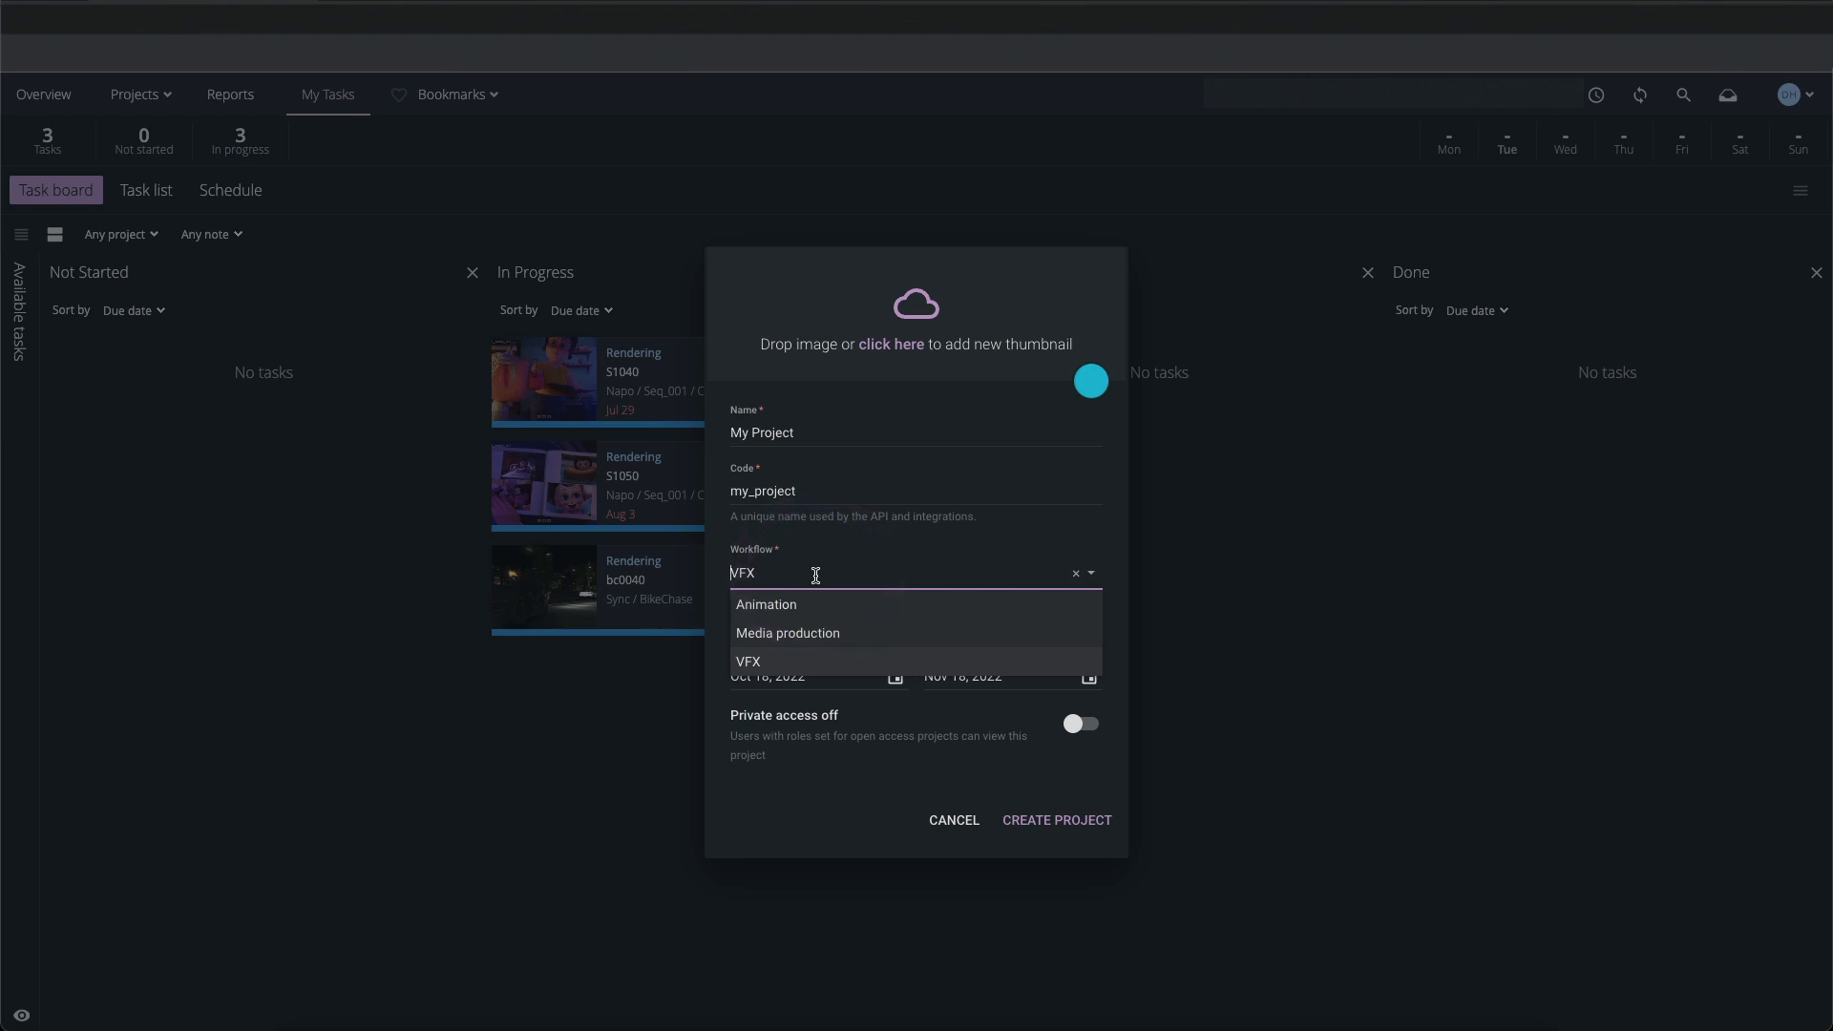
mouse_move(792, 609)
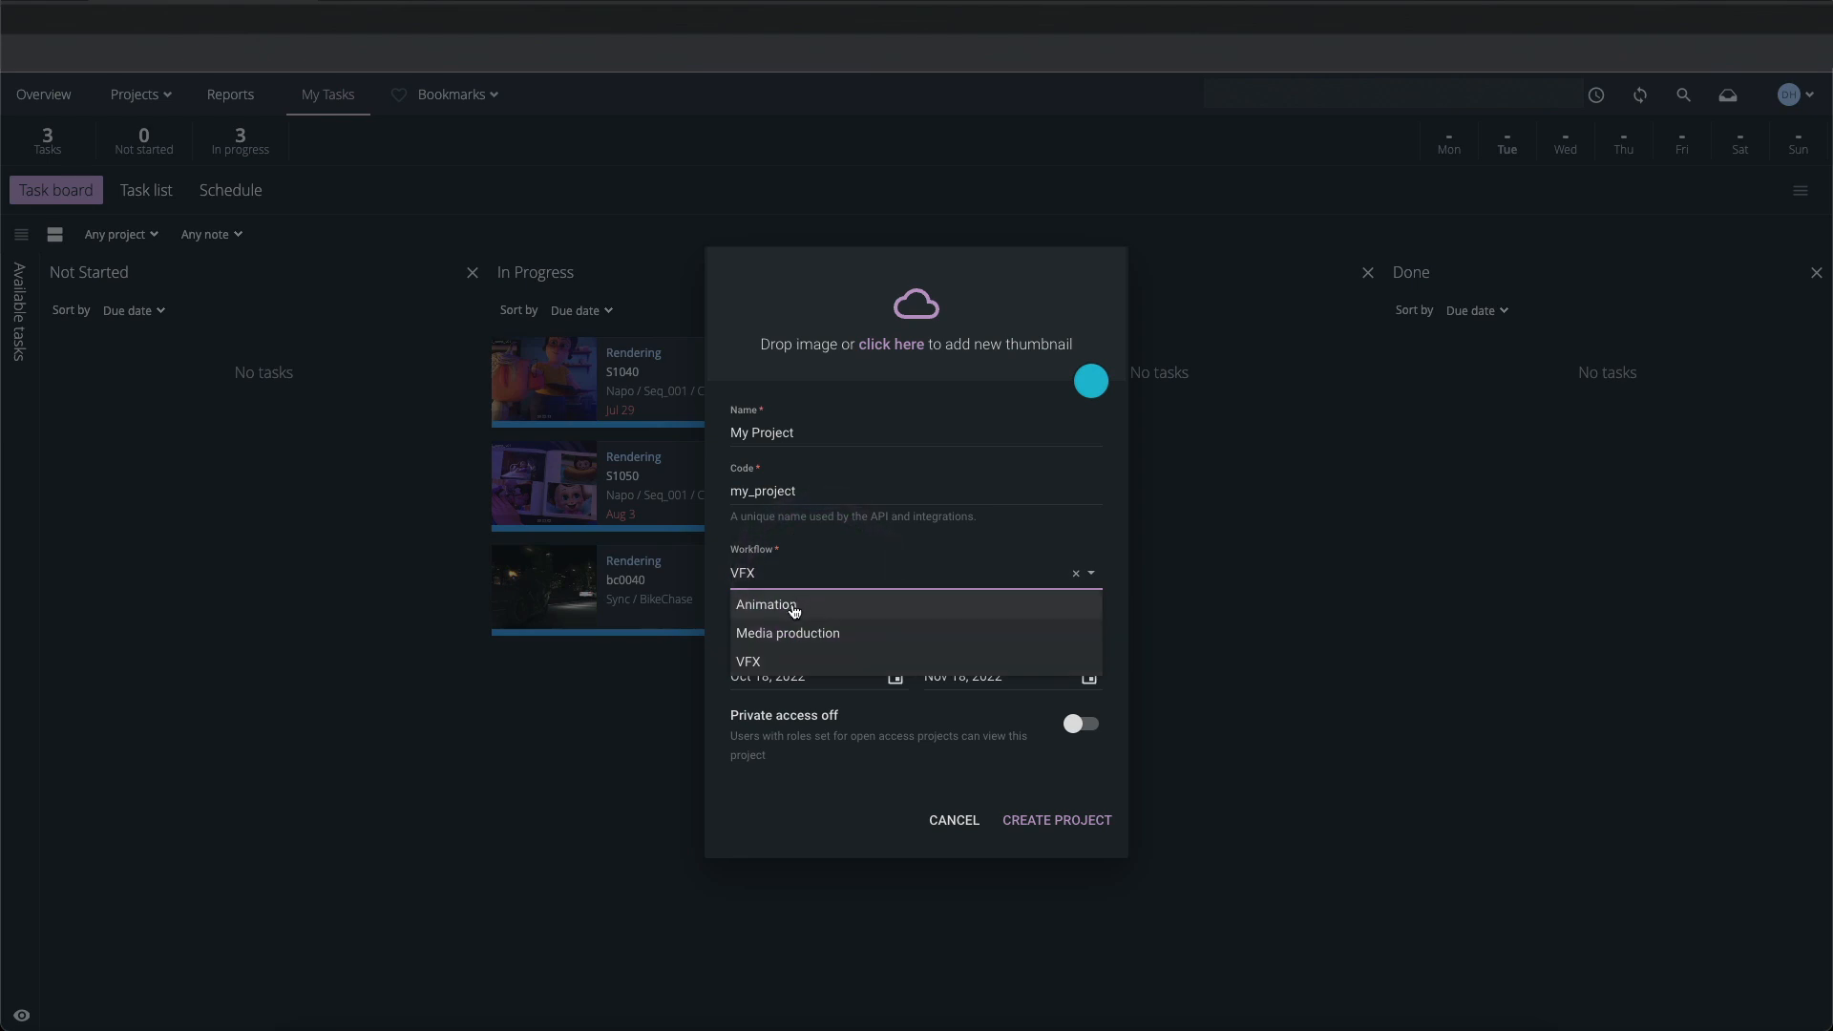
mouse_move(791, 632)
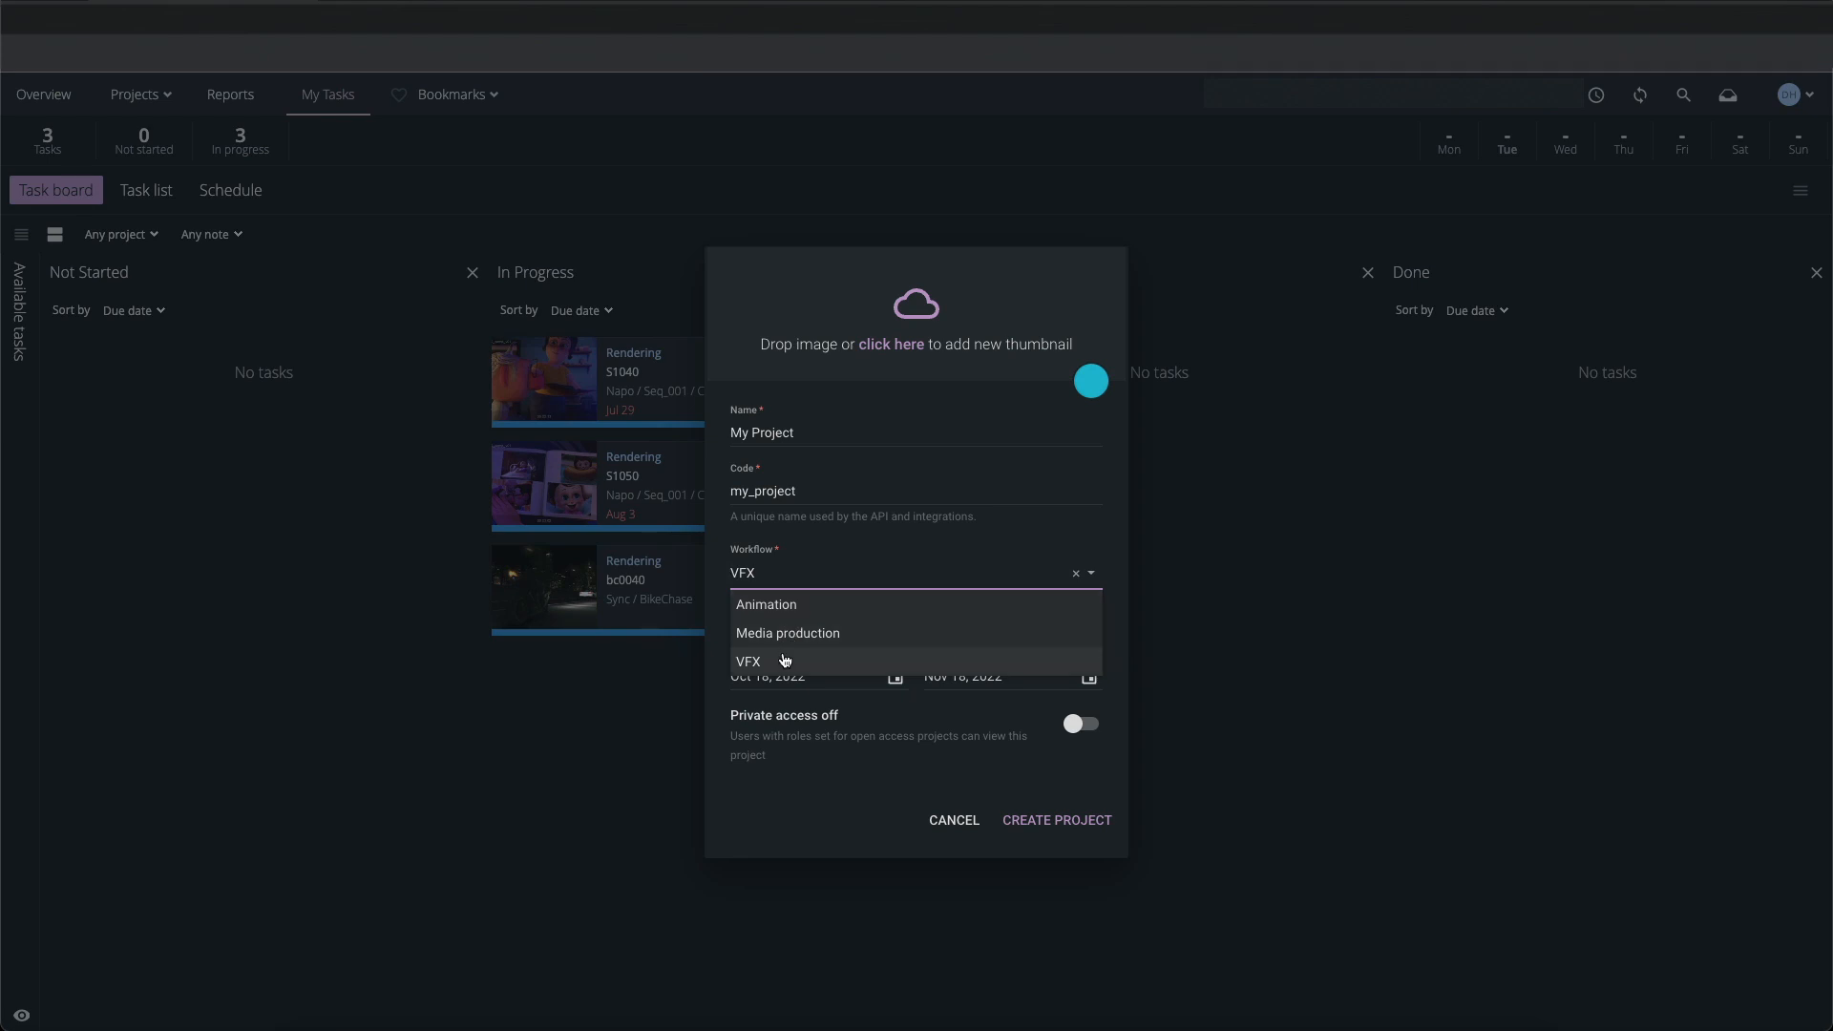
mouse_move(770, 607)
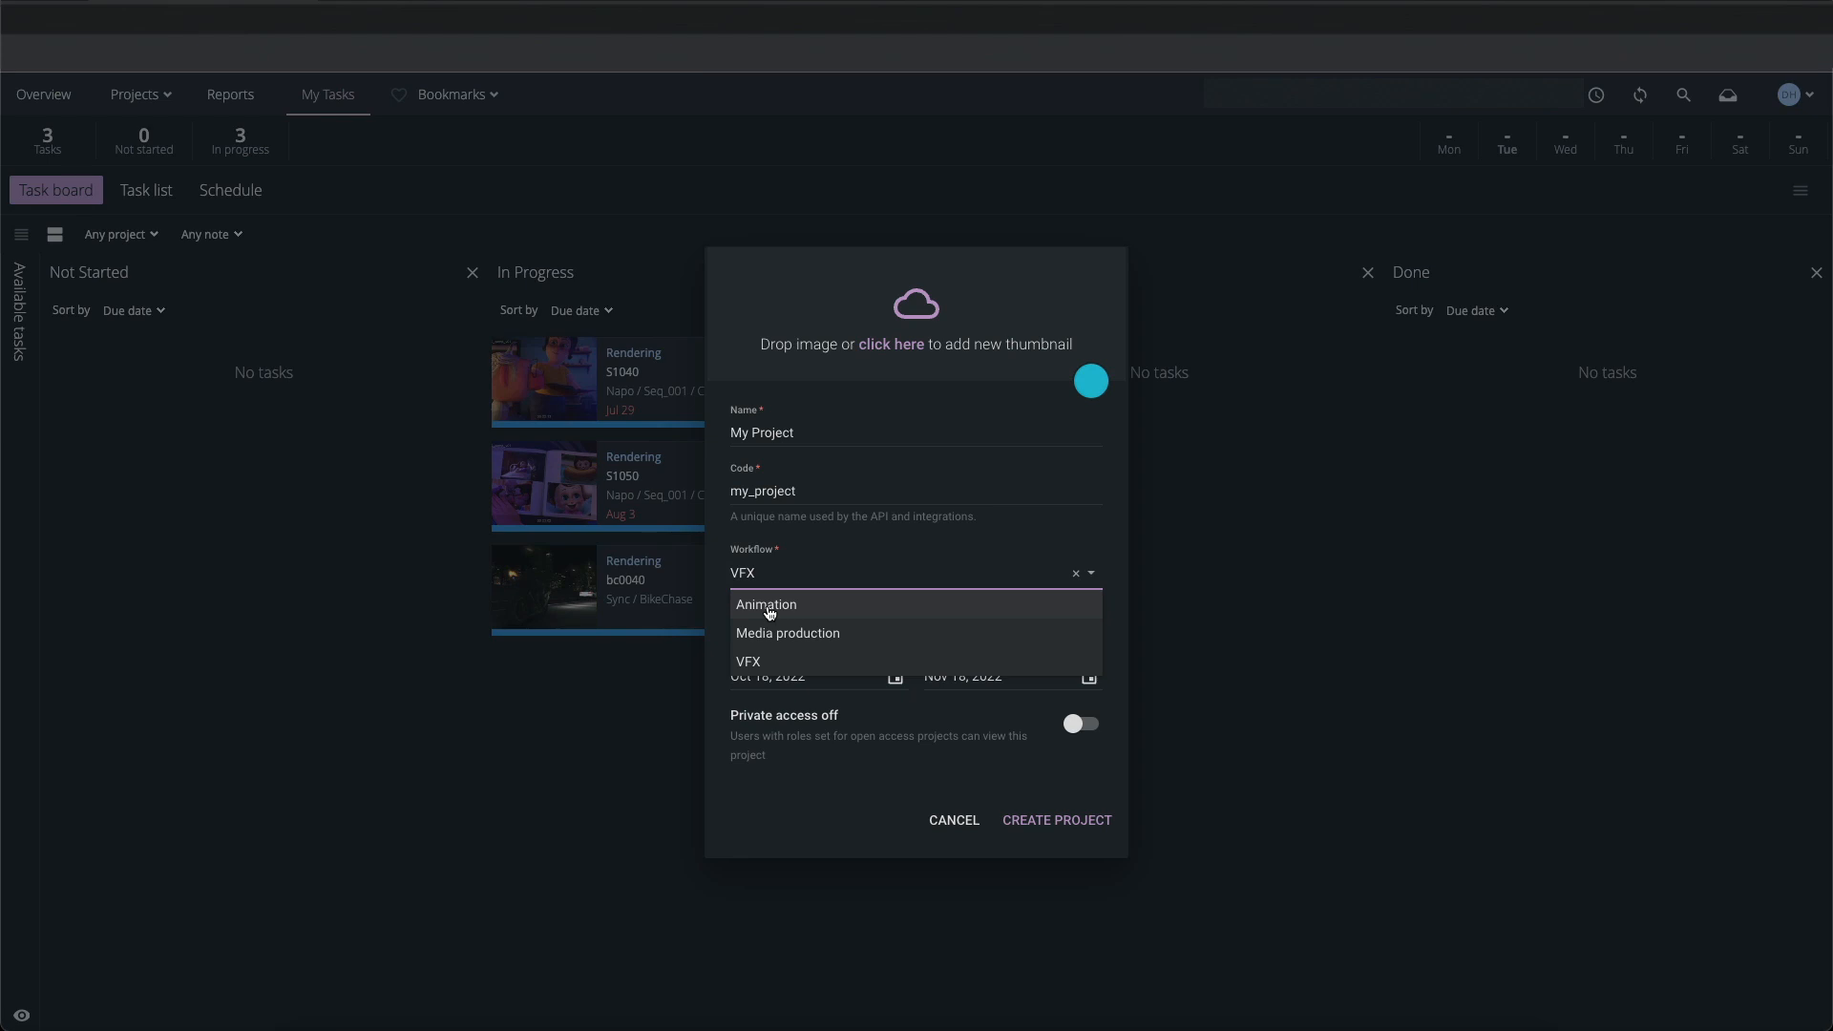
Set the workflow to Animation and create My Project (code my_project)
click(765, 604)
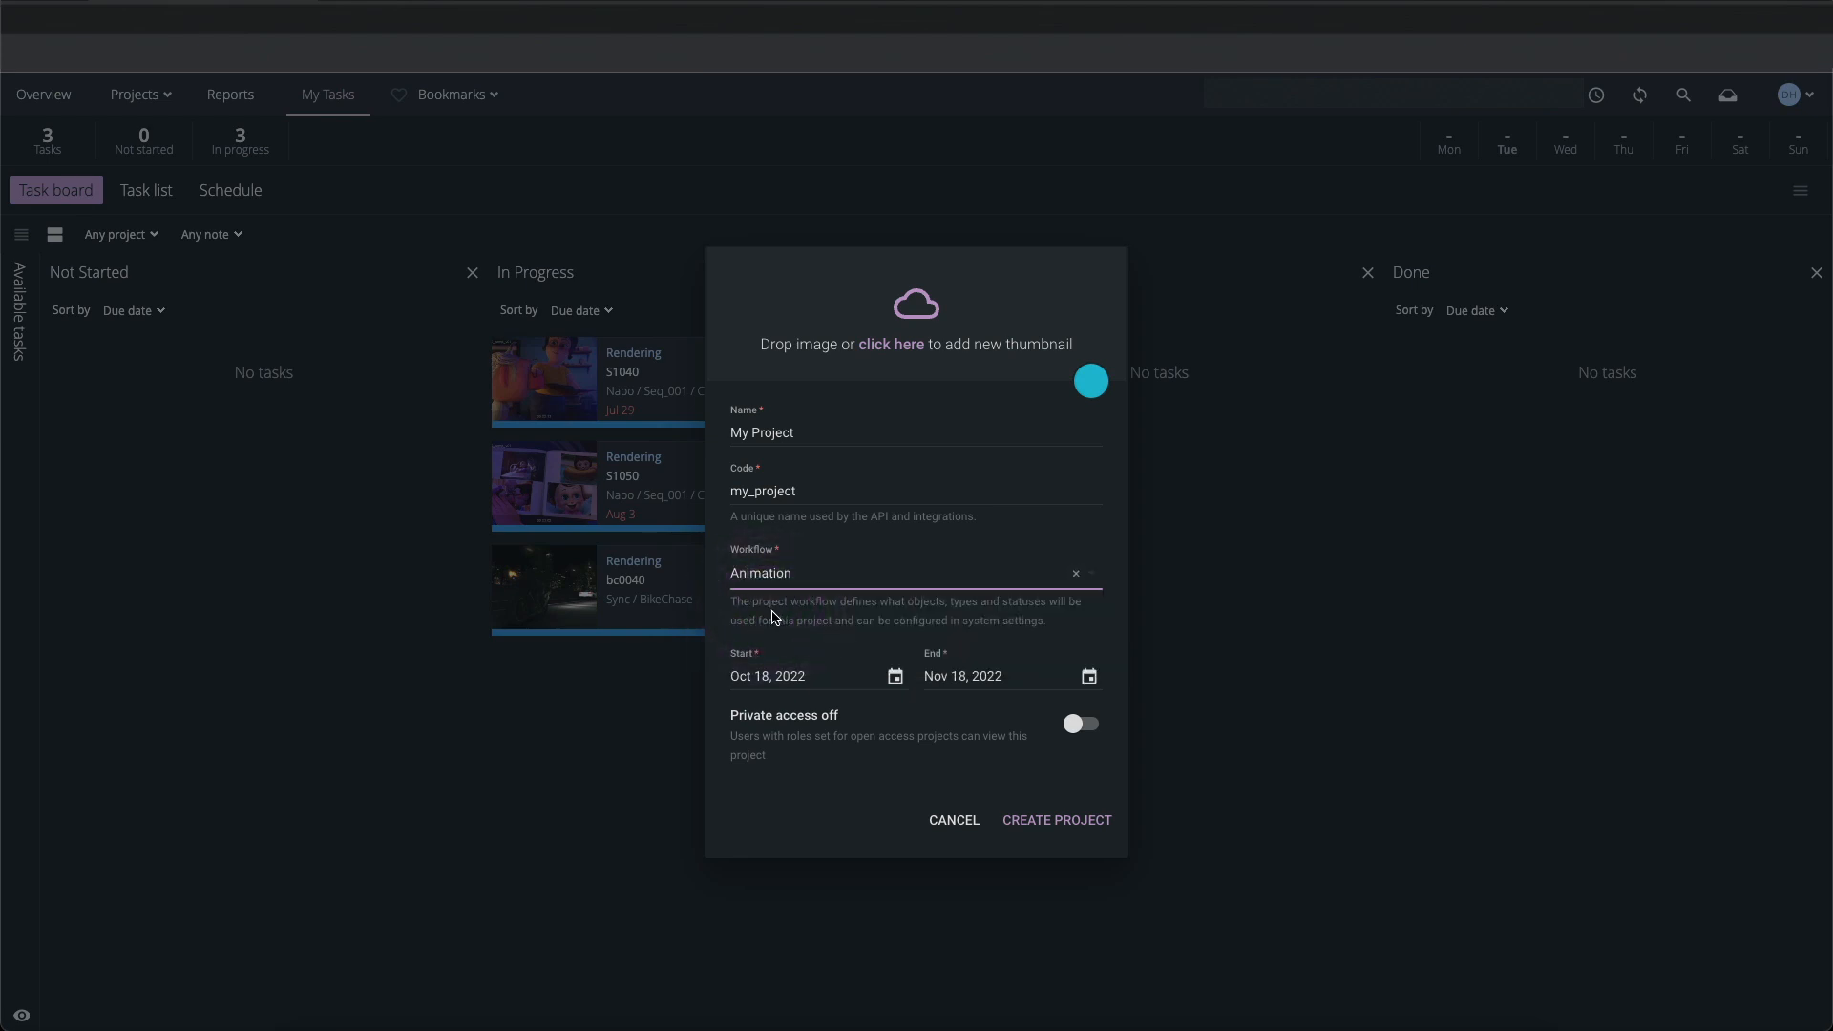
mouse_move(954, 696)
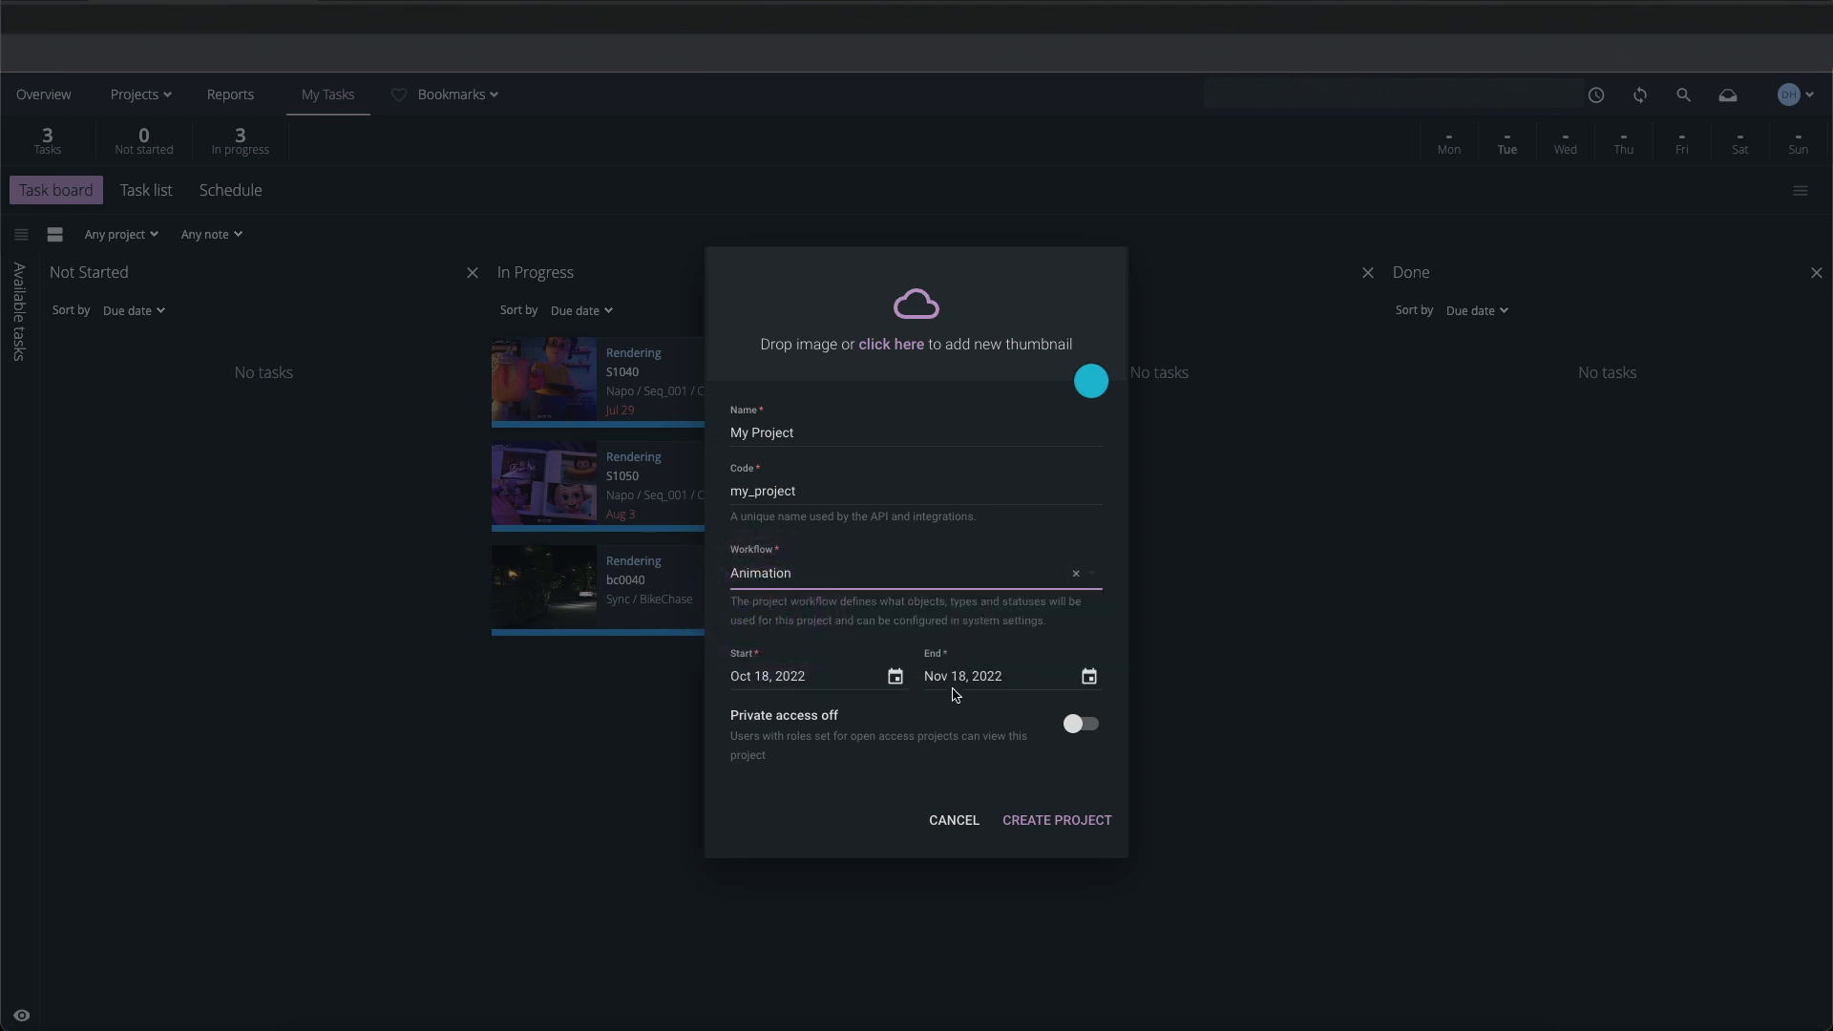
click(1058, 821)
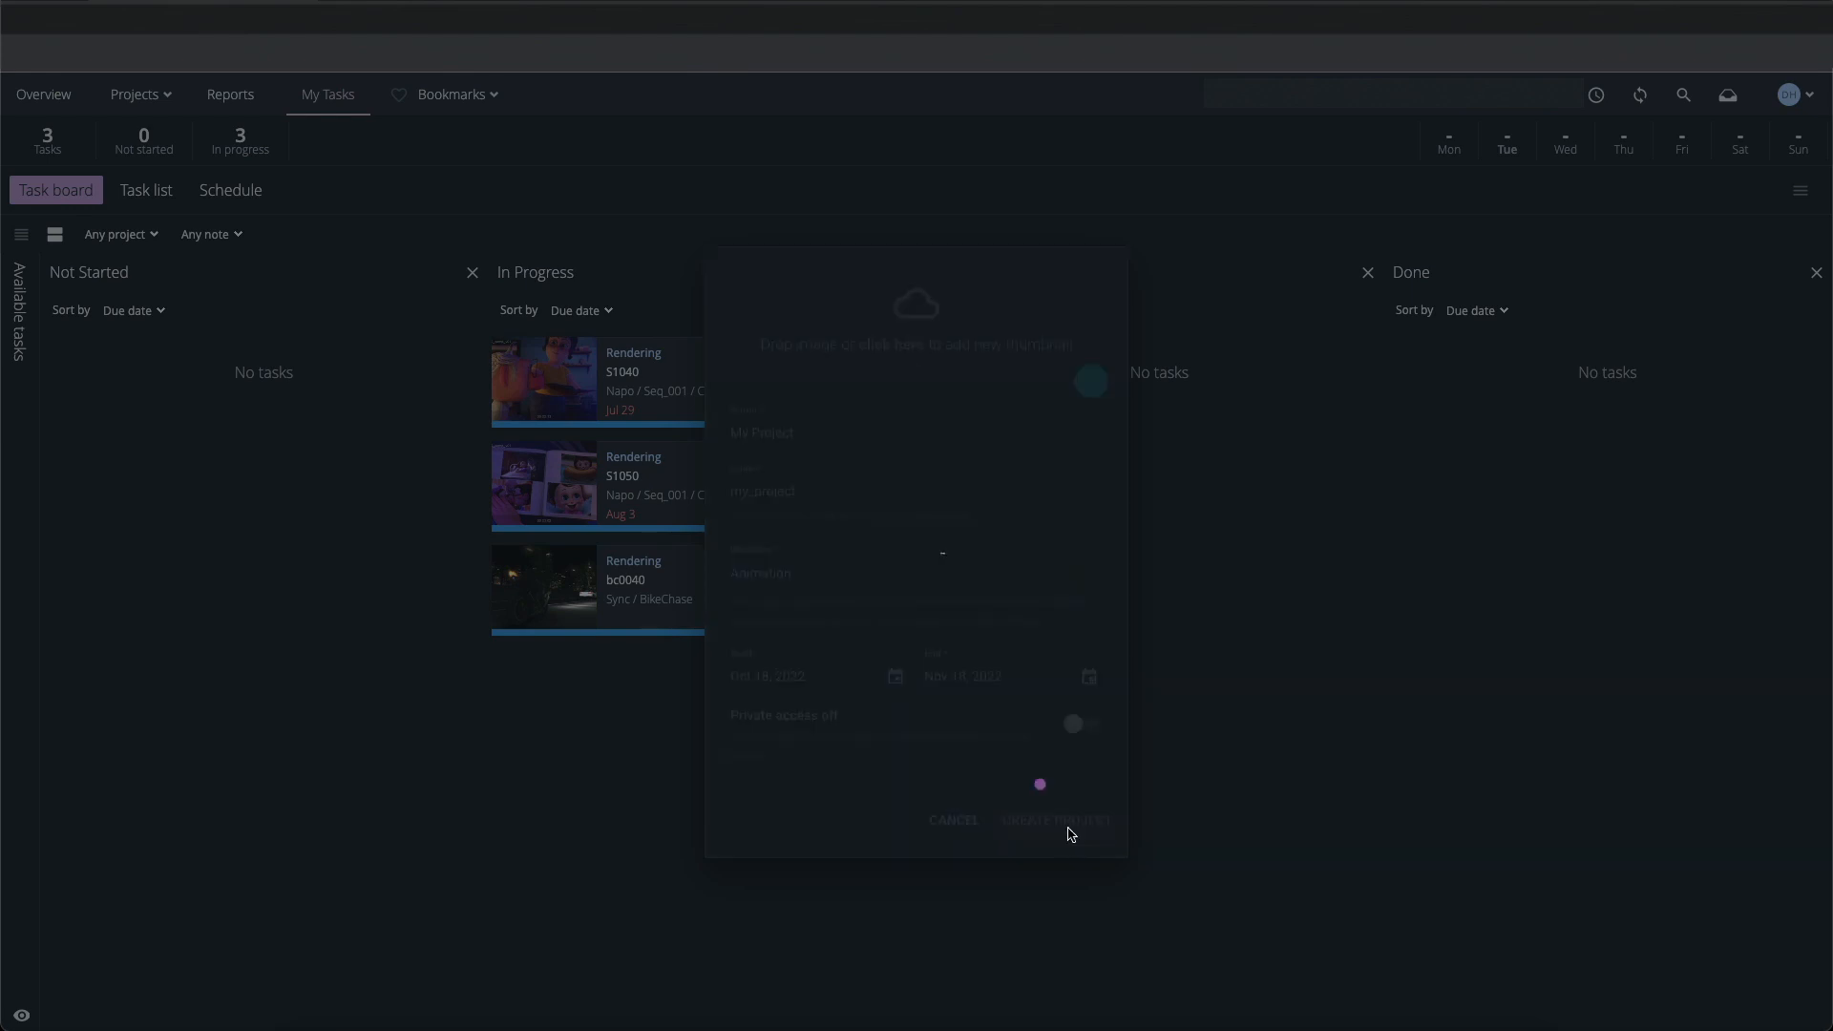
click(1054, 821)
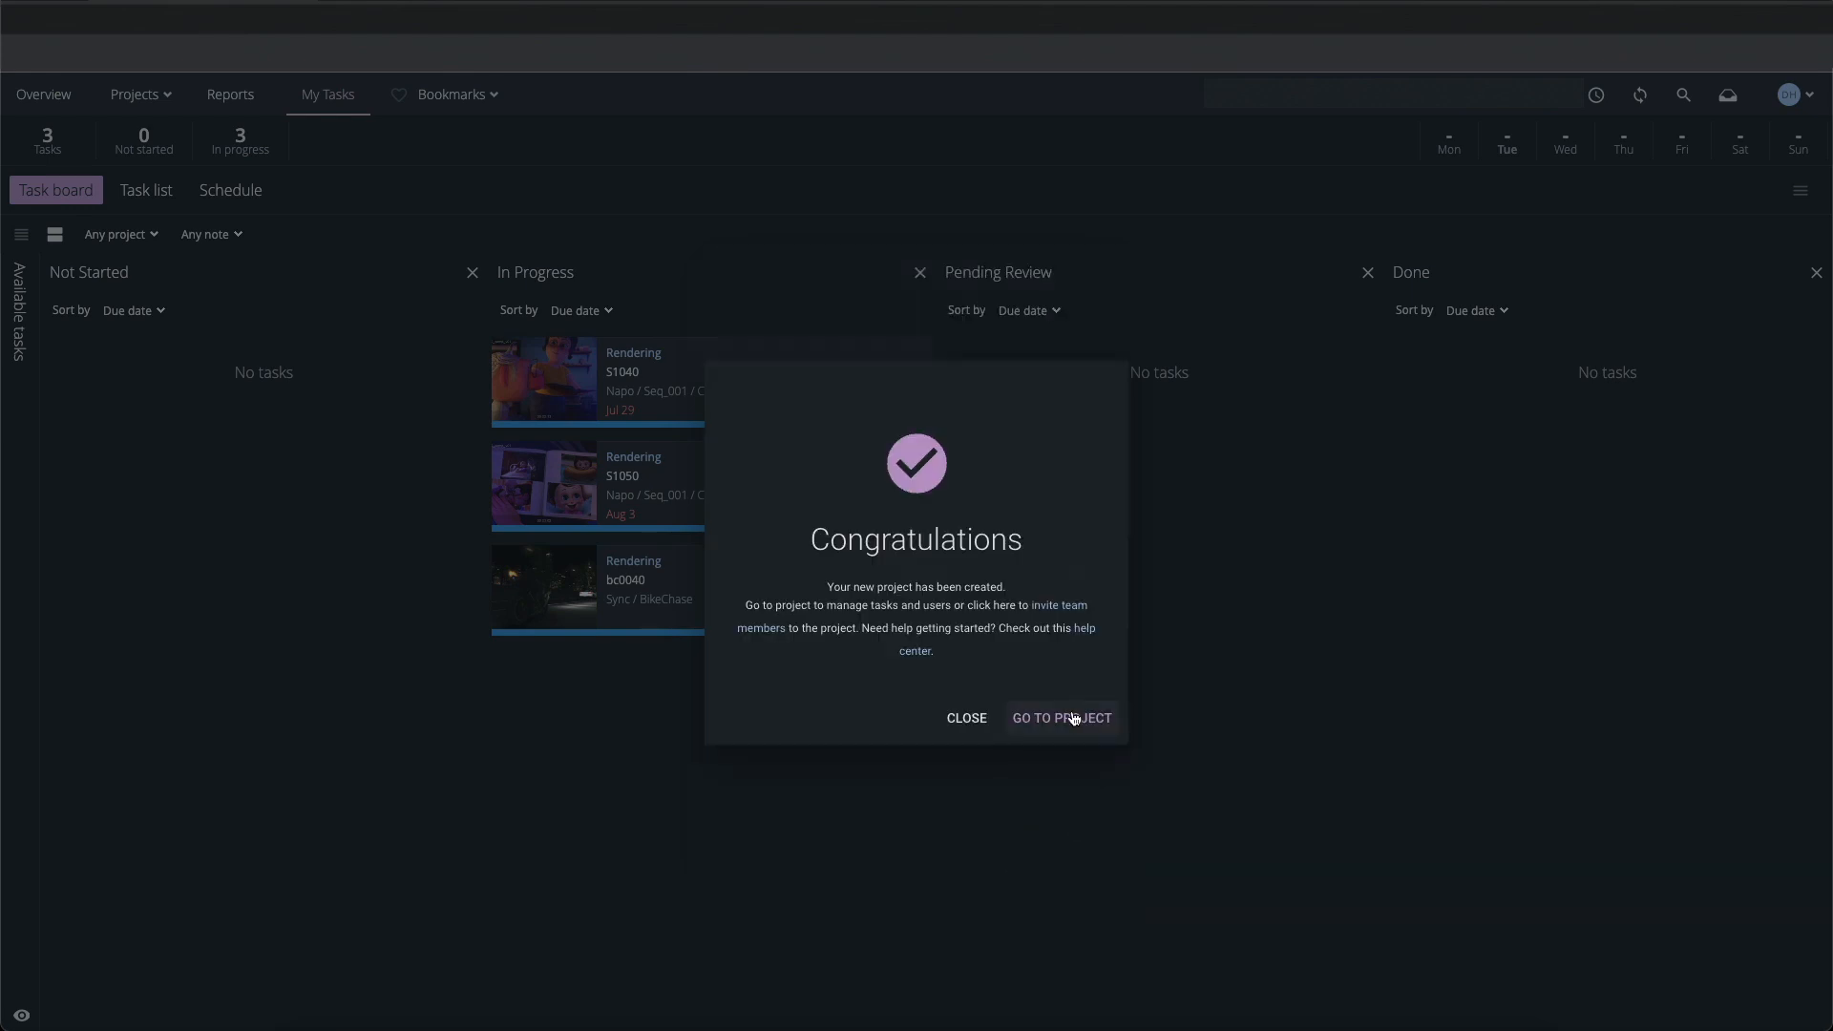
Go to the new My Project and bring up the Create options on its Tasks tab
click(1062, 718)
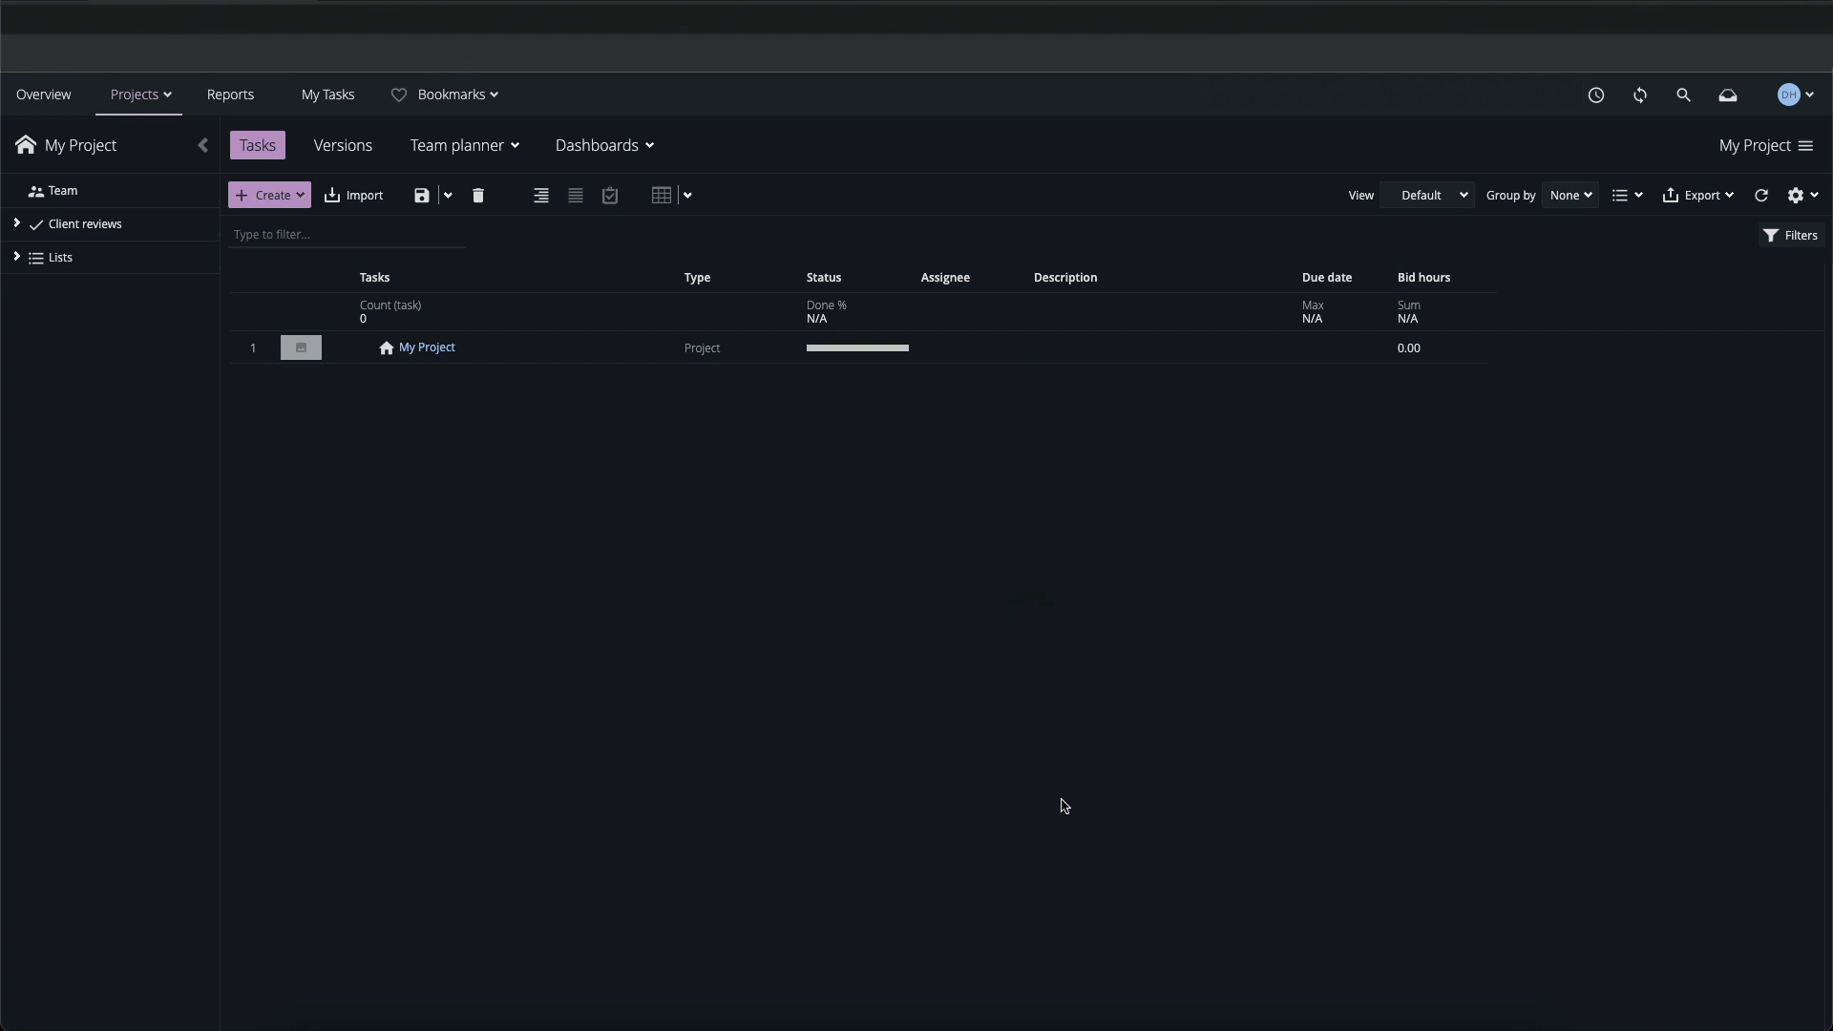
mouse_move(257, 145)
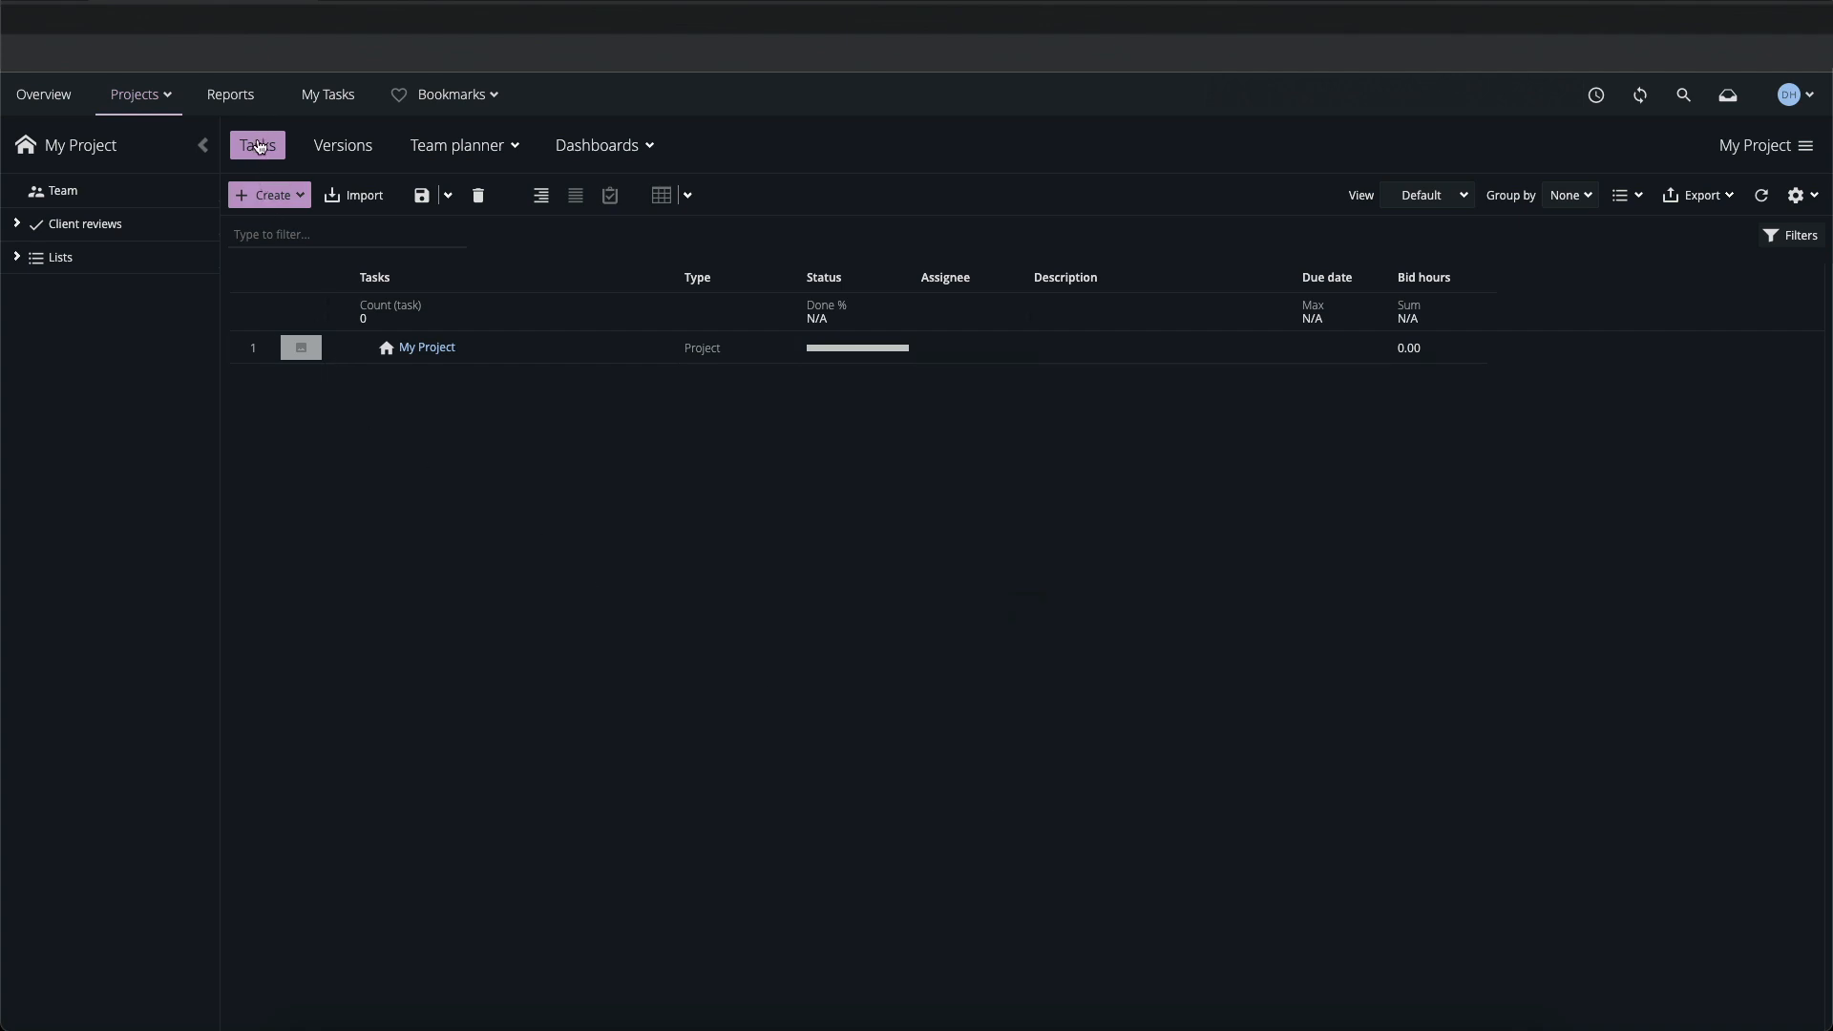
click(270, 195)
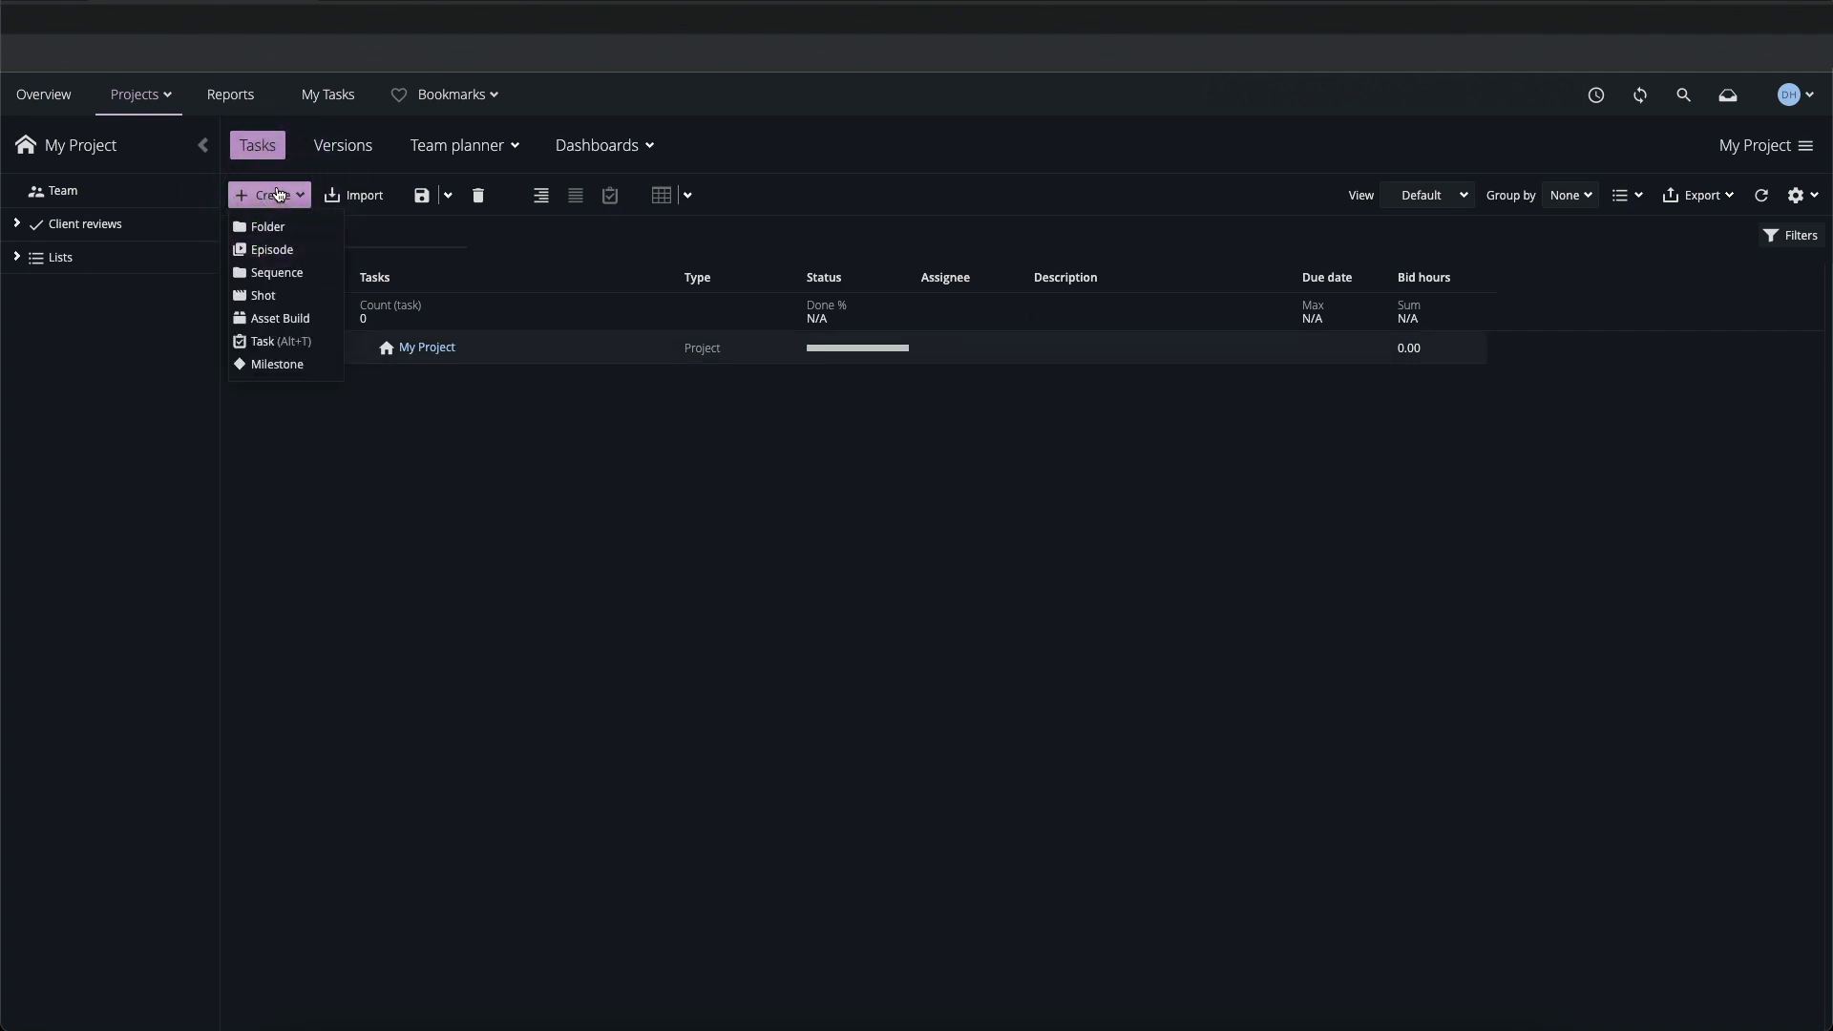
mouse_move(271, 319)
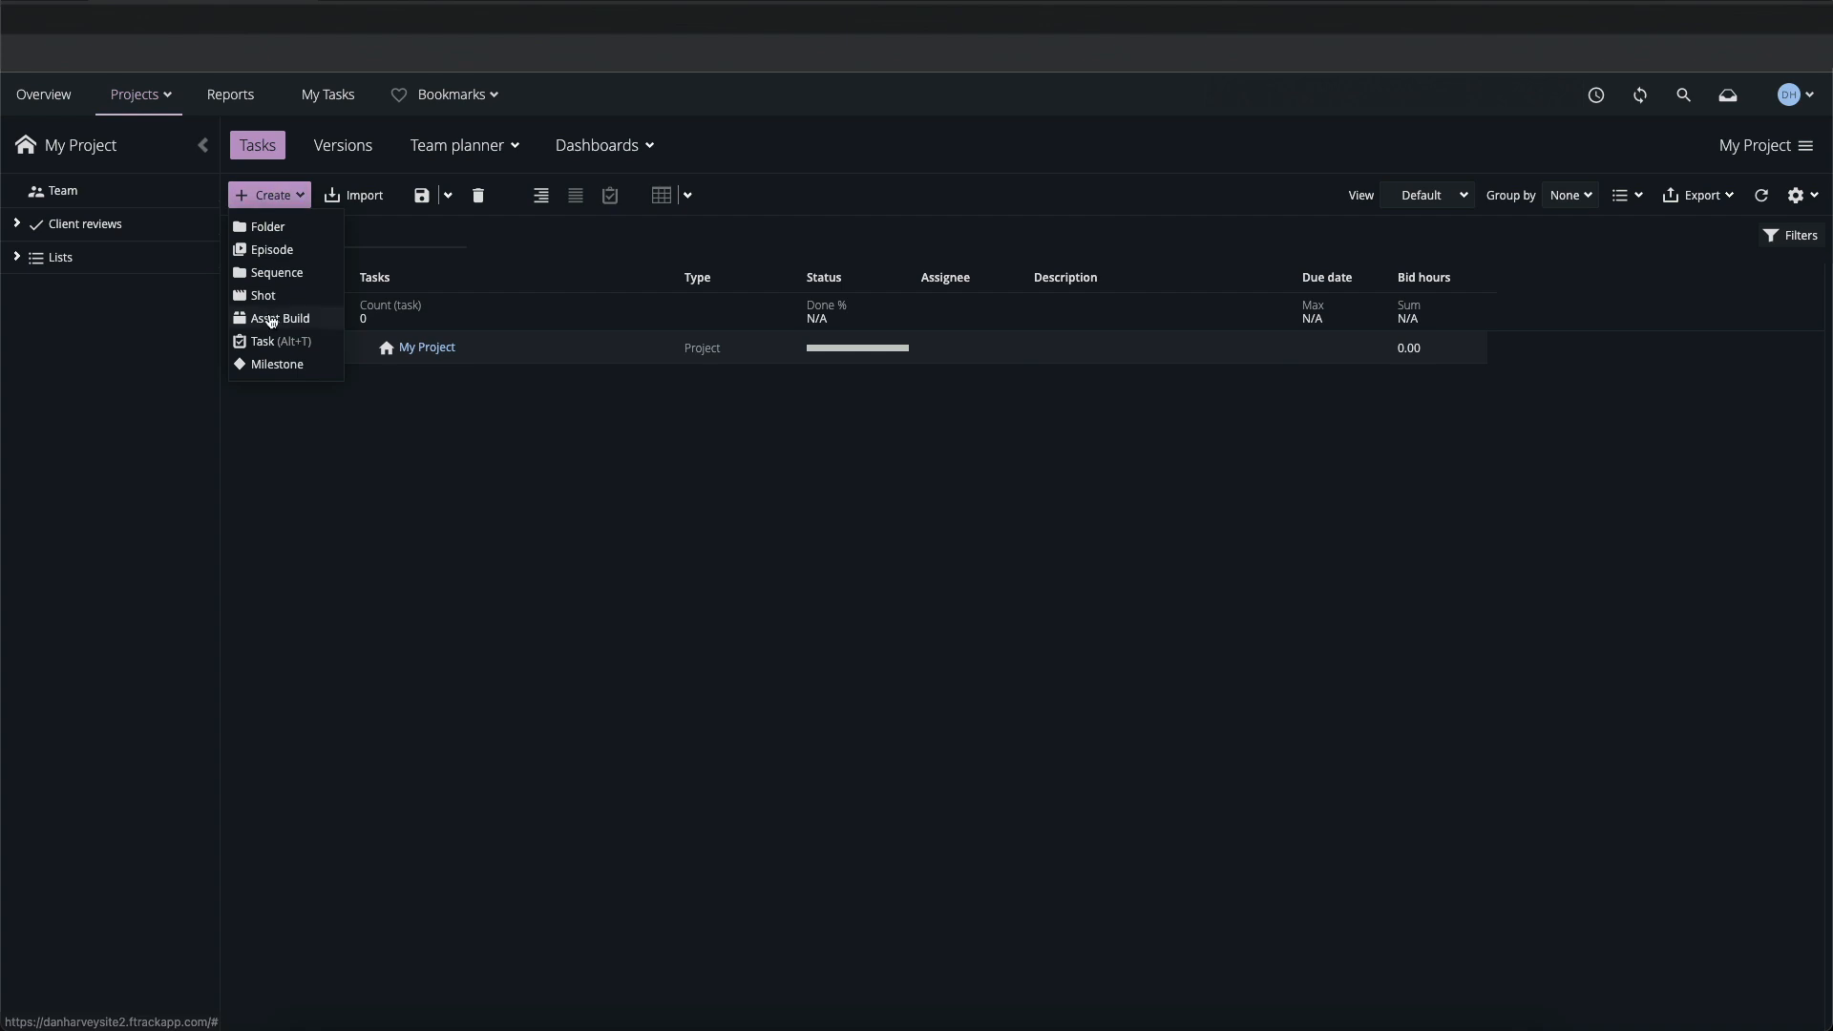
Create an Asset Build of type Character named character under My Project
click(279, 317)
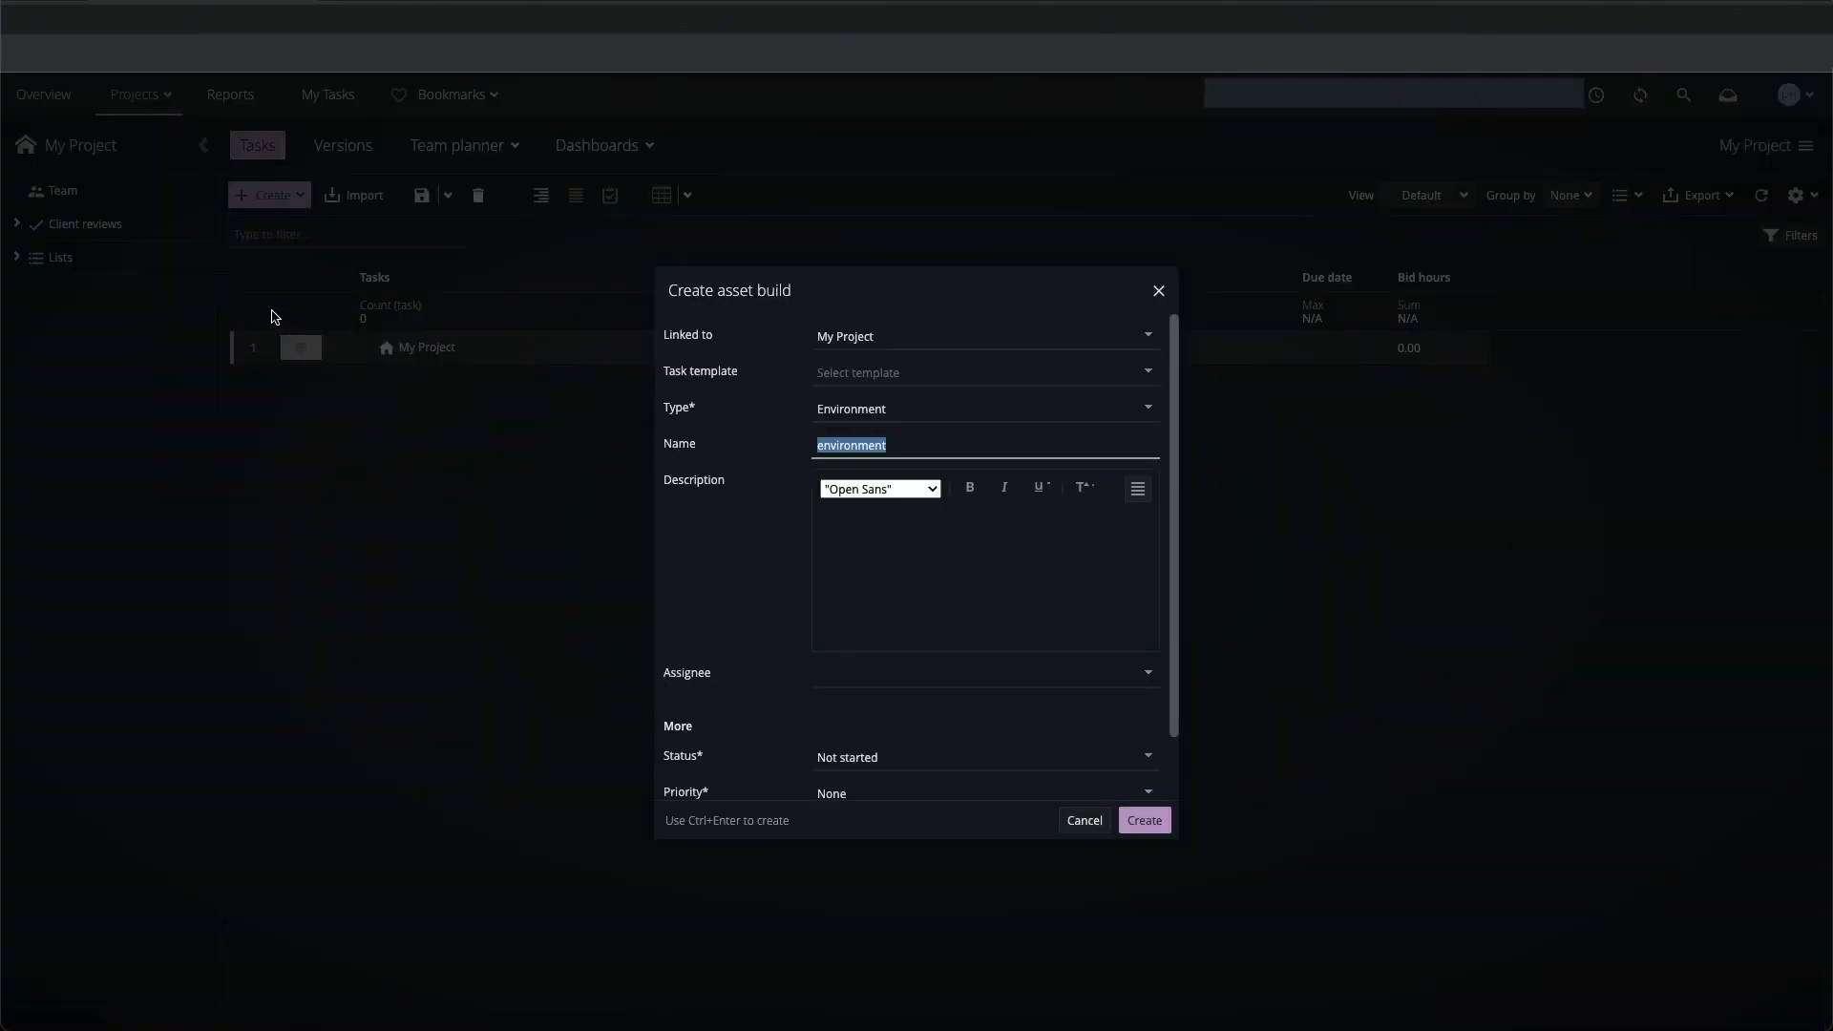
click(986, 408)
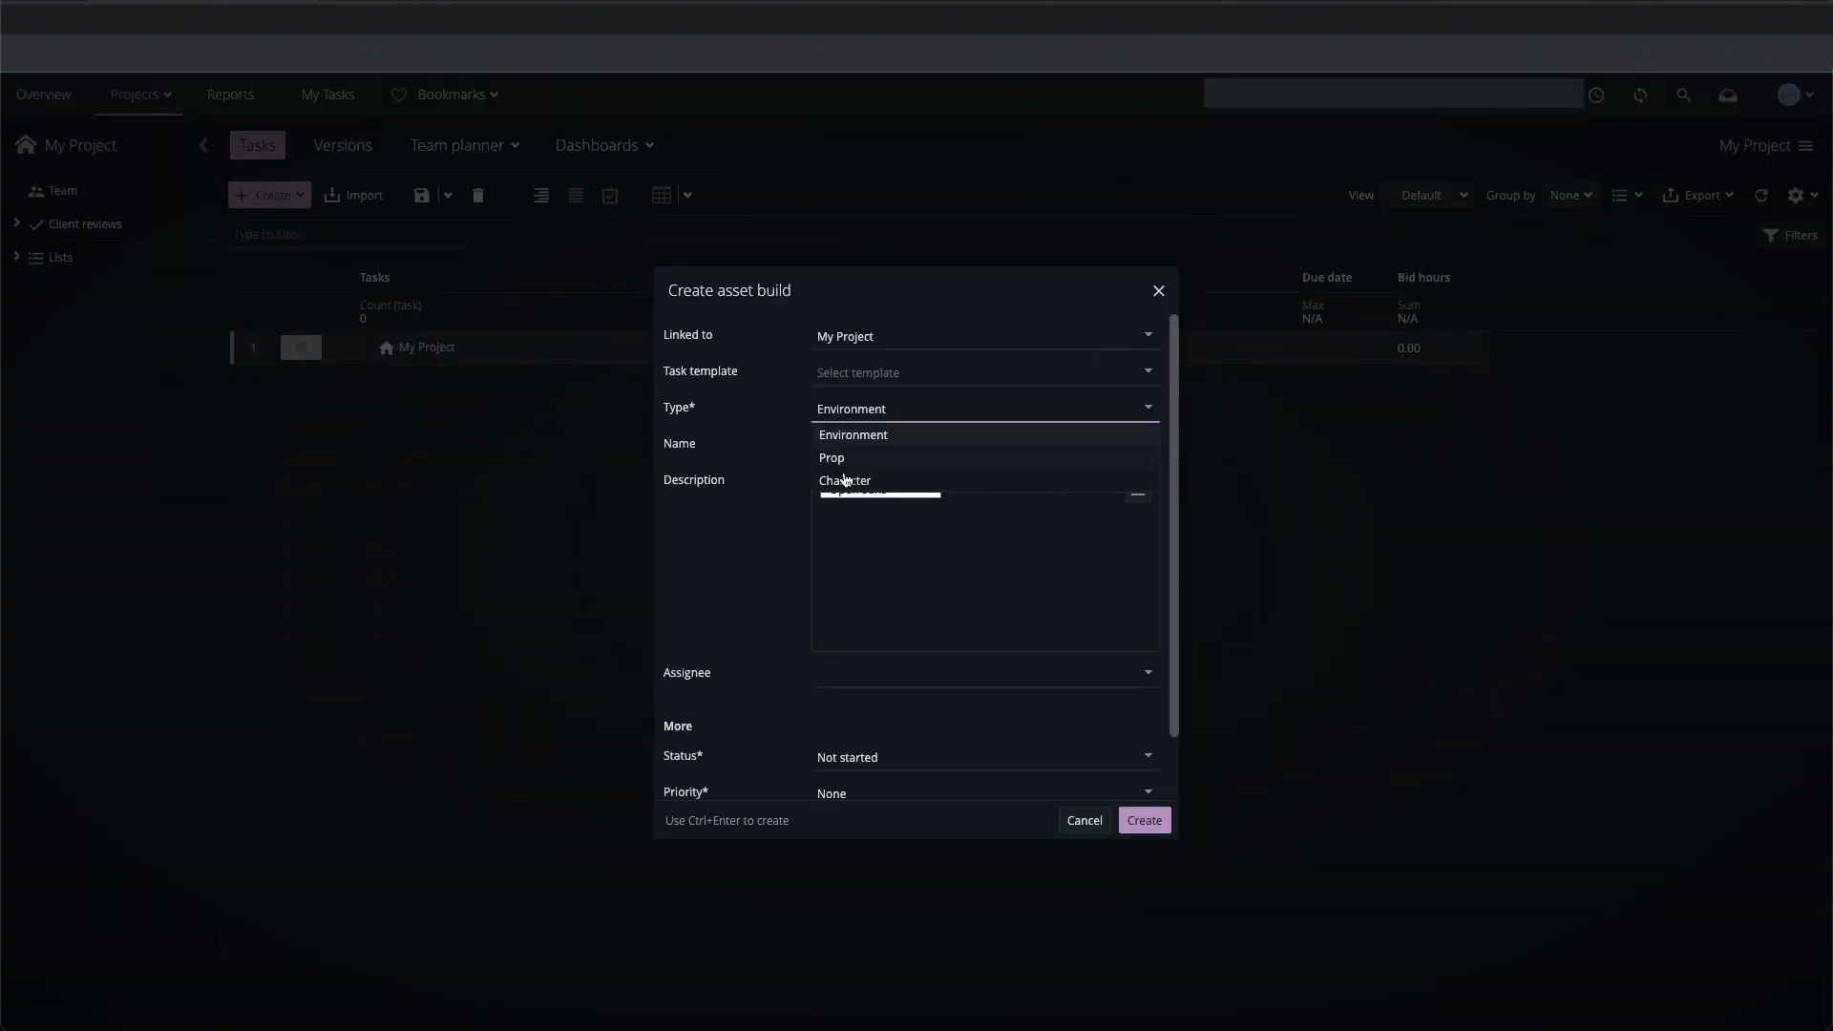
click(844, 481)
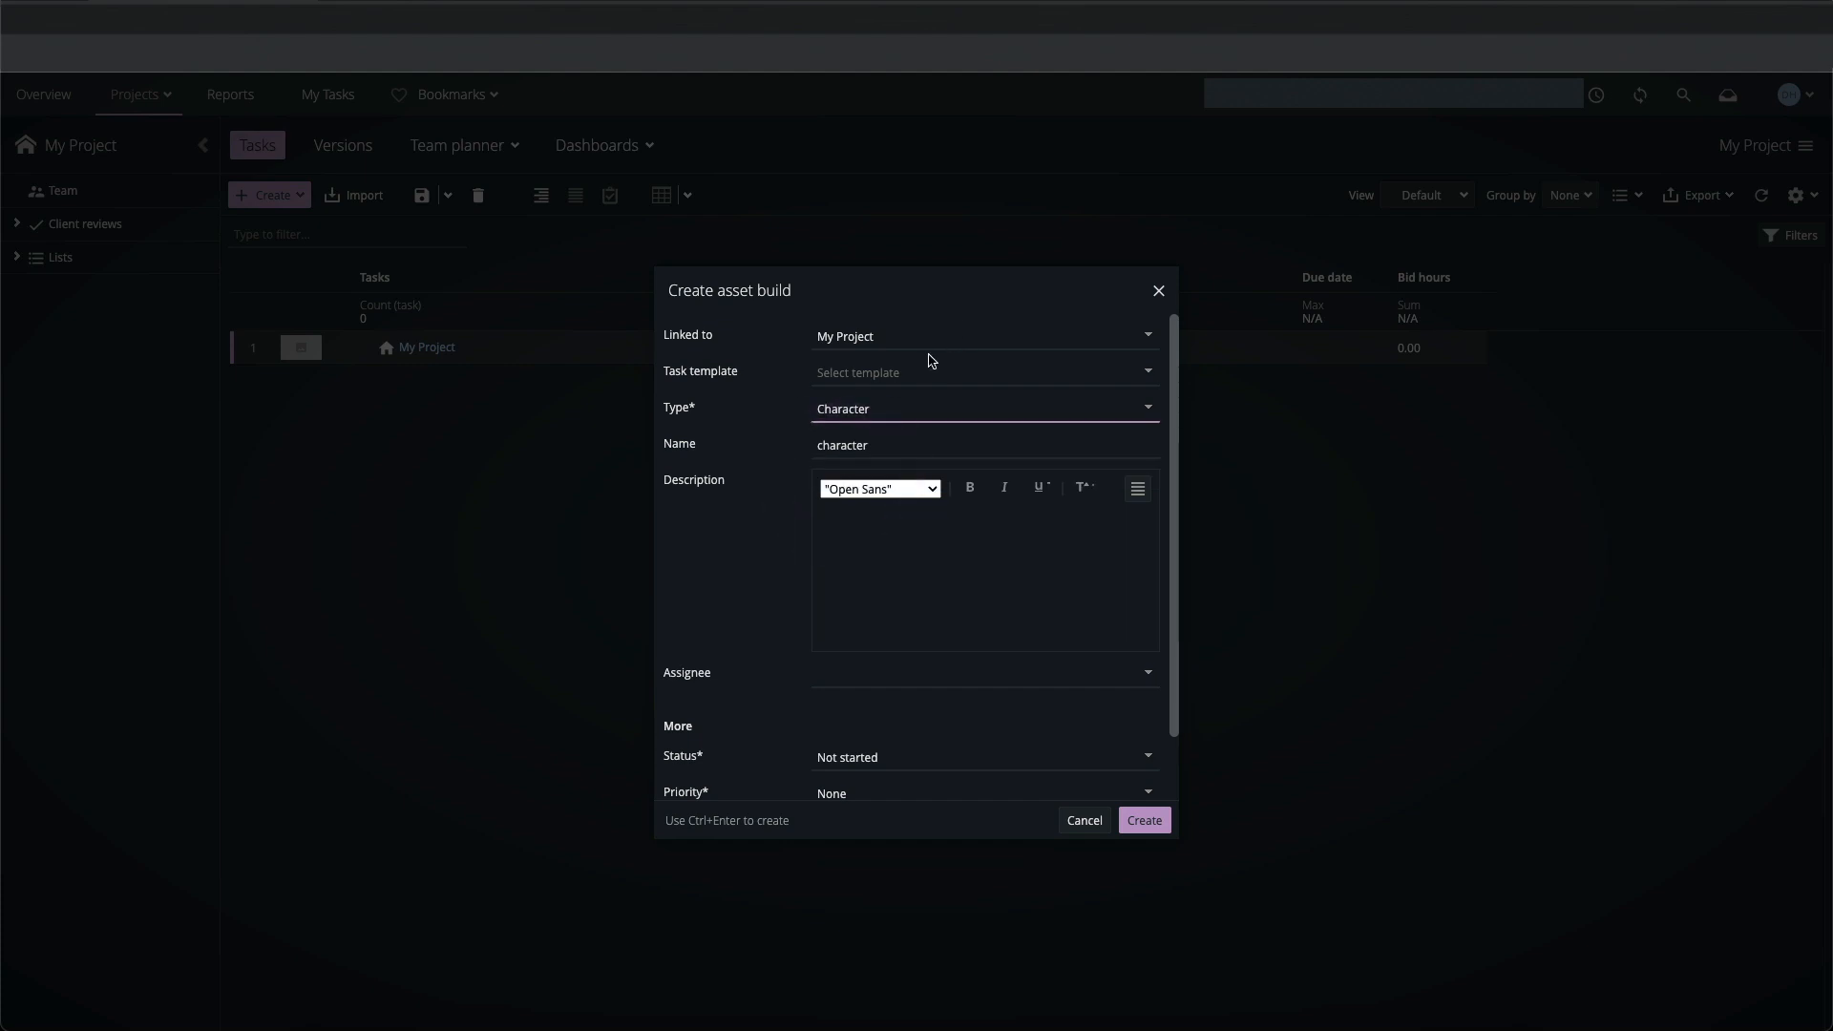
click(1144, 821)
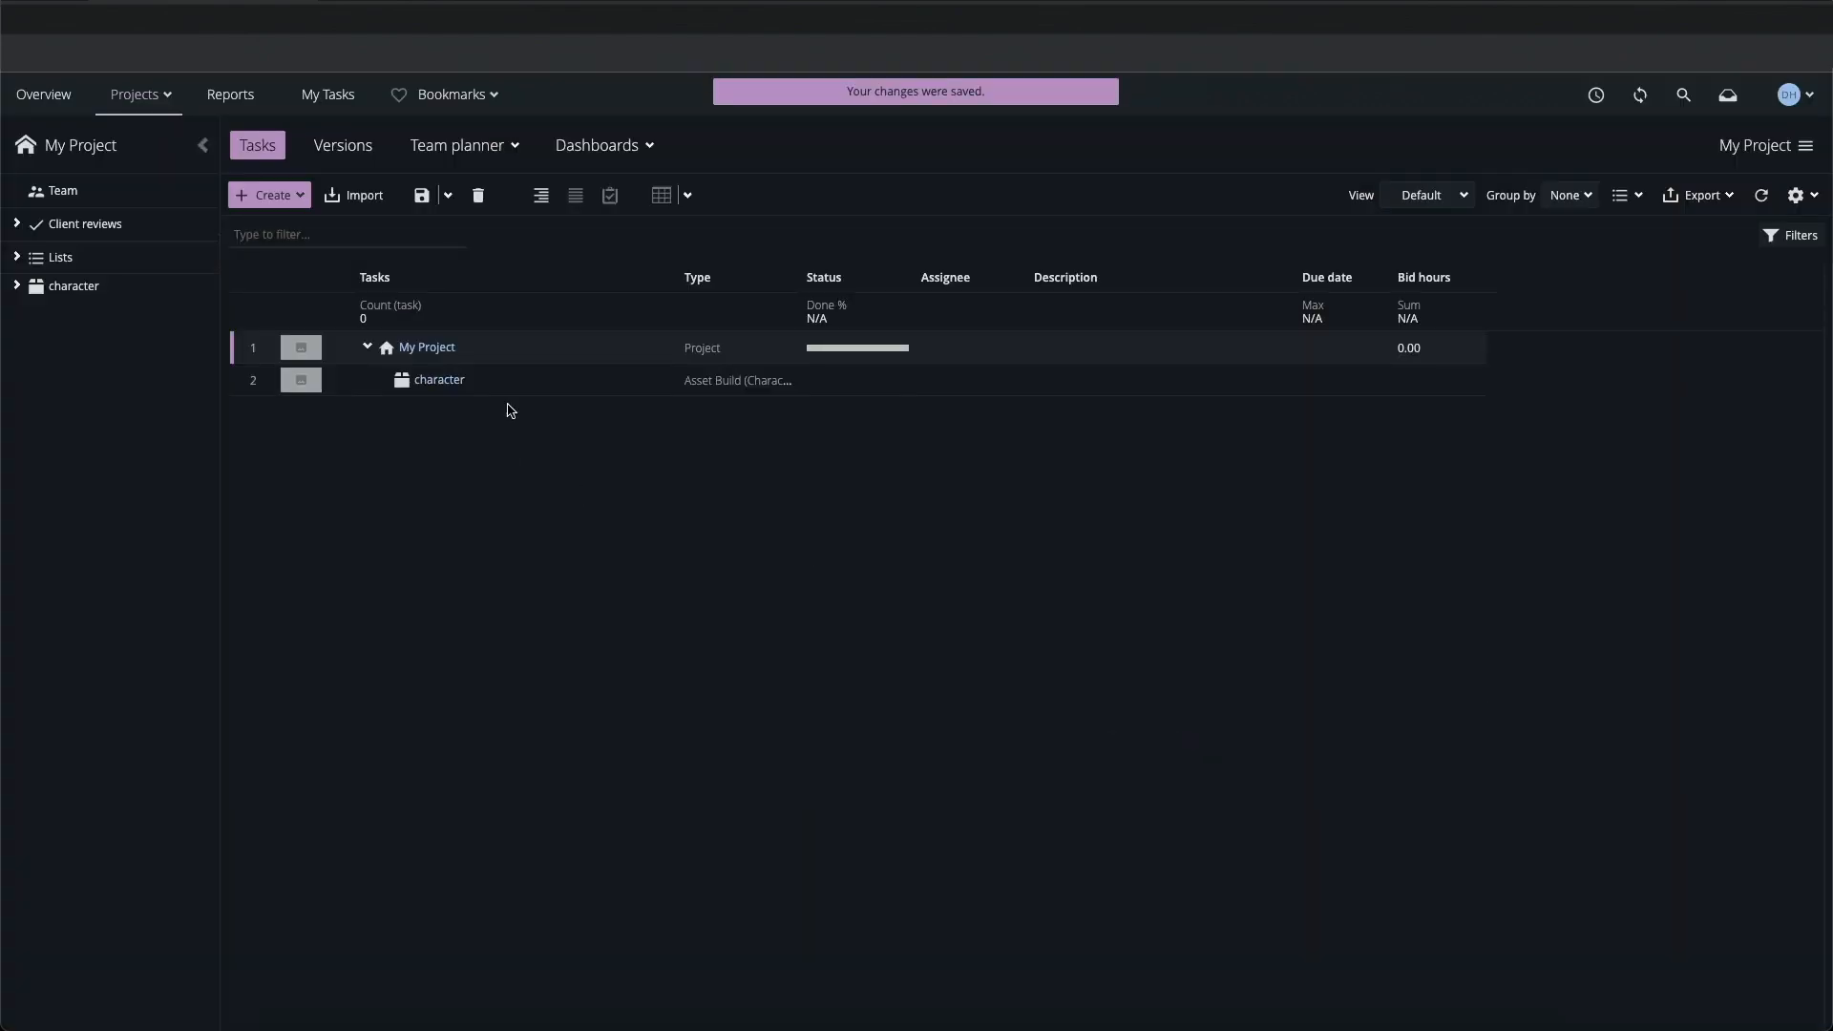
Create a Modeling task and an Animation task under character, both Not started
click(267, 195)
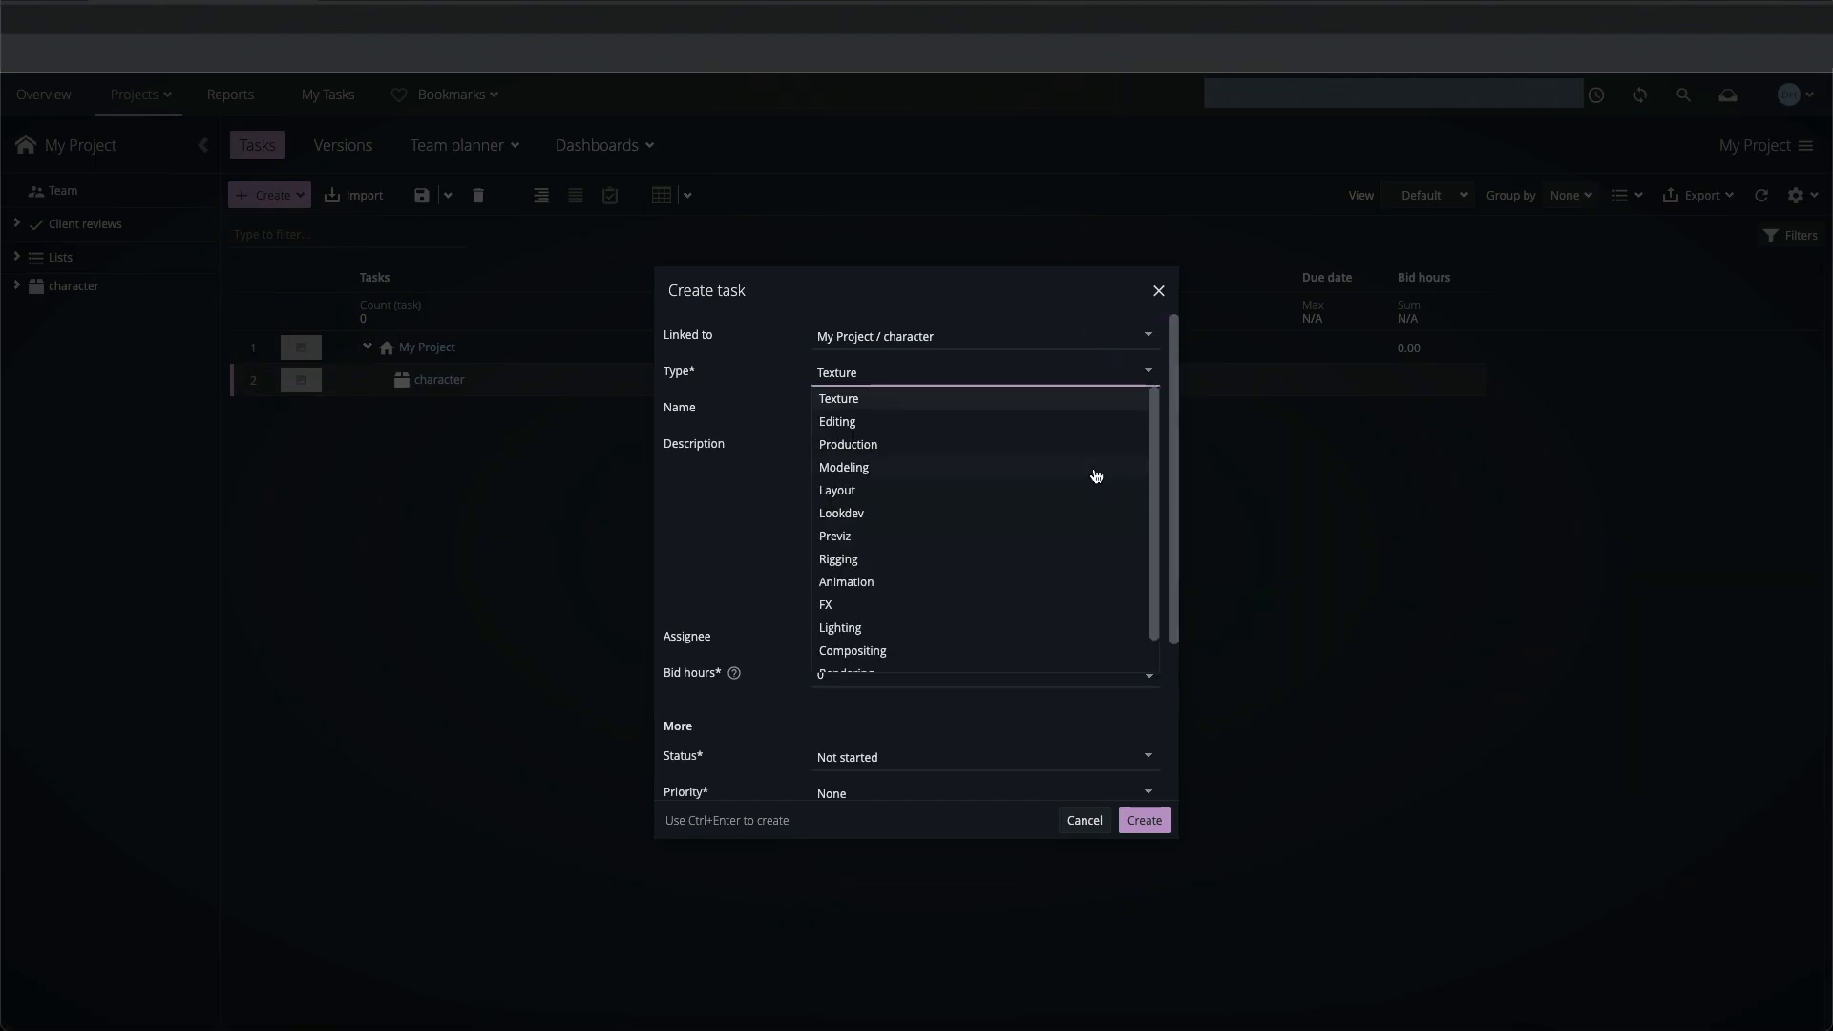
click(844, 466)
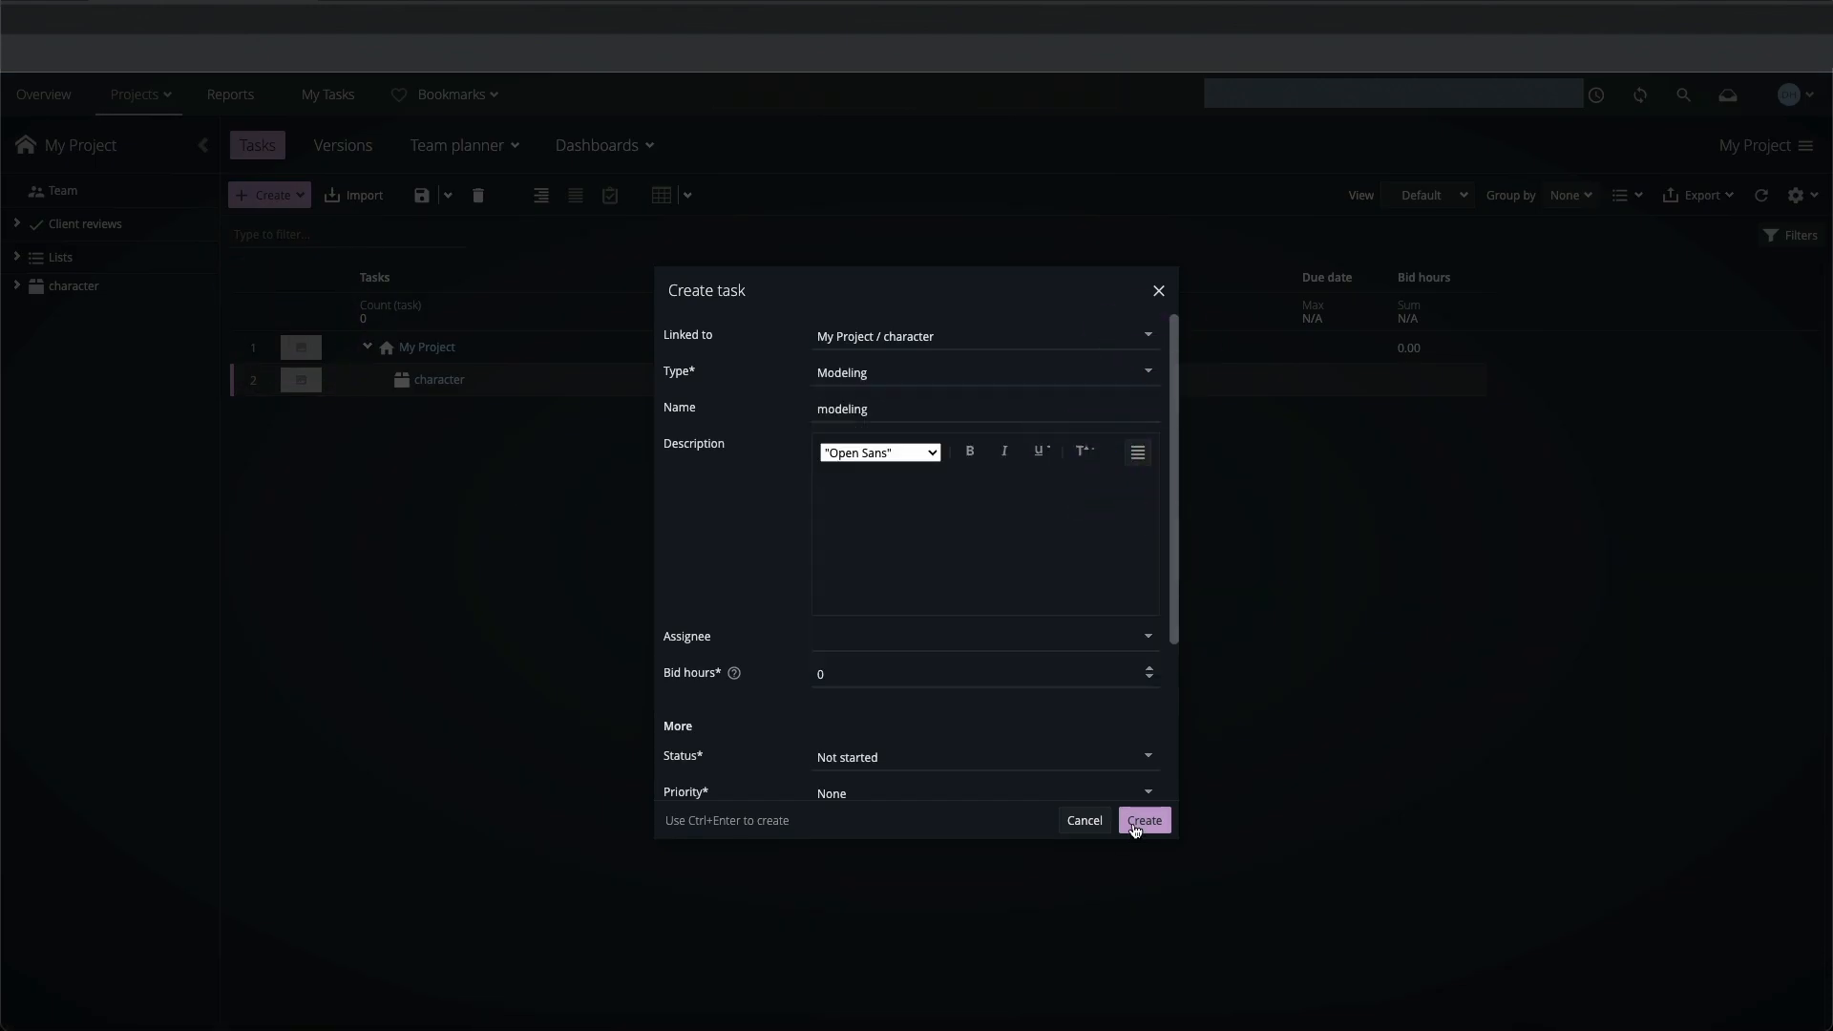
click(1144, 822)
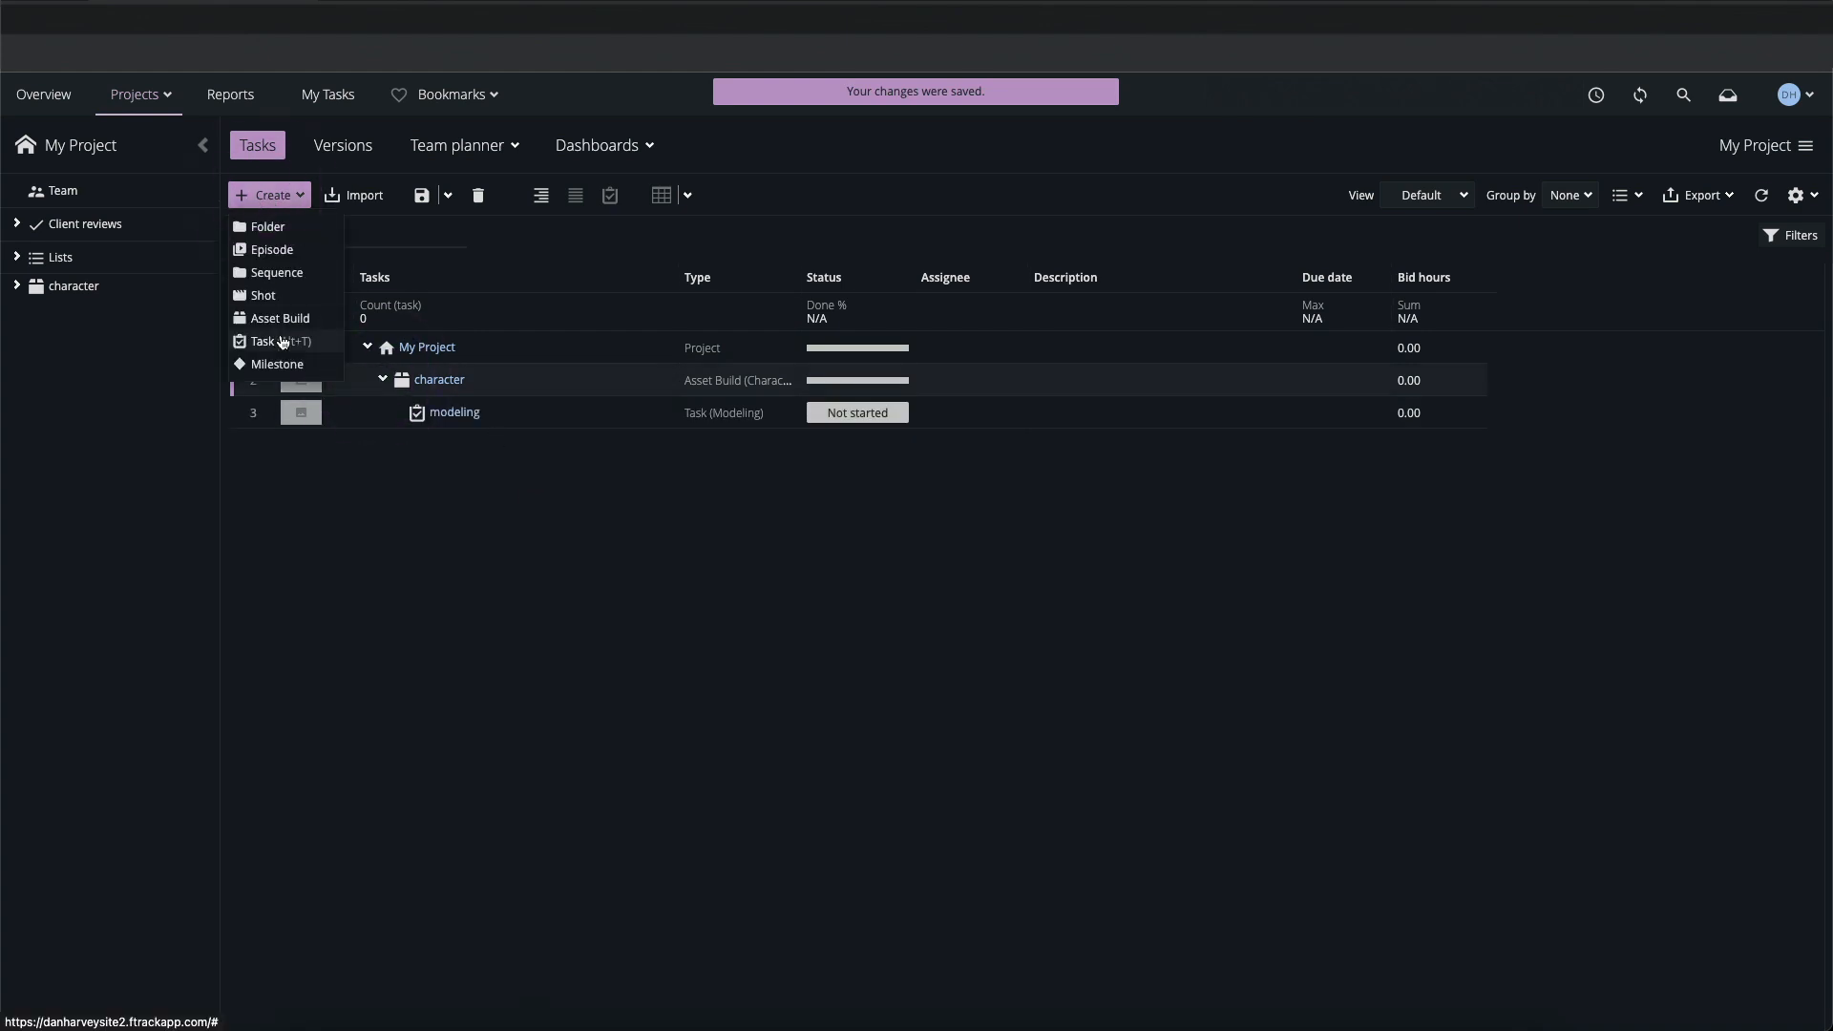
click(259, 340)
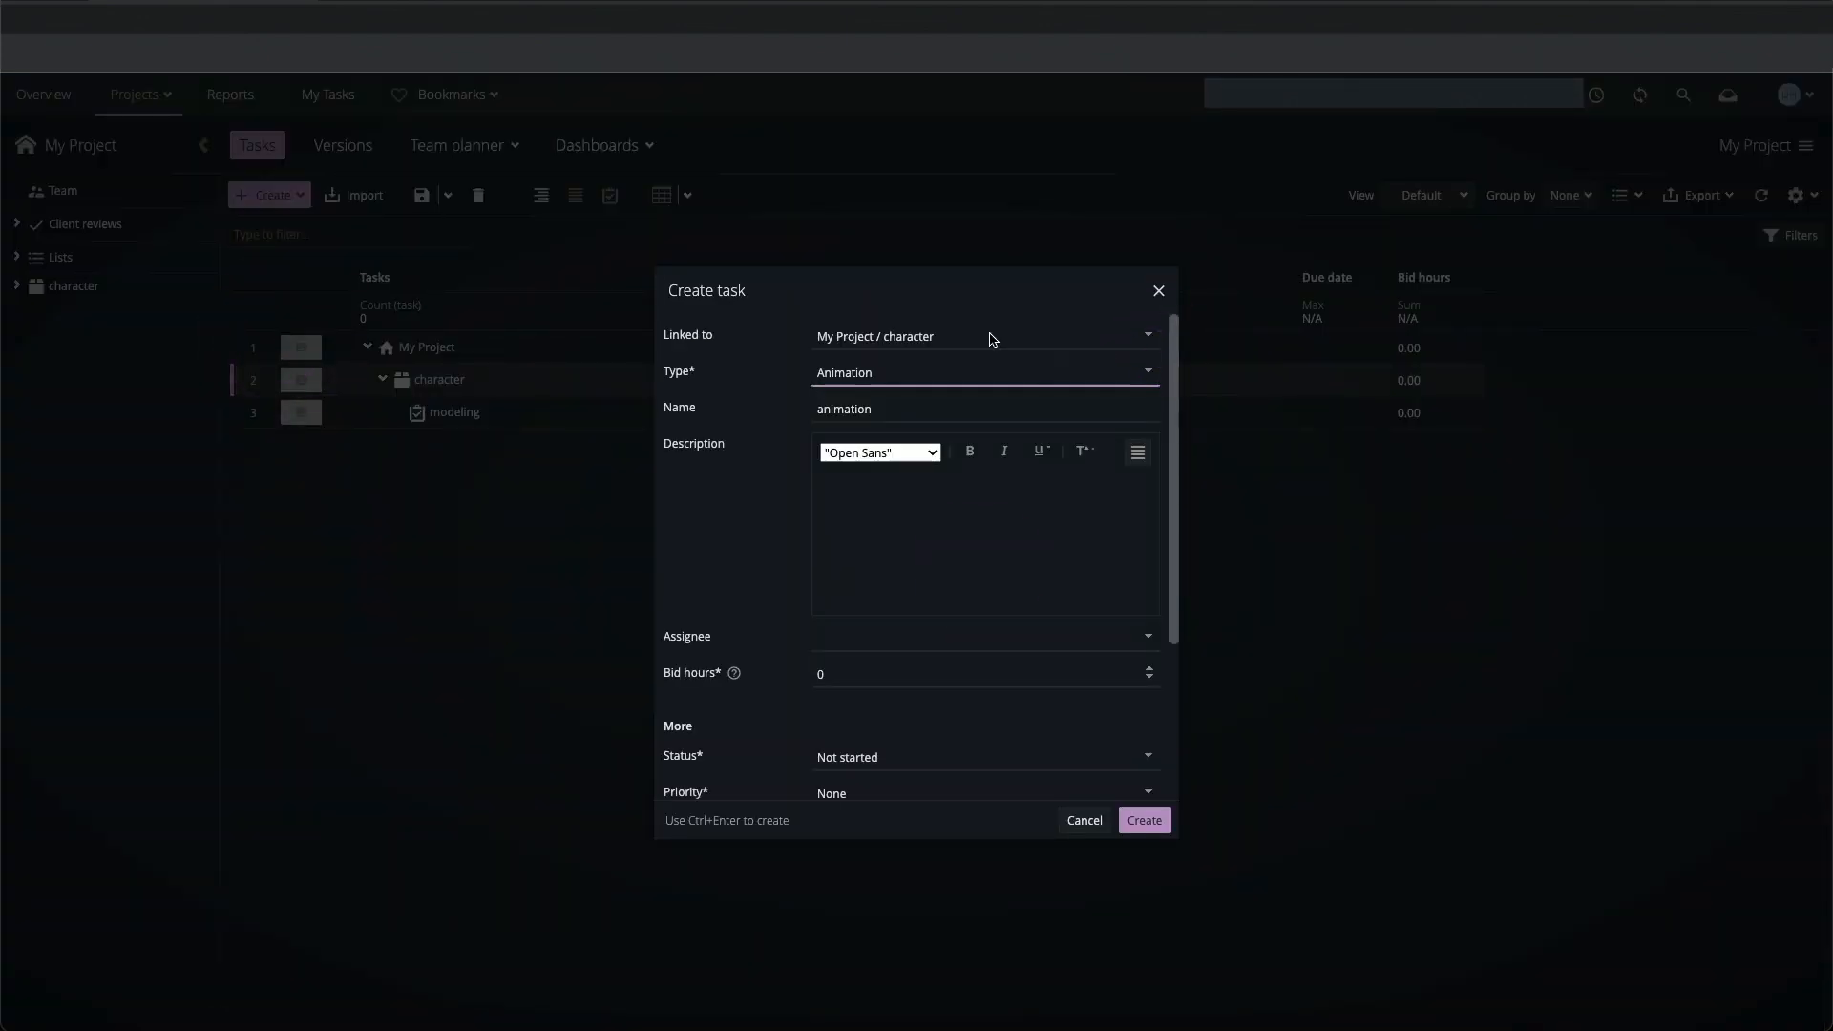
click(1144, 821)
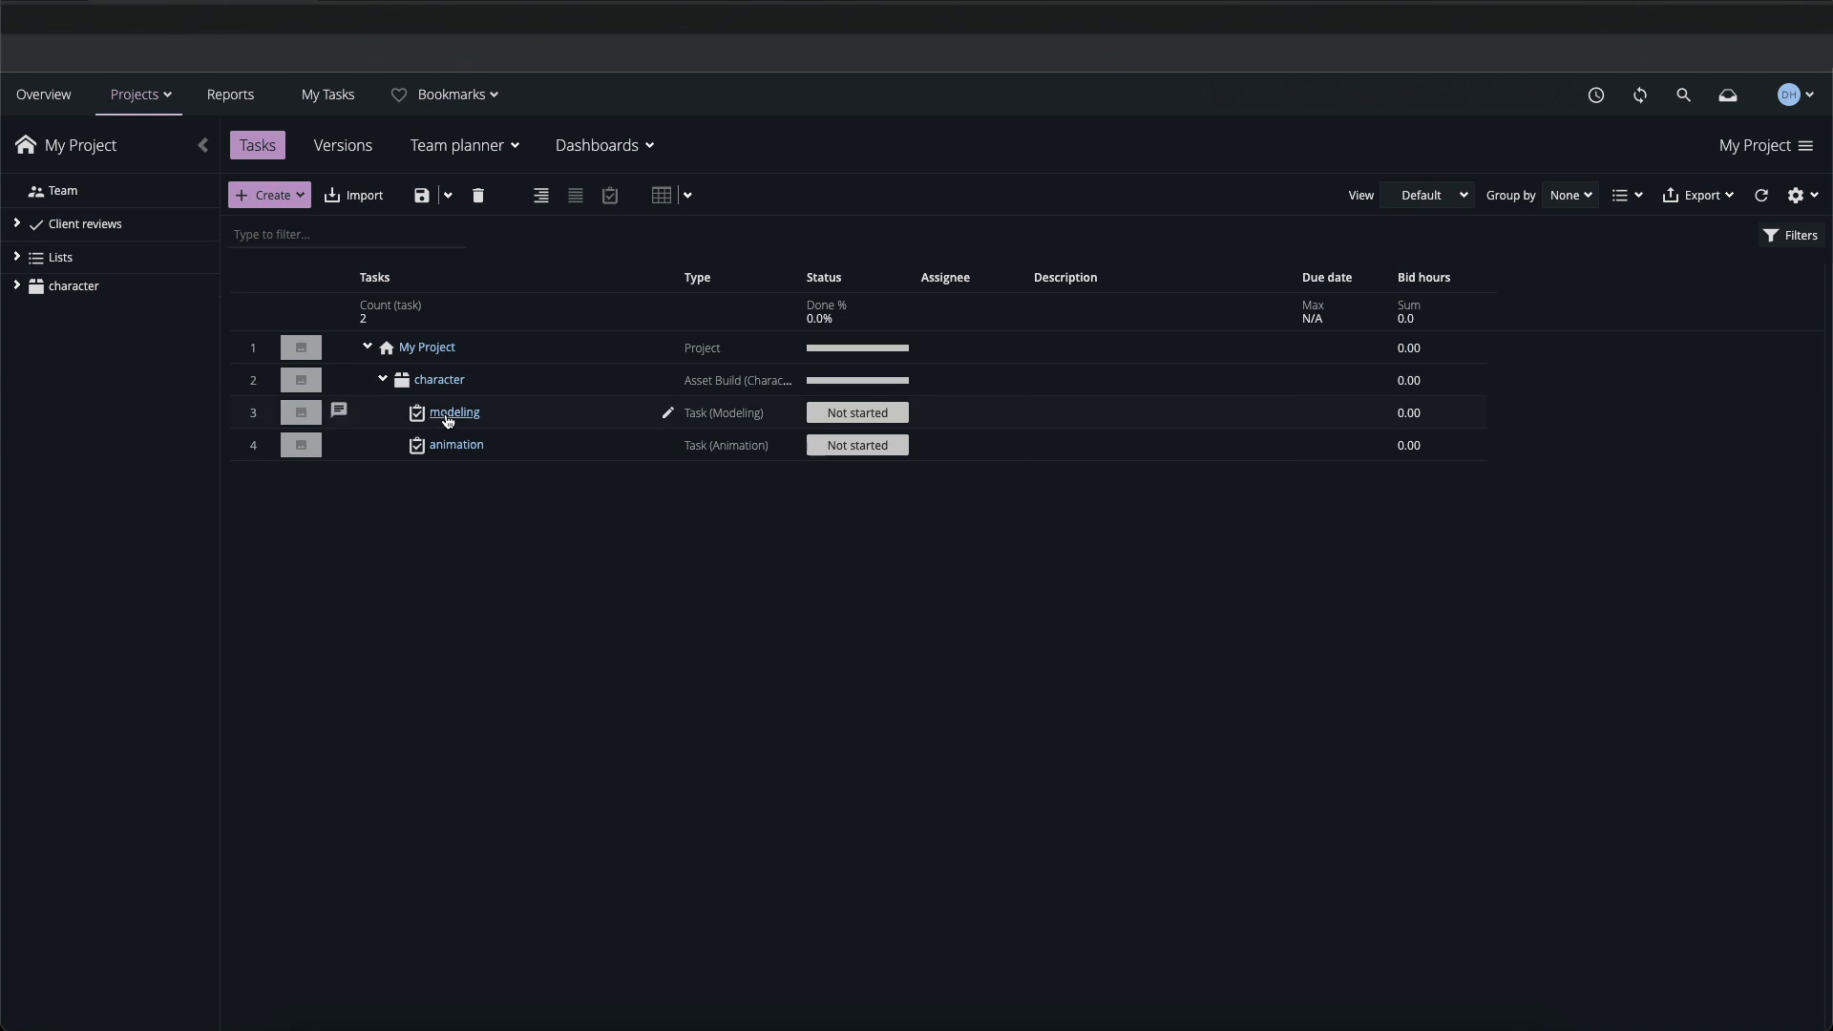
mouse_move(713, 482)
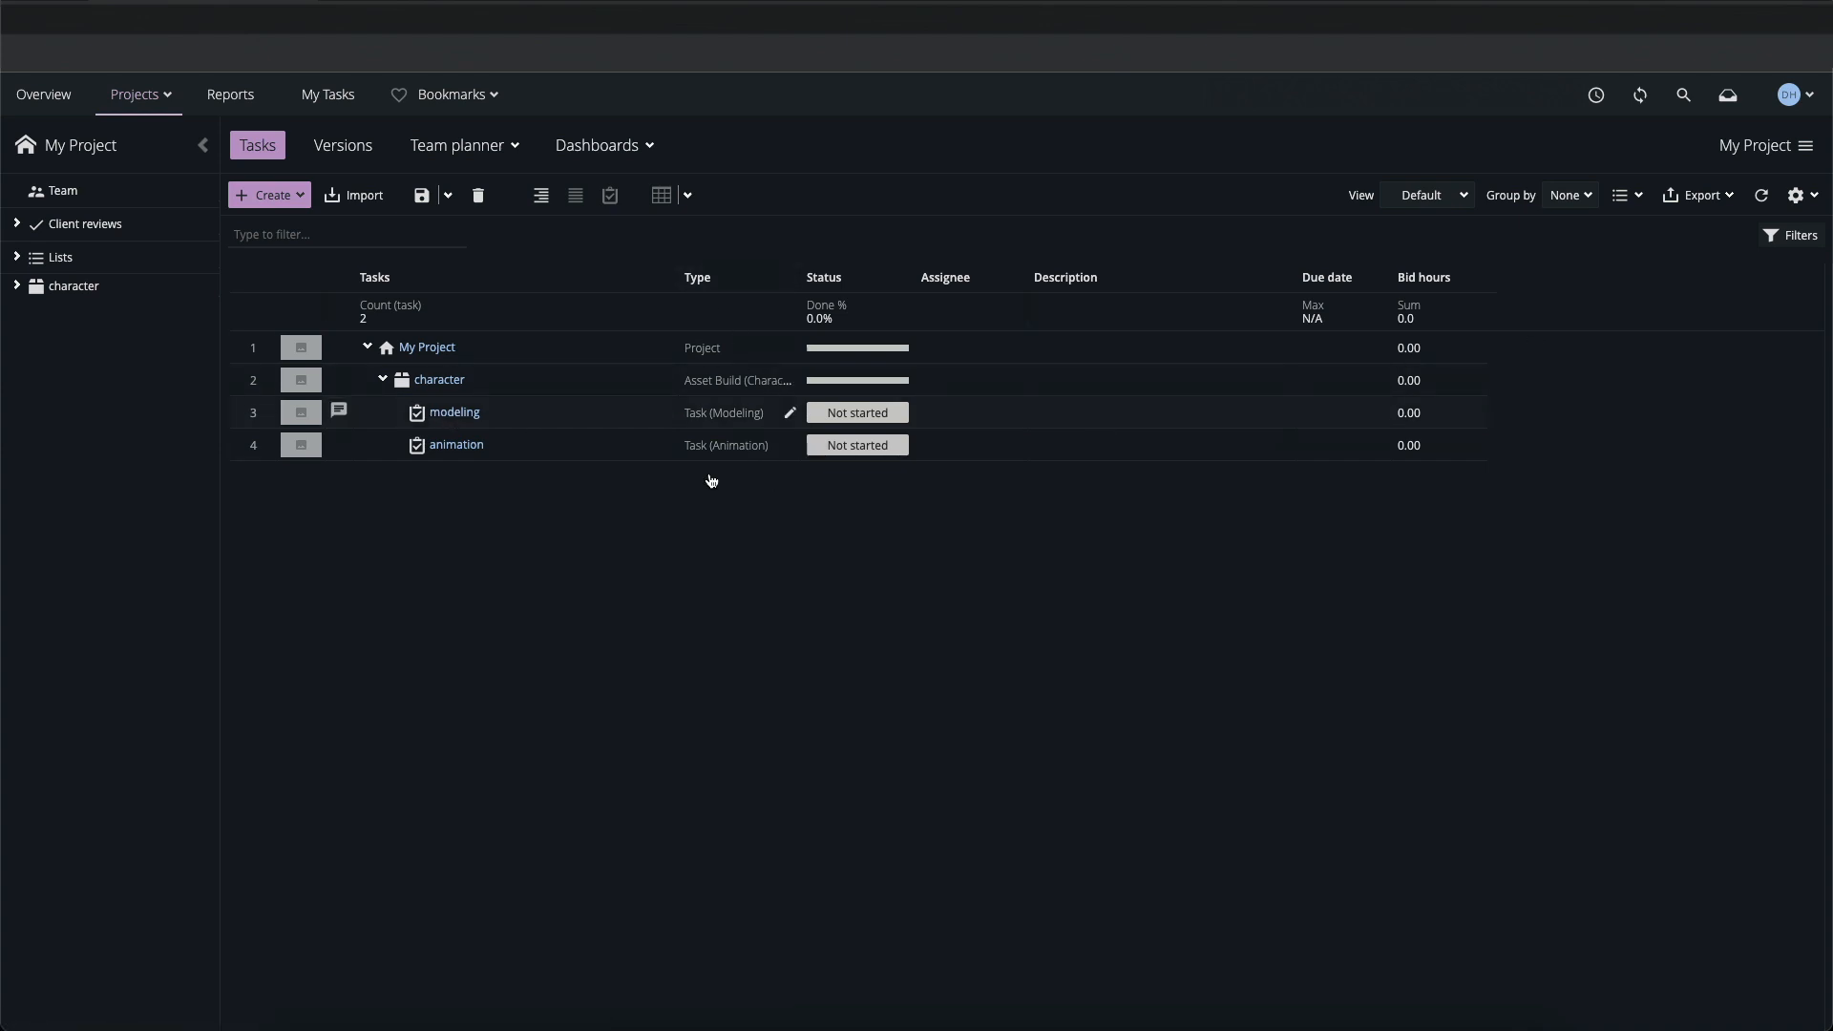
mouse_move(836, 577)
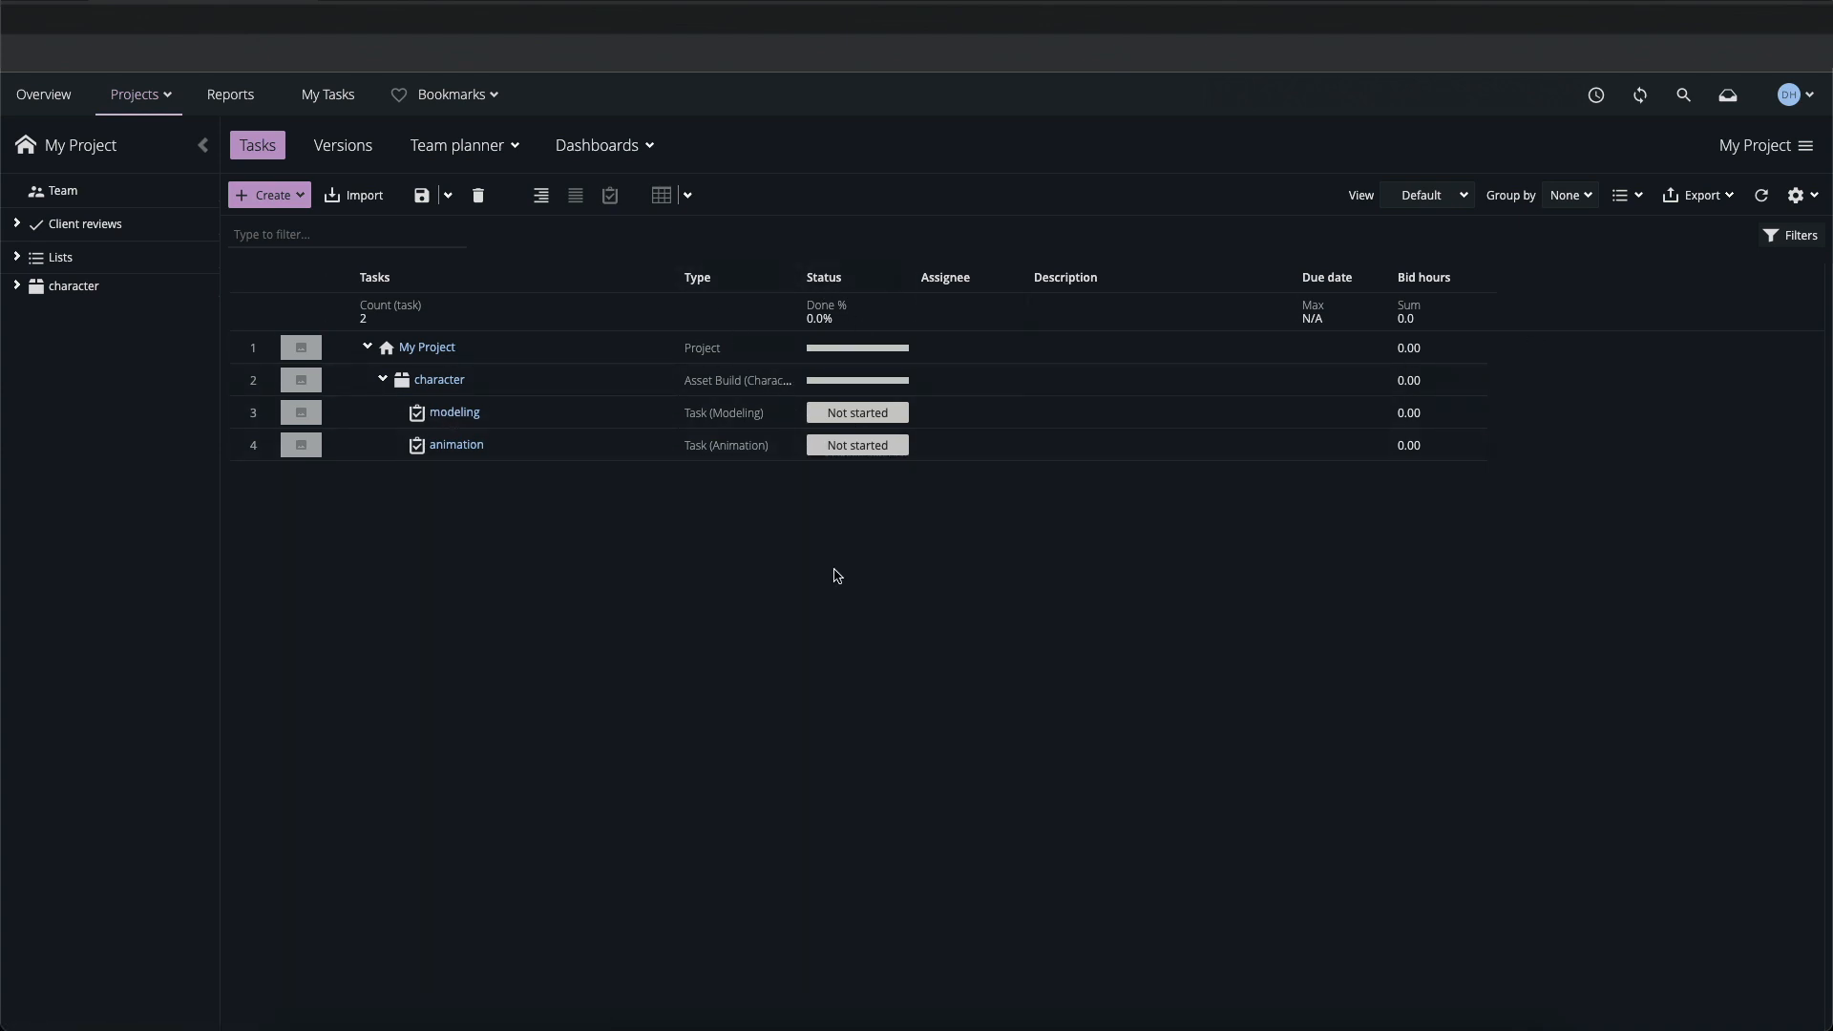
mouse_move(983, 459)
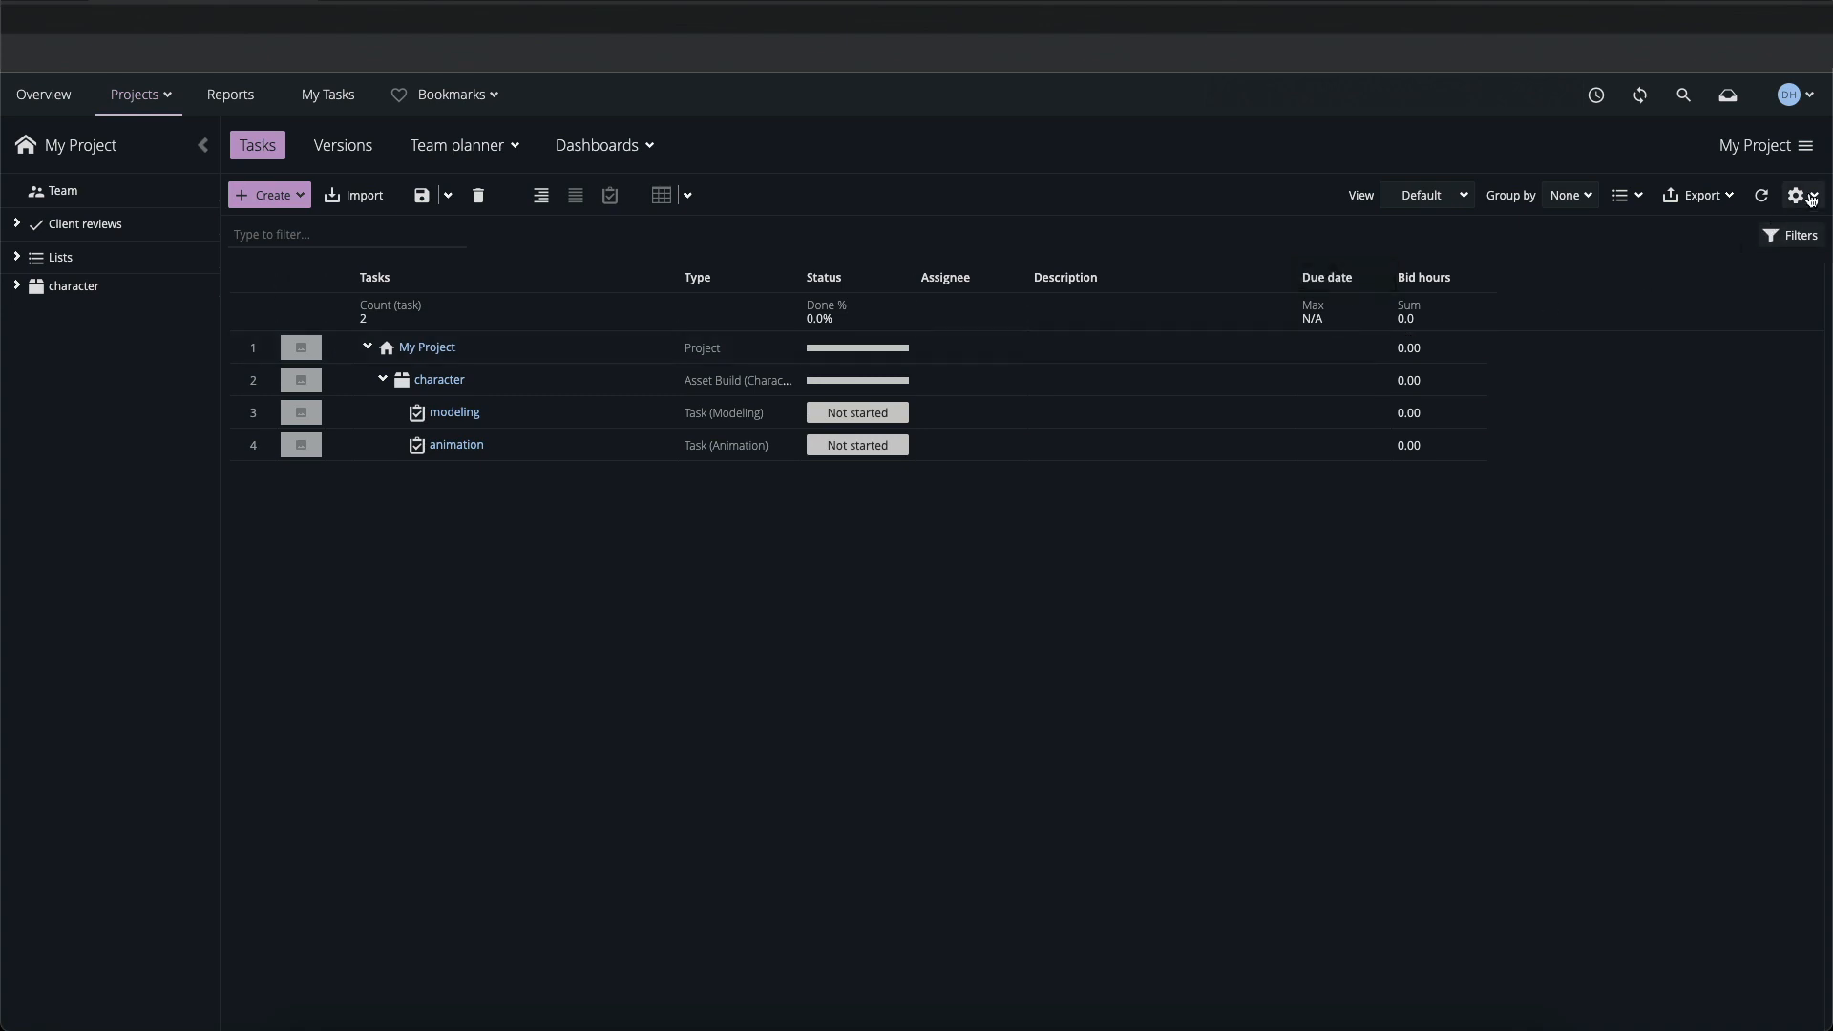
click(1795, 194)
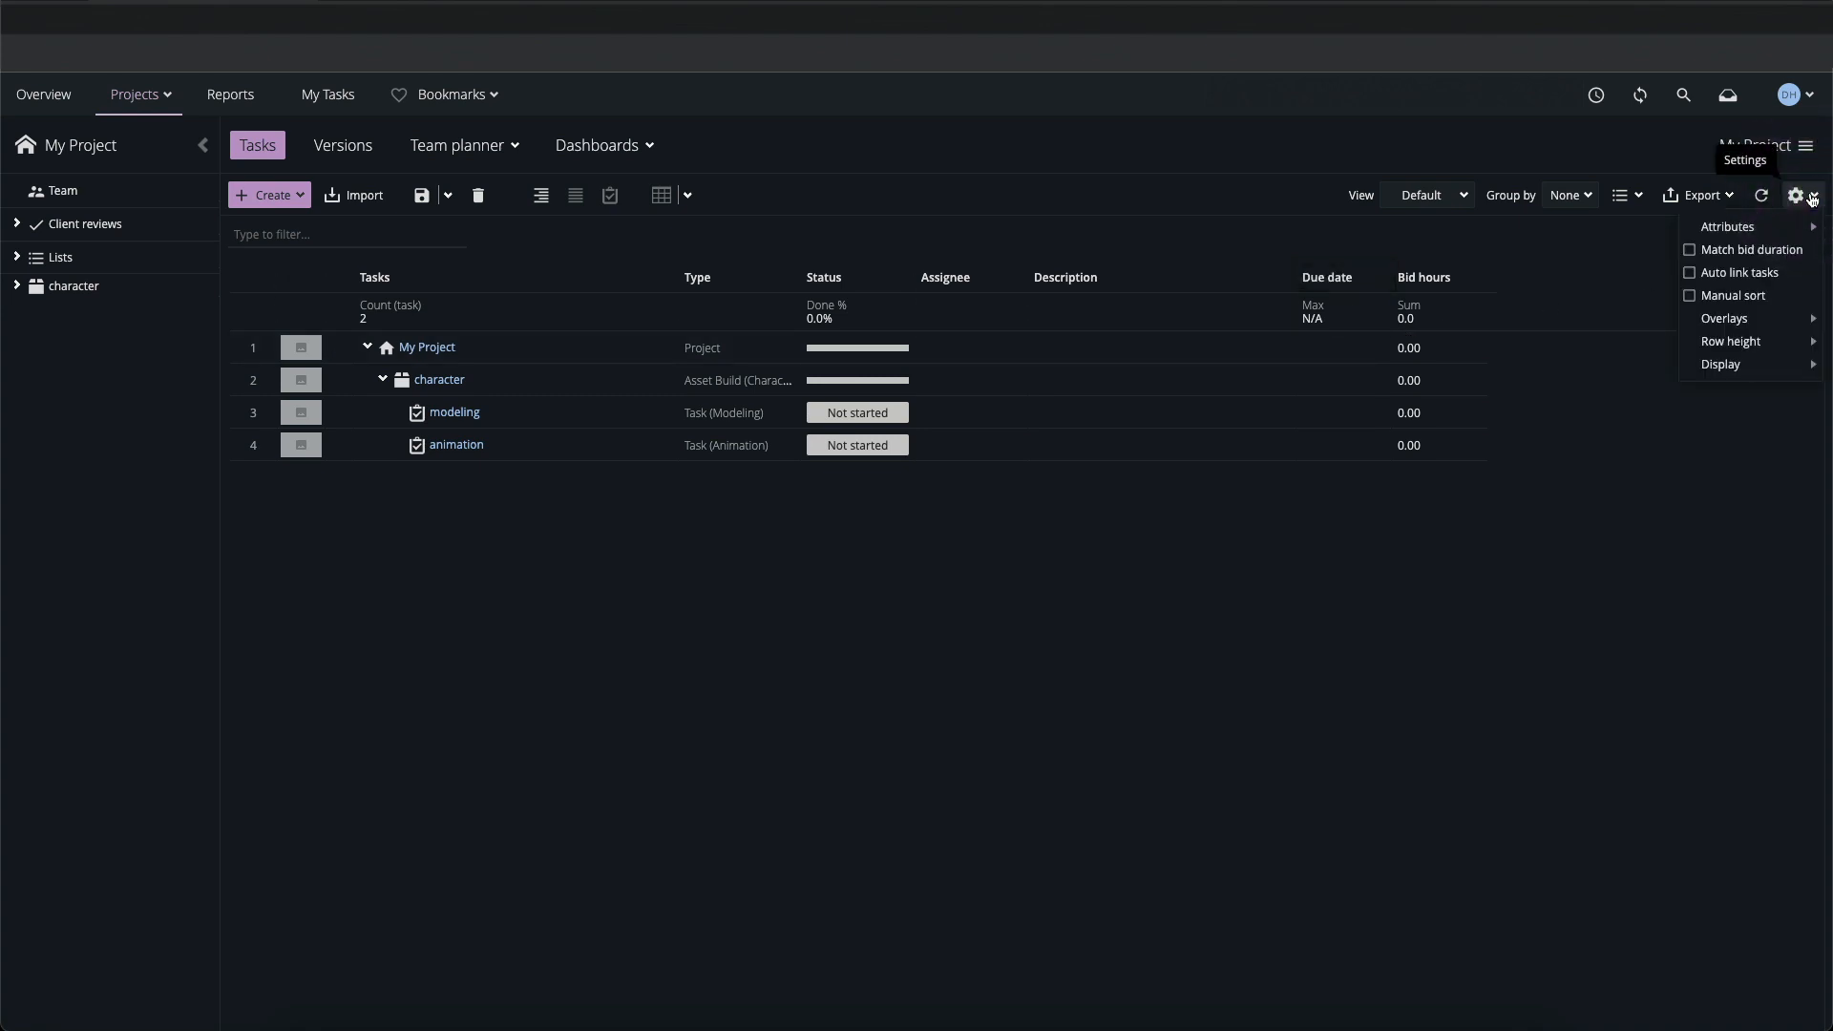
click(1726, 226)
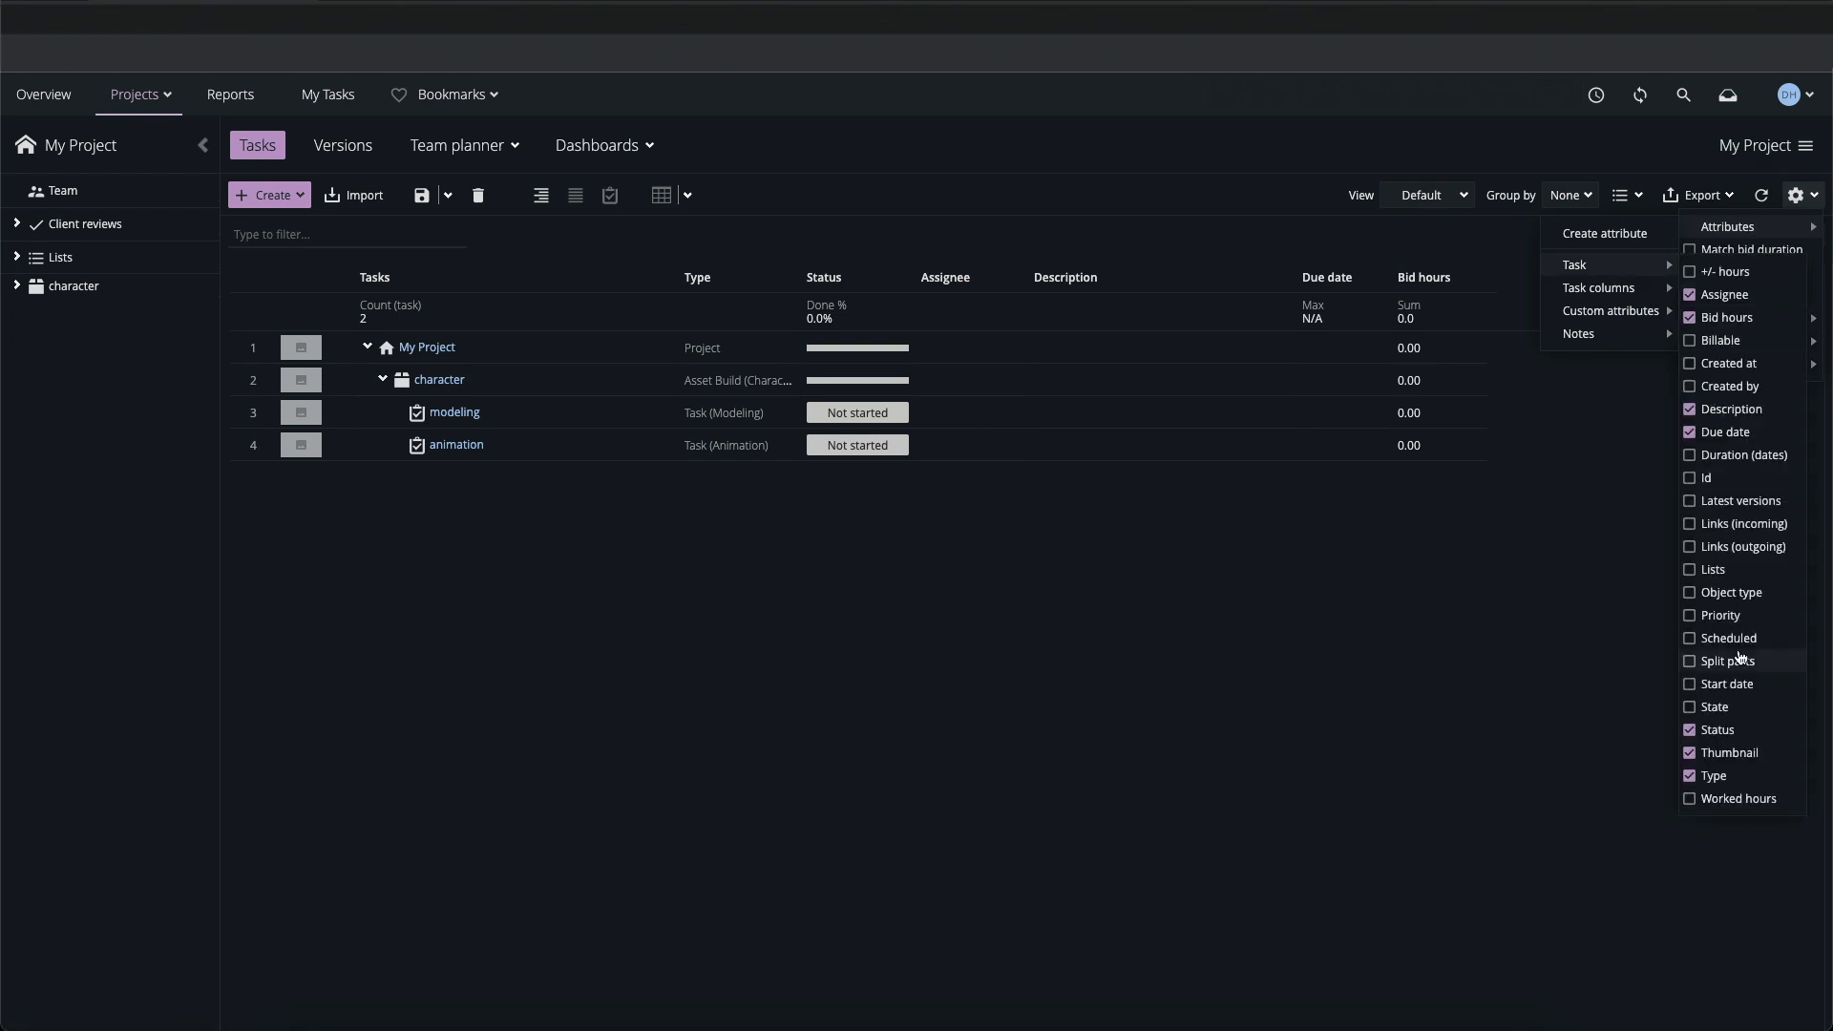
click(1726, 661)
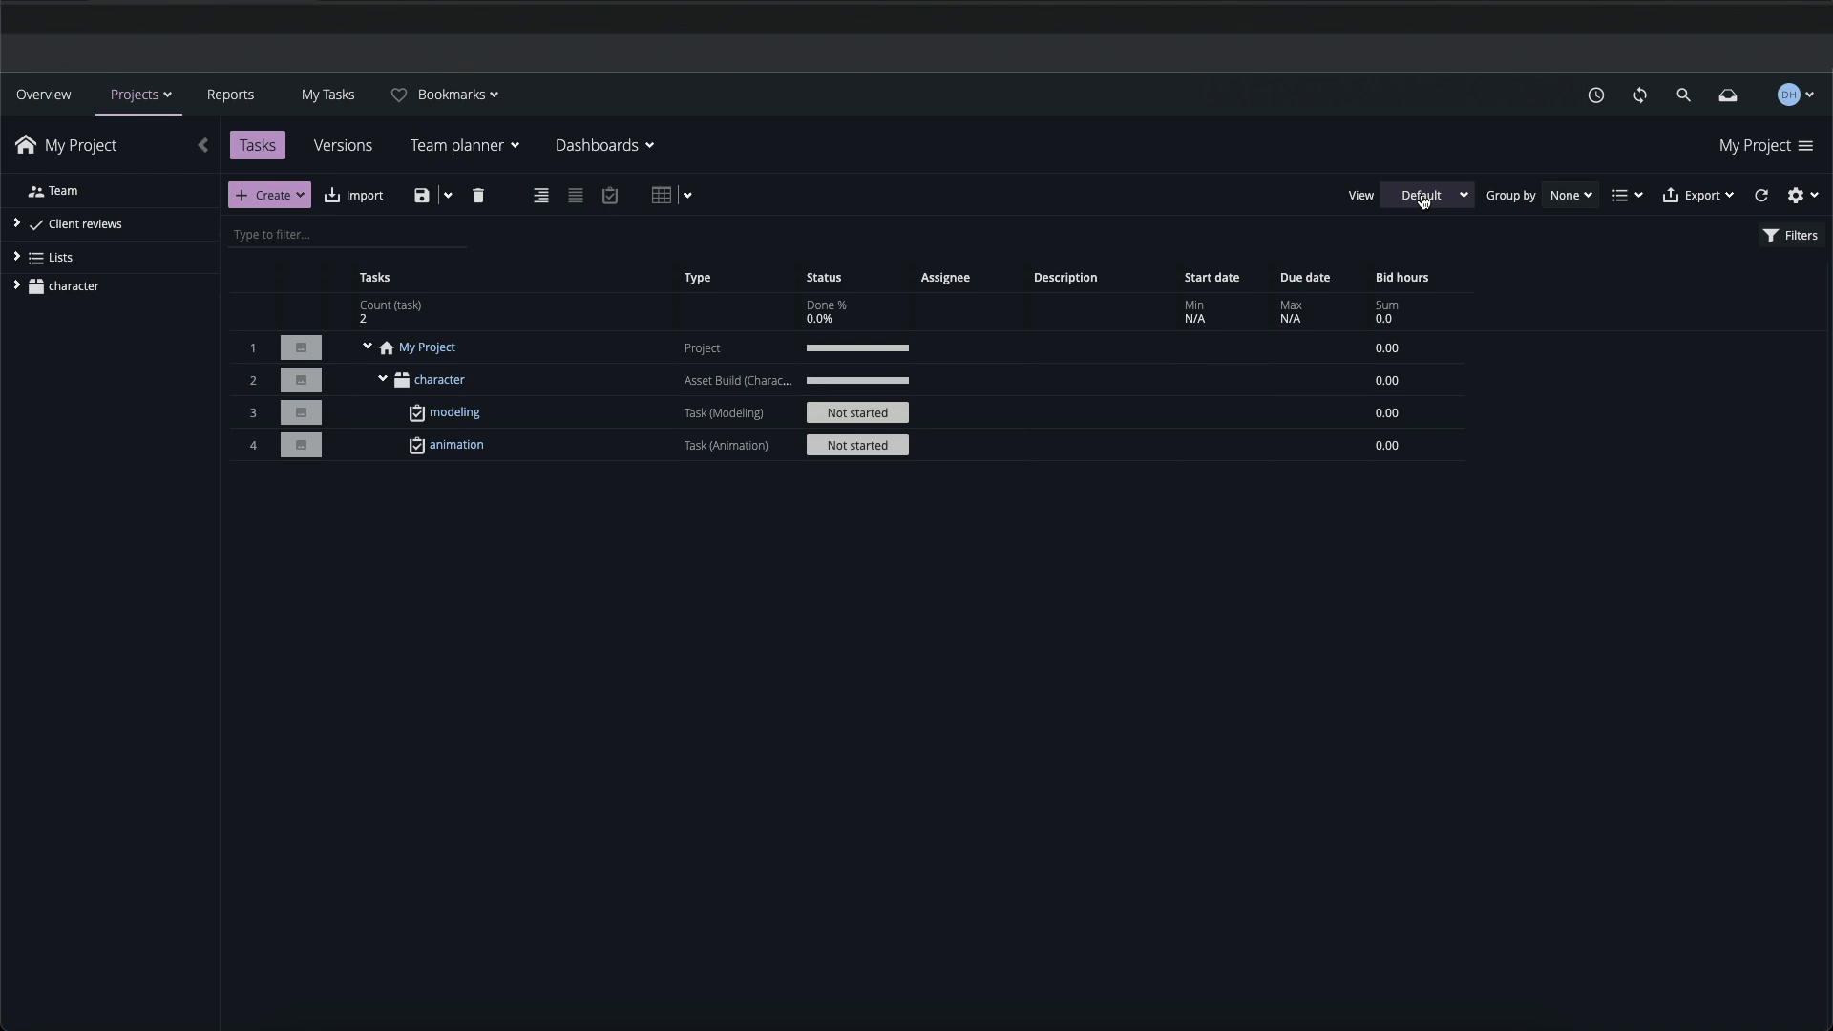
mouse_move(1448, 197)
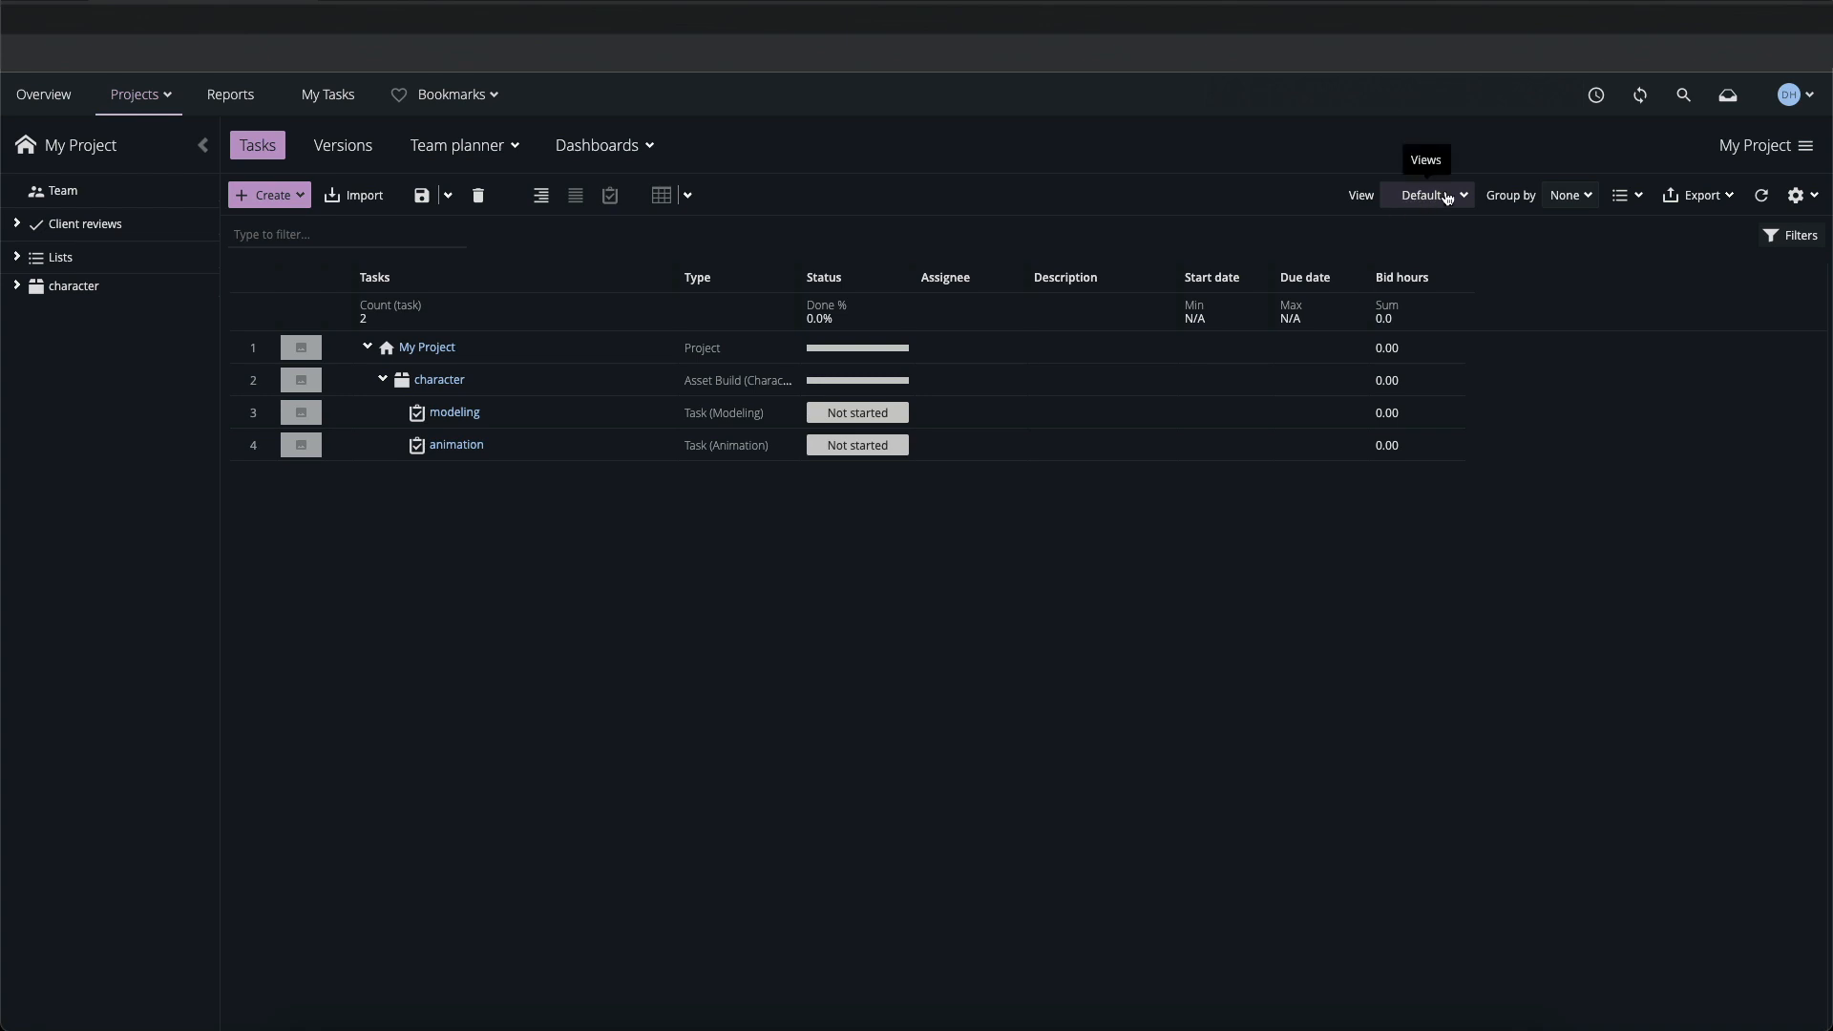
Save the layout as view Custom 1 and show the schedule timeline beside the tasks
click(1429, 195)
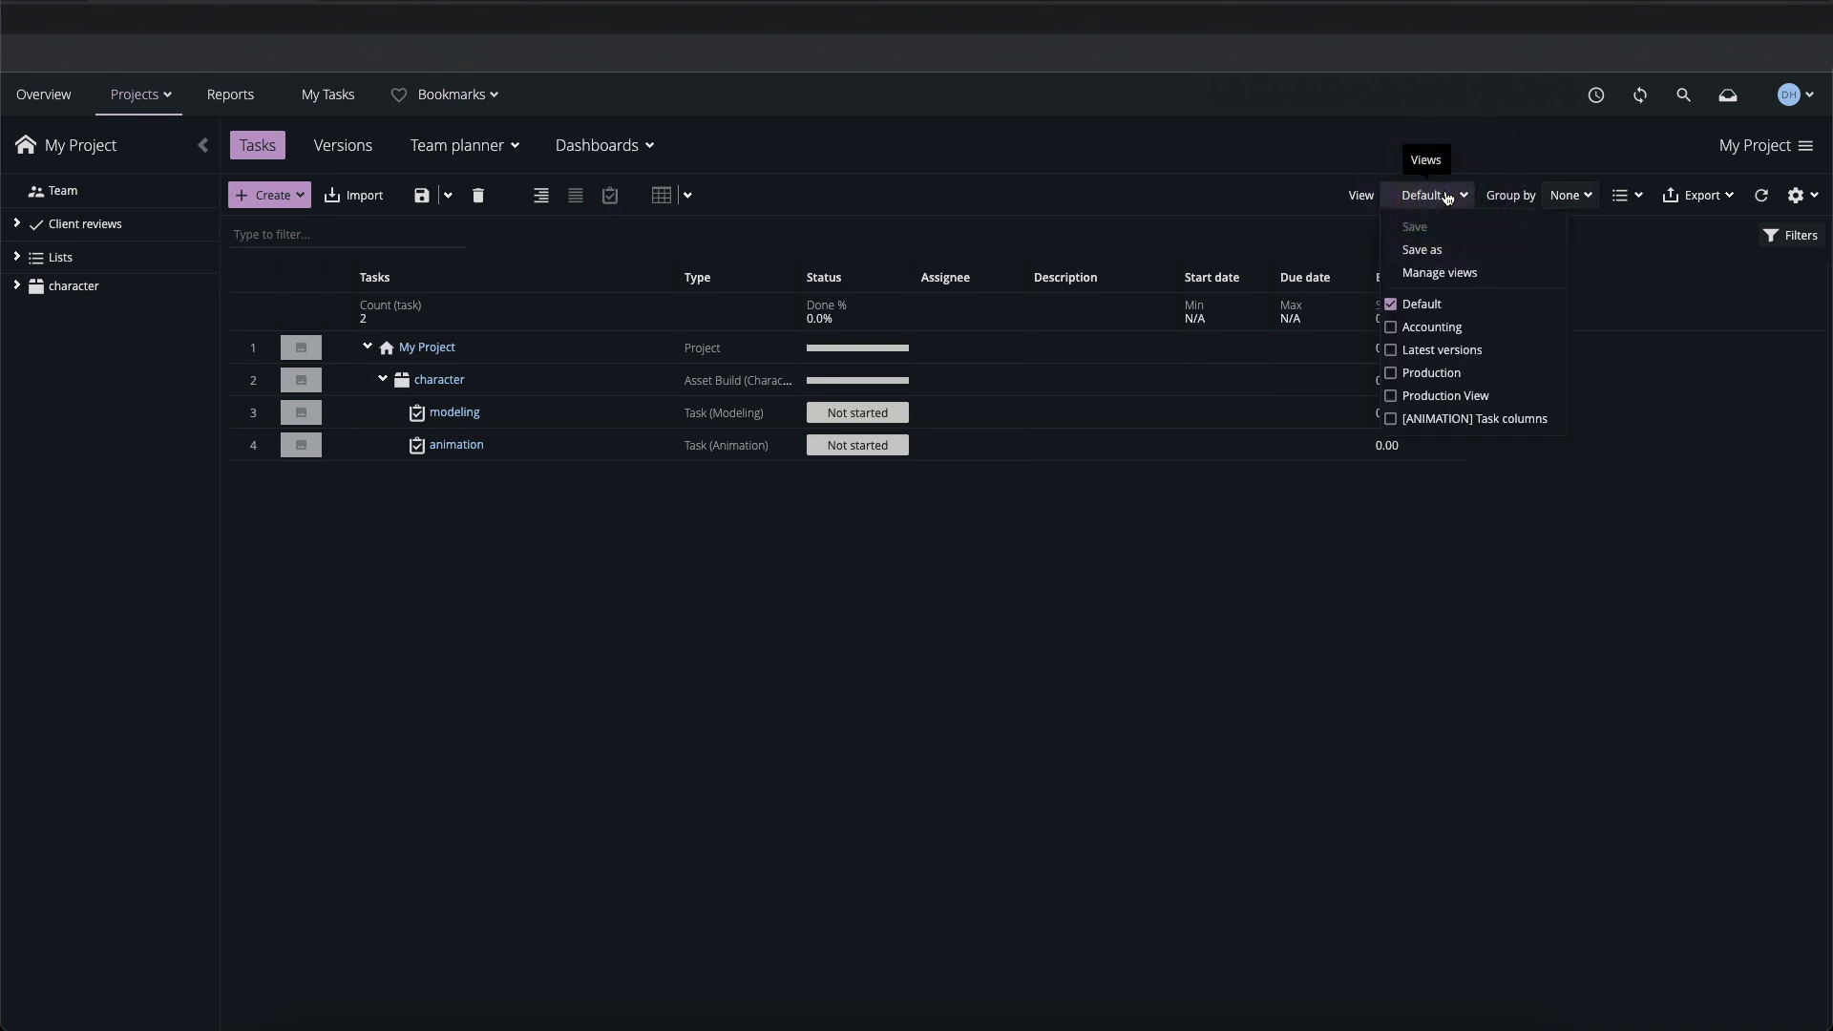
click(1420, 248)
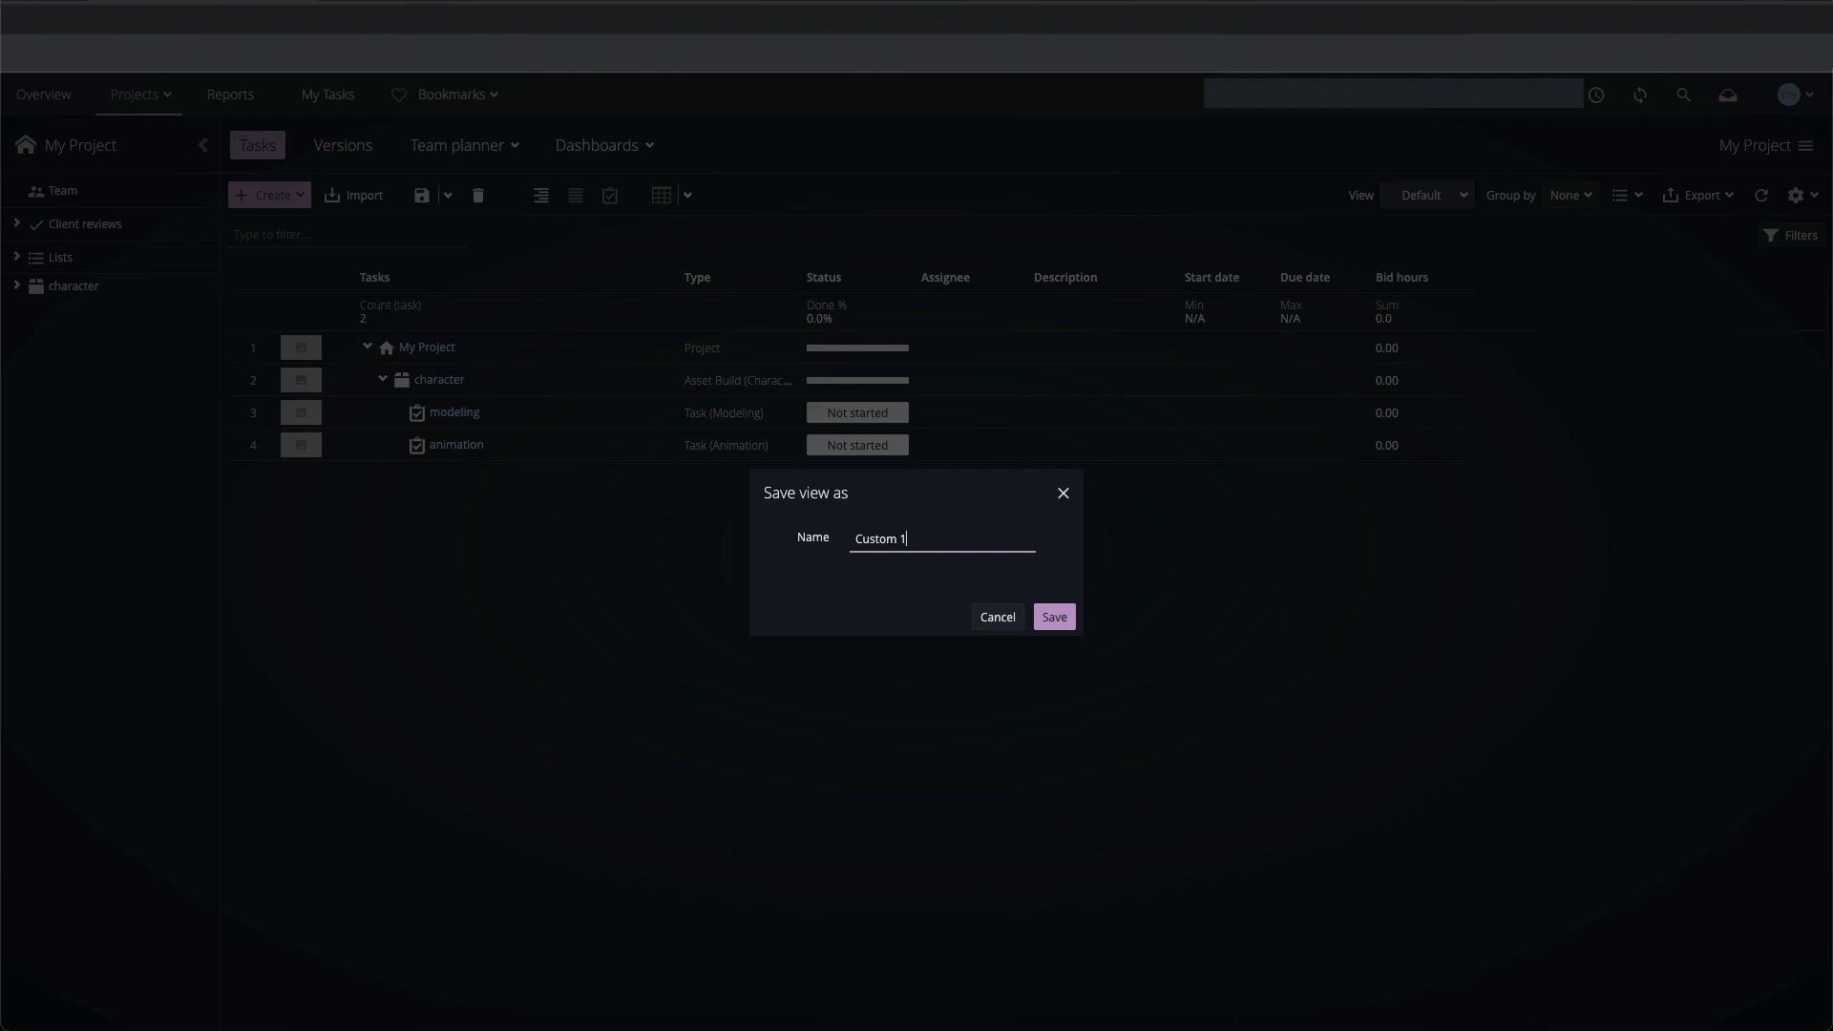
click(1054, 617)
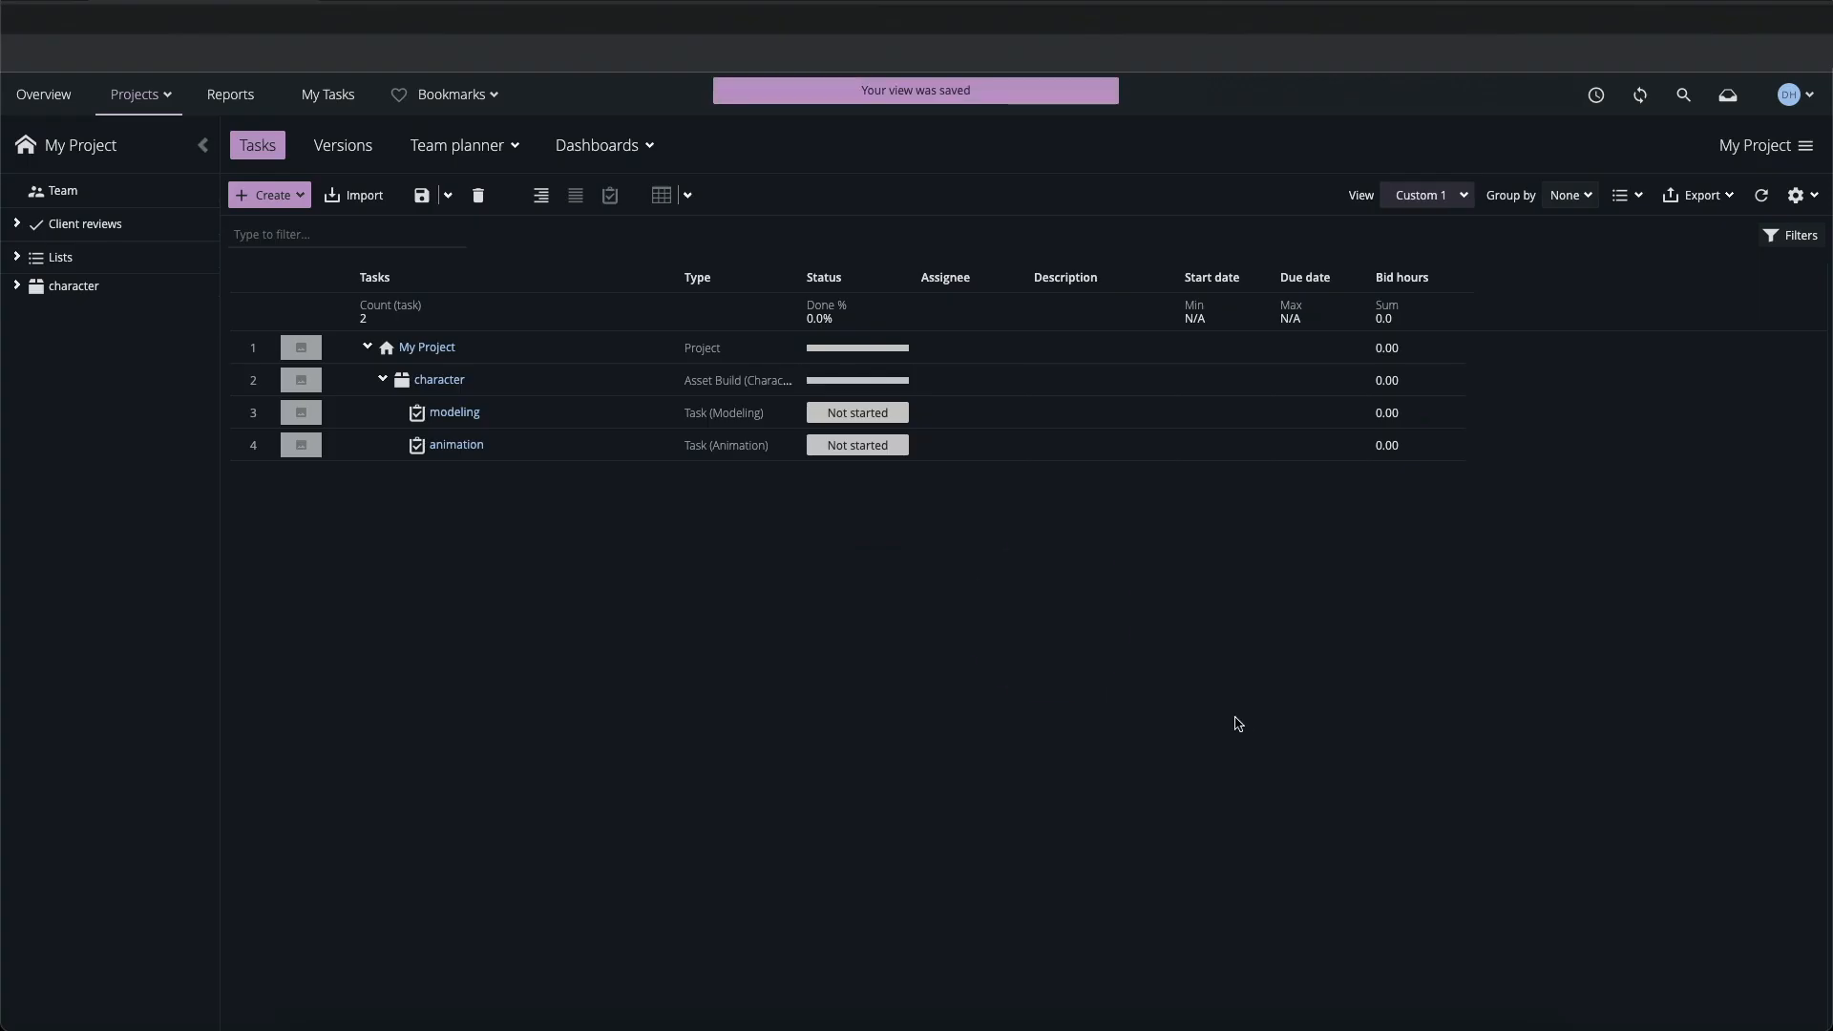
mouse_move(1192, 542)
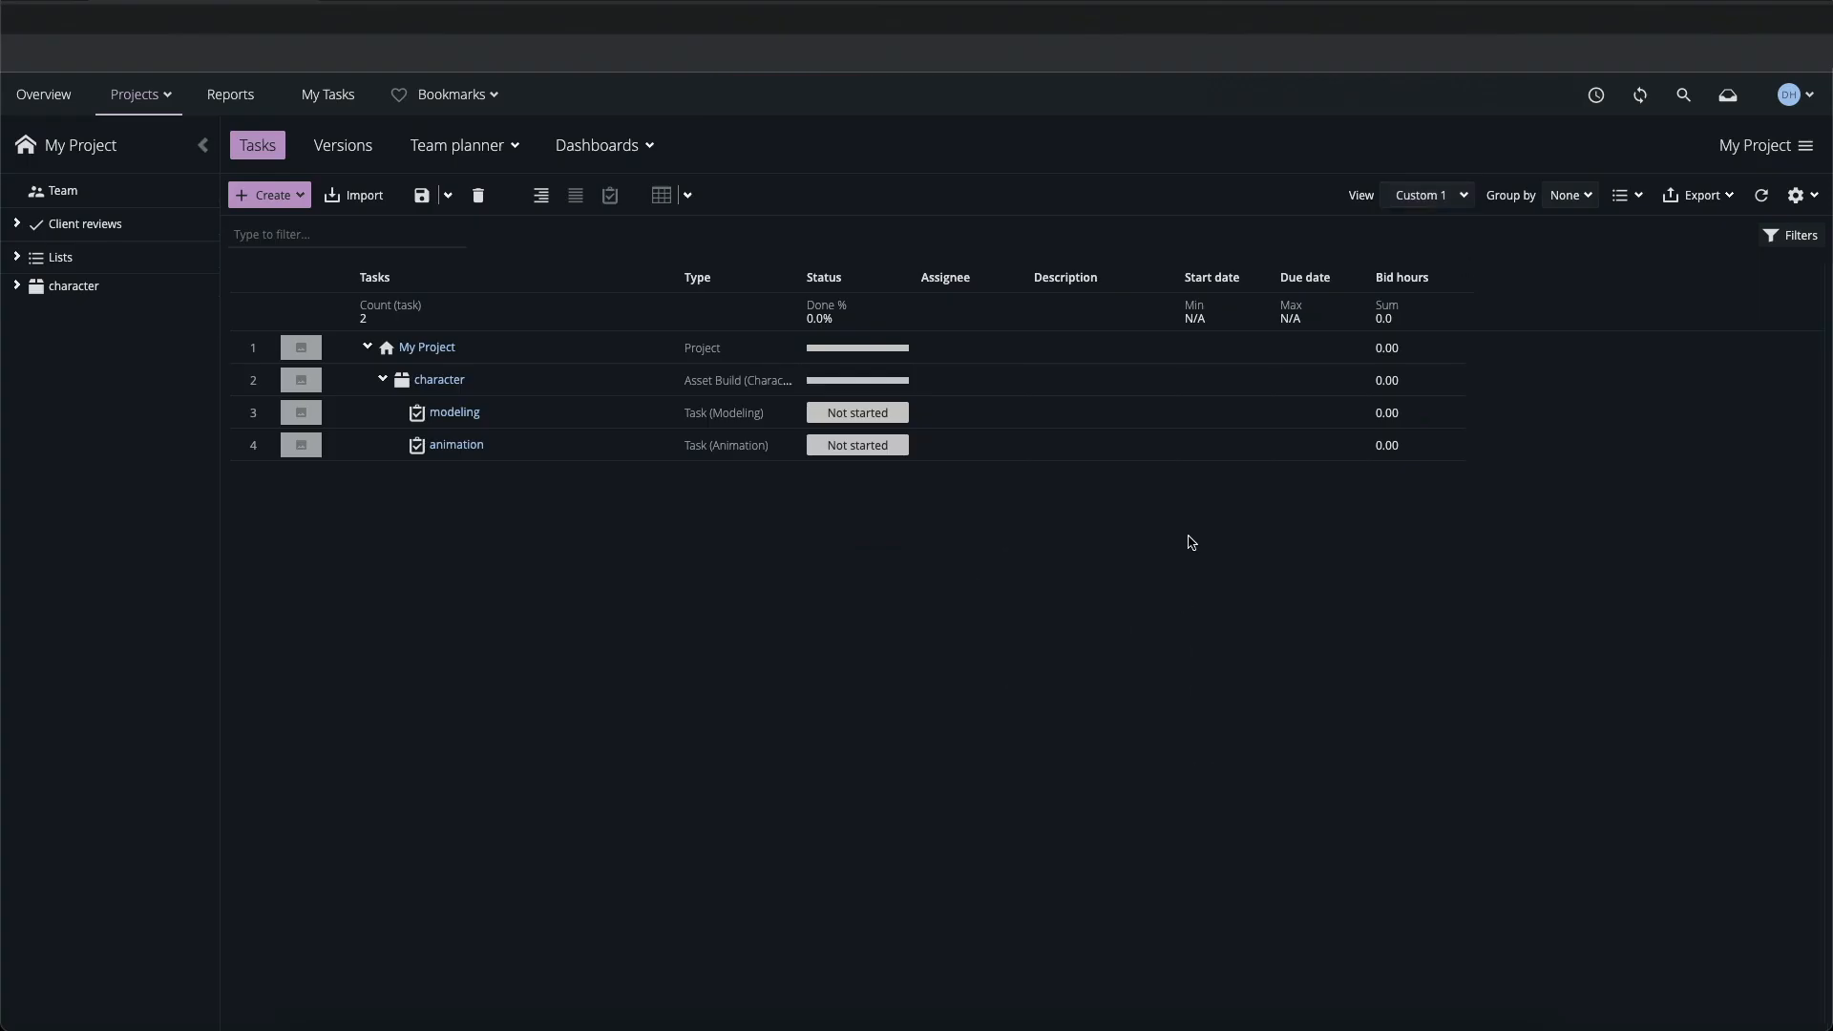
click(1333, 412)
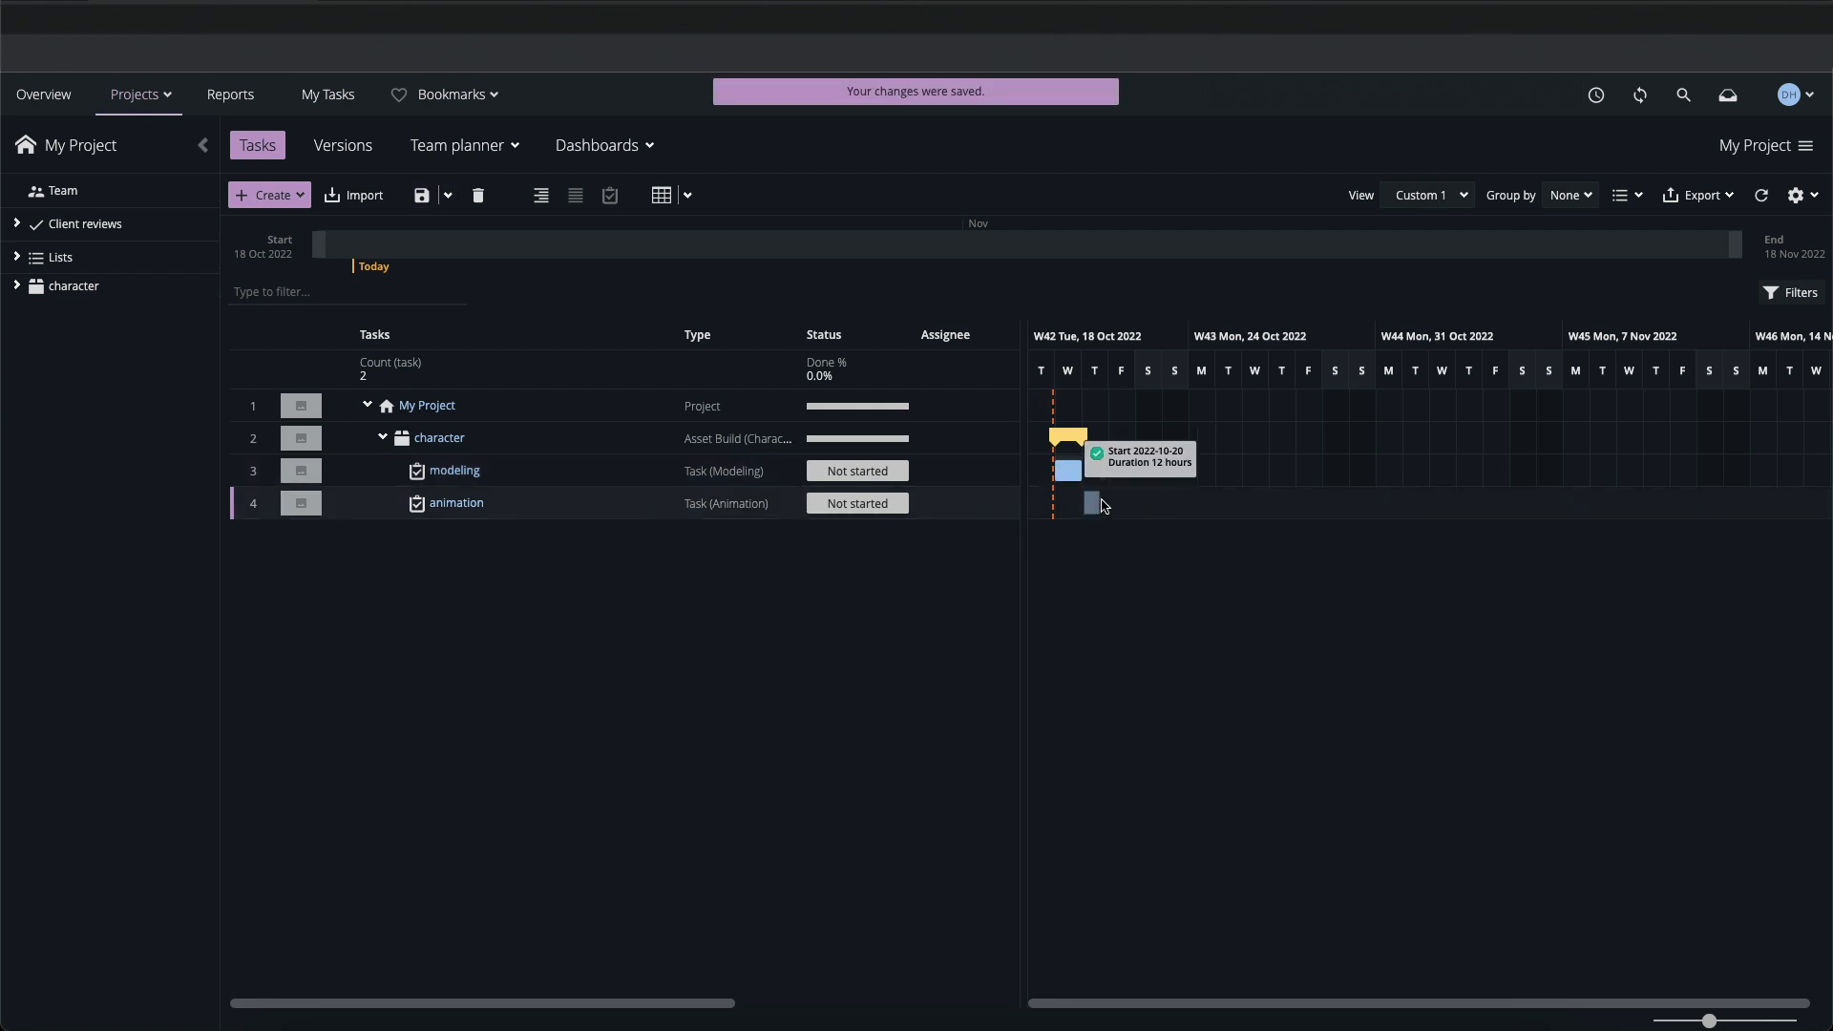
Schedule the animation task on the timeline and set its bid hours to 7.00
drag(1091, 502, 1096, 502)
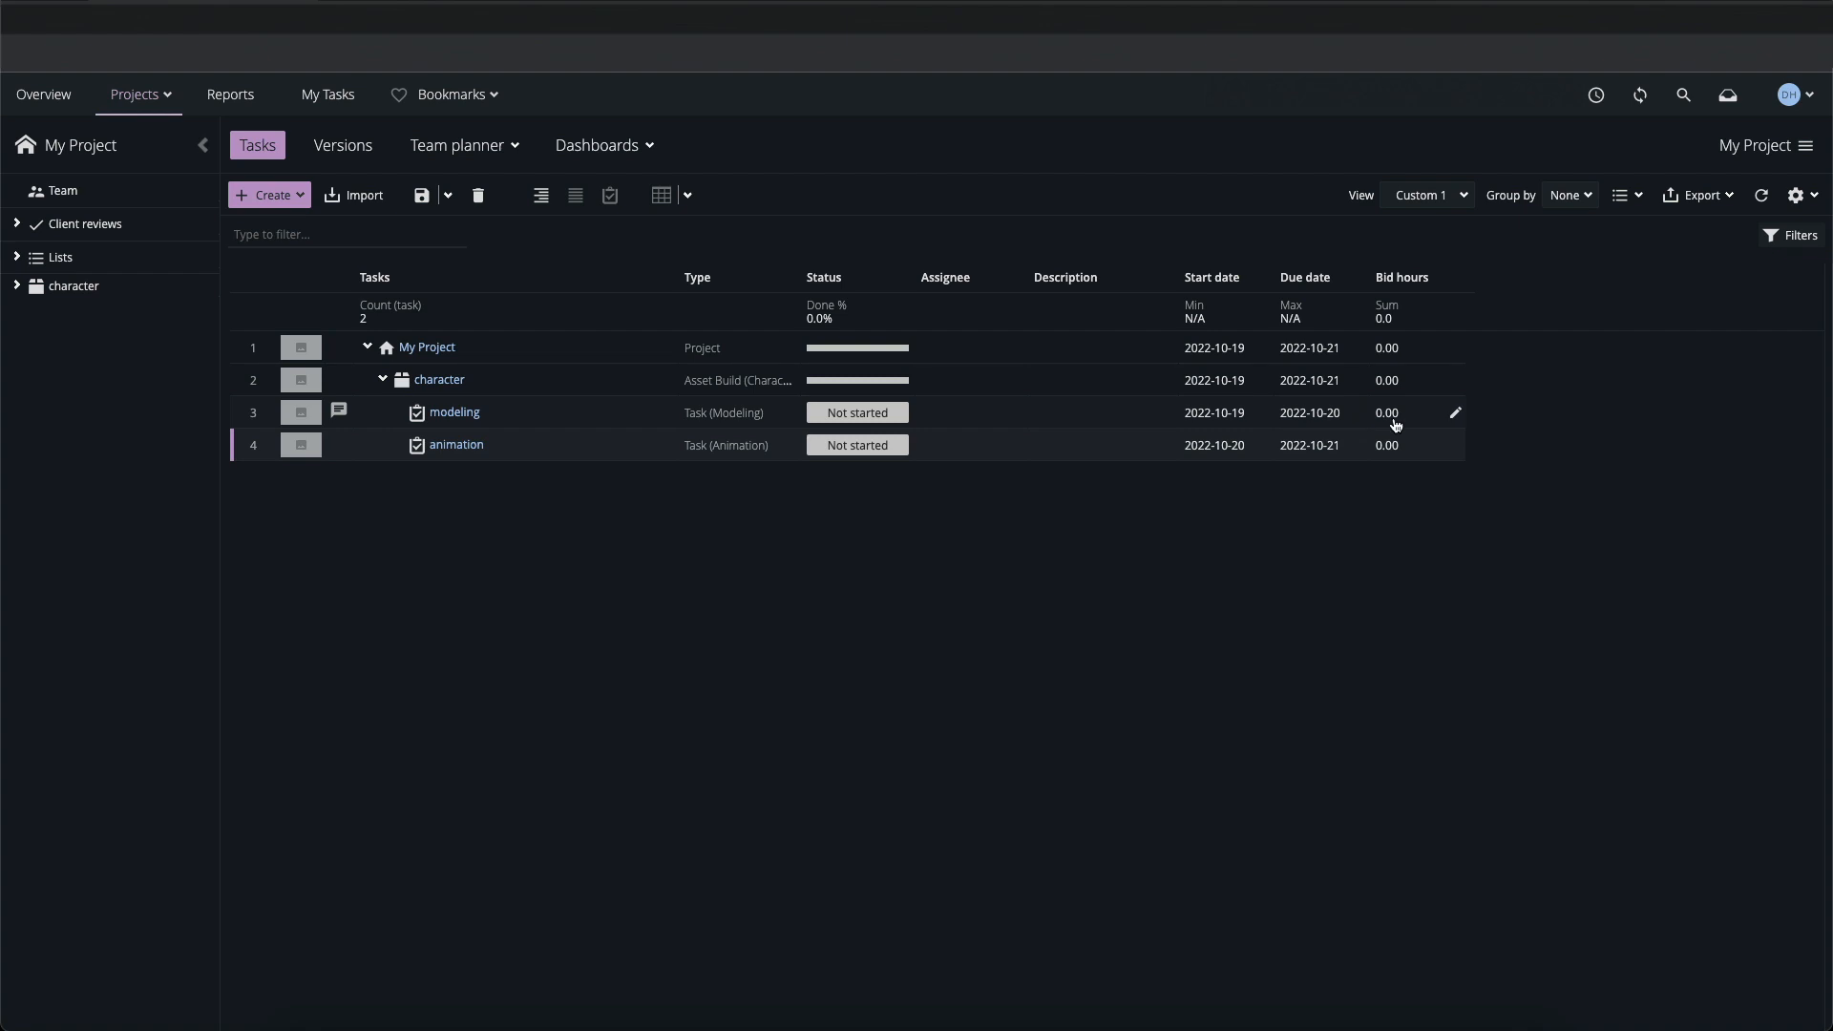
click(1386, 445)
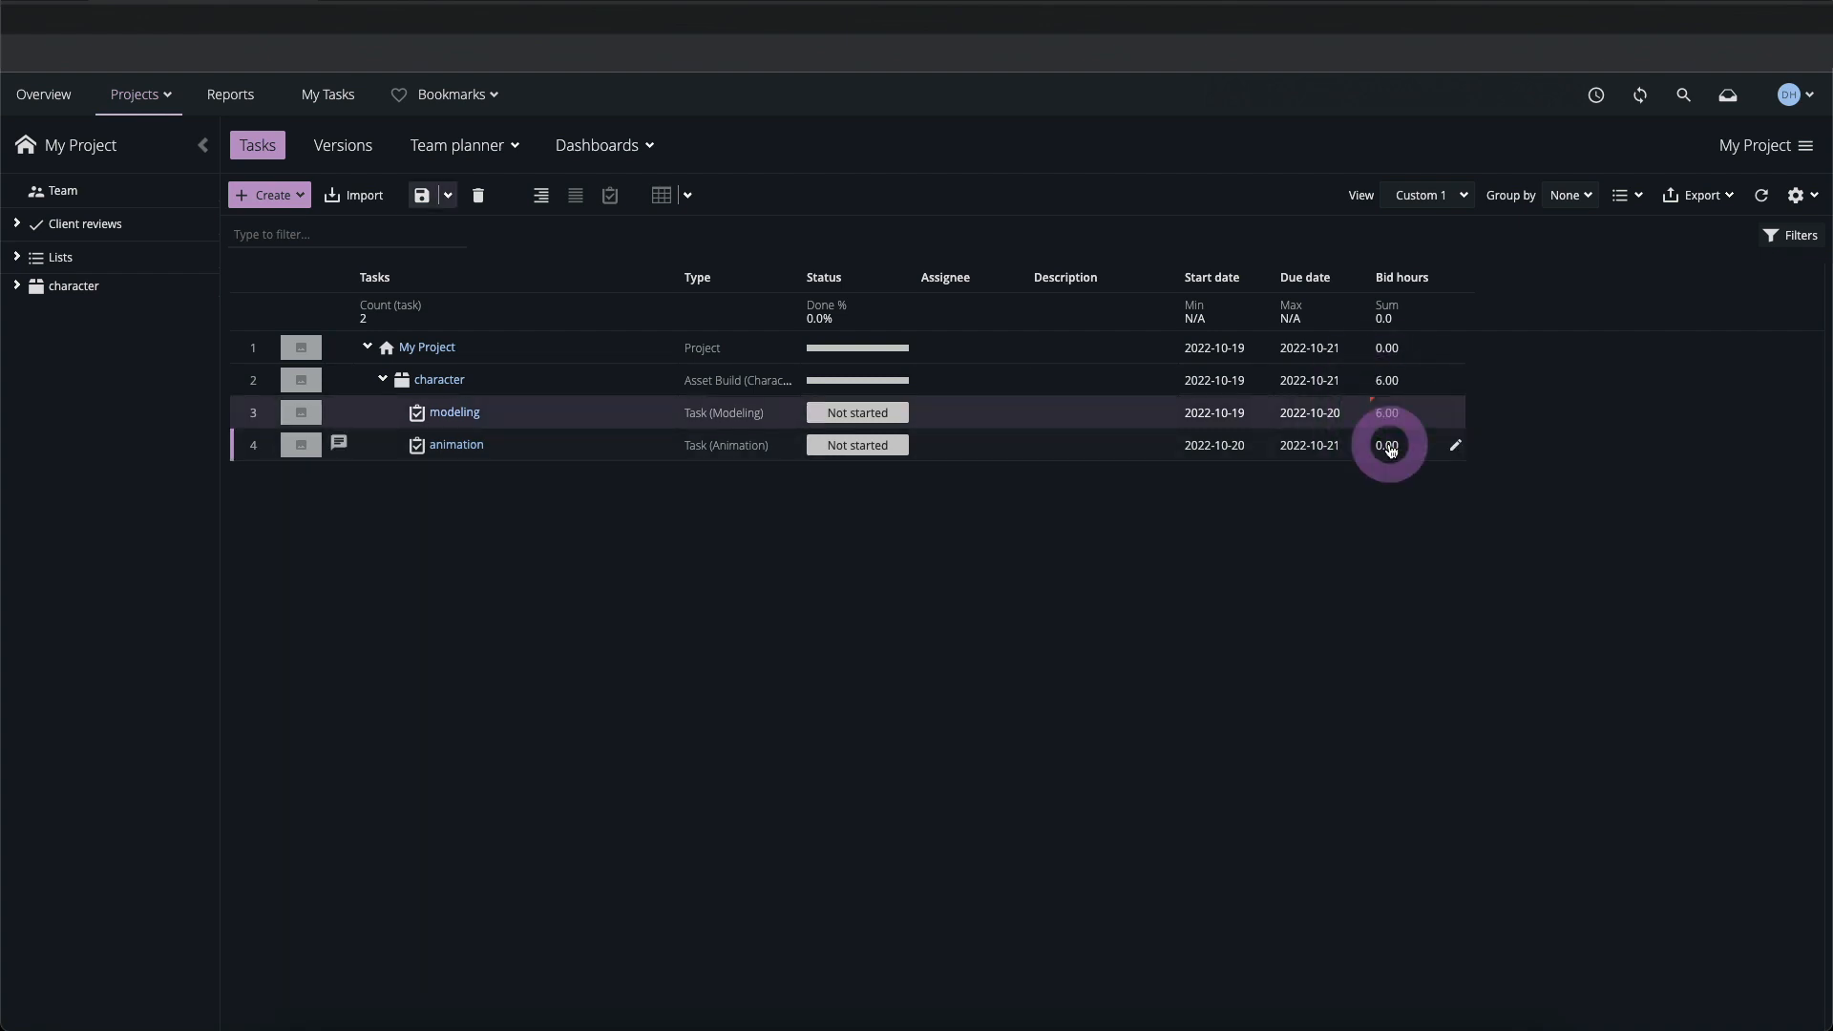
text(7.00)
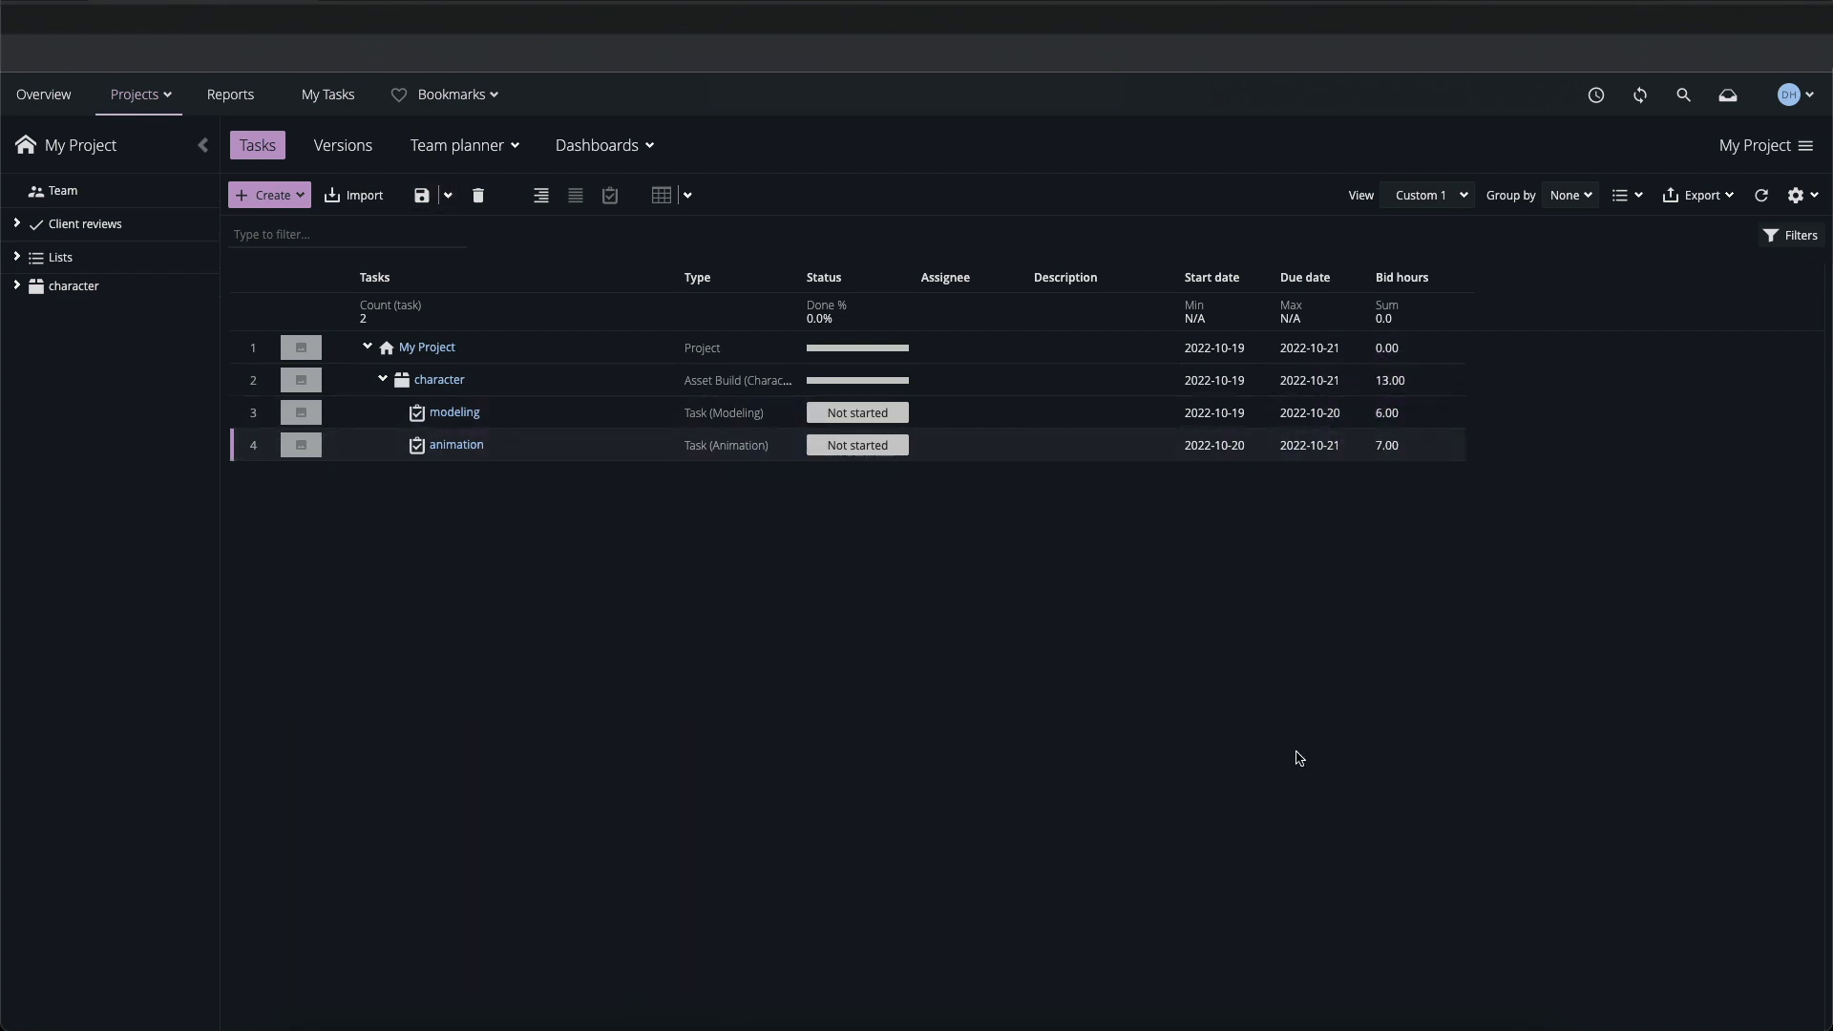
mouse_move(963, 416)
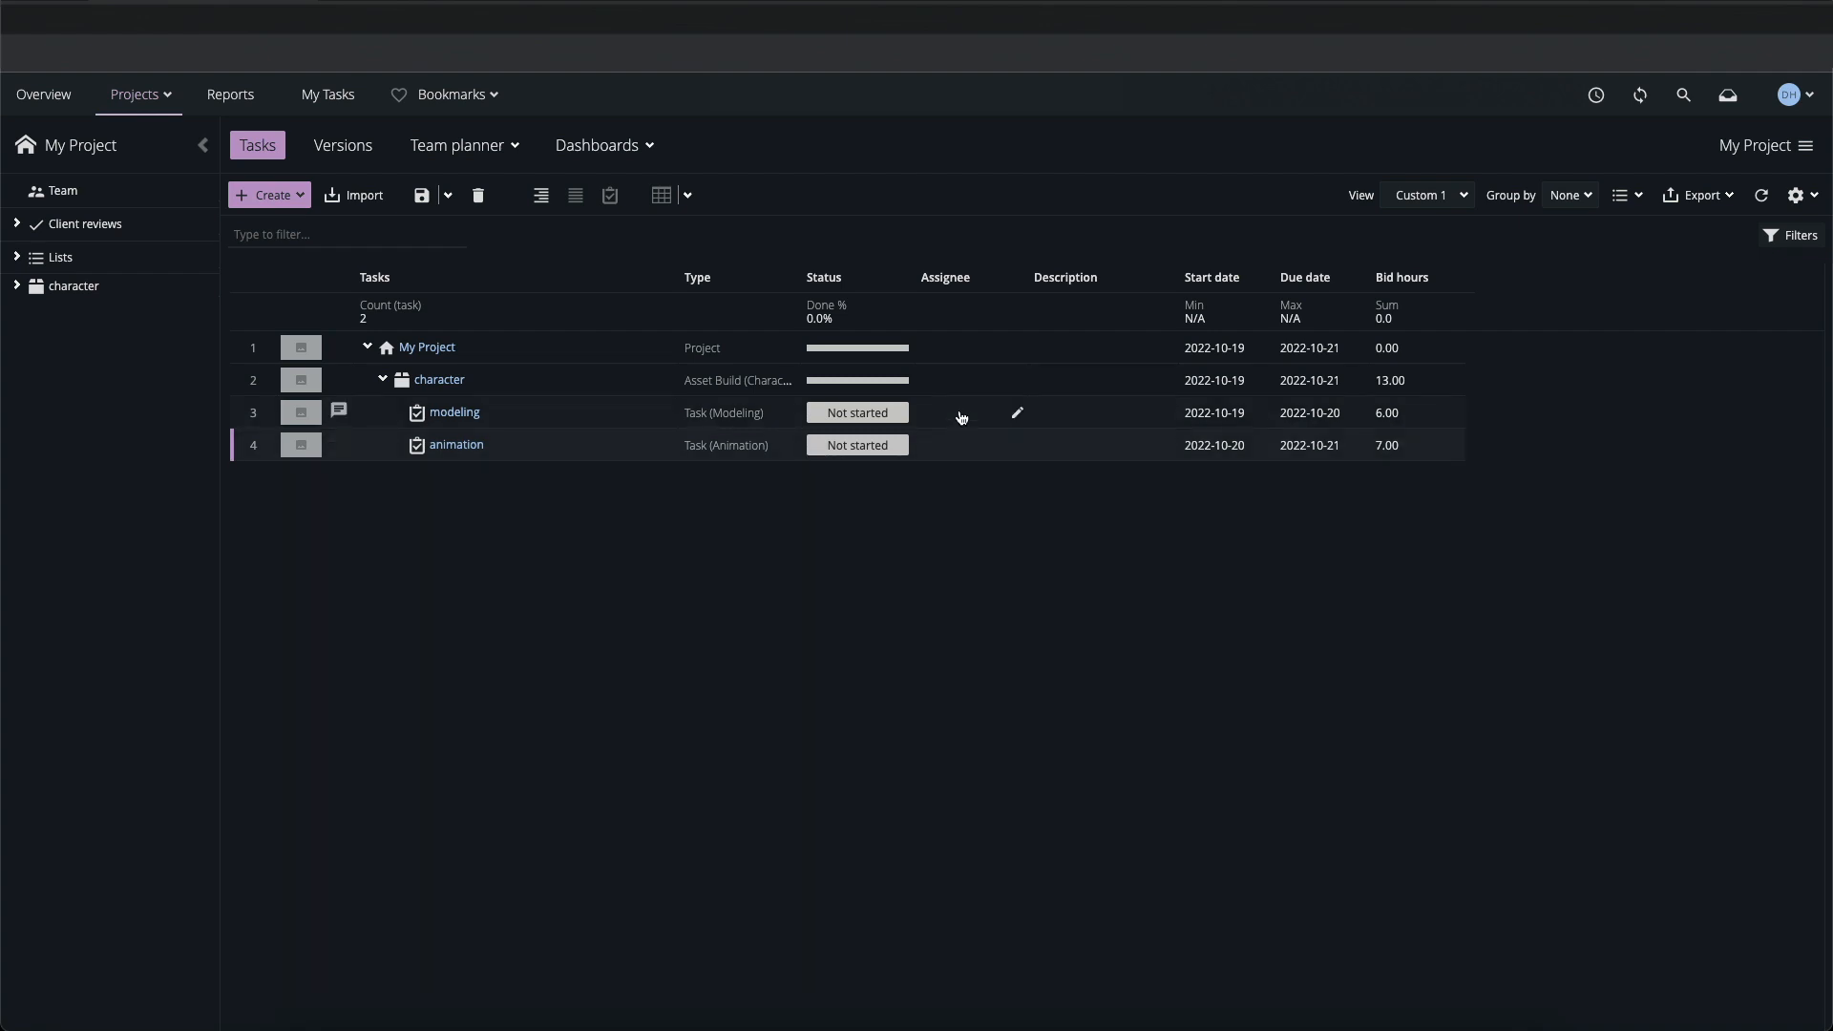
Pick a team member as the modeling task's assignee
click(968, 412)
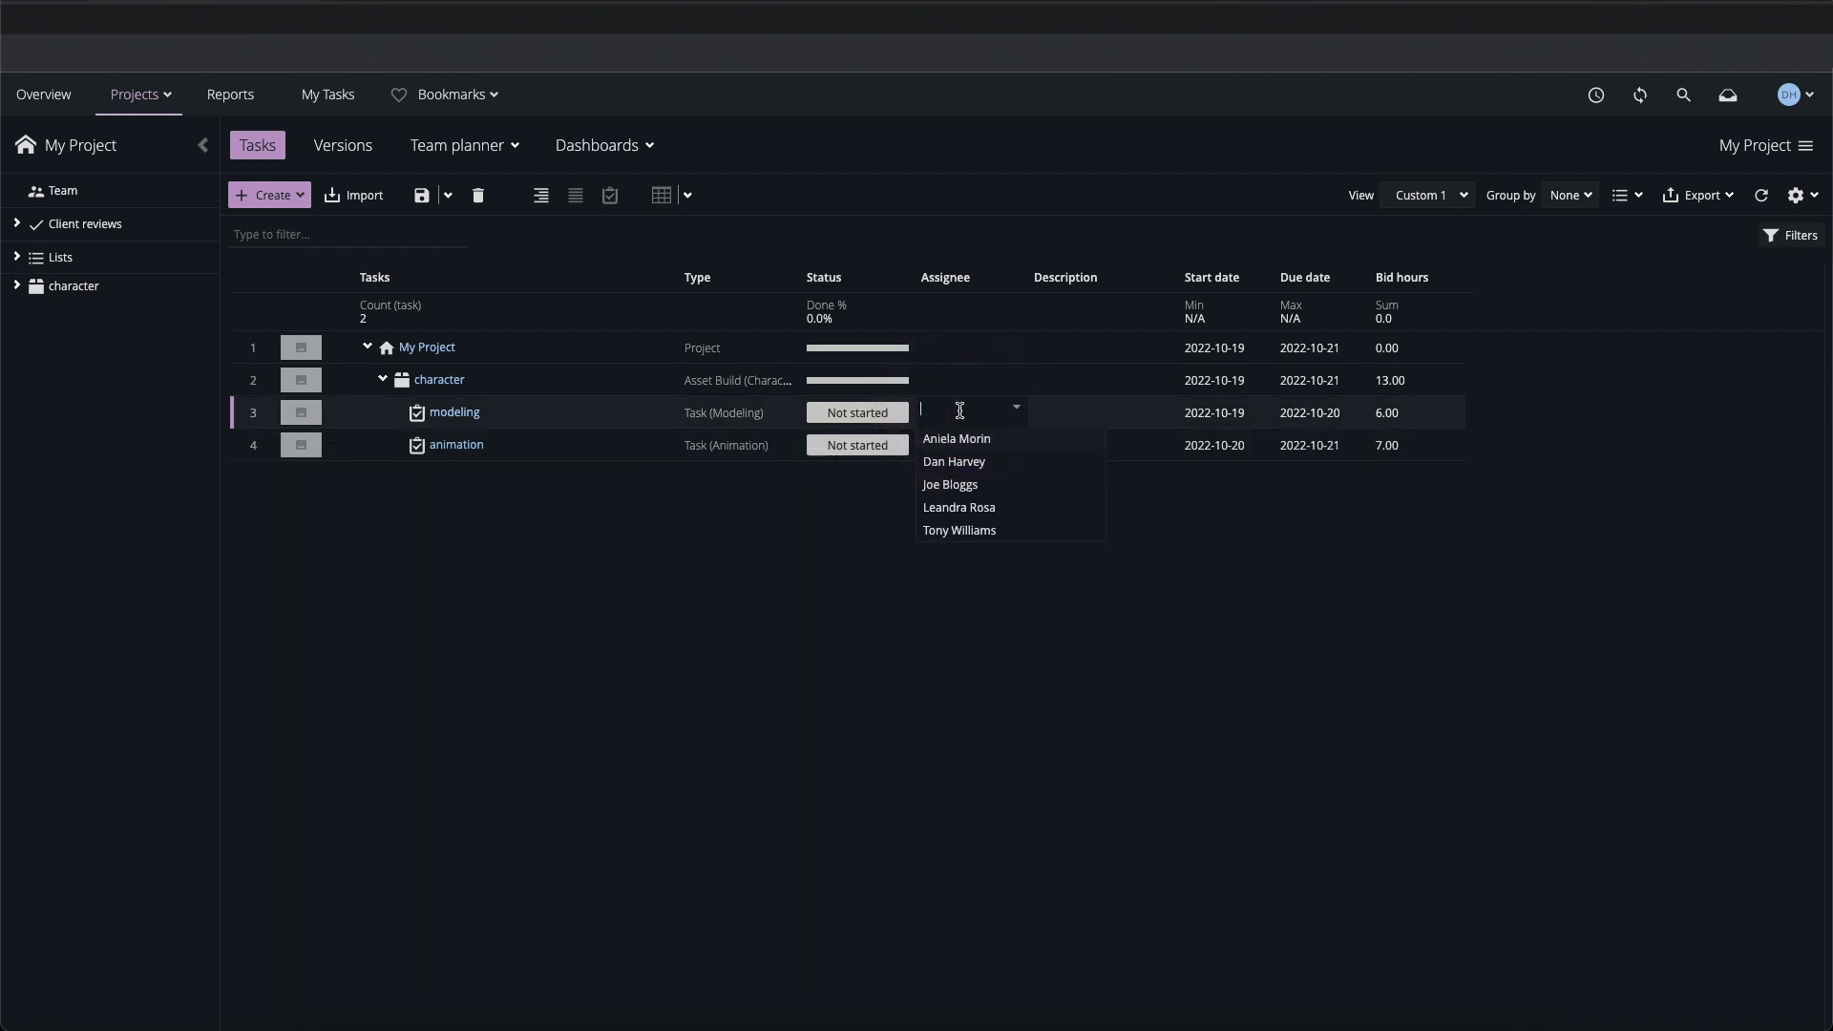
click(951, 485)
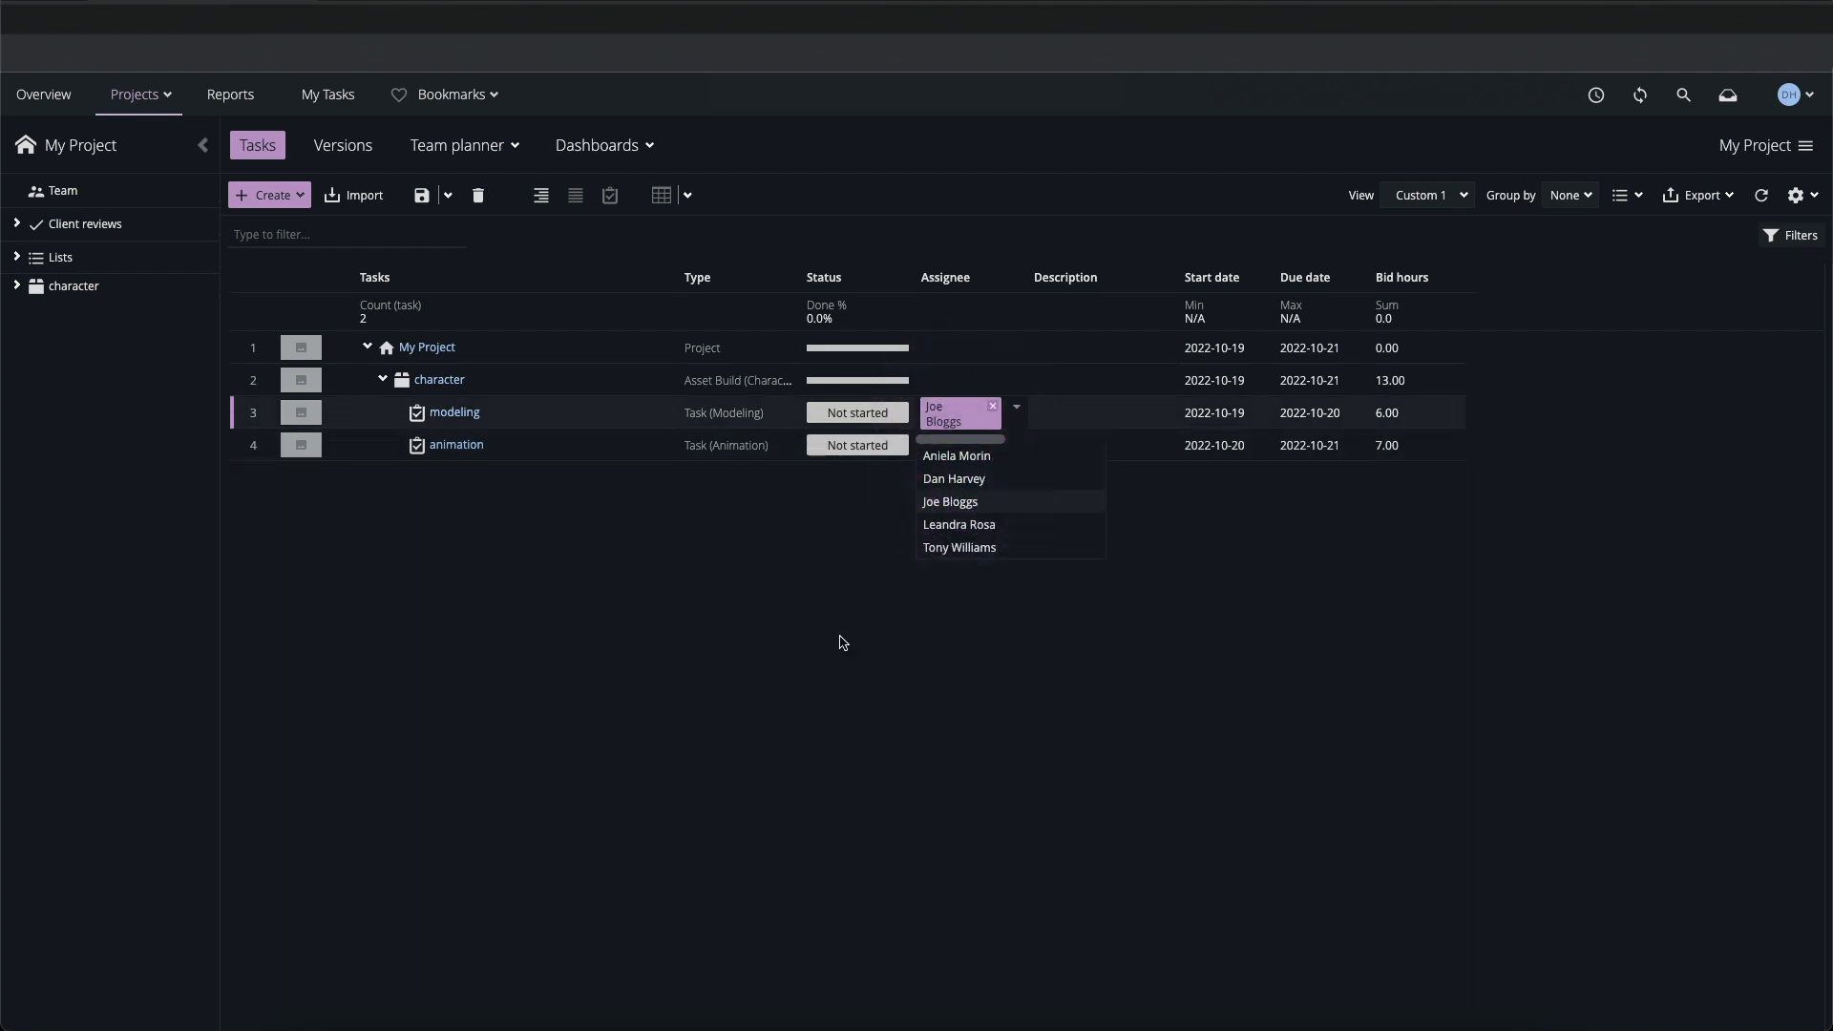
click(951, 500)
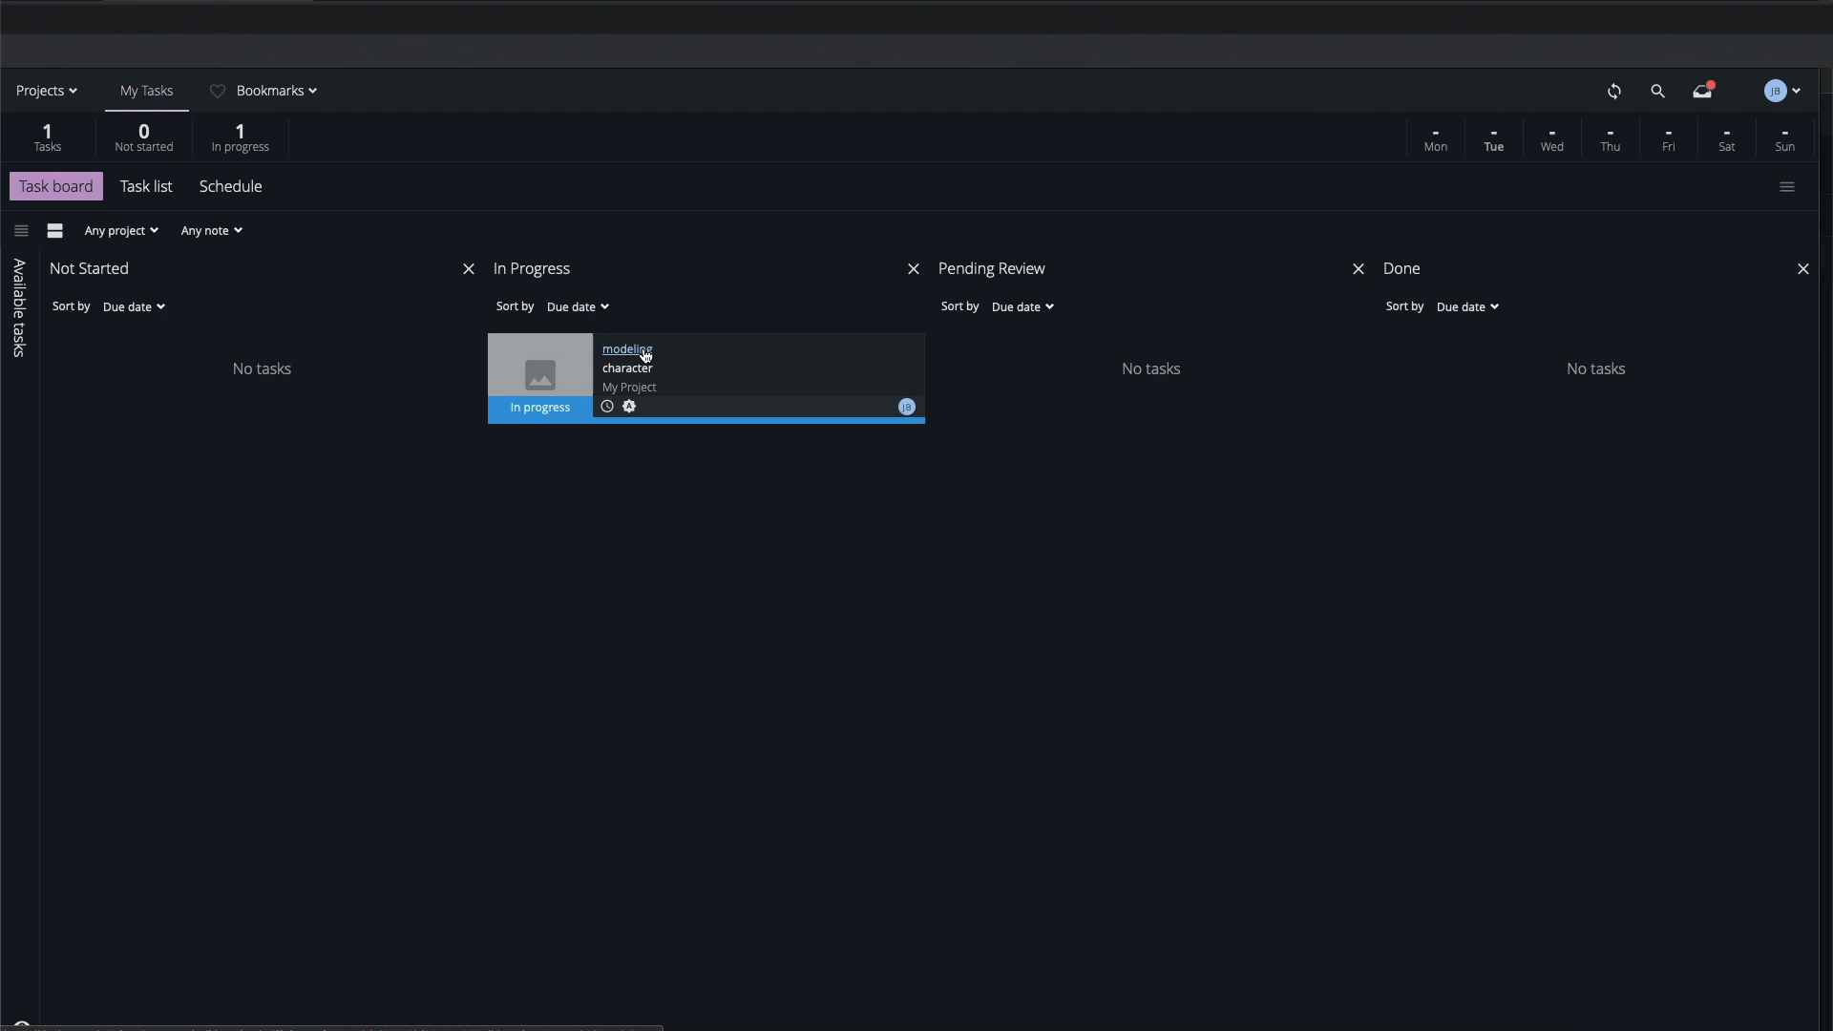
Upload ag005.mp4 as a version on the modeling task's Versions tab
click(626, 350)
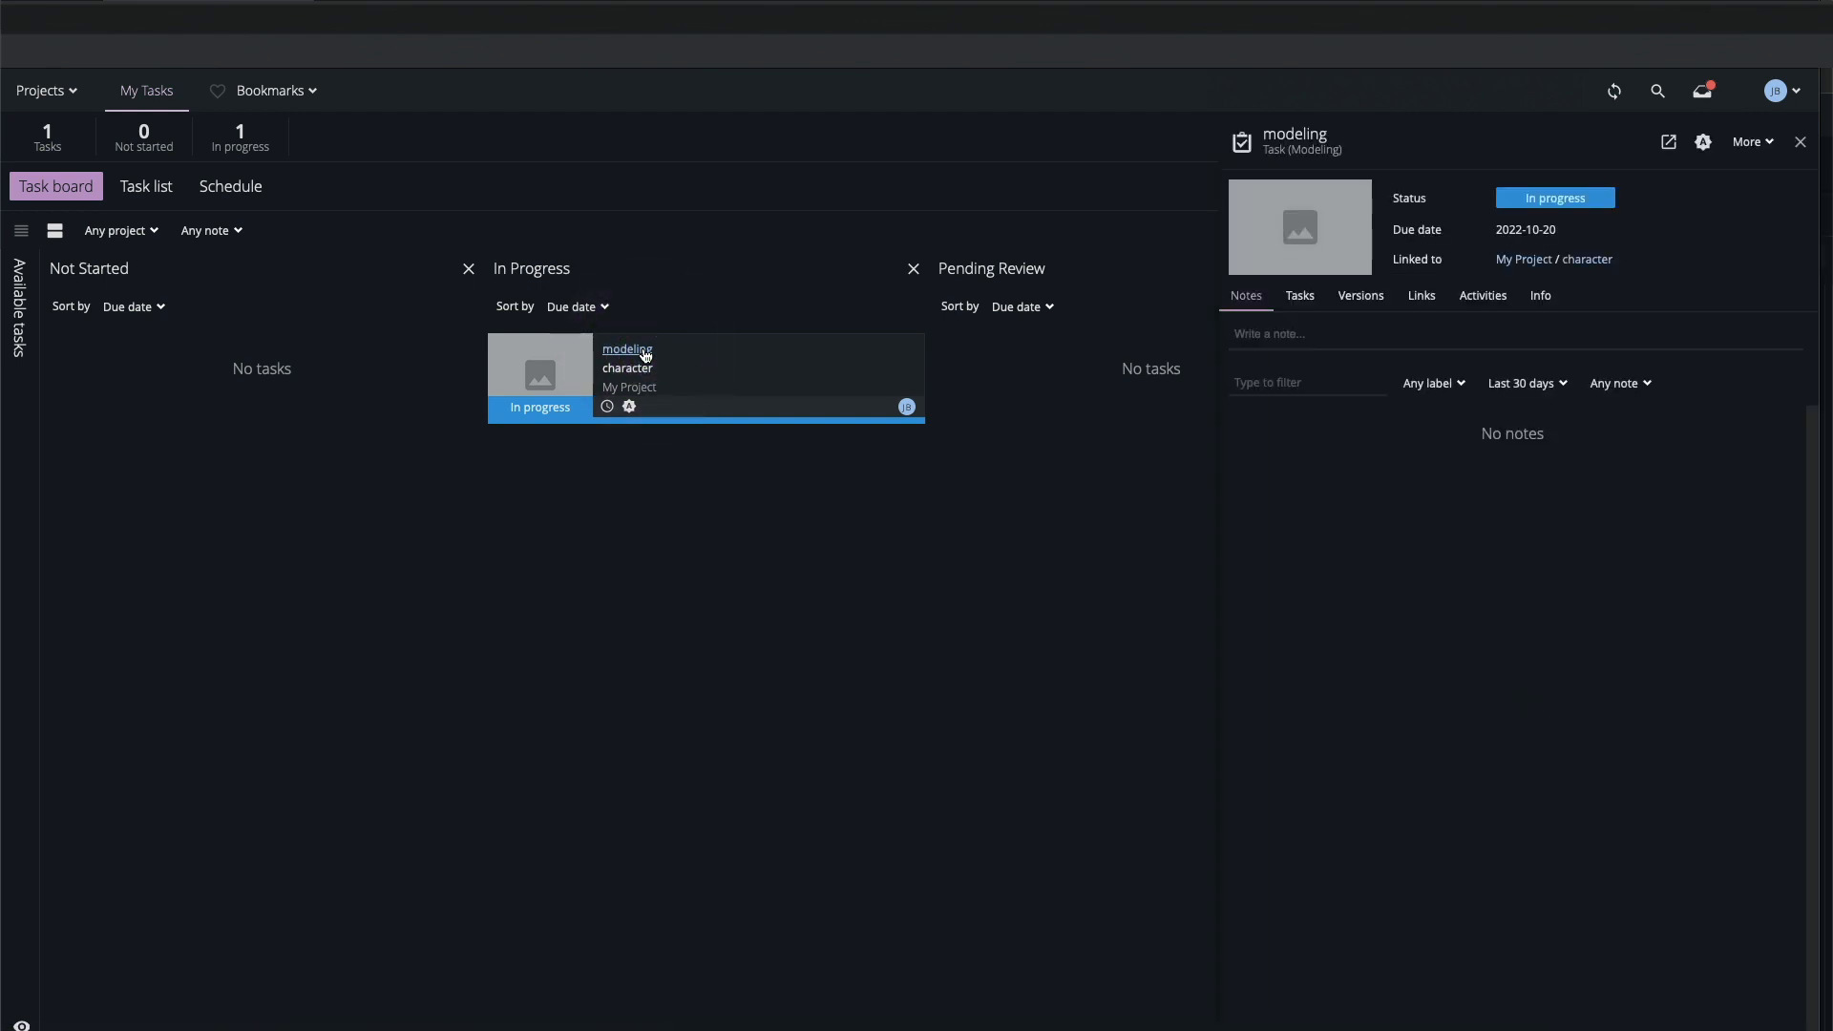
click(1359, 294)
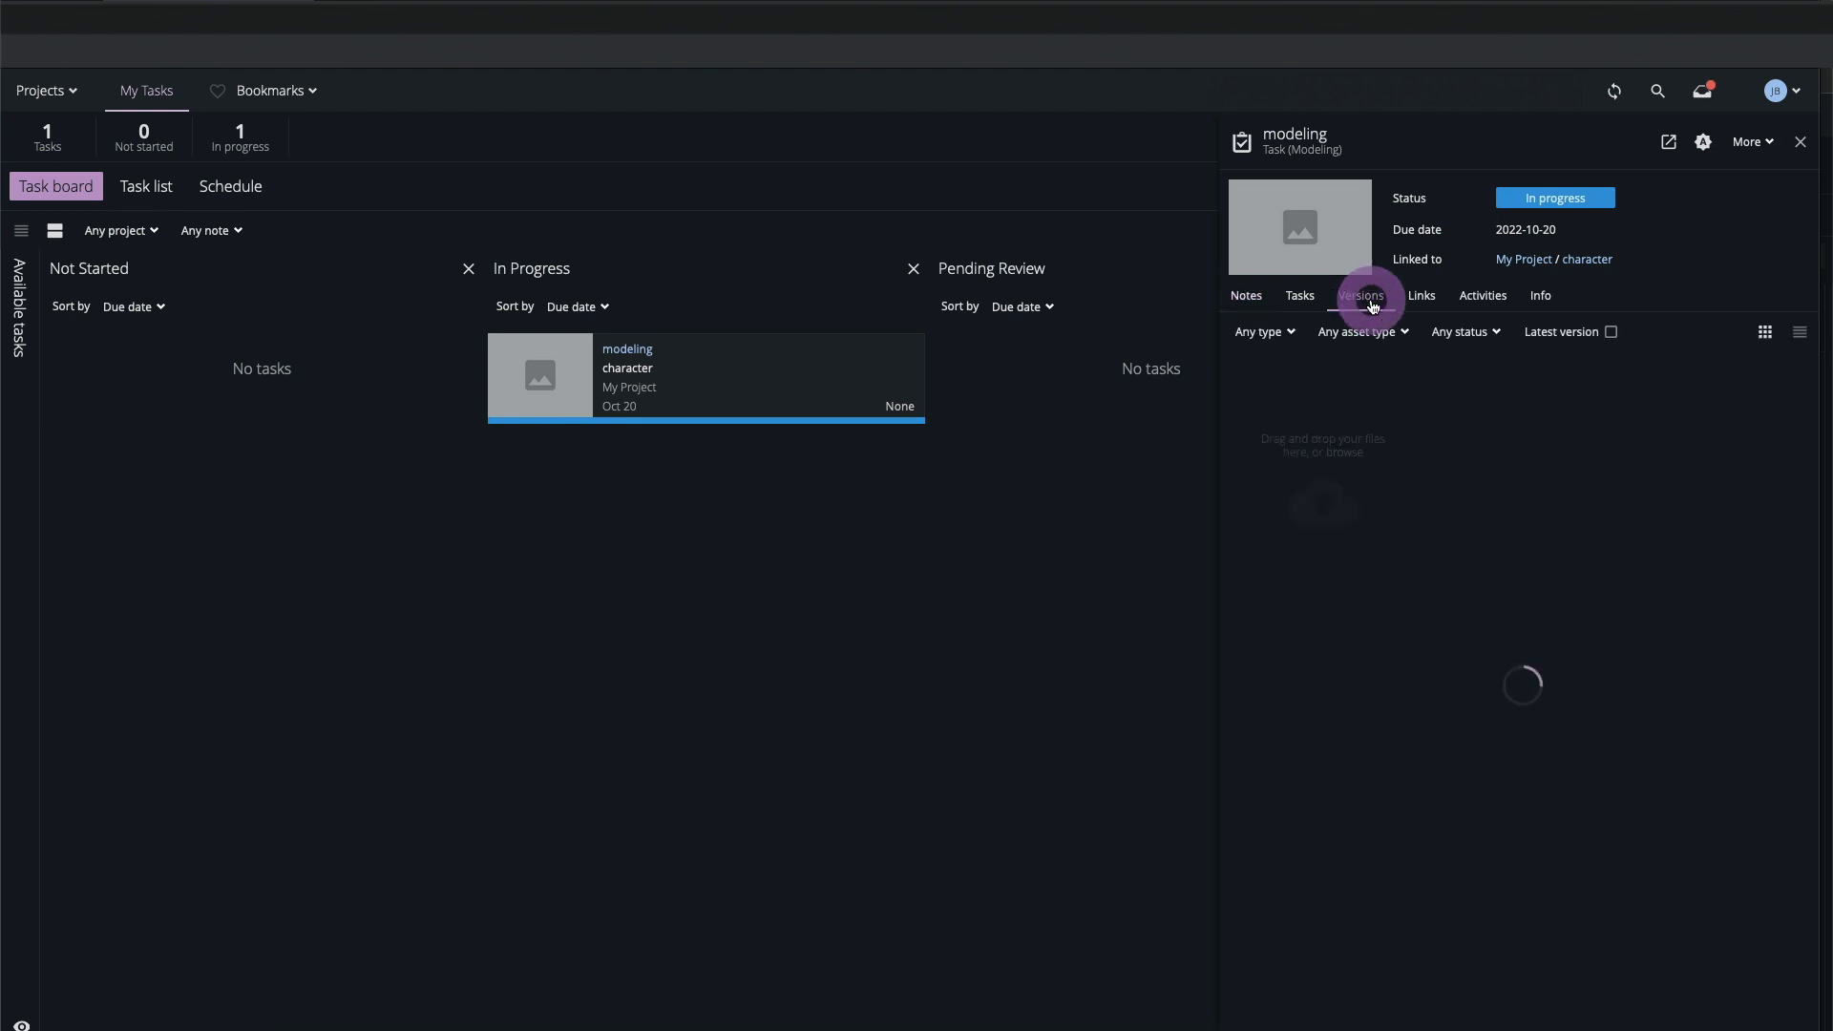
click(1360, 294)
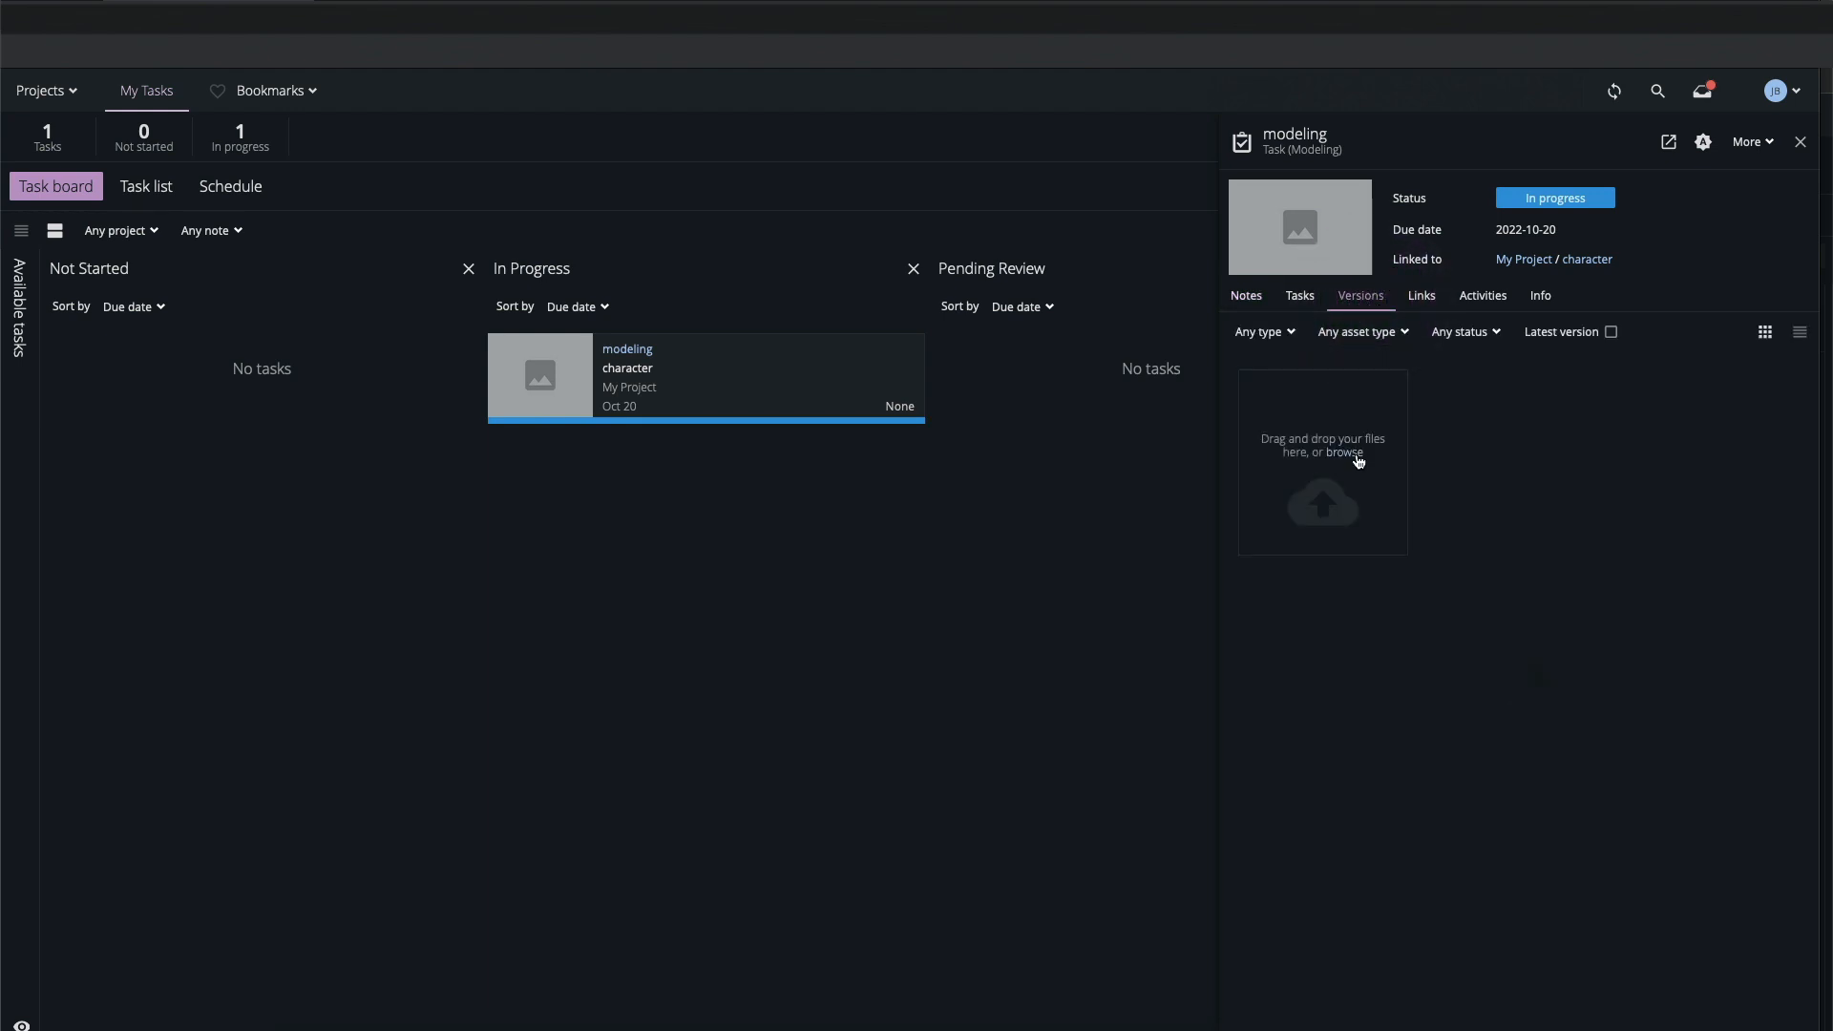
click(1348, 453)
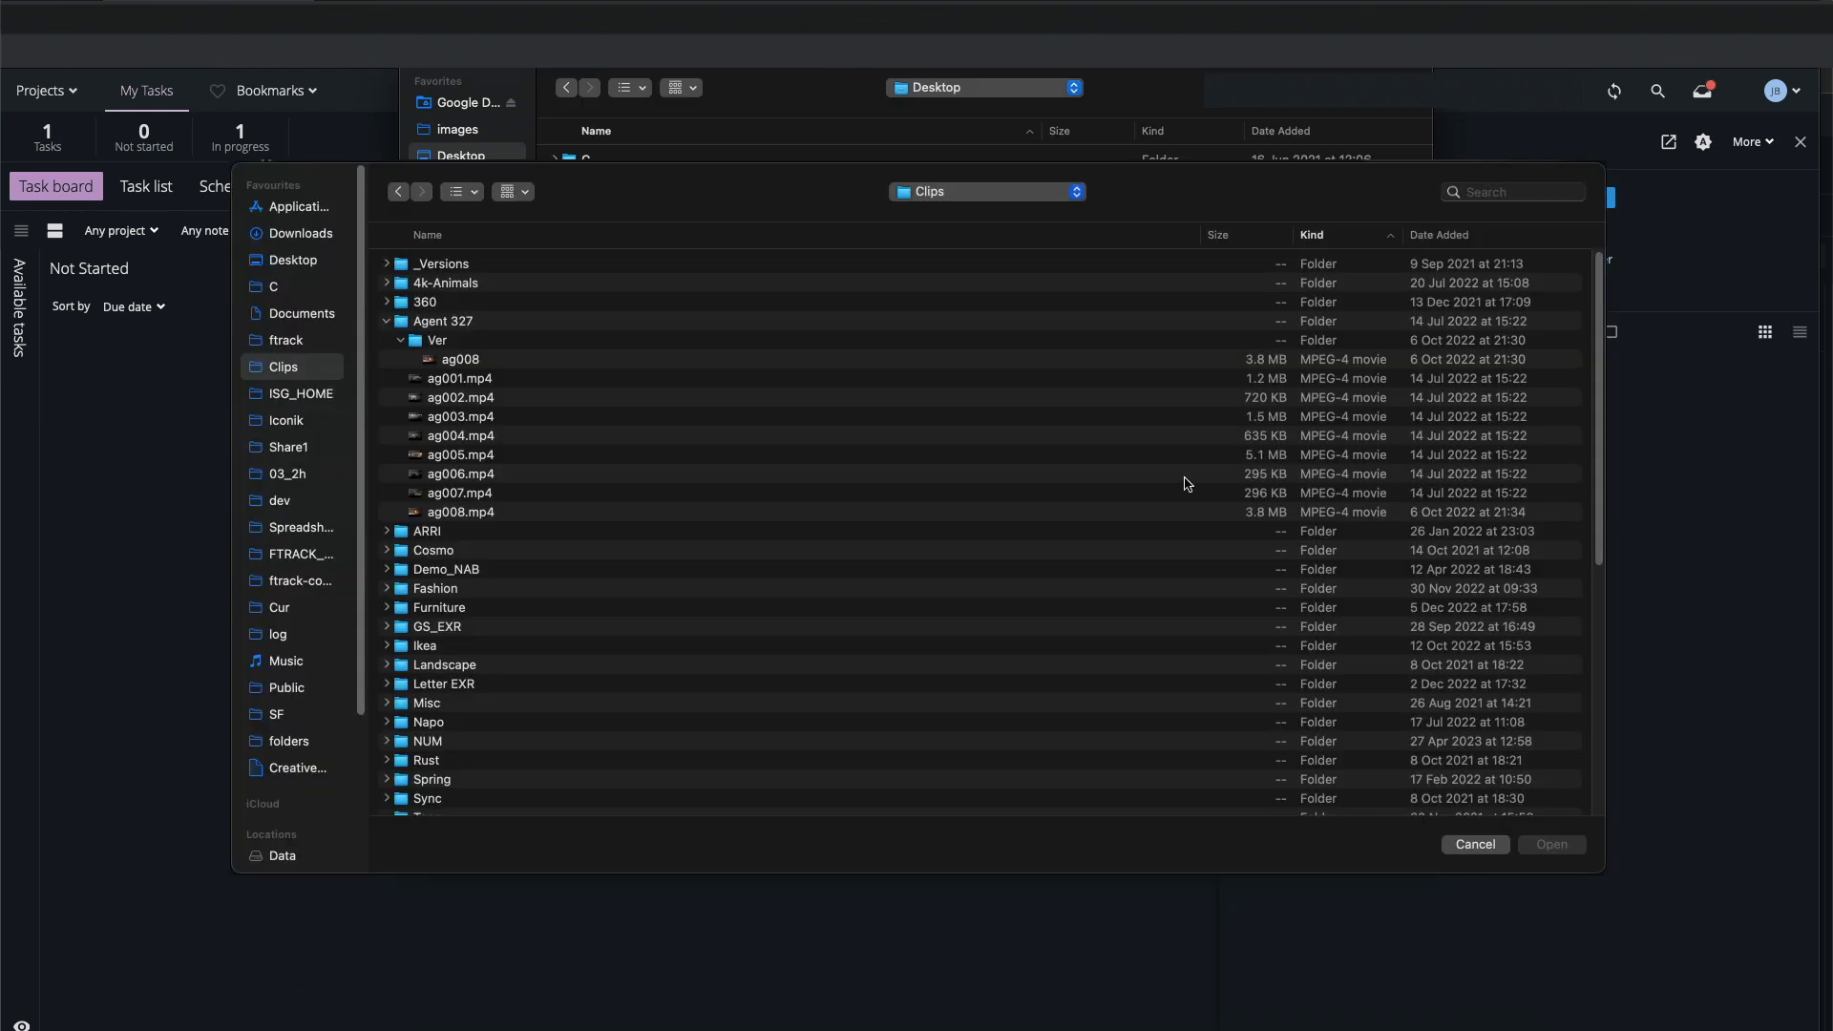
click(458, 454)
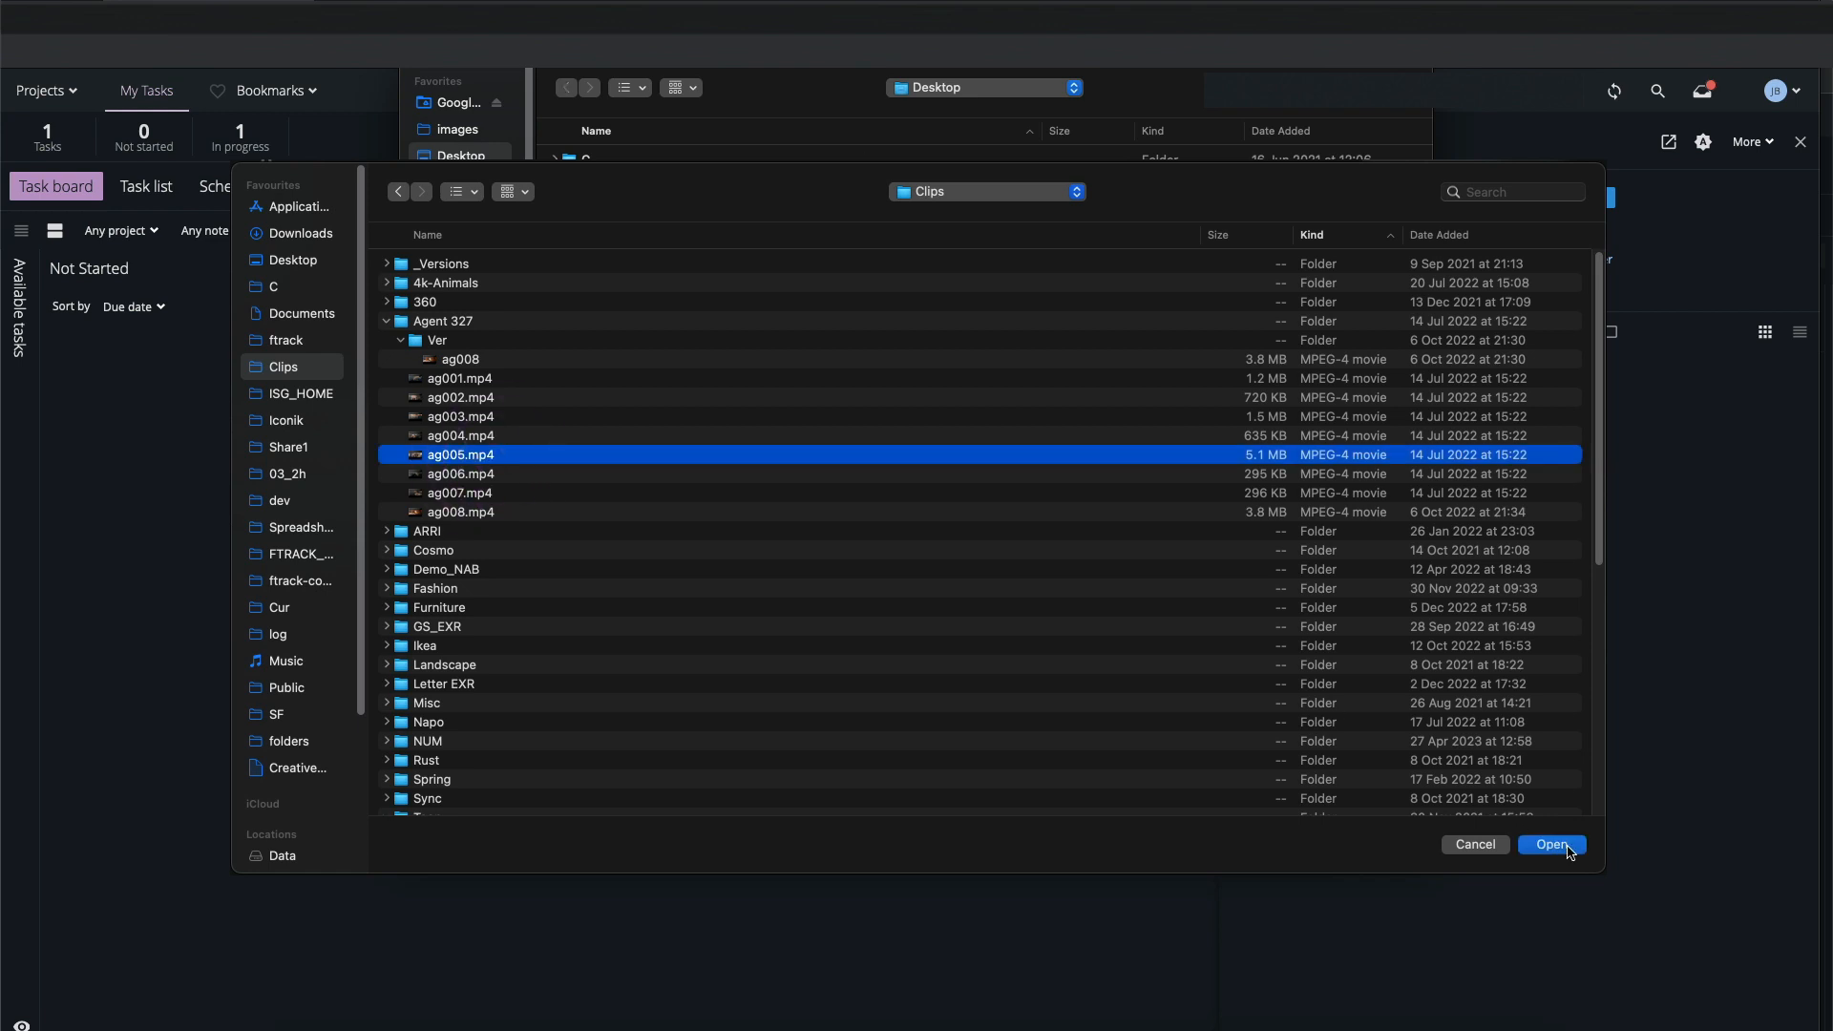
click(1553, 844)
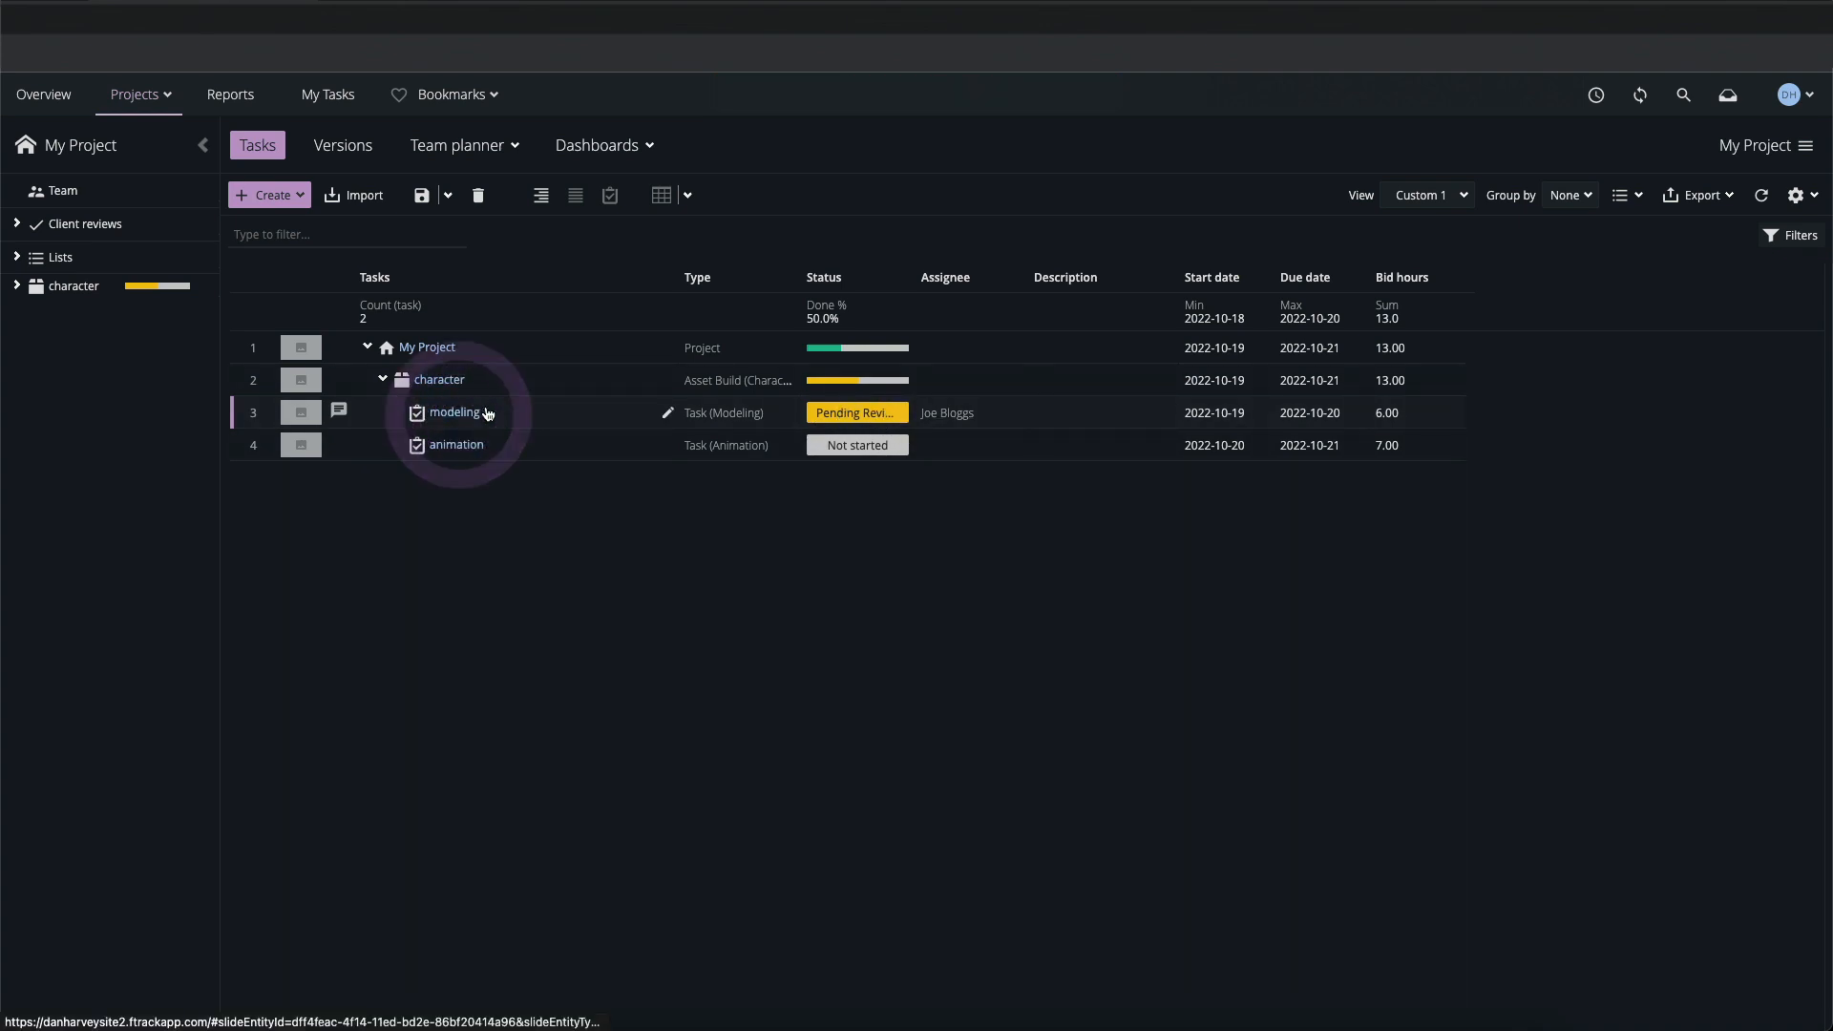
Play back the ag005 version, then set its status to Approved in Asset information
click(452, 412)
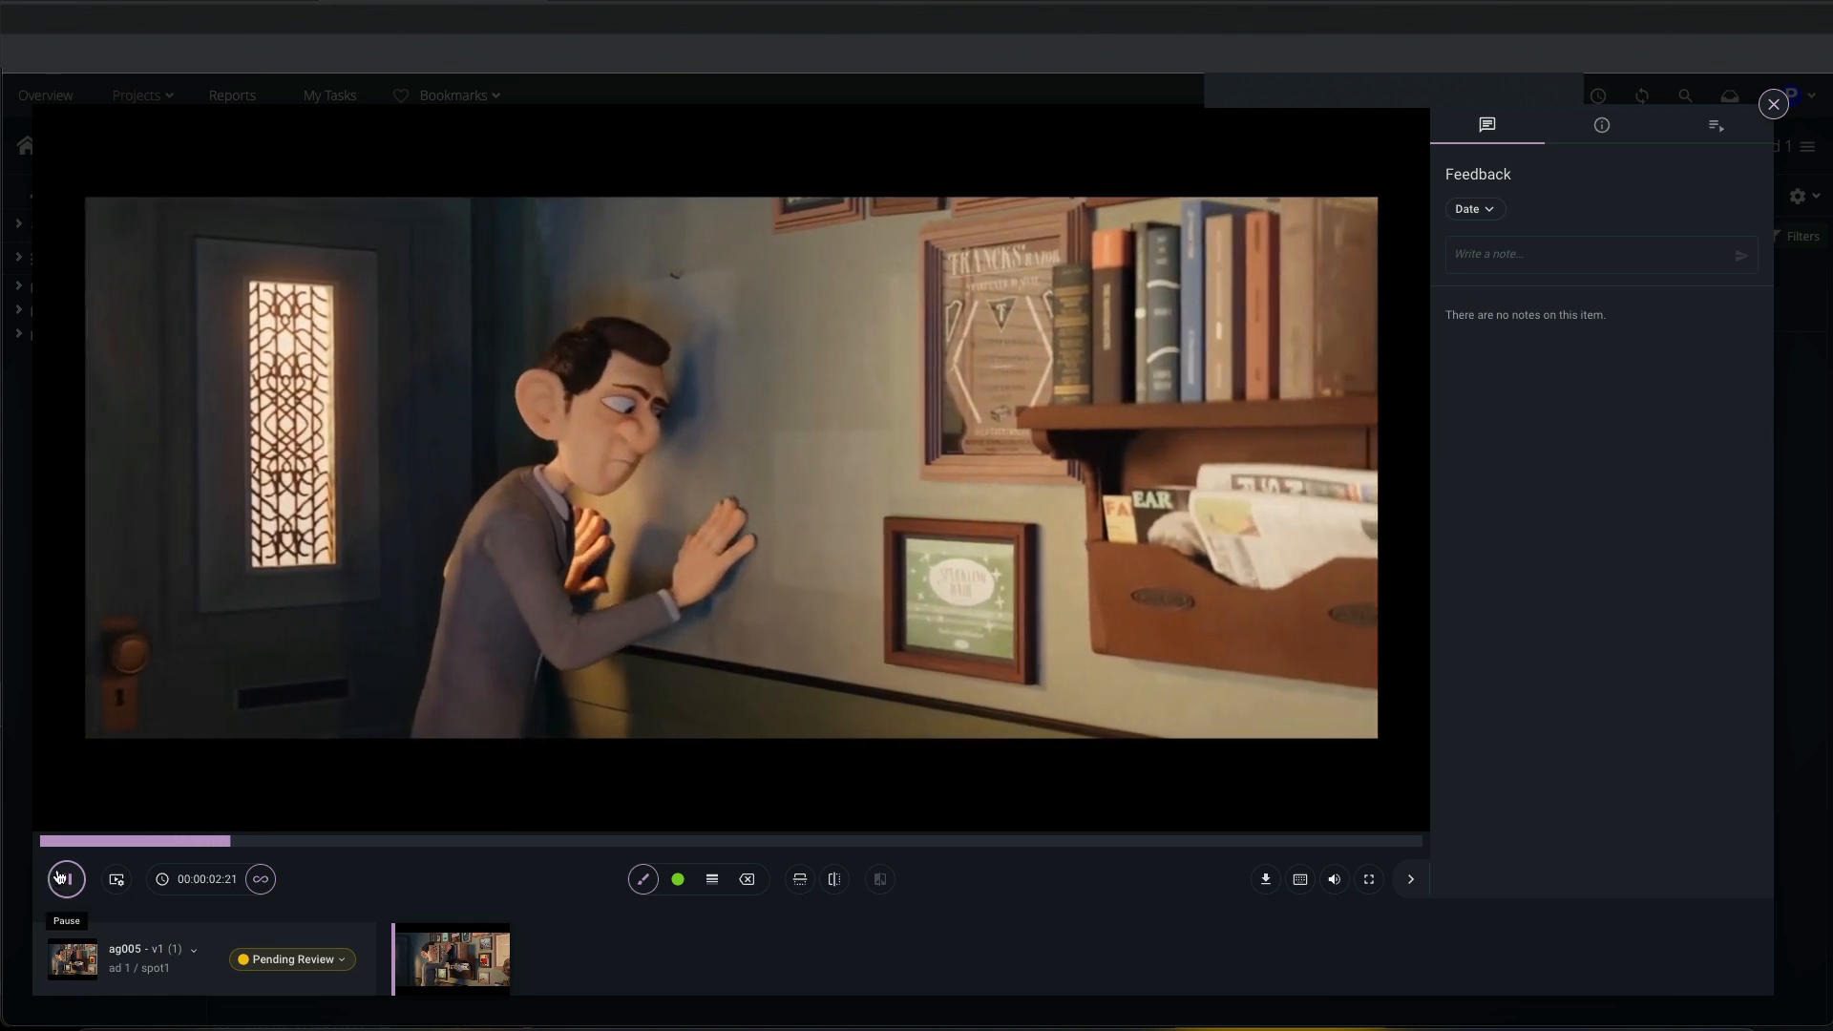
click(66, 879)
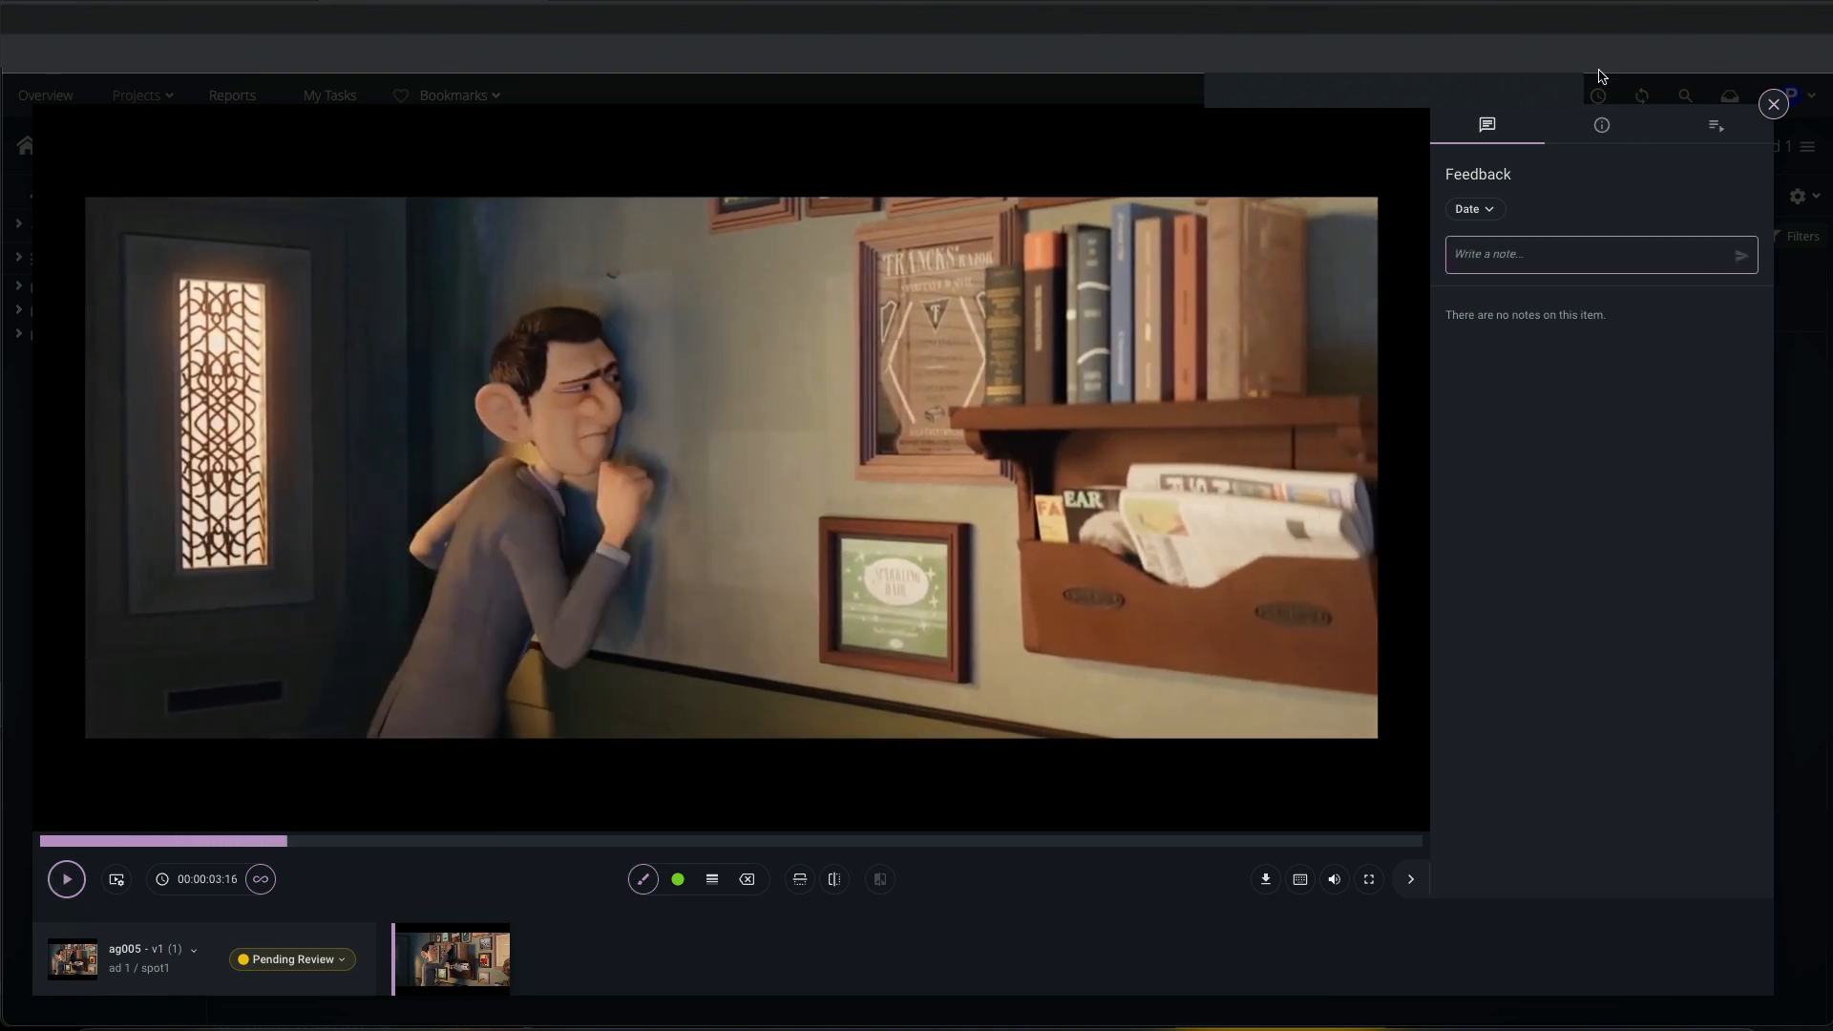
click(1601, 126)
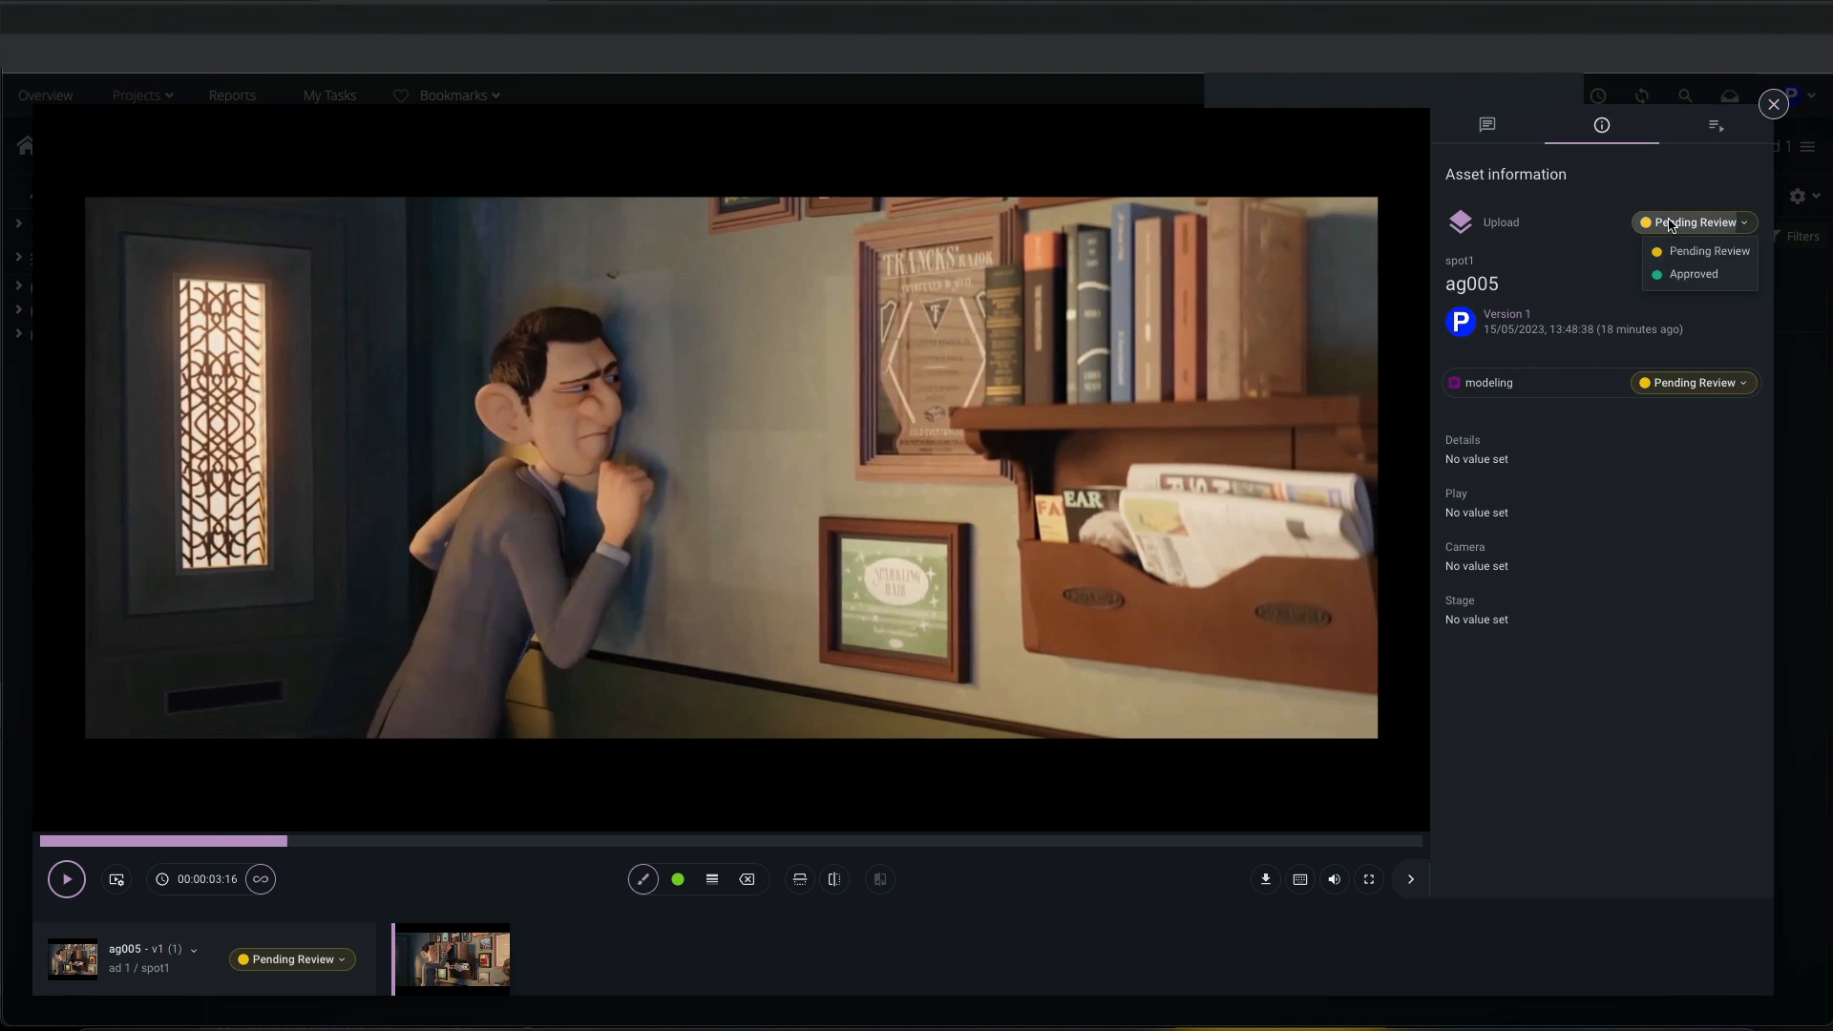
click(1707, 275)
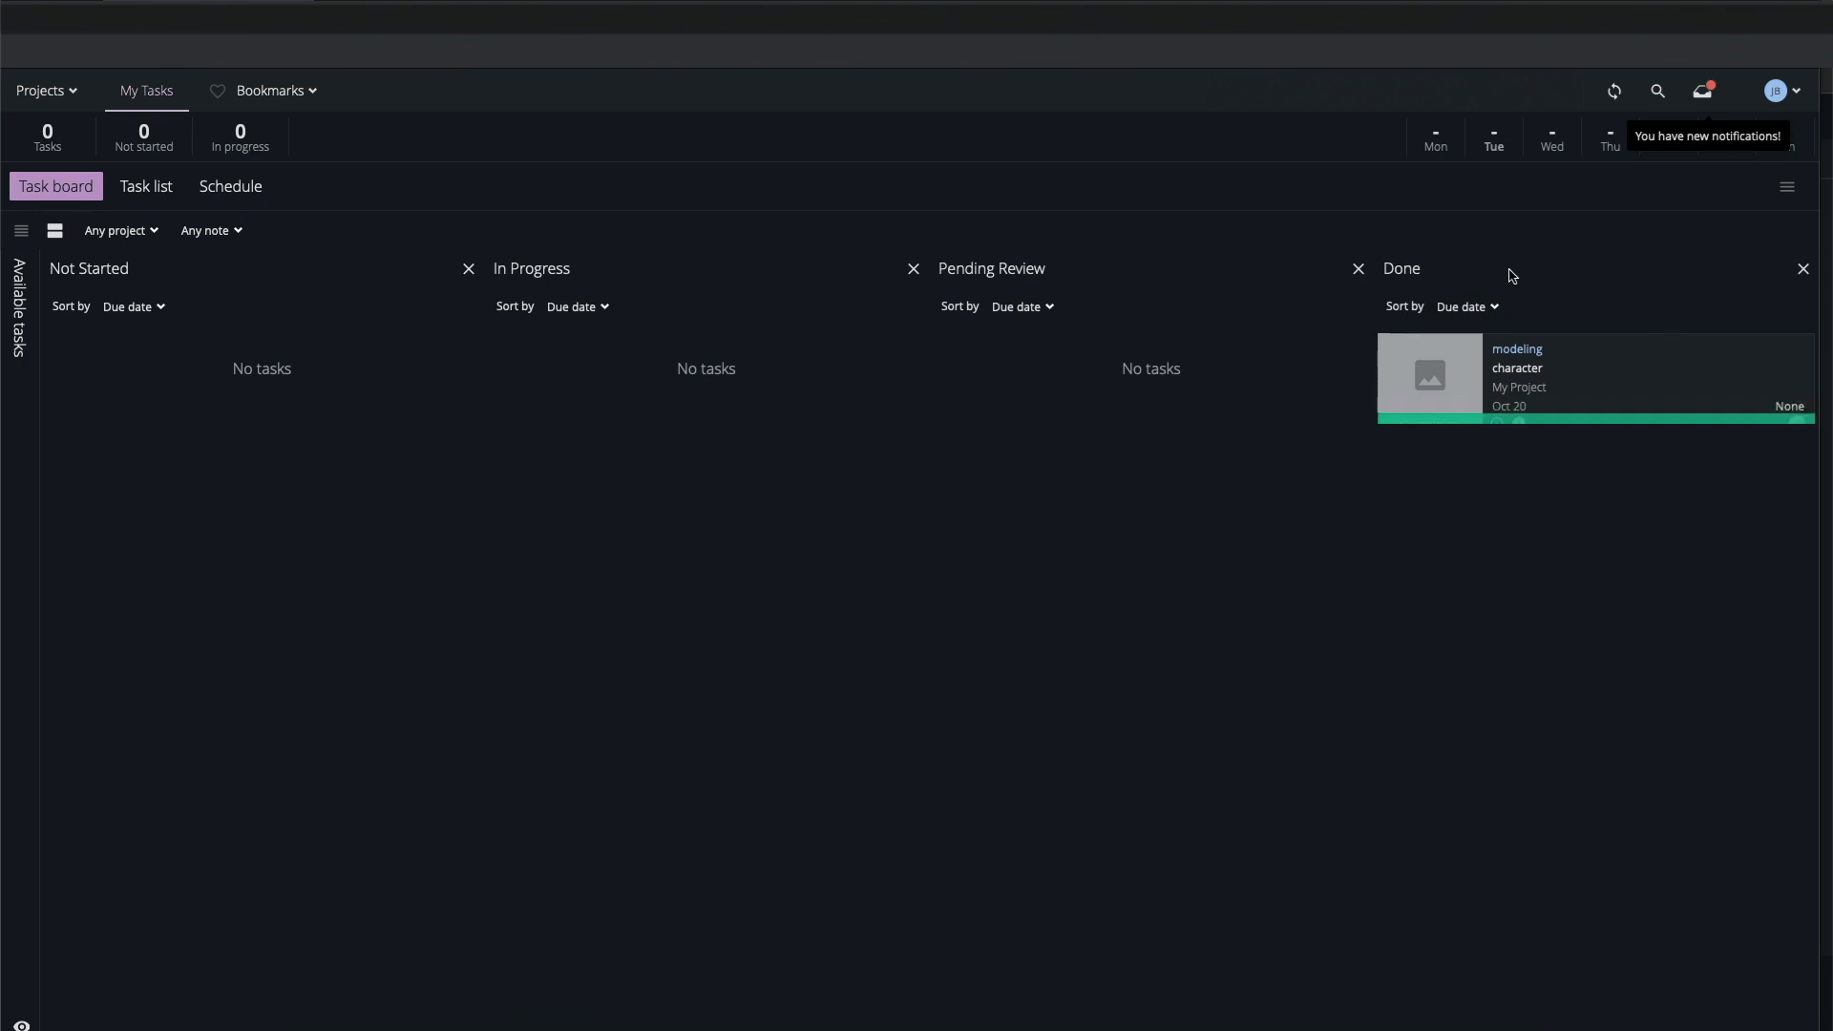
mouse_move(1317, 443)
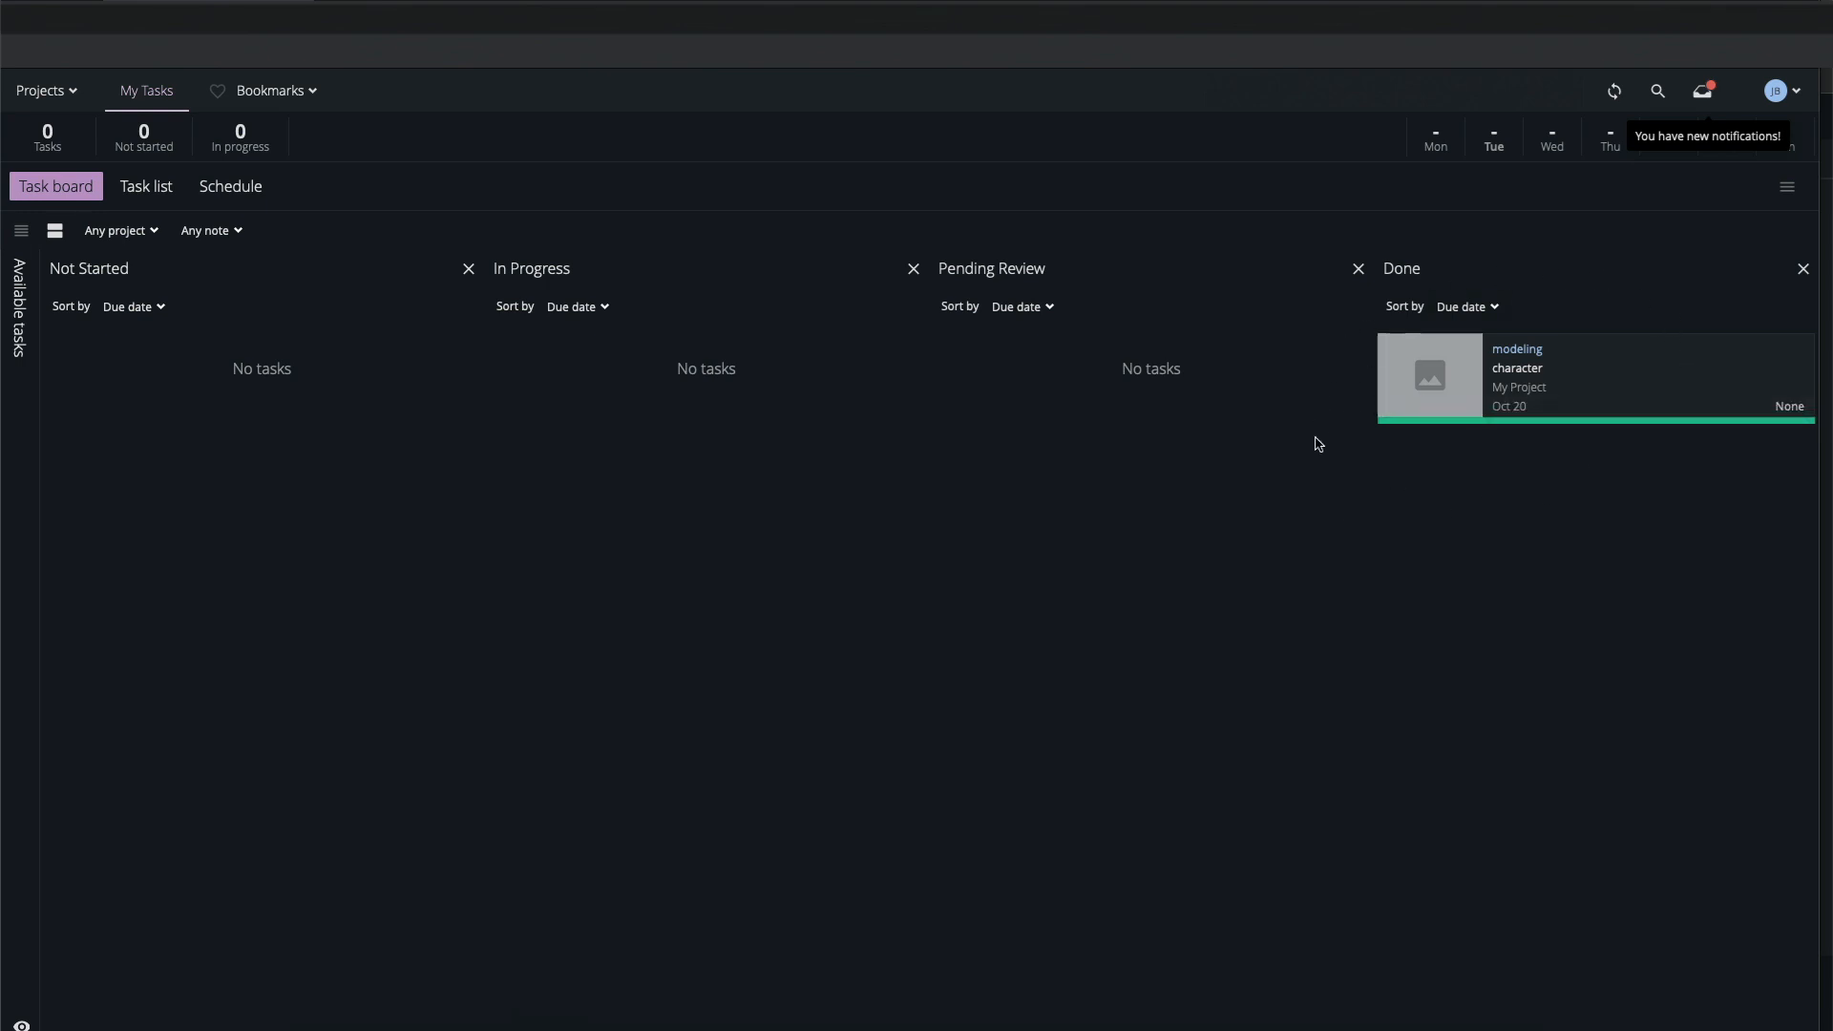
mouse_move(1688, 474)
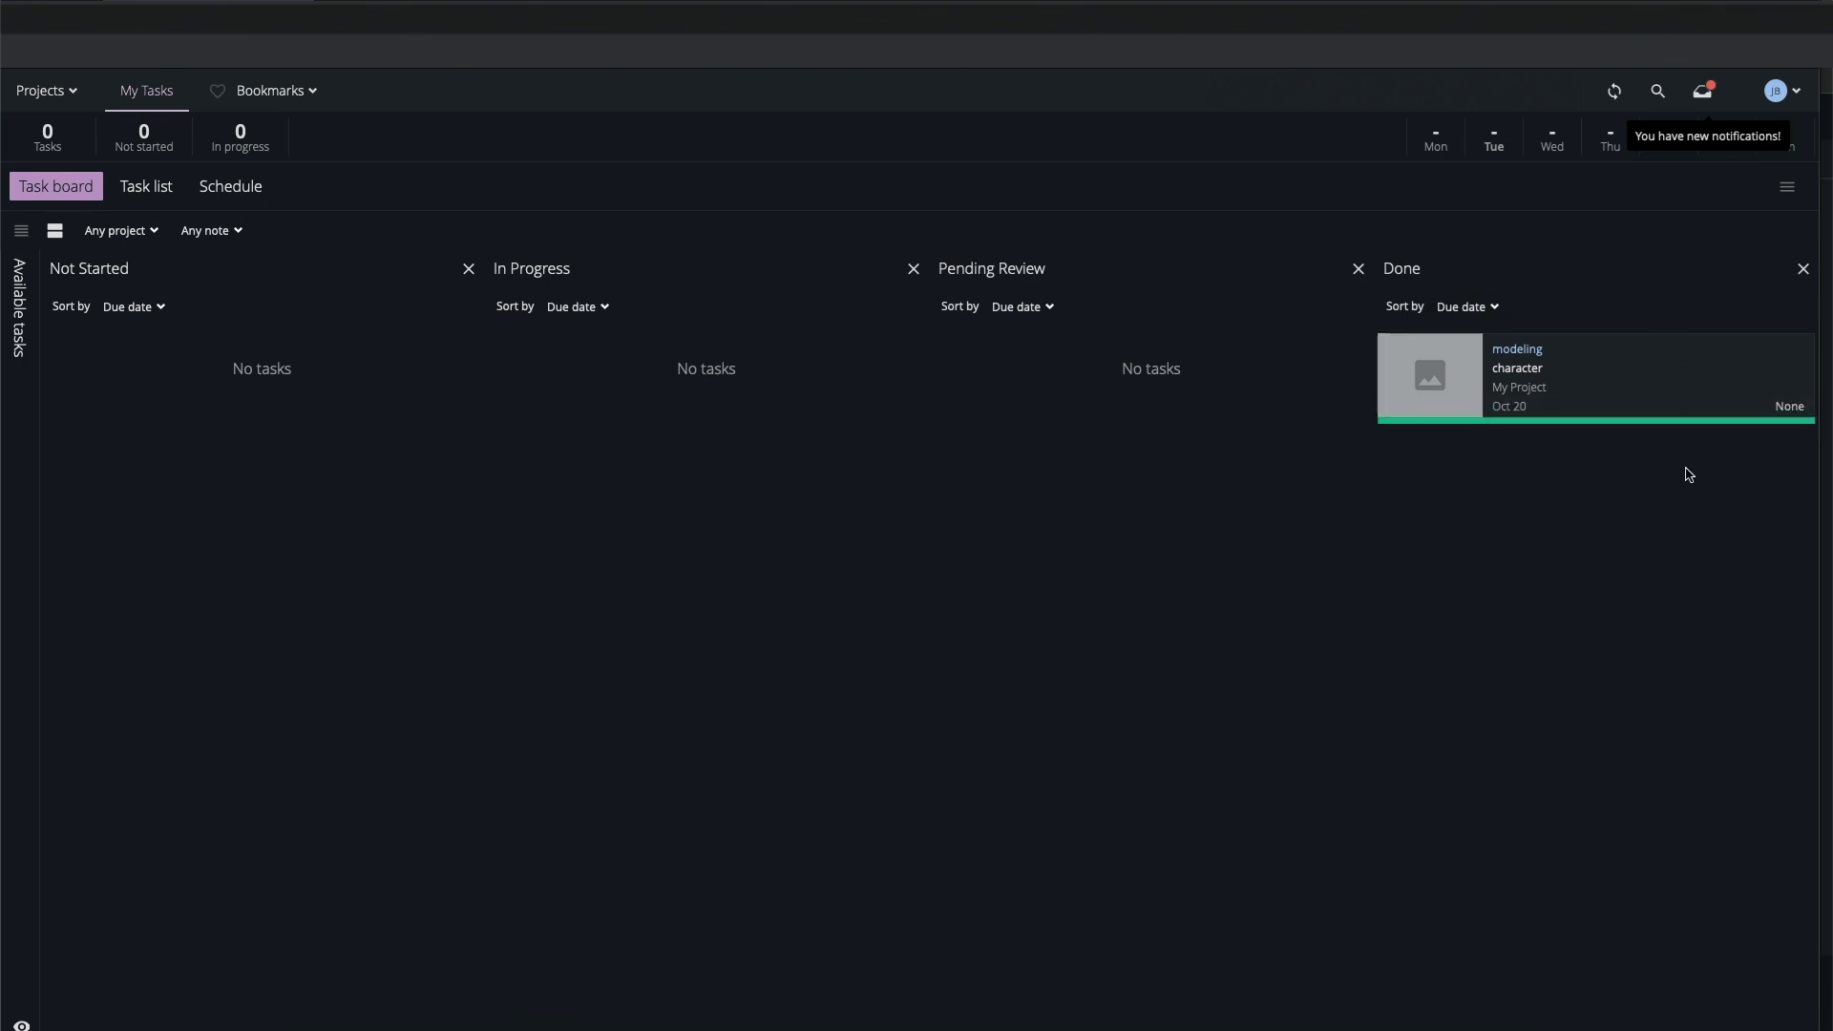